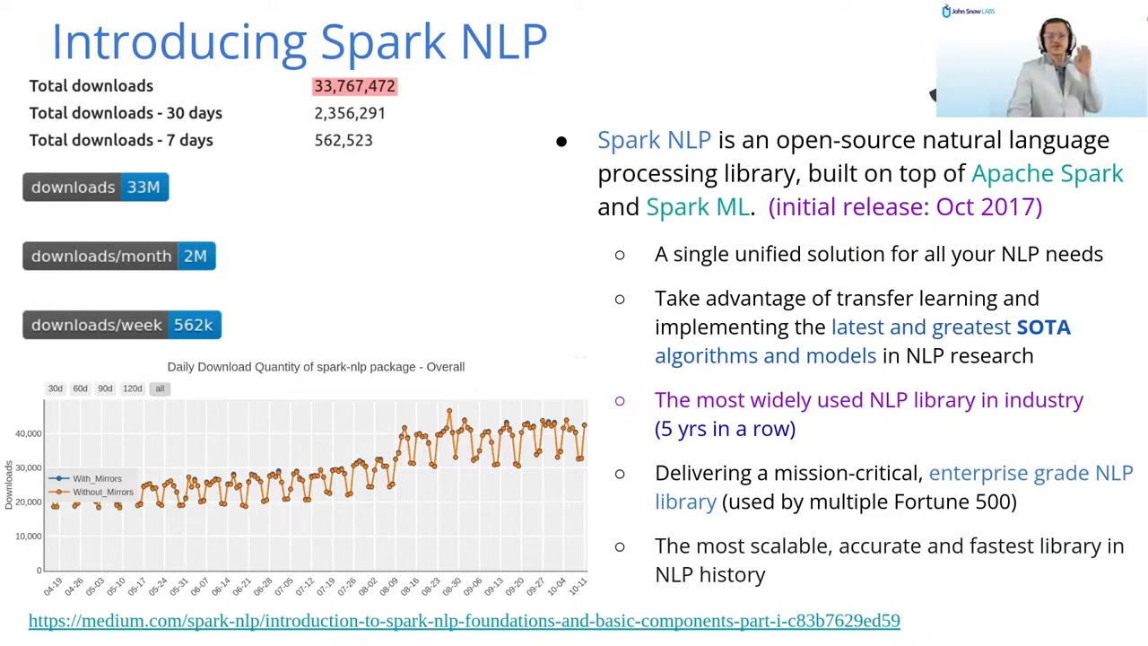
pyautogui.moveTo(441, 314)
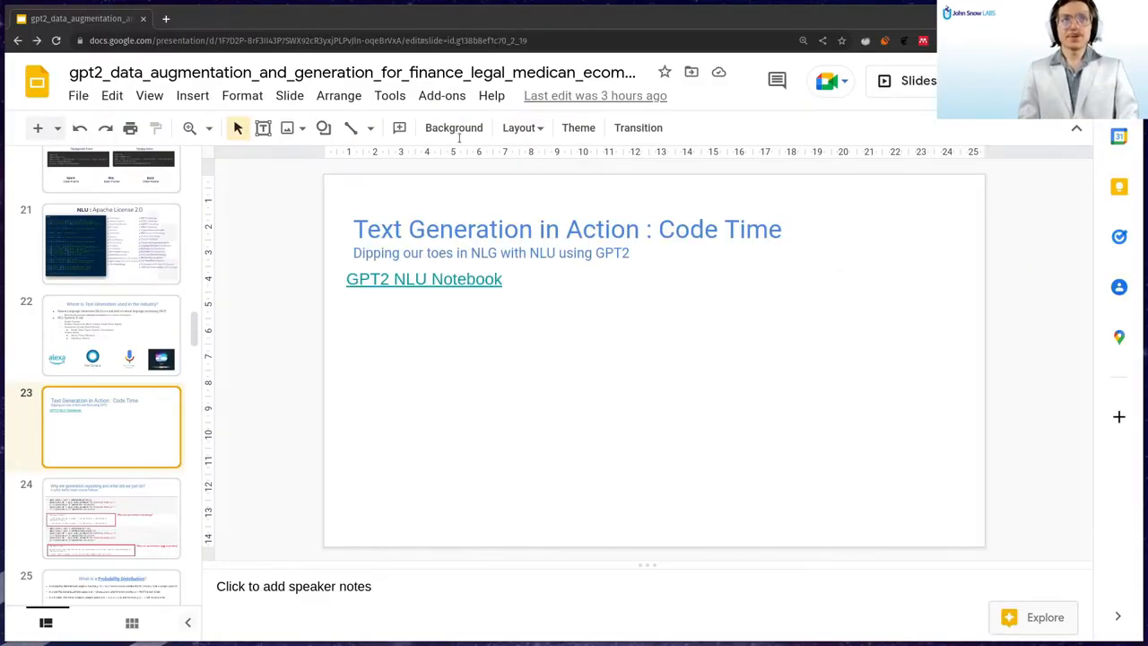
# Open the GPT2 NLU notebook on GitHub and launch its 'Open in Colab' link in a new tab.
pyautogui.click(423, 280)
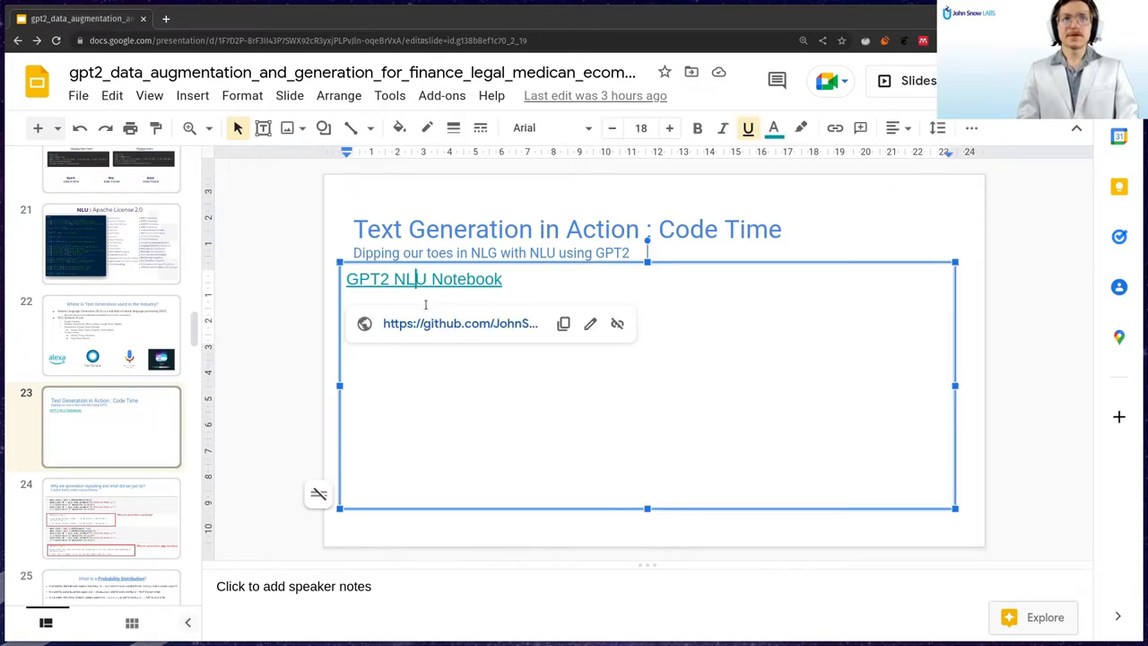
pyautogui.click(459, 323)
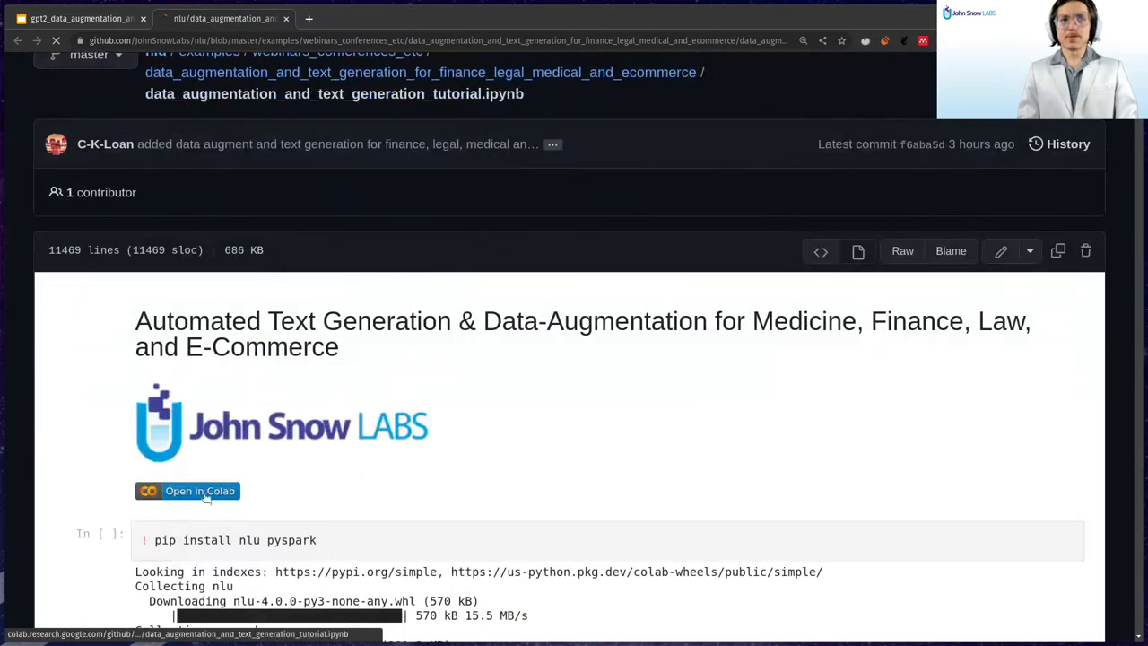
pyautogui.rightClick(199, 491)
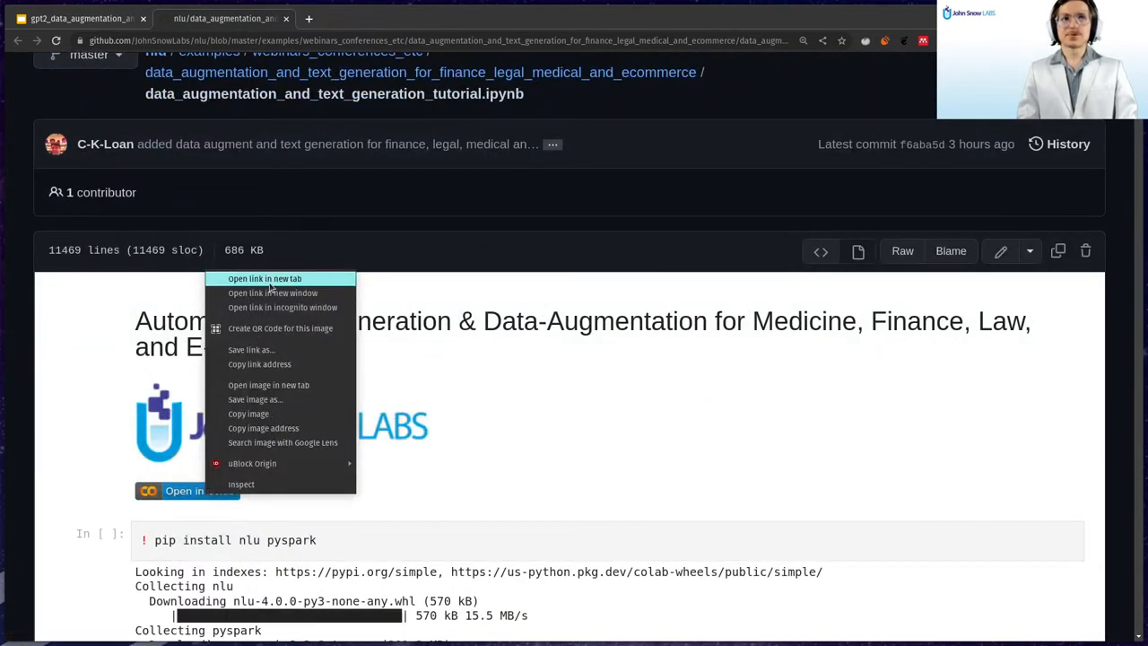
pyautogui.click(265, 278)
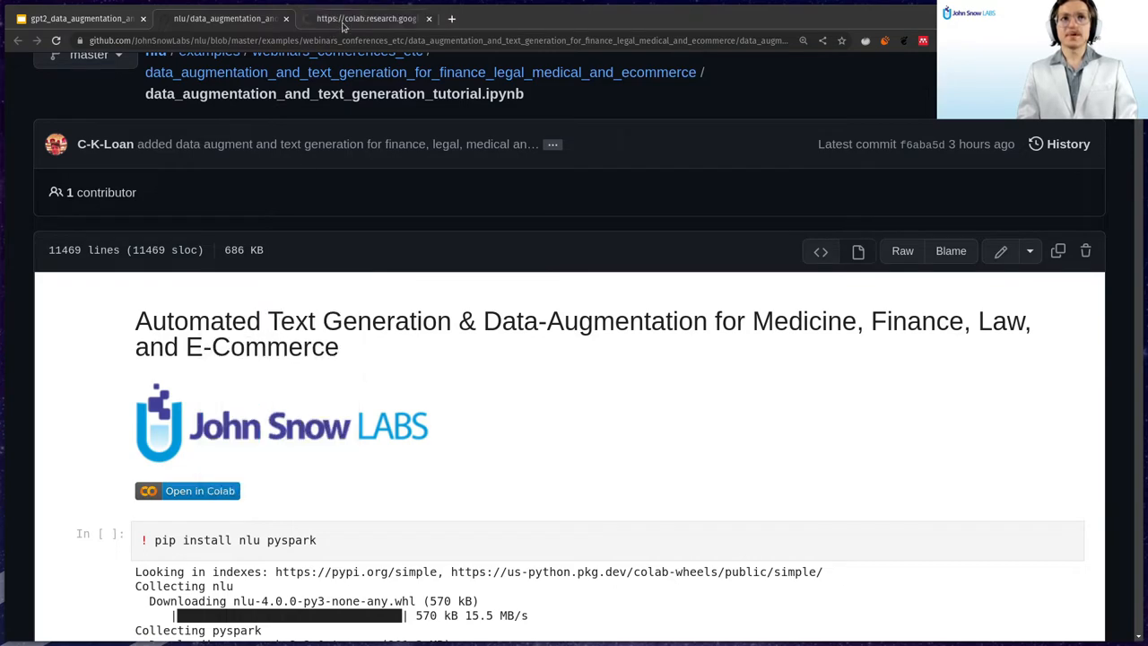
pyautogui.click(366, 18)
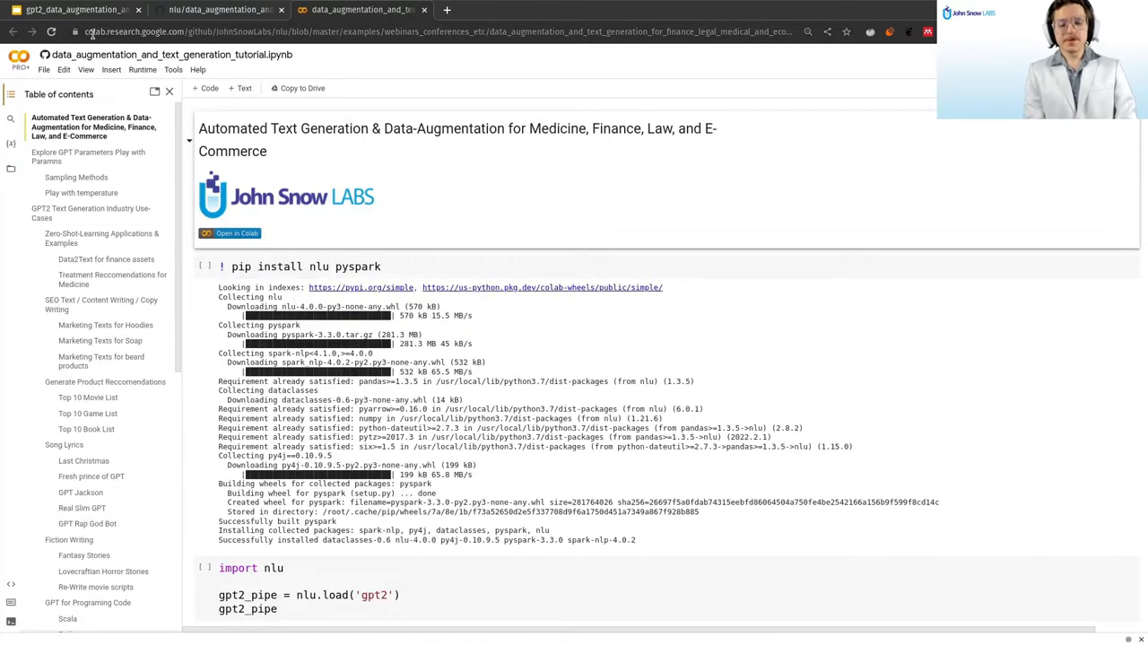
# Search Google for 'john snow labs nlu github' and open the JohnSnowLabs nlu repository.
pyautogui.click(446, 11)
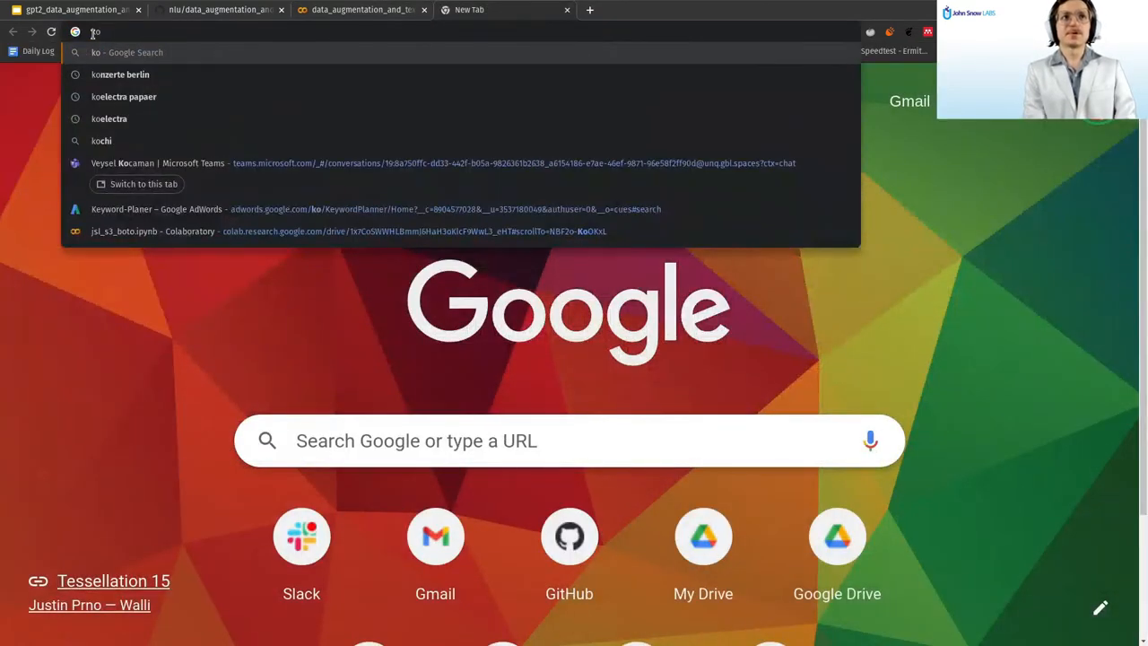
pyautogui.write('john snow labs nlu github')
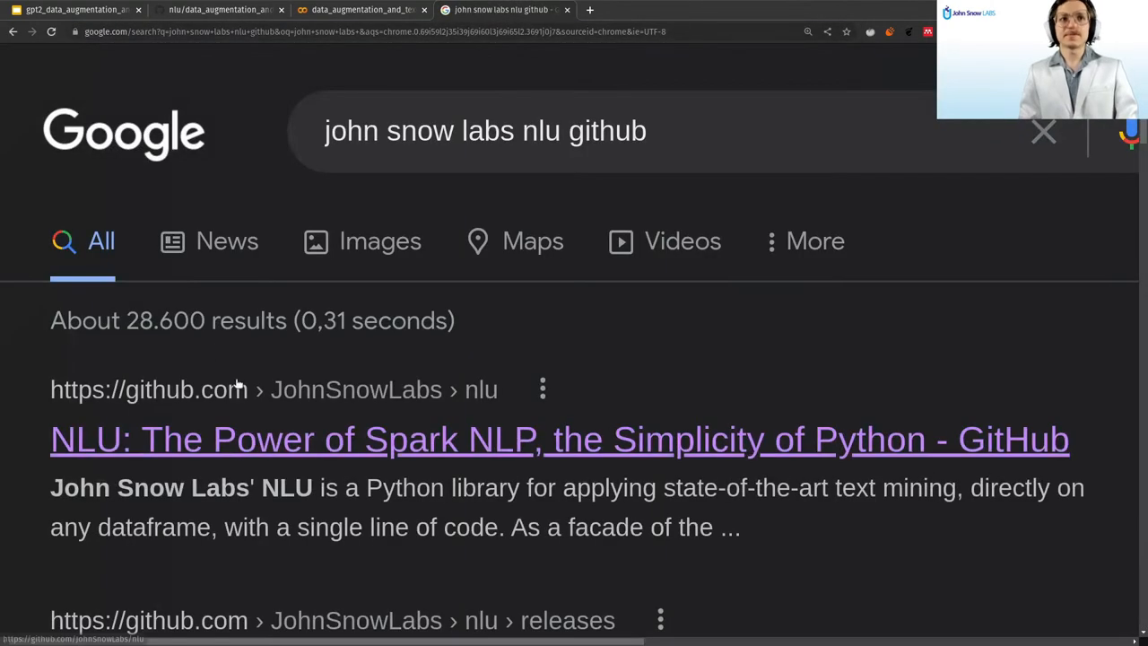
pyautogui.click(560, 440)
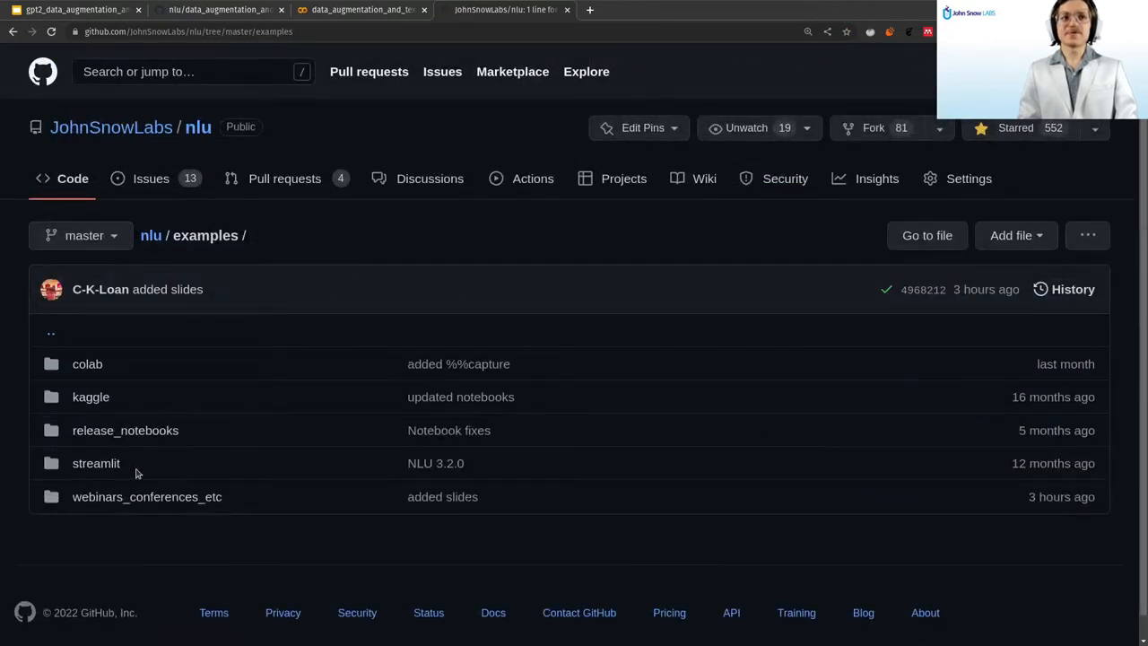
# Navigate examples > webinars_conferences_etc > data augmentation and open the tutorial notebook.
pyautogui.click(147, 496)
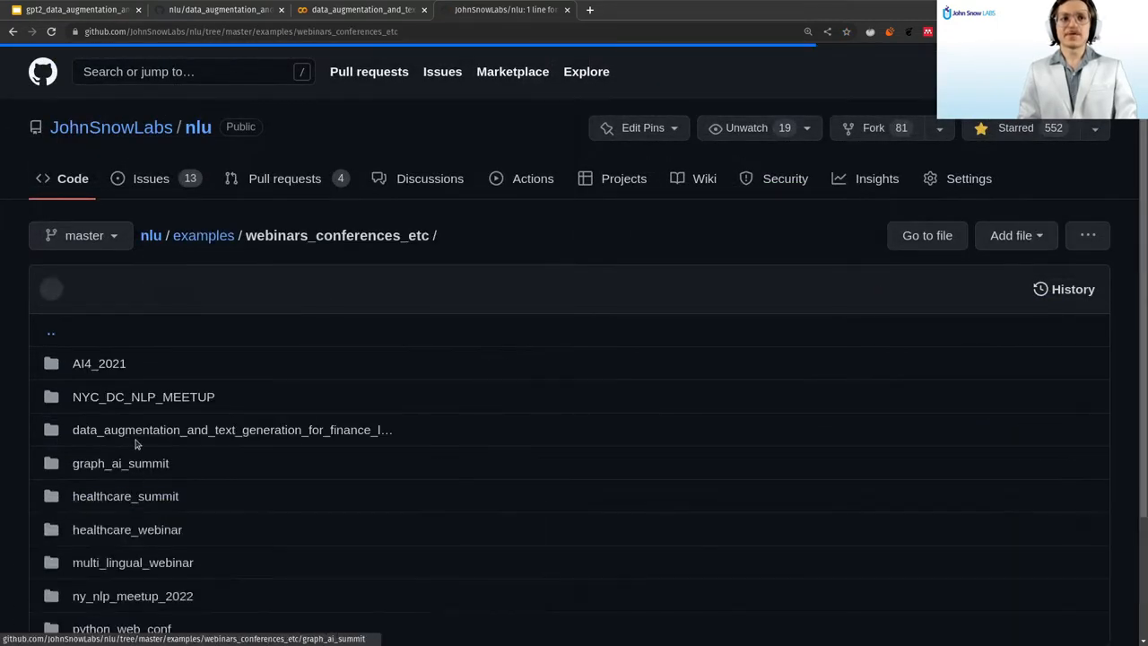
pyautogui.click(233, 430)
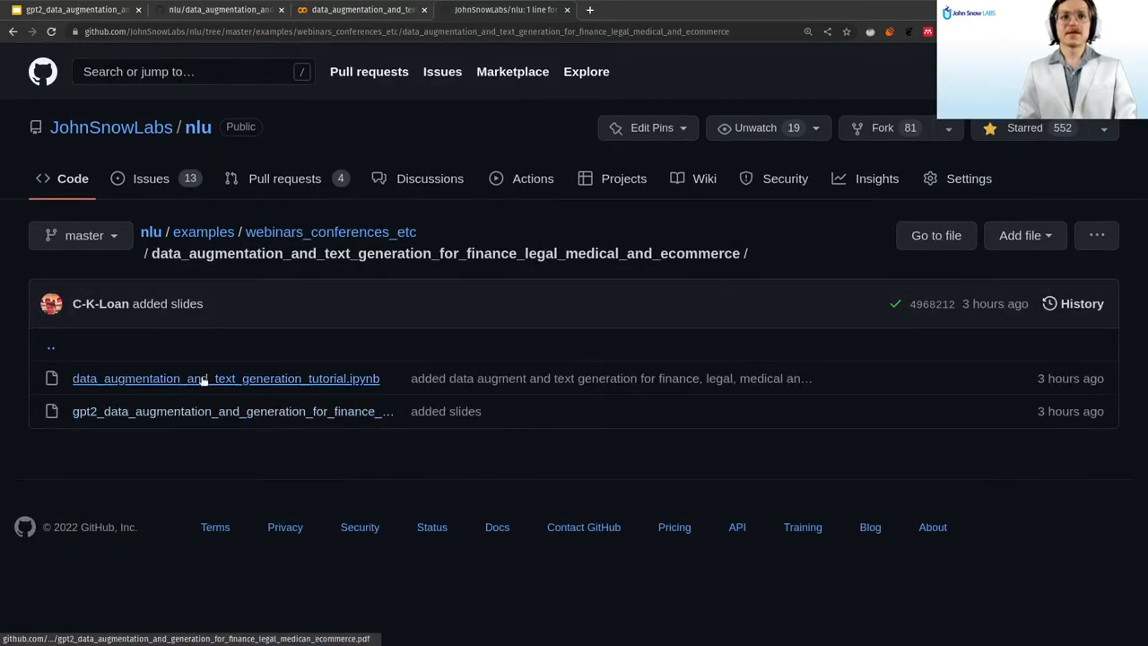
pyautogui.click(226, 376)
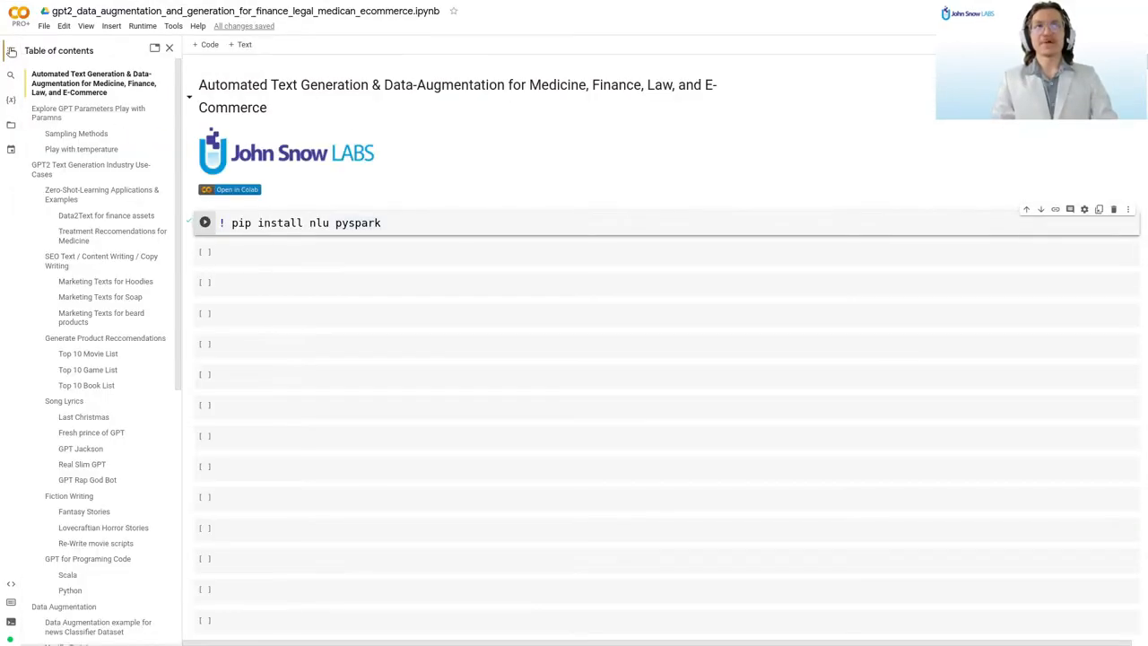
pyautogui.moveTo(81, 149)
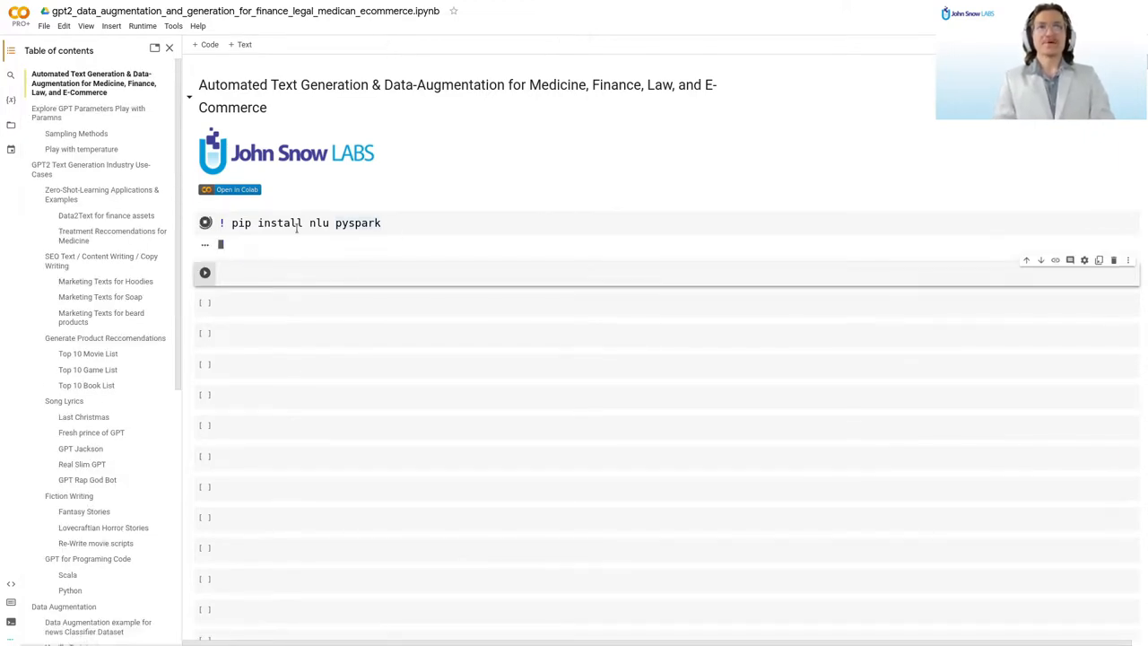
# Move into the next empty code cell after the pip install cell runs.
pyautogui.click(205, 223)
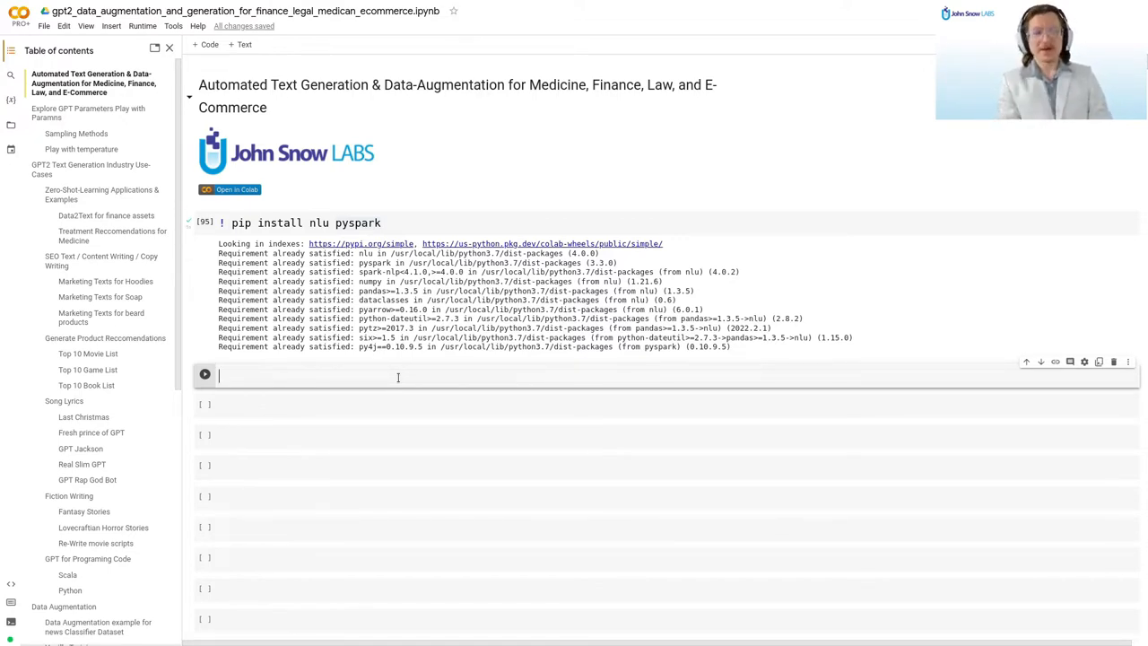
# Write and run a cell importing nlu and loading the 'gpt2' pipeline with nlu.load.
pyautogui.write('i')
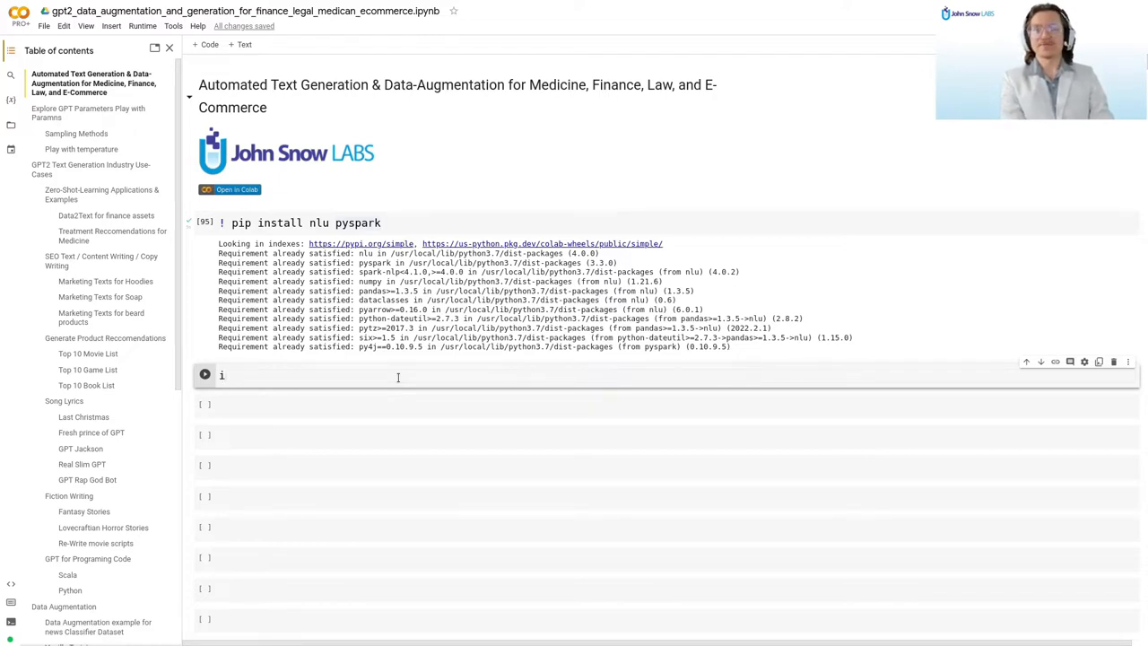
pyautogui.write('d')
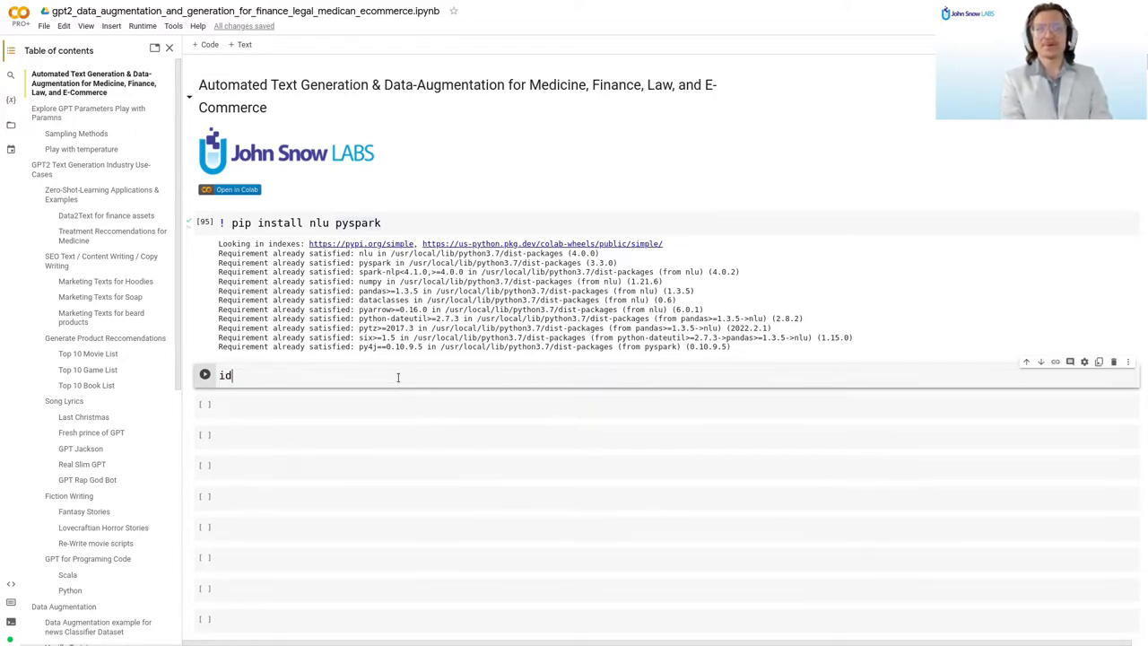
pyautogui.write('mport nlu')
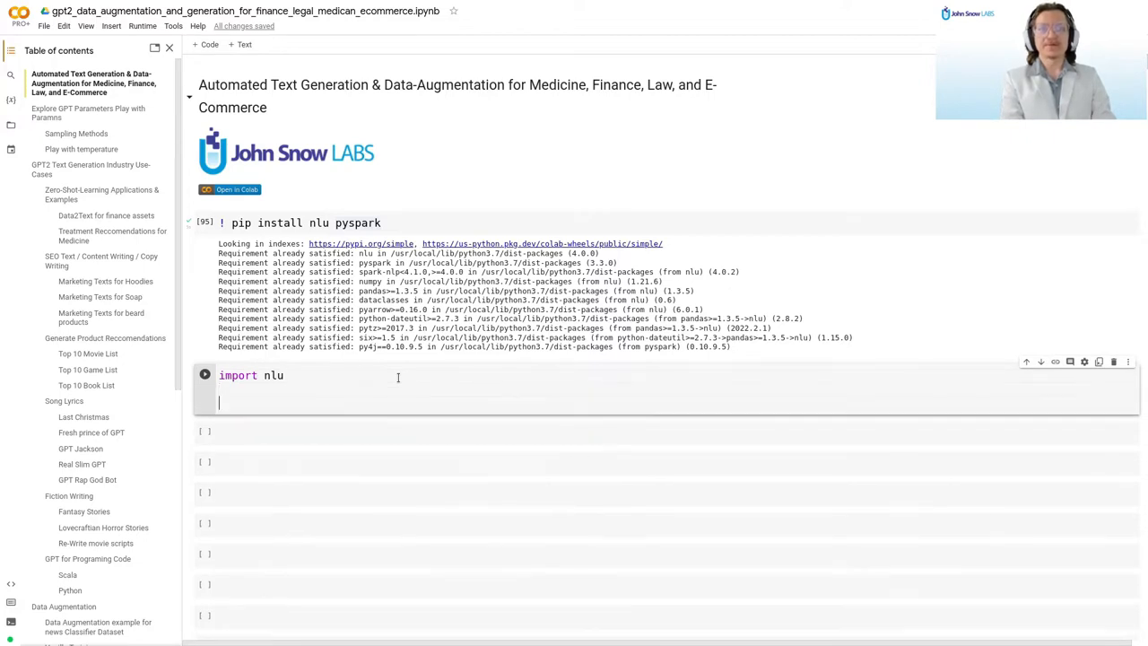
pyautogui.write("nlu.load('')")
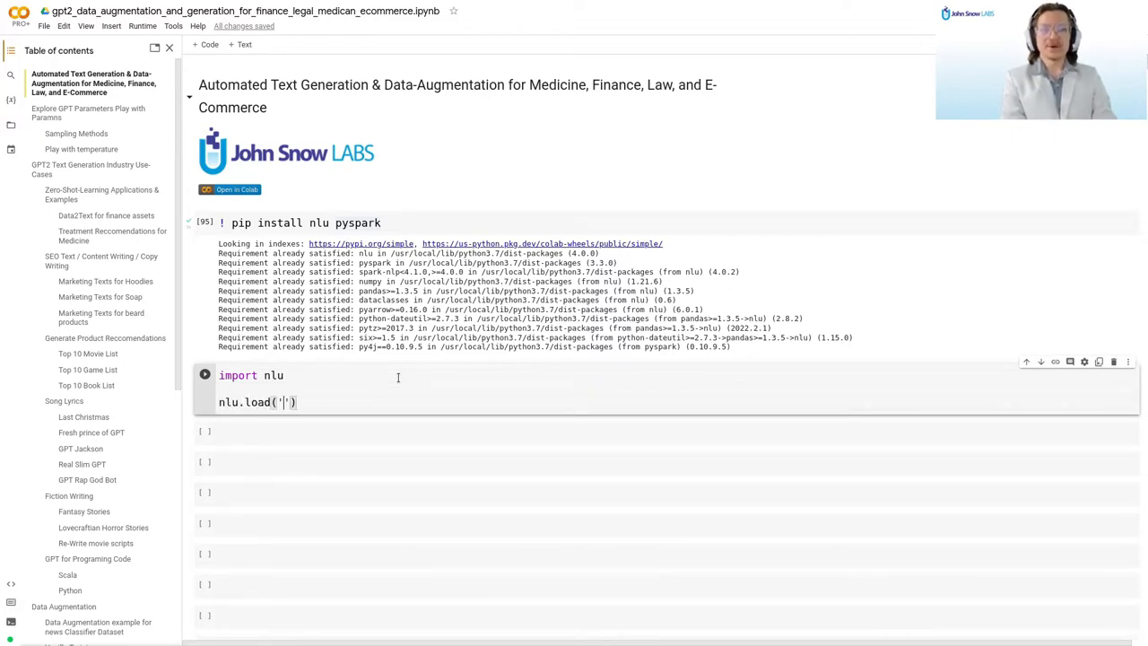
pyautogui.write('gpt2_pipe =')
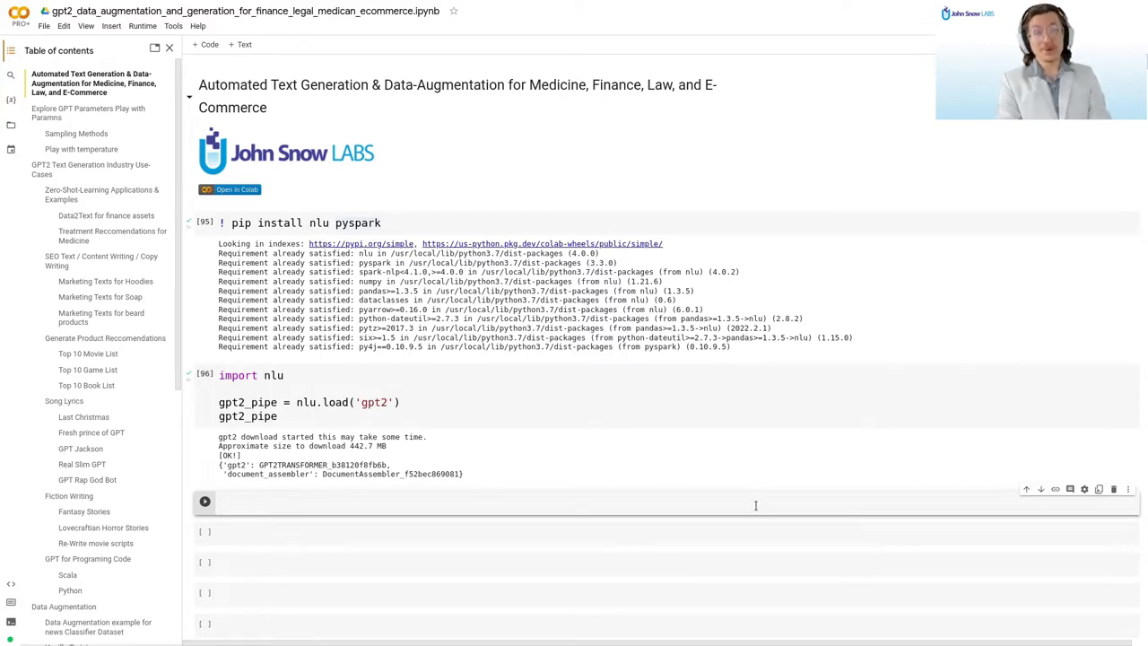
# Run gpt2_pipe.predict on the prompt 'My Favorite Food is!' into generation_df.
pyautogui.write('gpt2_pipe')
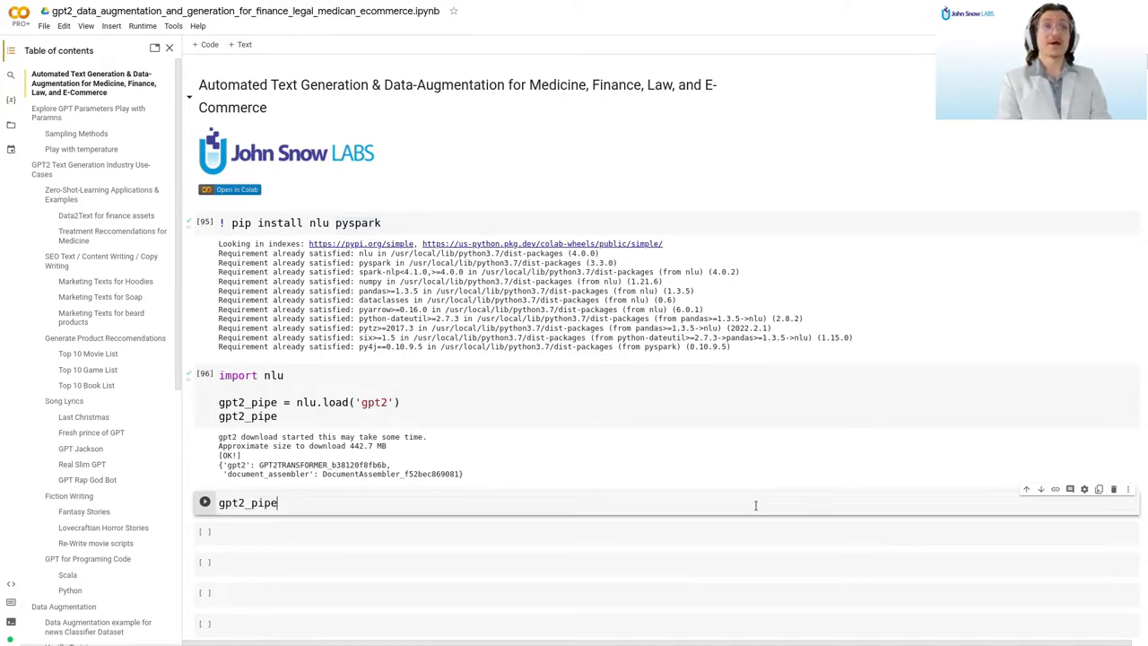
pyautogui.write(".predict('')")
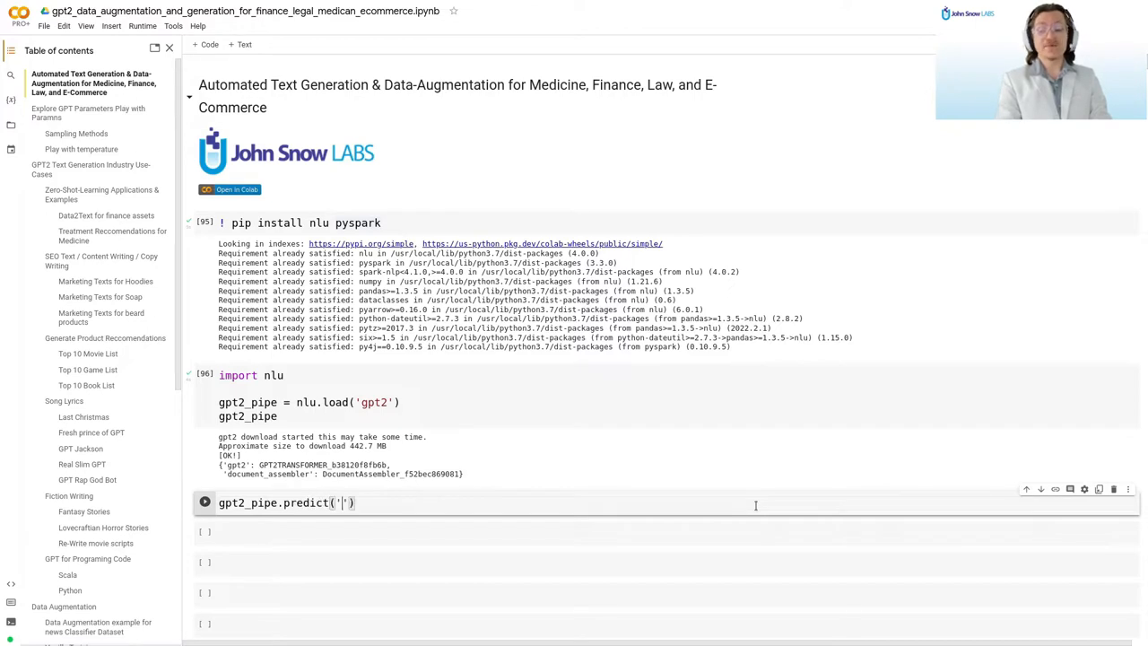
pyautogui.write('My Favorite Food is!')
pyautogui.click(666, 531)
pyautogui.write('generation_df')
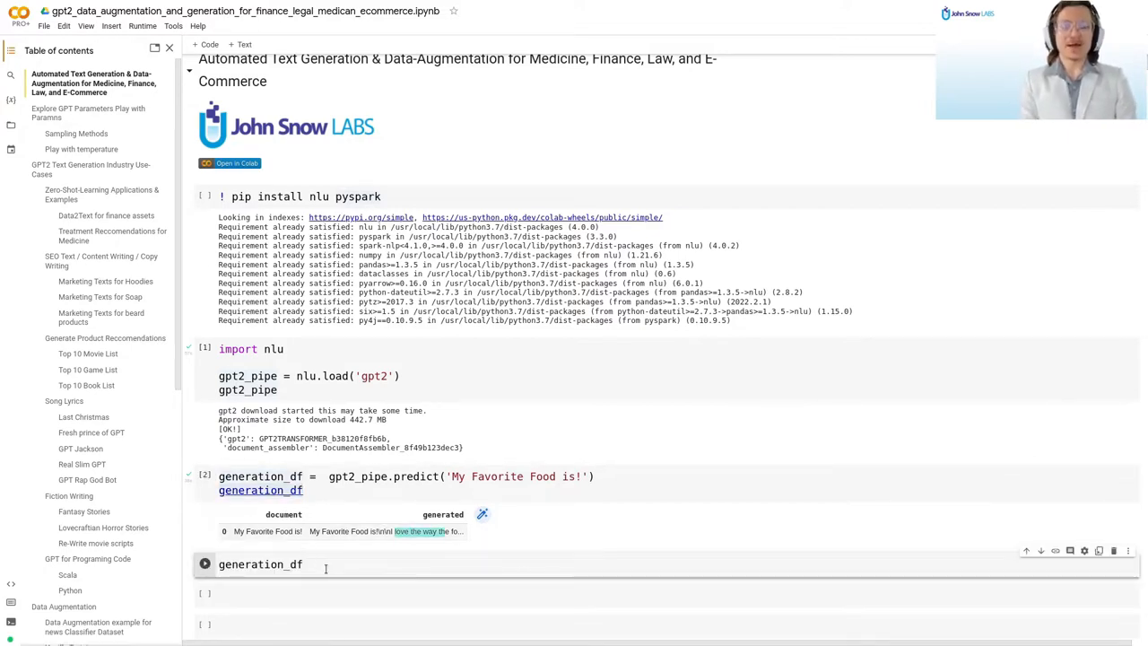
# Print the full generated passage with print(generation_df.generated.iloc[0]).
pyautogui.write('.')
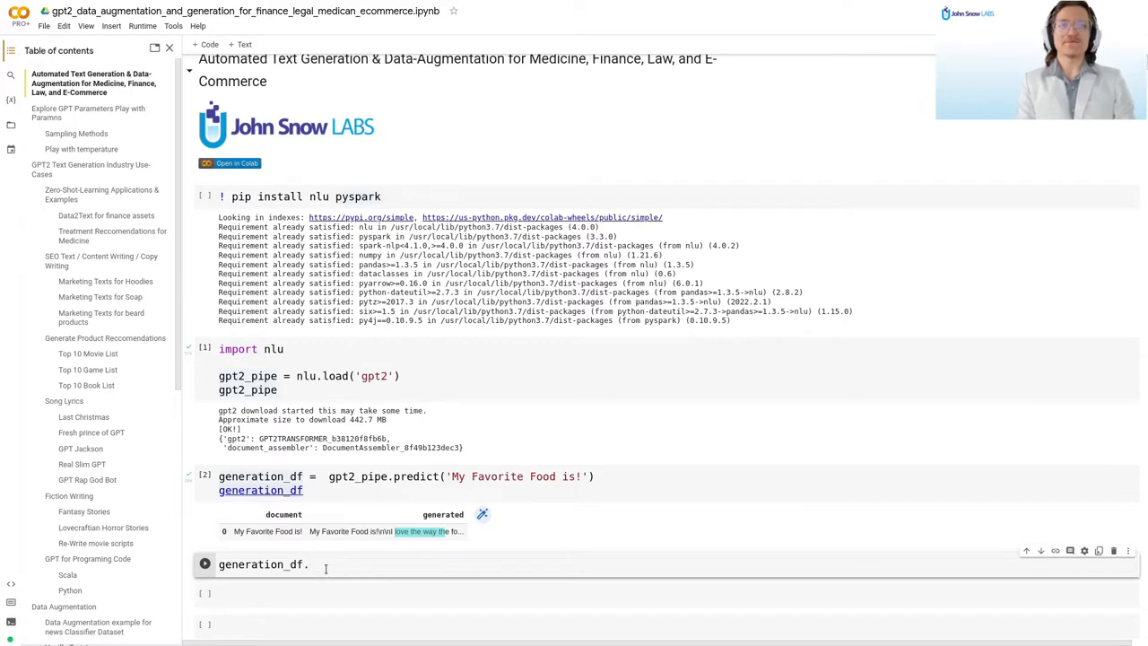
pyautogui.write('generated.il')
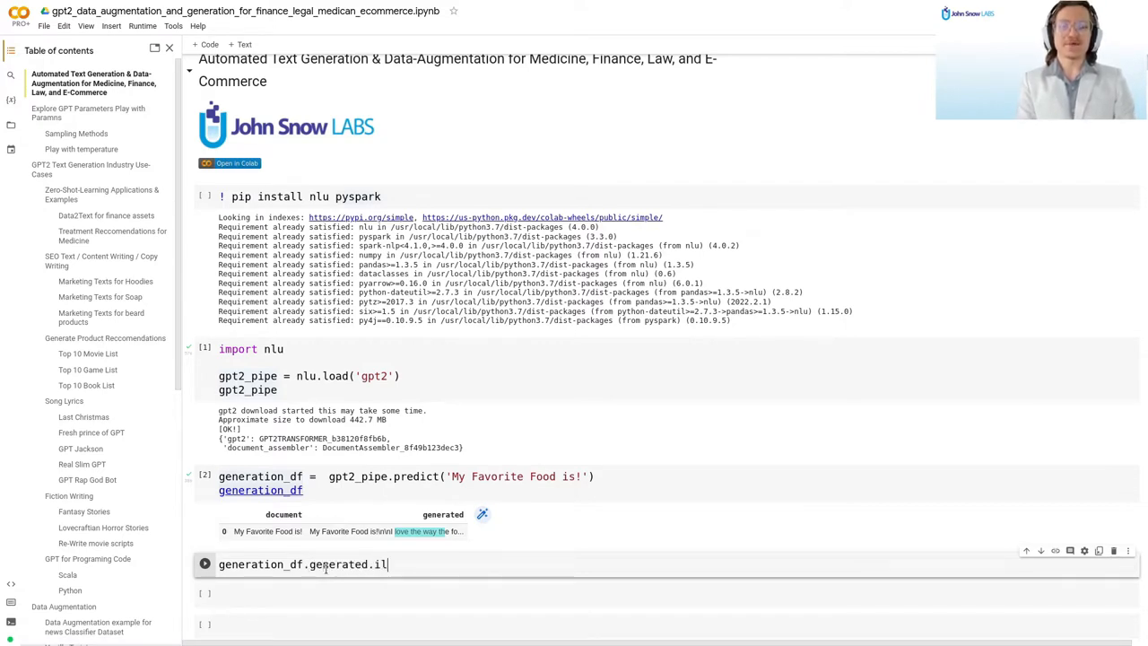
pyautogui.write('print(generation_df.generated.iloc[0])')
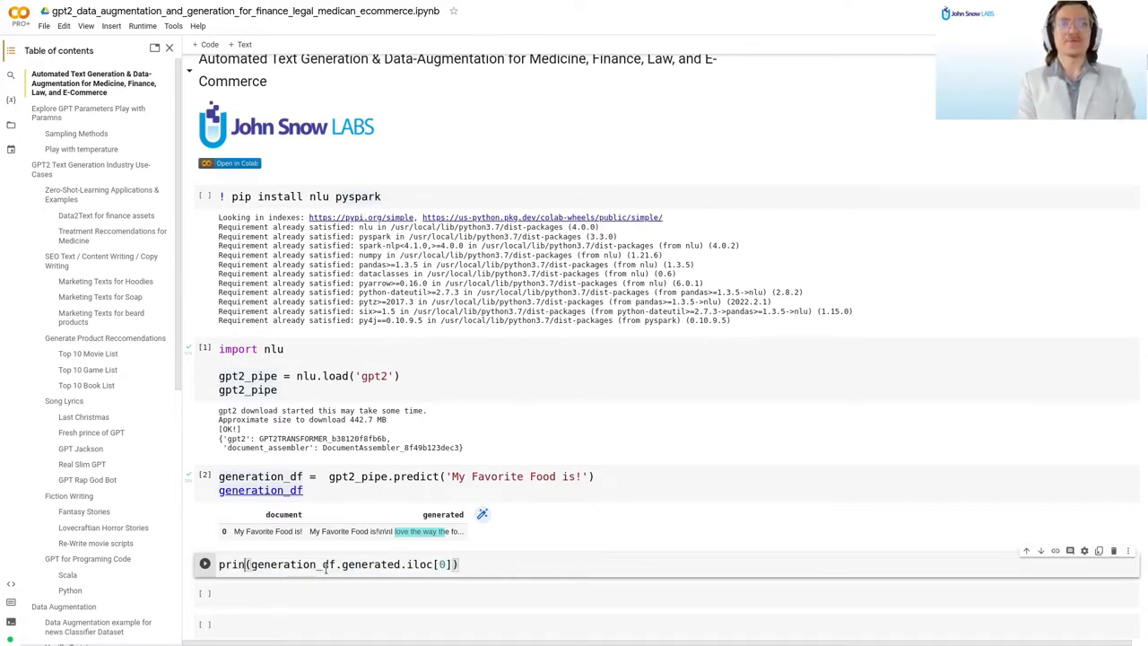
pyautogui.click(205, 563)
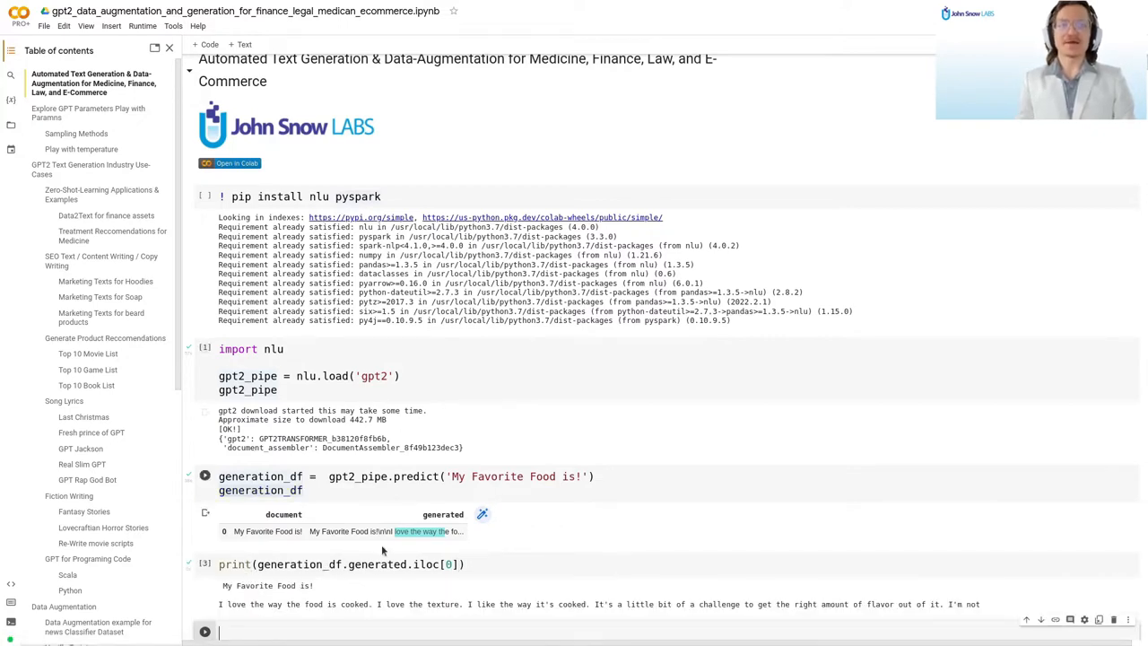
pyautogui.scroll(3)
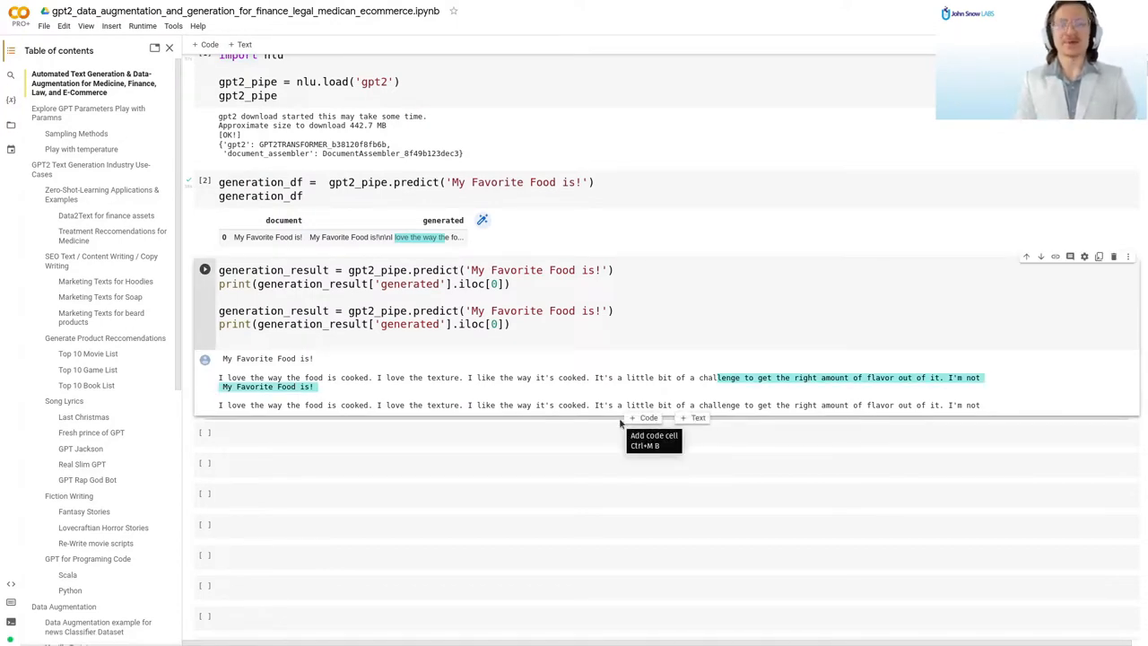
# Add a cell calling gpt2_pipe.print_info() to list the pipeline's settable parameters.
pyautogui.doubleClick(313, 284)
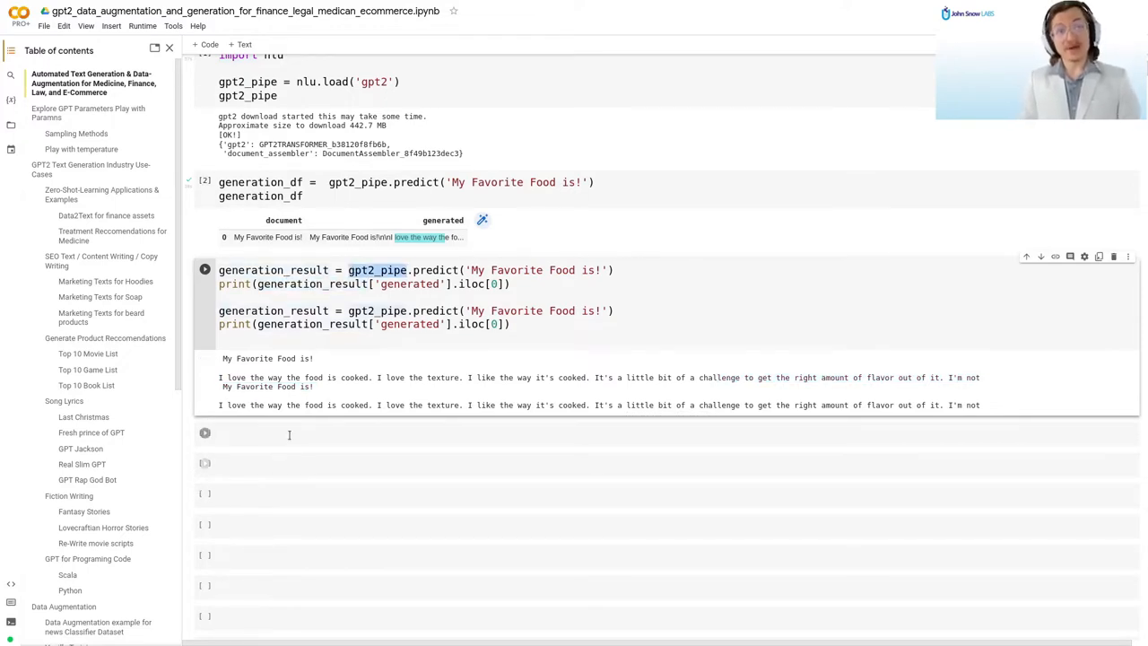
pyautogui.write('gpt2_pipe.print_info(')
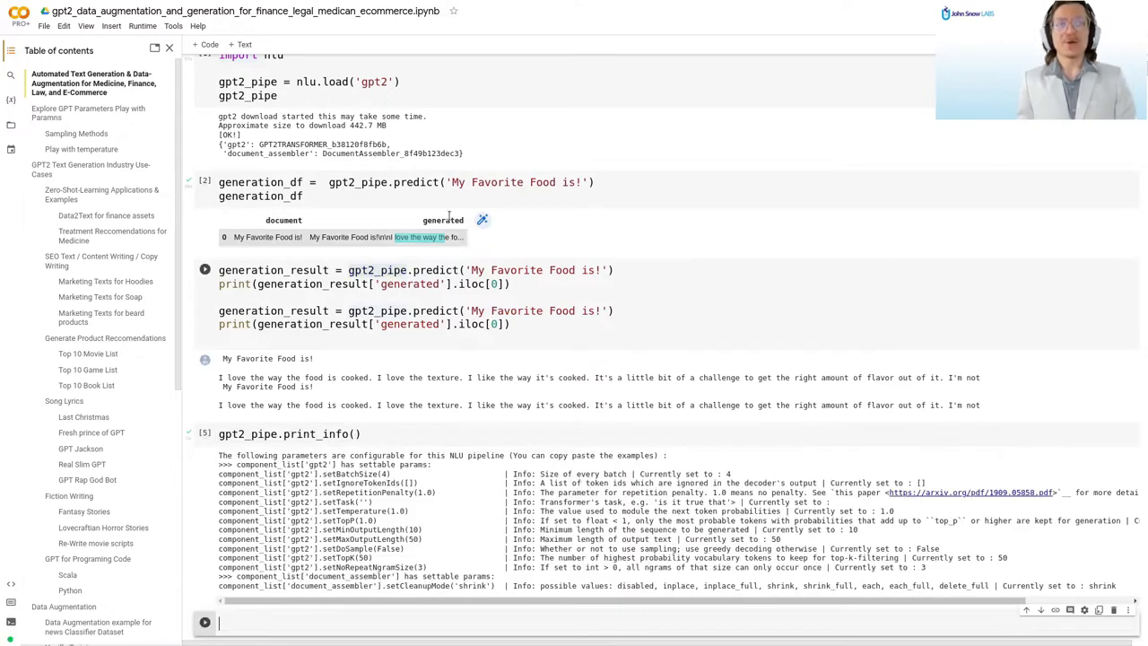
pyautogui.doubleClick(377, 269)
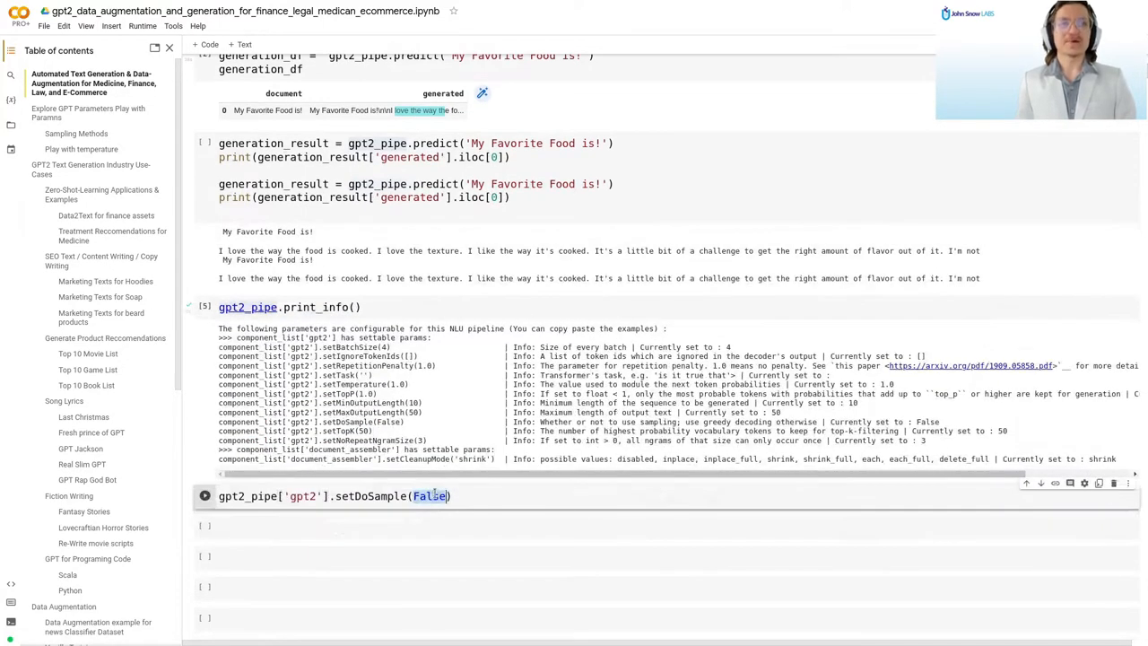
# Set gpt2_pipe['gpt2'].setDoSample(True) and regenerate to get two differing outputs.
pyautogui.write('True')
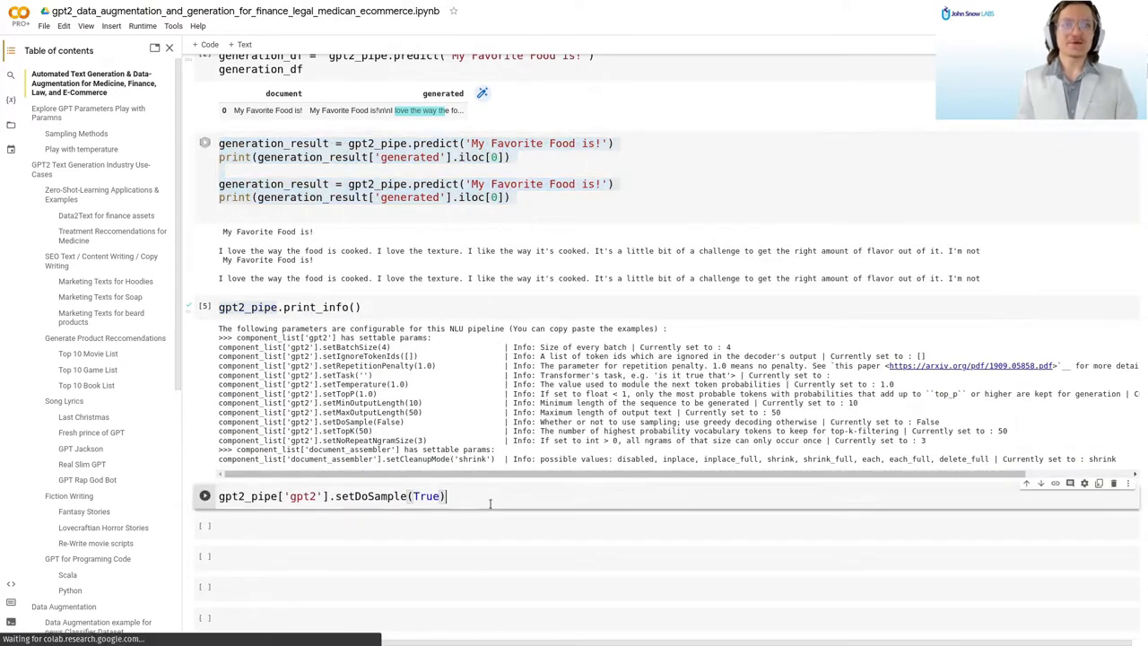
pyautogui.click(204, 495)
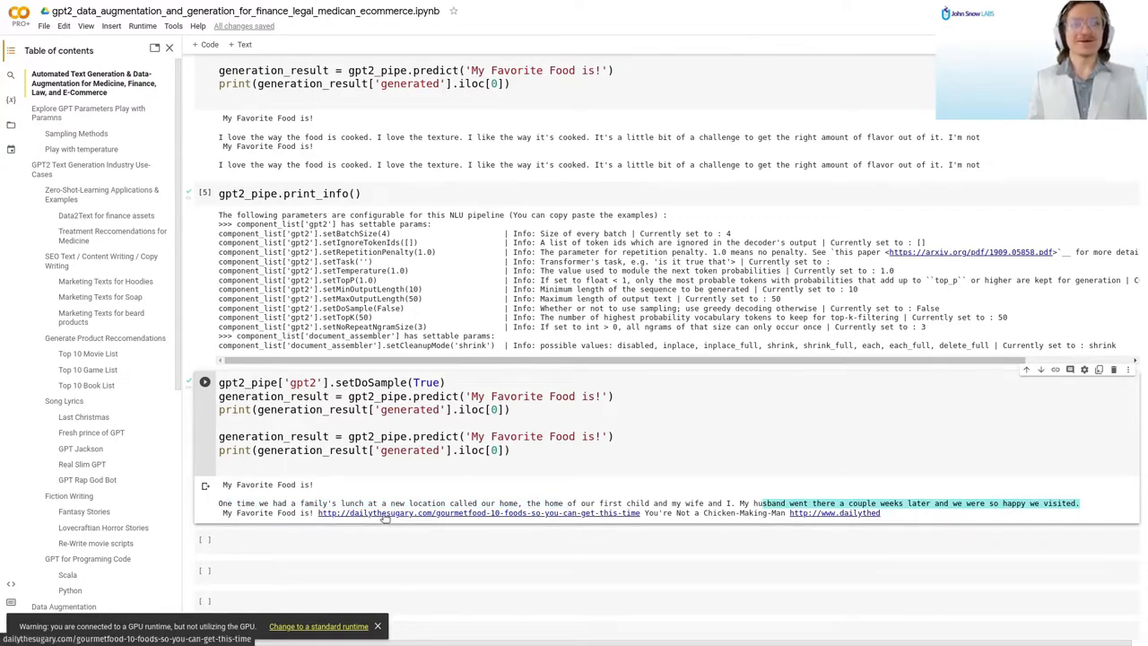
pyautogui.click(478, 513)
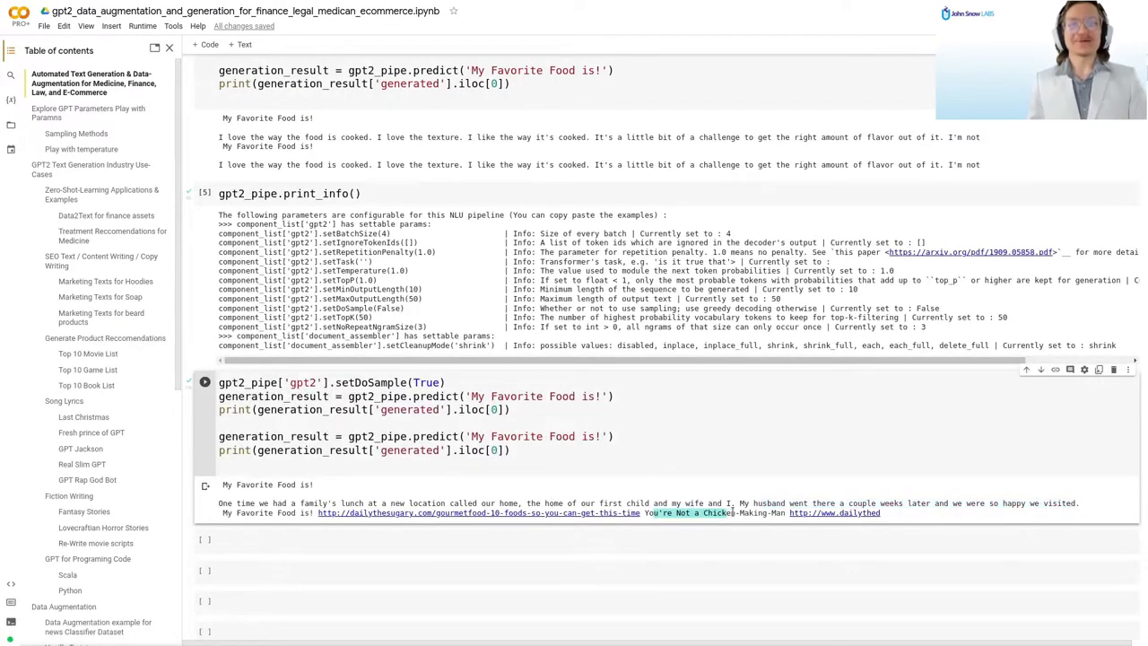
pyautogui.click(834, 513)
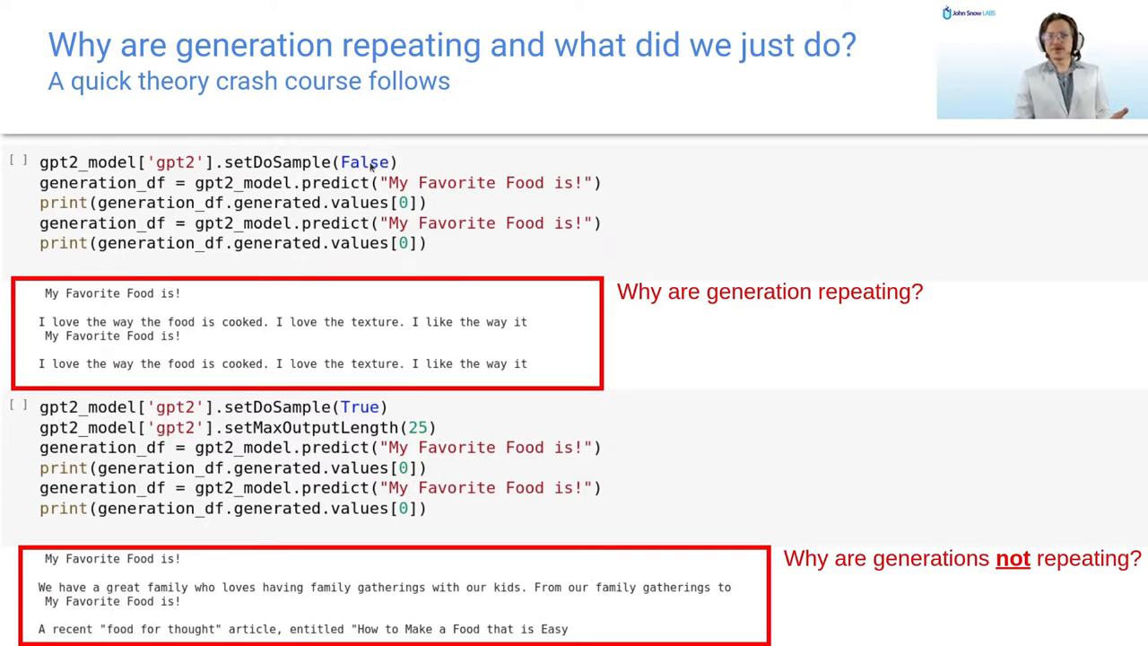
# Advance to the 'What is a Probability Distribution?' slide.
pyautogui.click(111, 610)
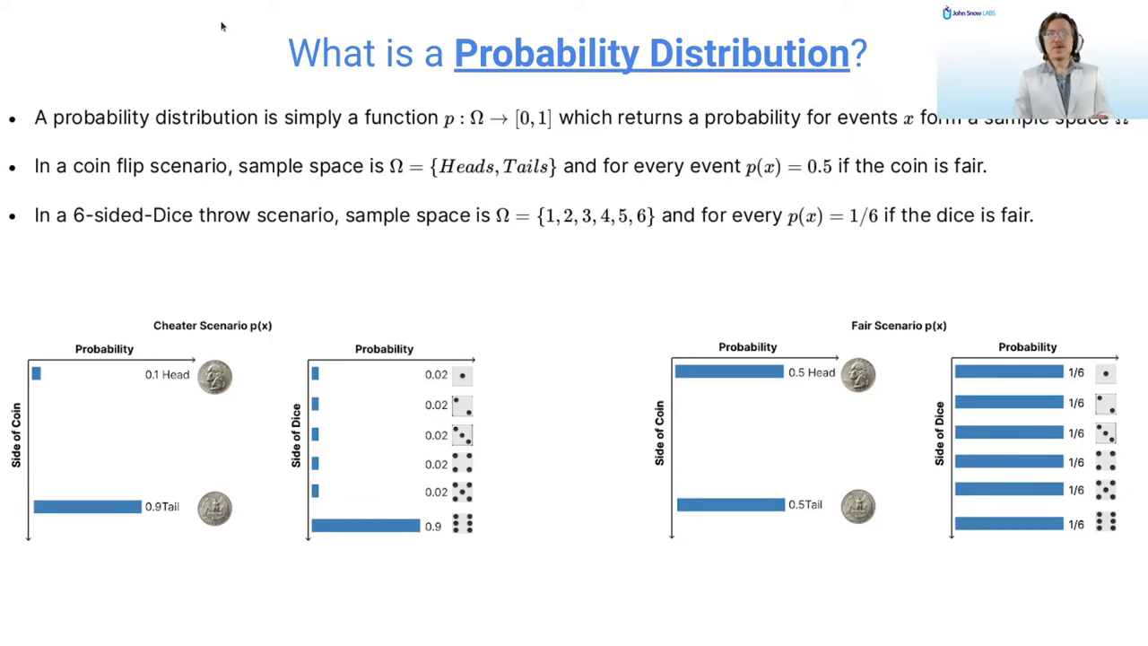
pyautogui.moveTo(891, 154)
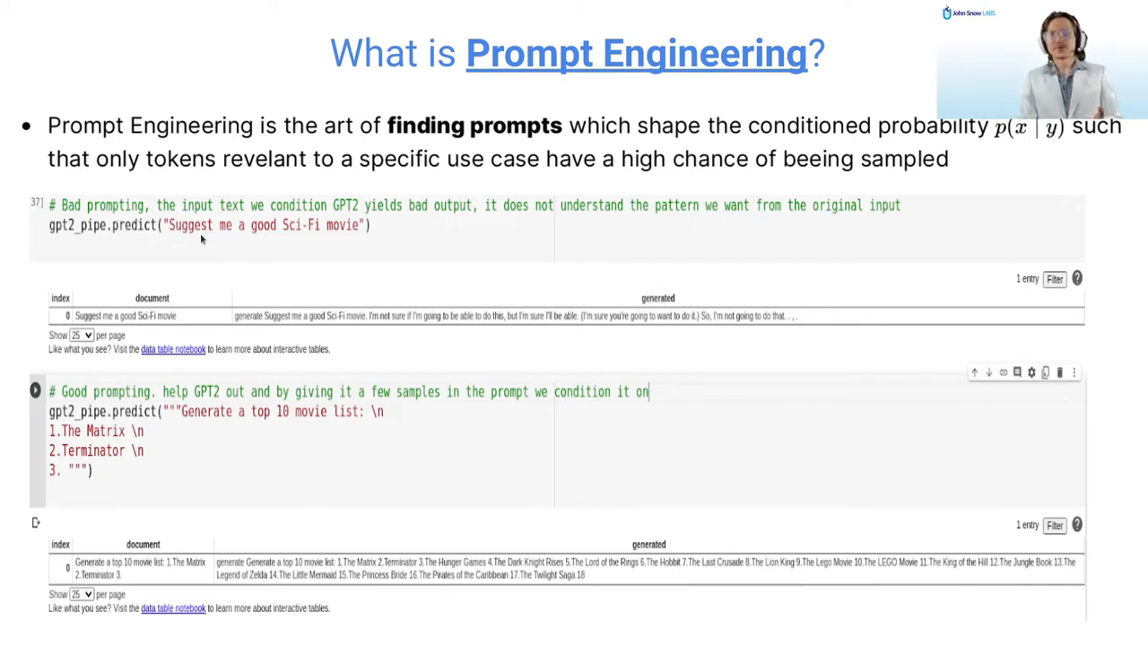
pyautogui.moveTo(272, 301)
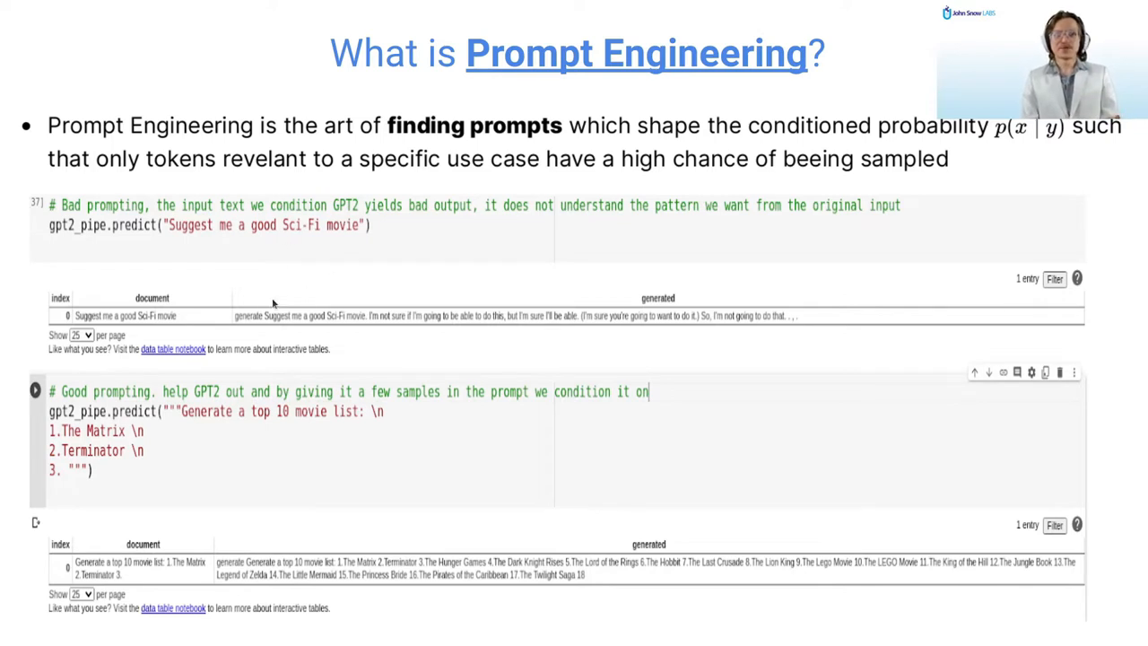
pyautogui.moveTo(427, 332)
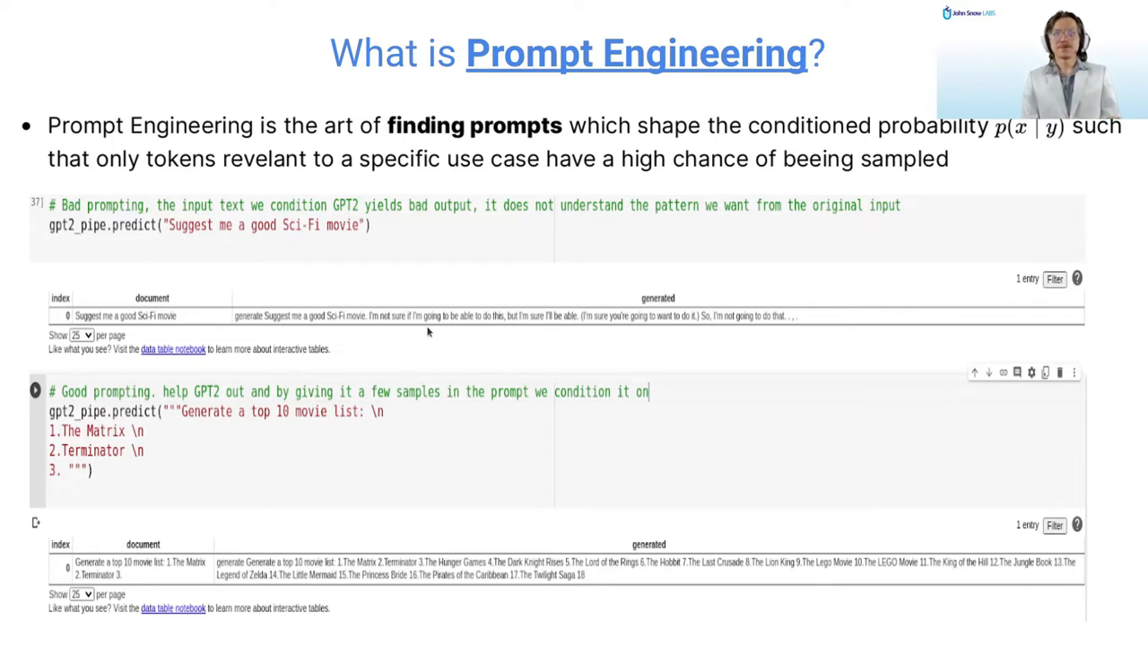
pyautogui.moveTo(707, 345)
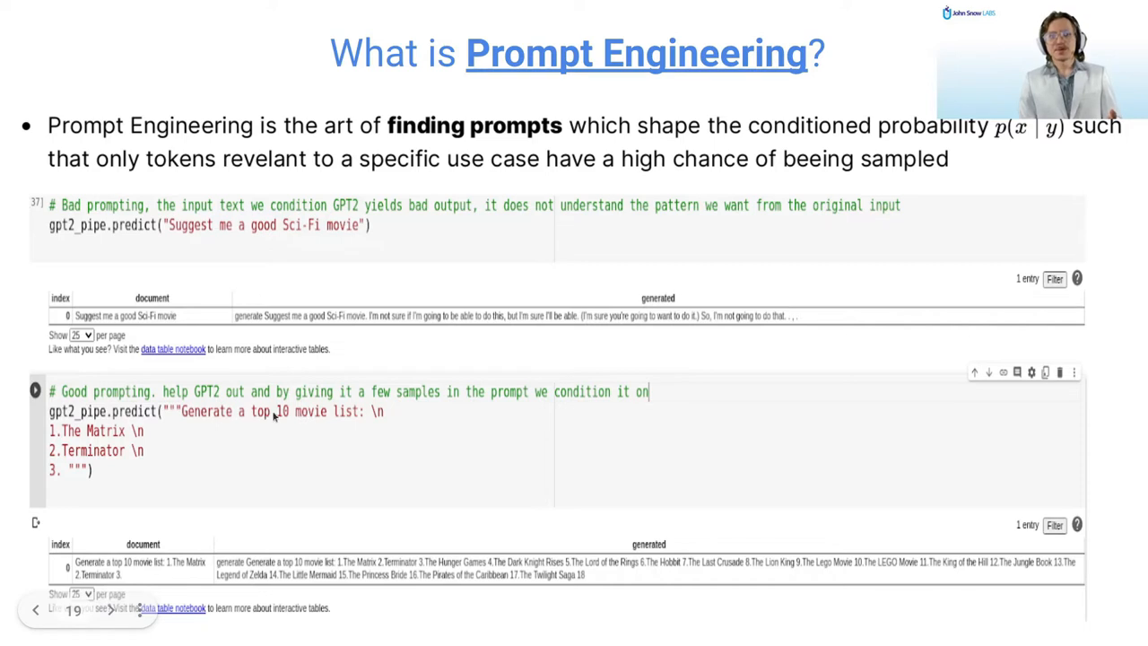
pyautogui.moveTo(75, 416)
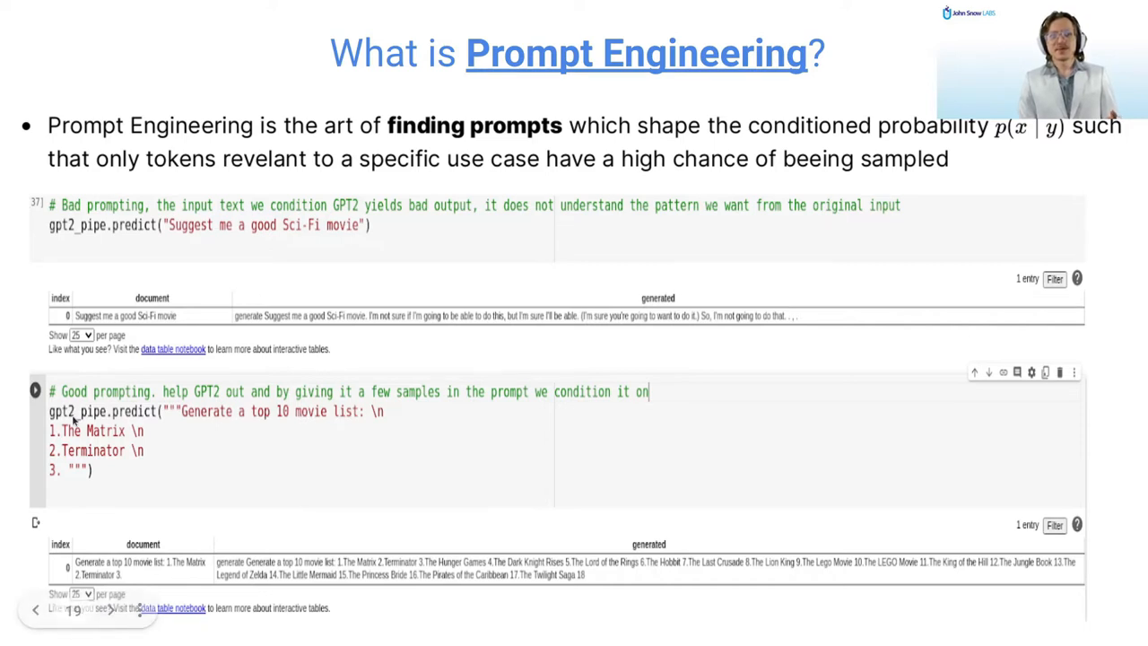
pyautogui.moveTo(75, 504)
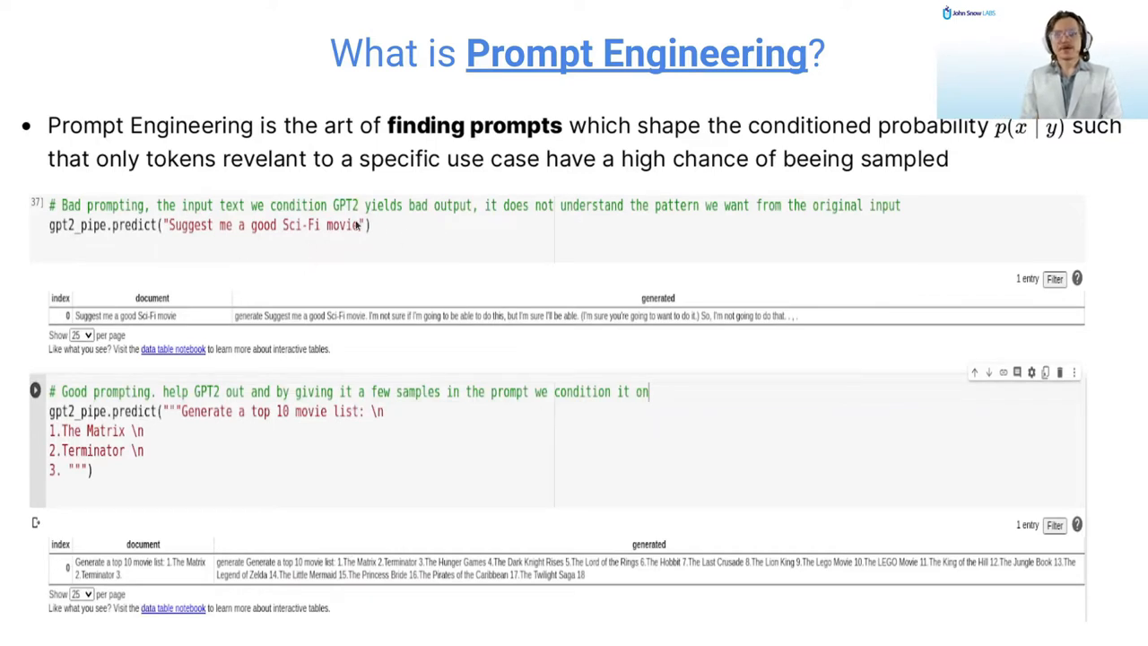
pyautogui.moveTo(215, 260)
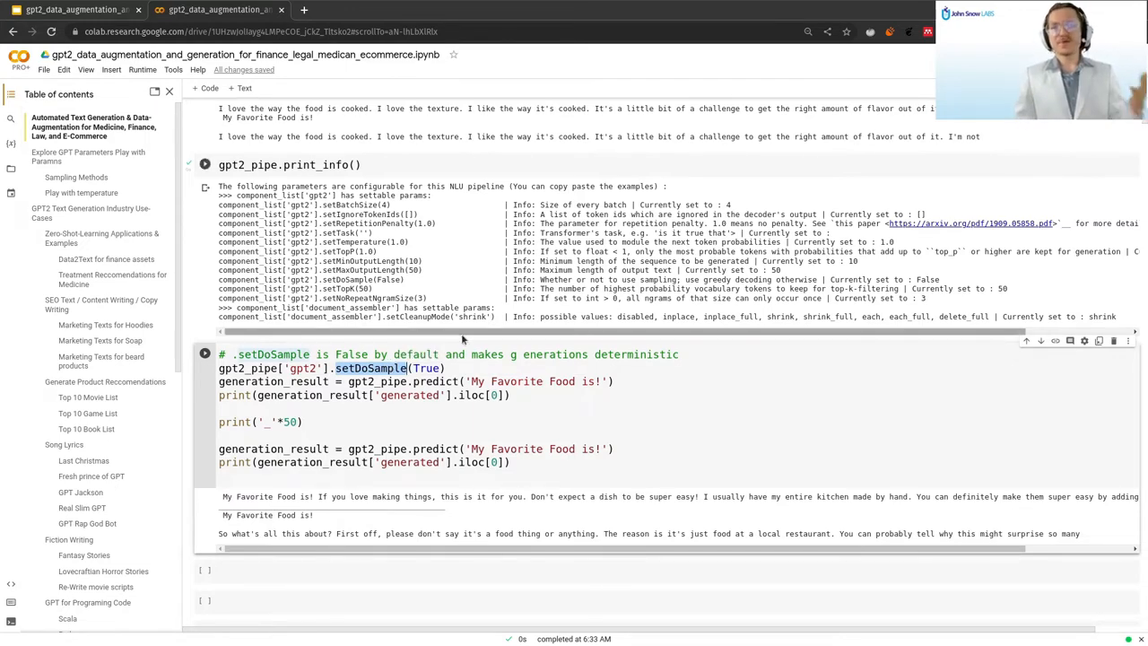
pyautogui.scroll(-3)
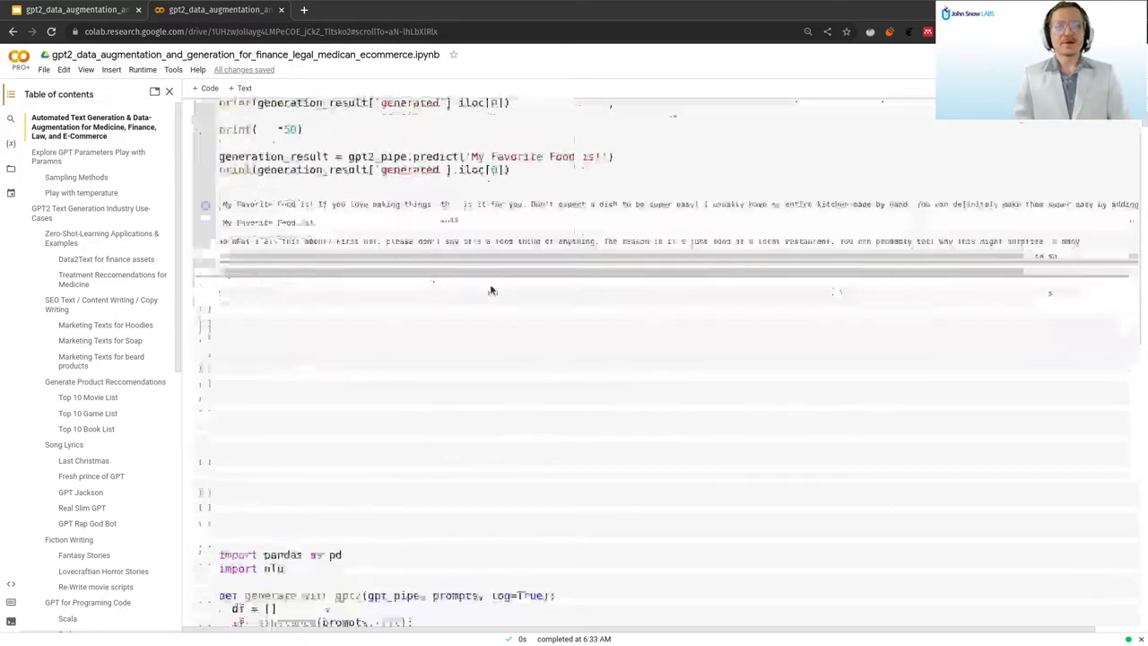
pyautogui.scroll(-3)
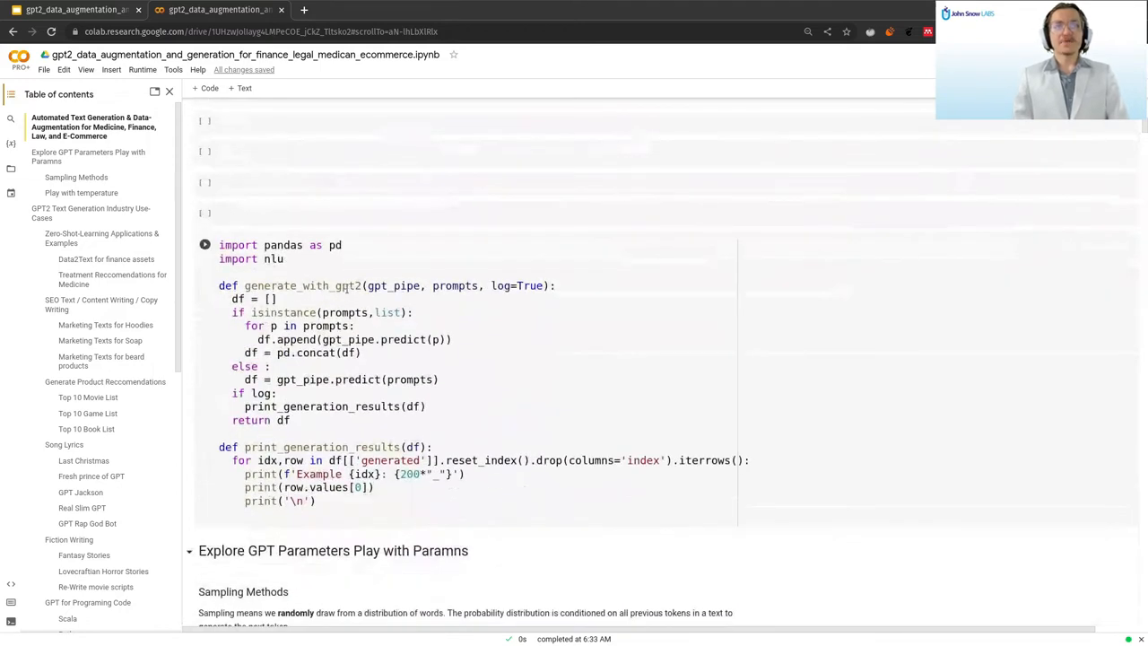
pyautogui.doubleClick(301, 285)
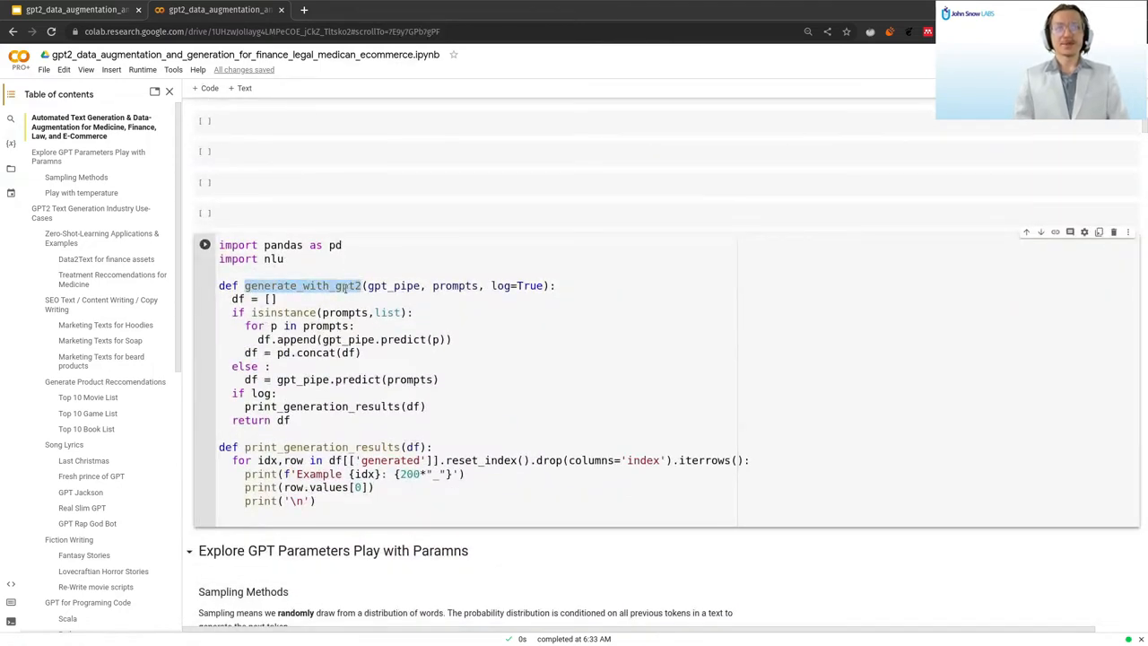
pyautogui.click(303, 447)
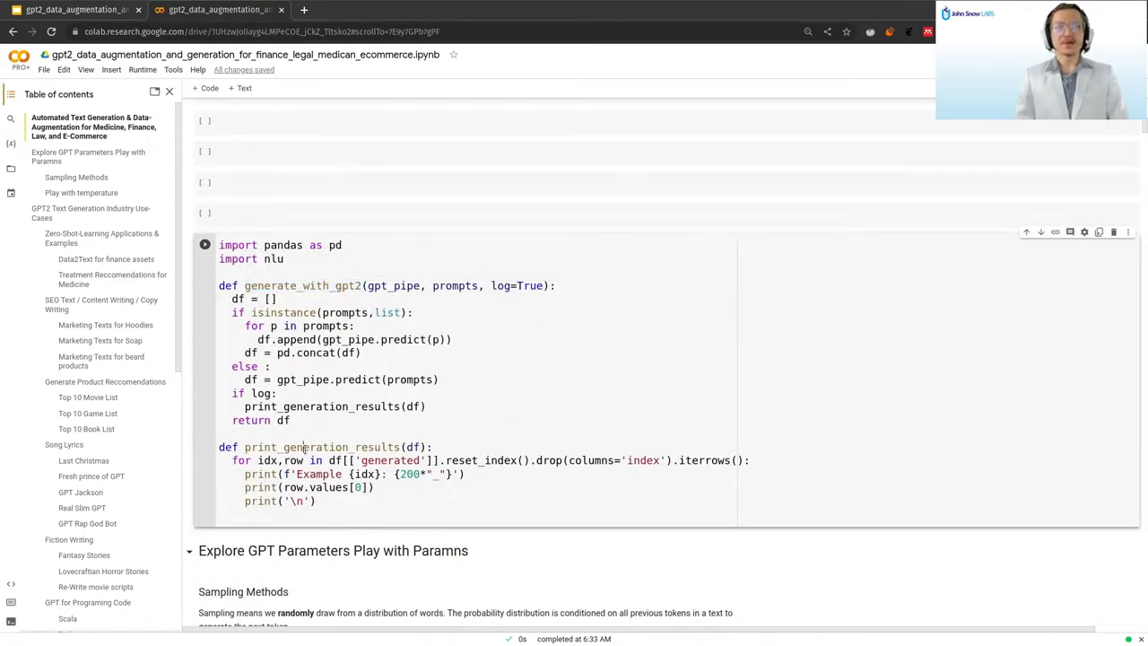
pyautogui.doubleClick(322, 446)
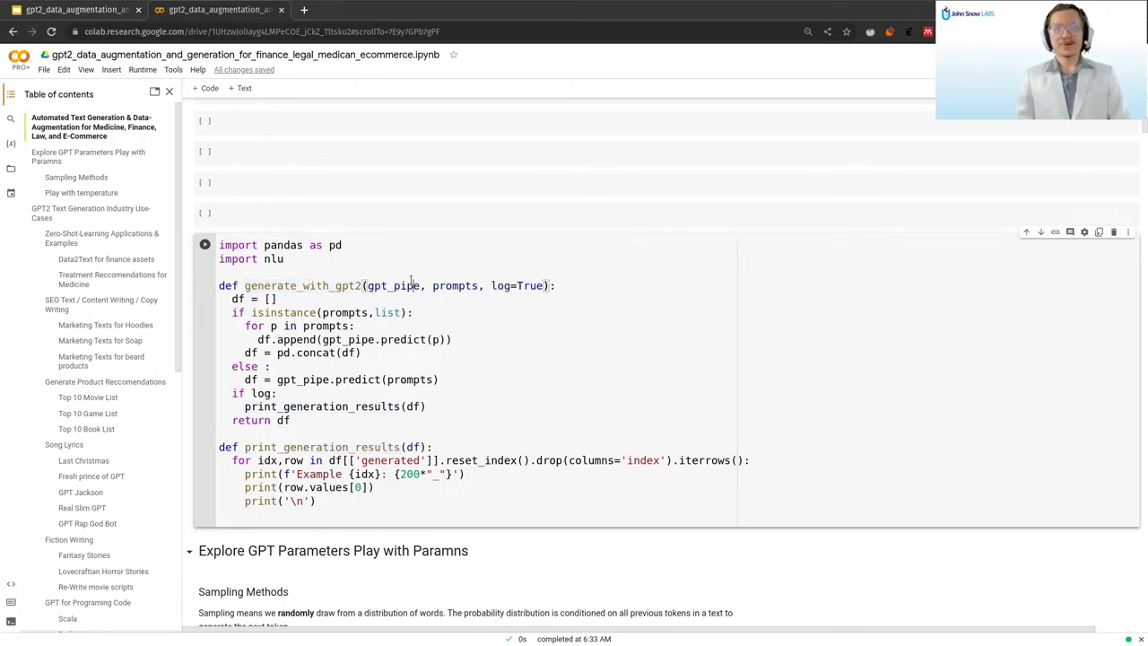
pyautogui.doubleClick(456, 285)
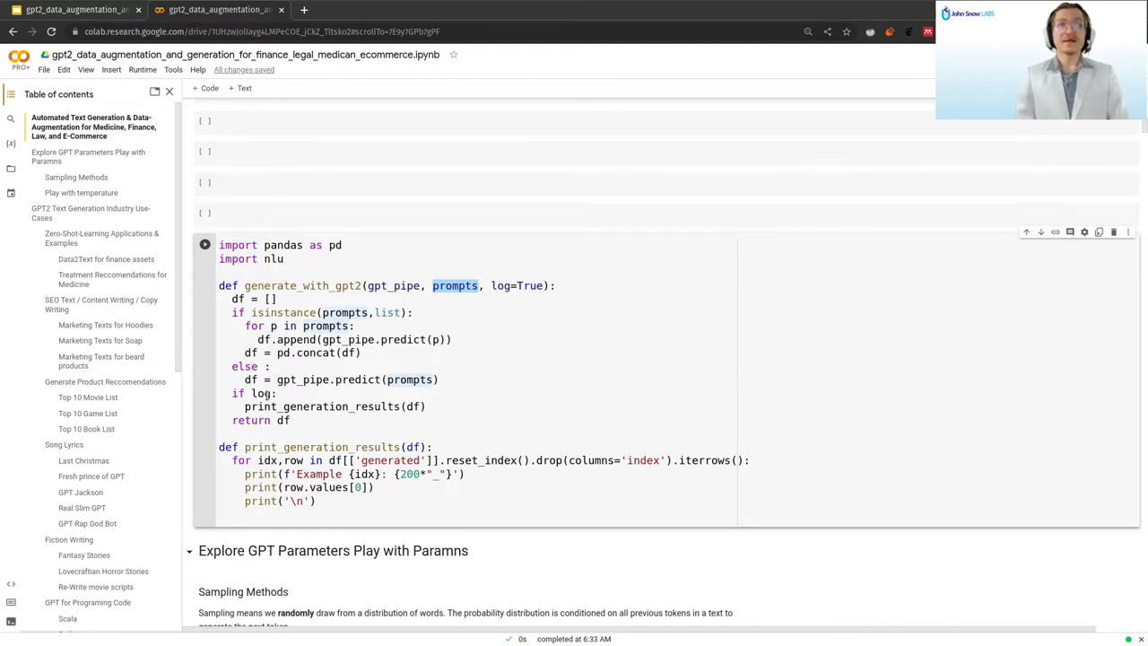
pyautogui.scroll(-3)
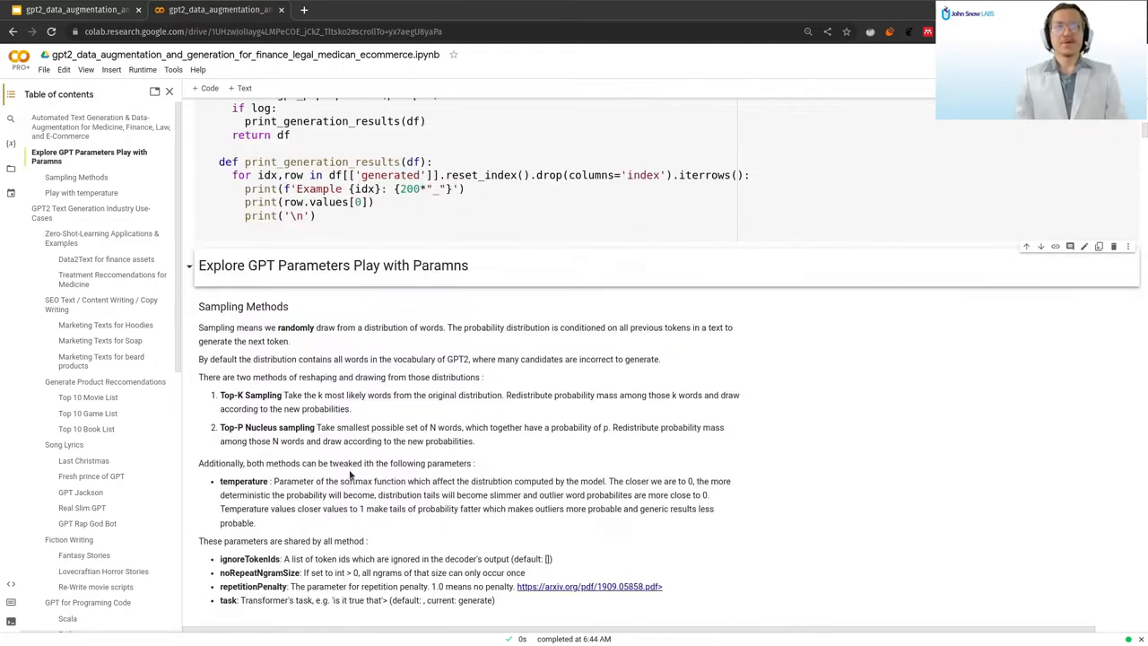
pyautogui.scroll(-3)
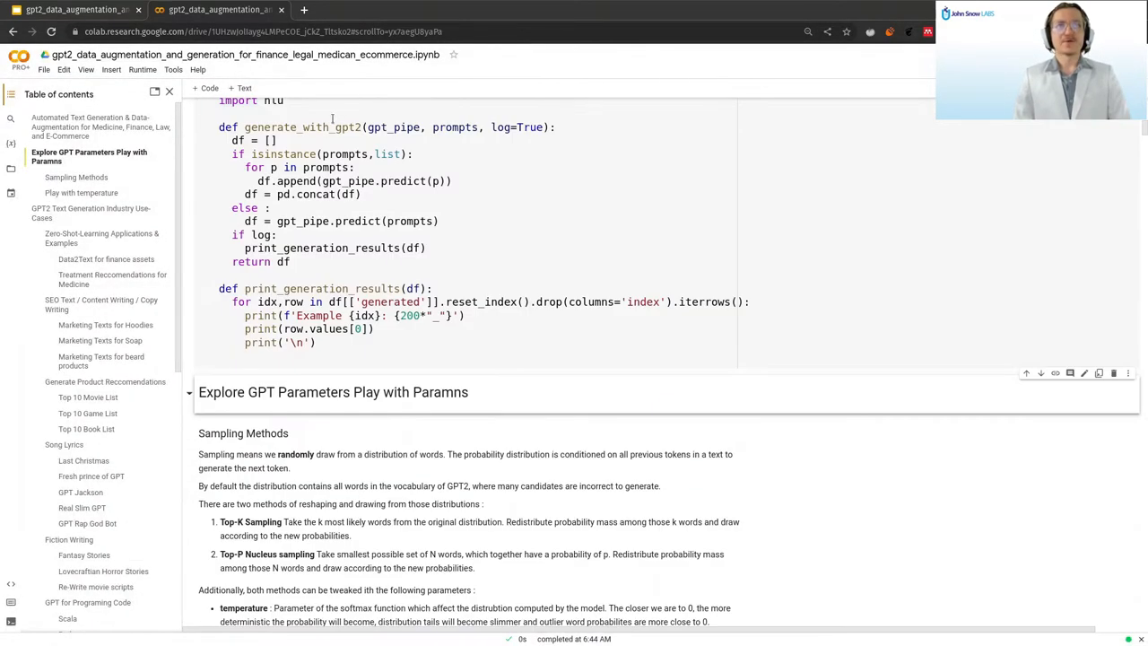
# Run generate_with_gpt2 on gpt2_pipe with the 'Hello my name is Gpt2 I love to' prompt.
pyautogui.scroll(-3)
pyautogui.write('generate_with_gpt2(gpt')
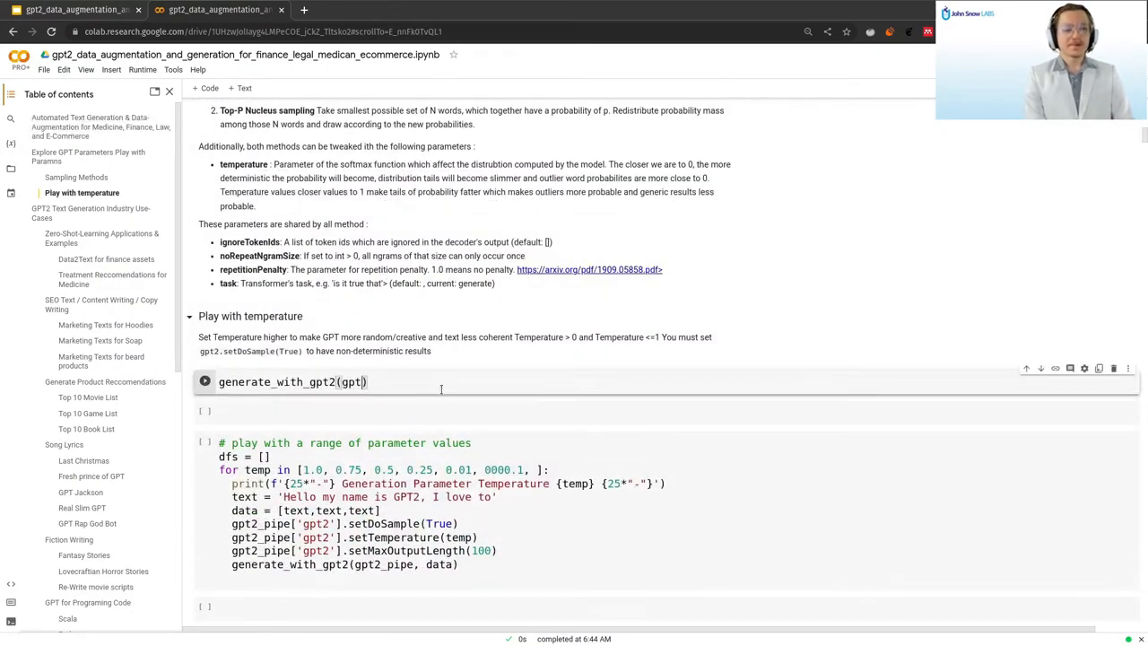
pyautogui.write('_pipe,')
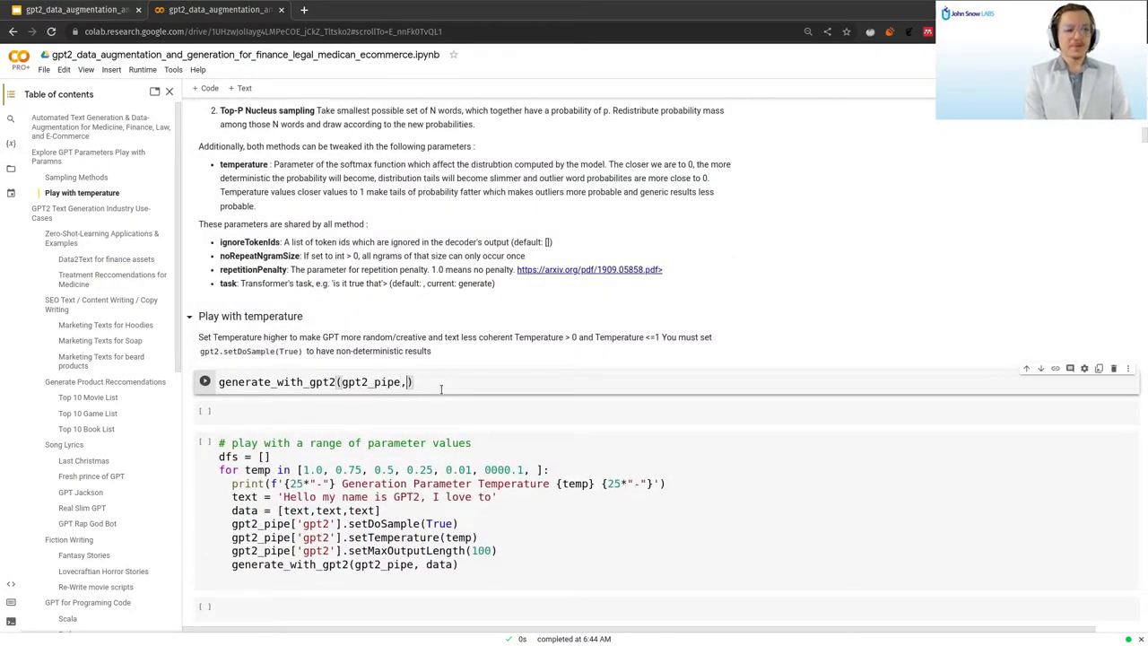
pyautogui.write('"Hell"')
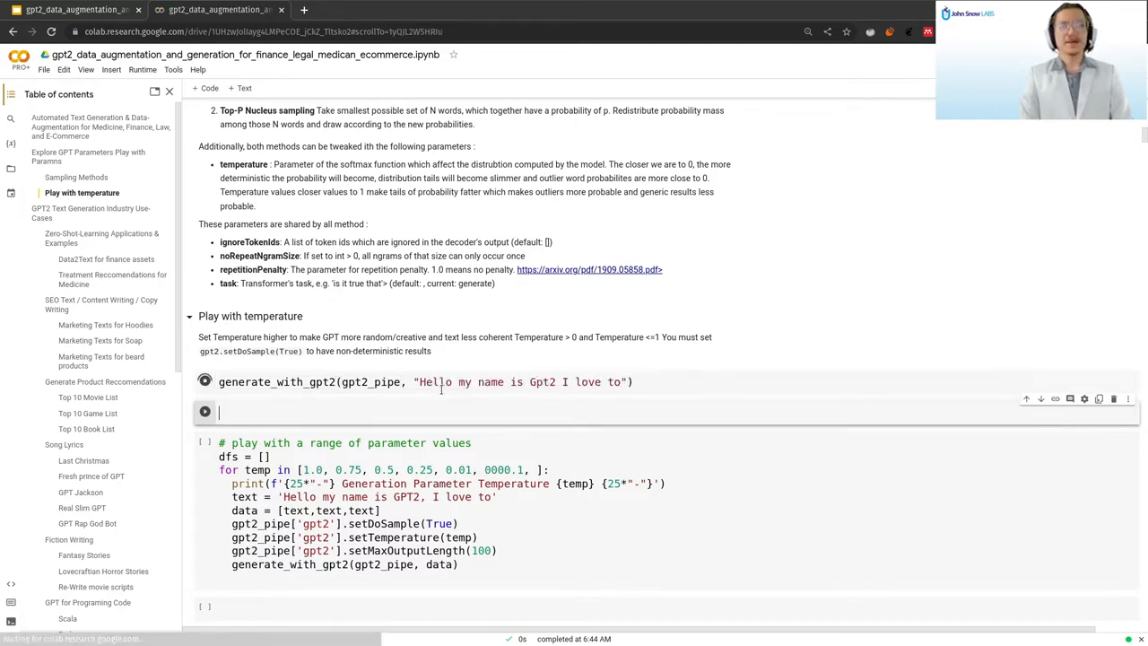
pyautogui.click(205, 380)
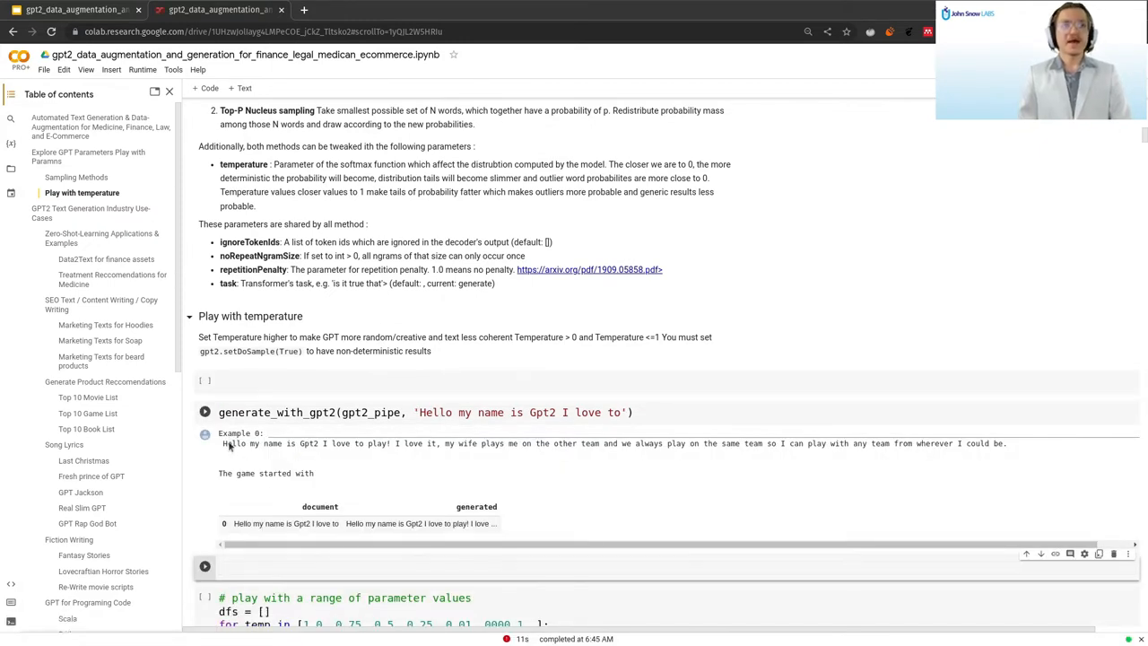
# Highlight the generated phrase and gpt2_pipe variable, then insert a new code cell below.
pyautogui.moveTo(225, 443); pyautogui.dragTo(391, 443)
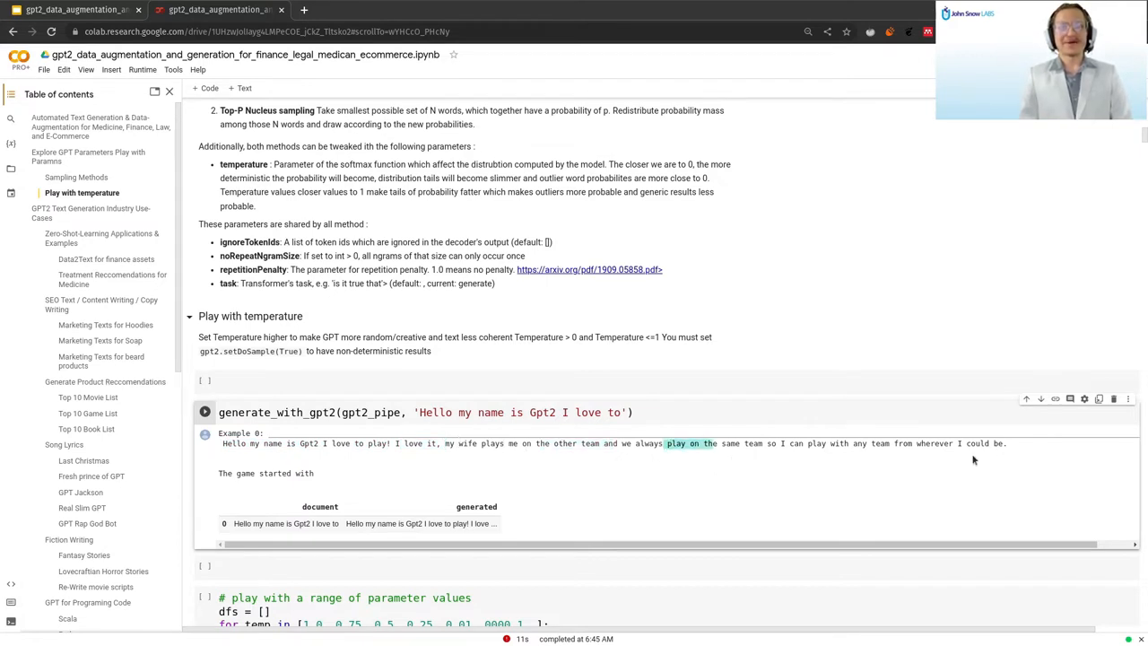
pyautogui.moveTo(520, 430)
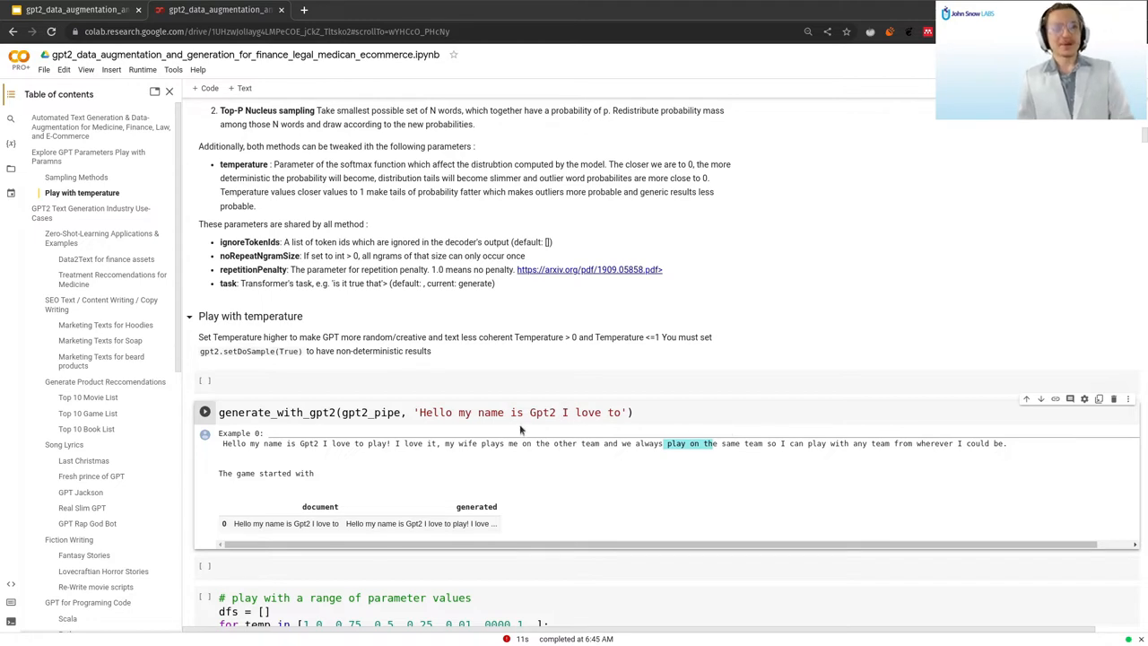
pyautogui.doubleClick(369, 410)
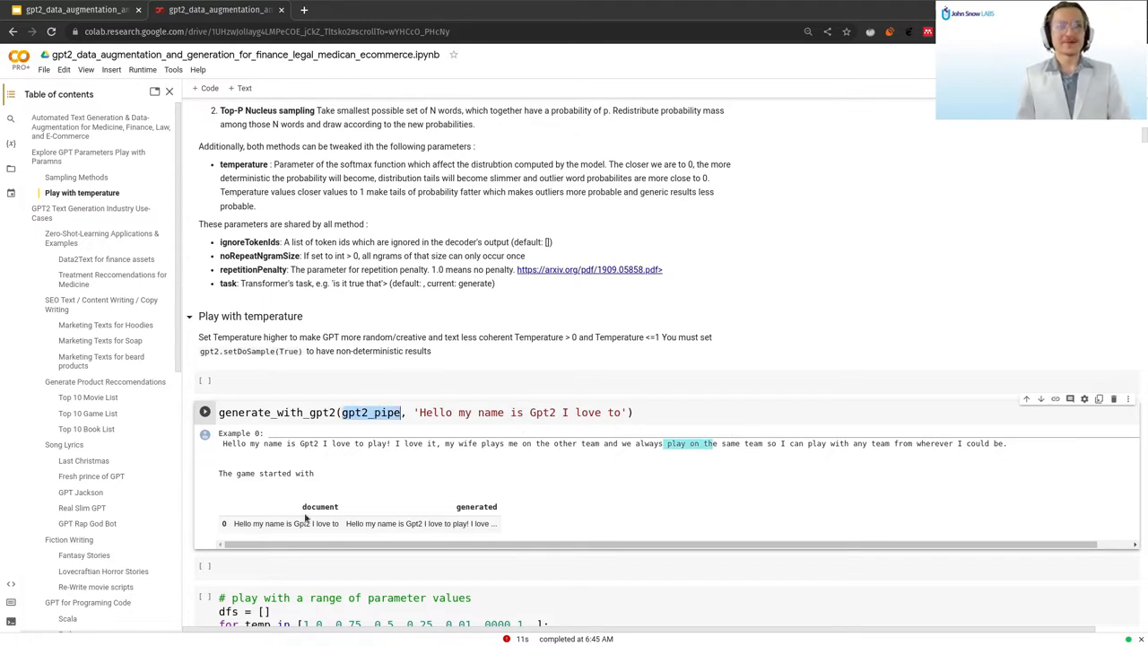
pyautogui.click(334, 566)
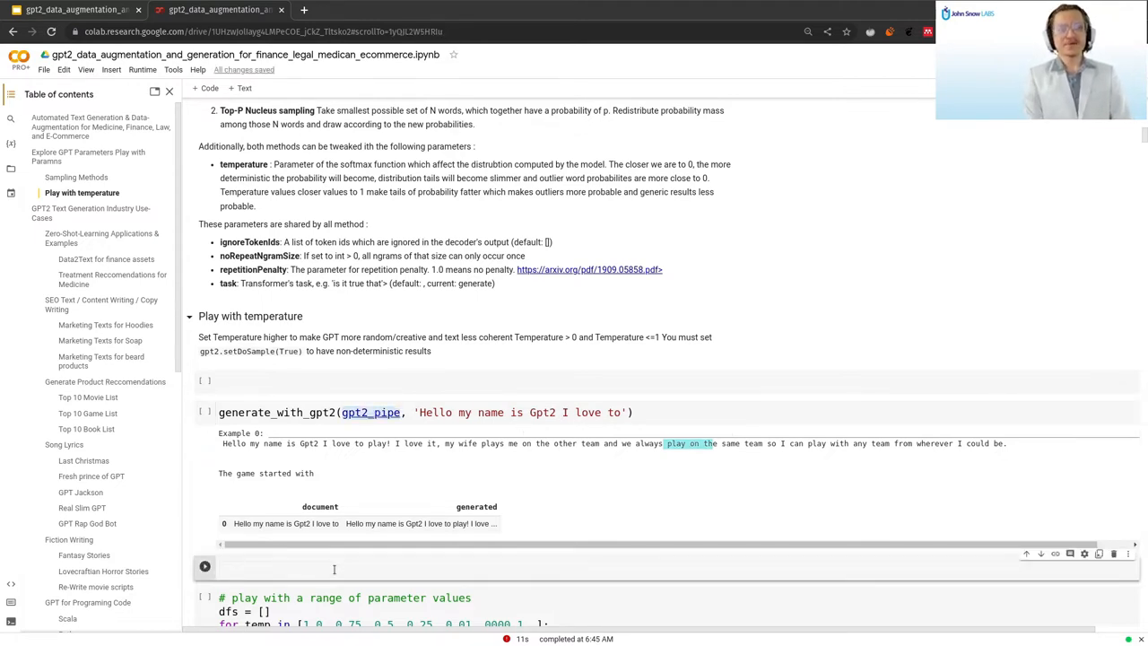
# Run gpt2_pipe.print_info() and point out the temperature and sampling settings listed.
pyautogui.write('gpt2_pie.')
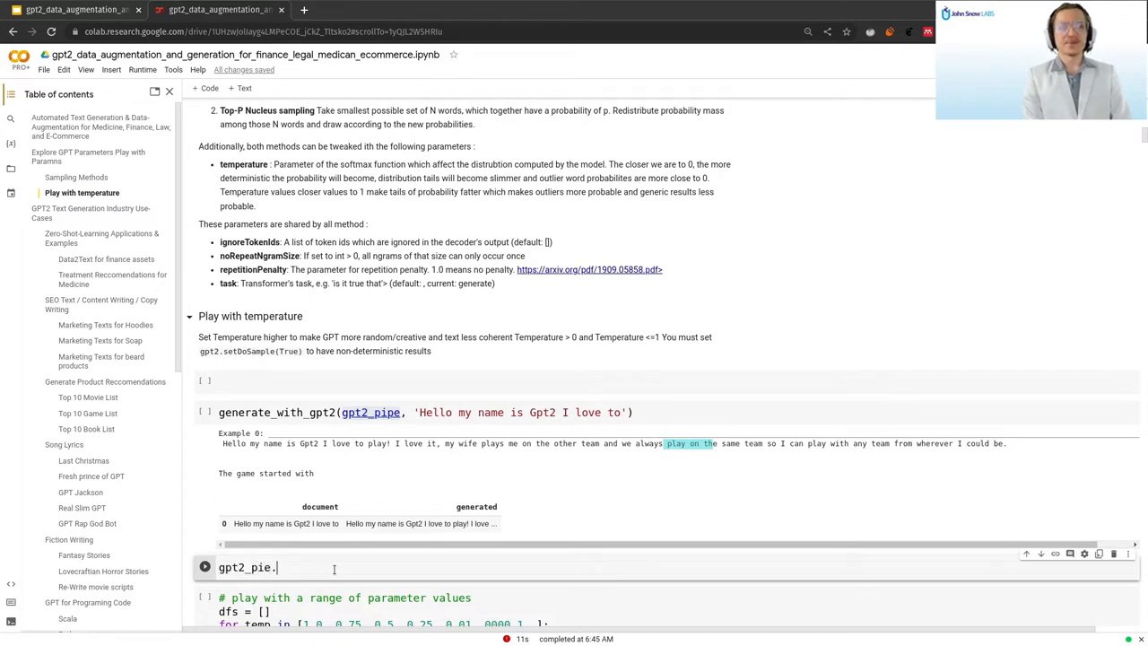
pyautogui.write('print')
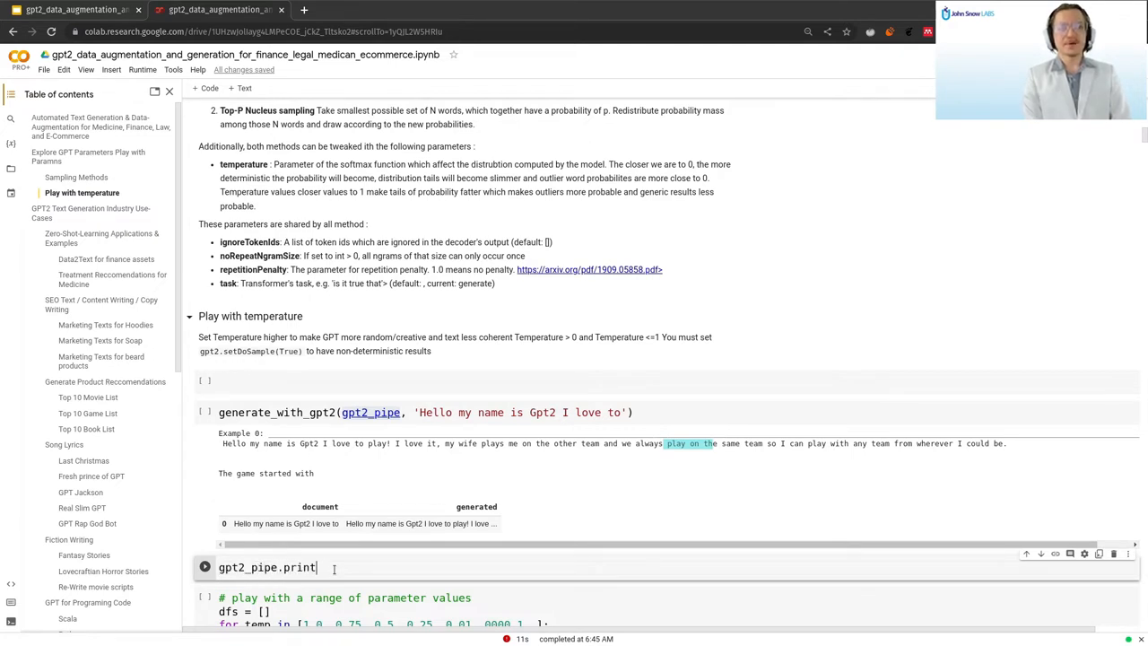
pyautogui.write('_info()')
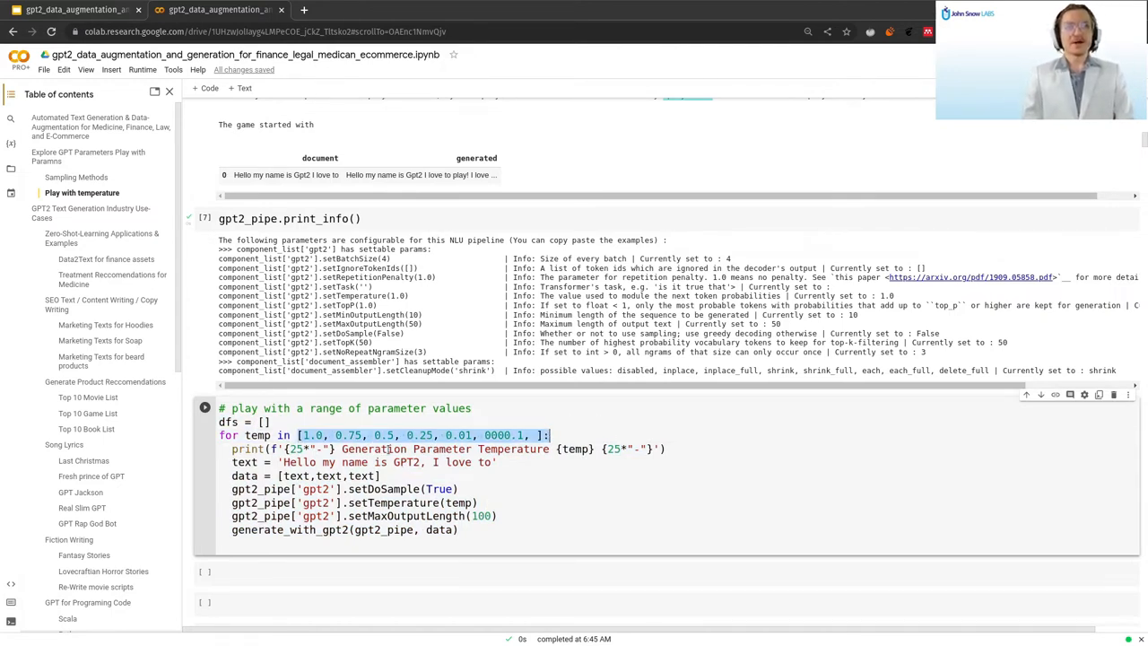
pyautogui.doubleClick(384, 488)
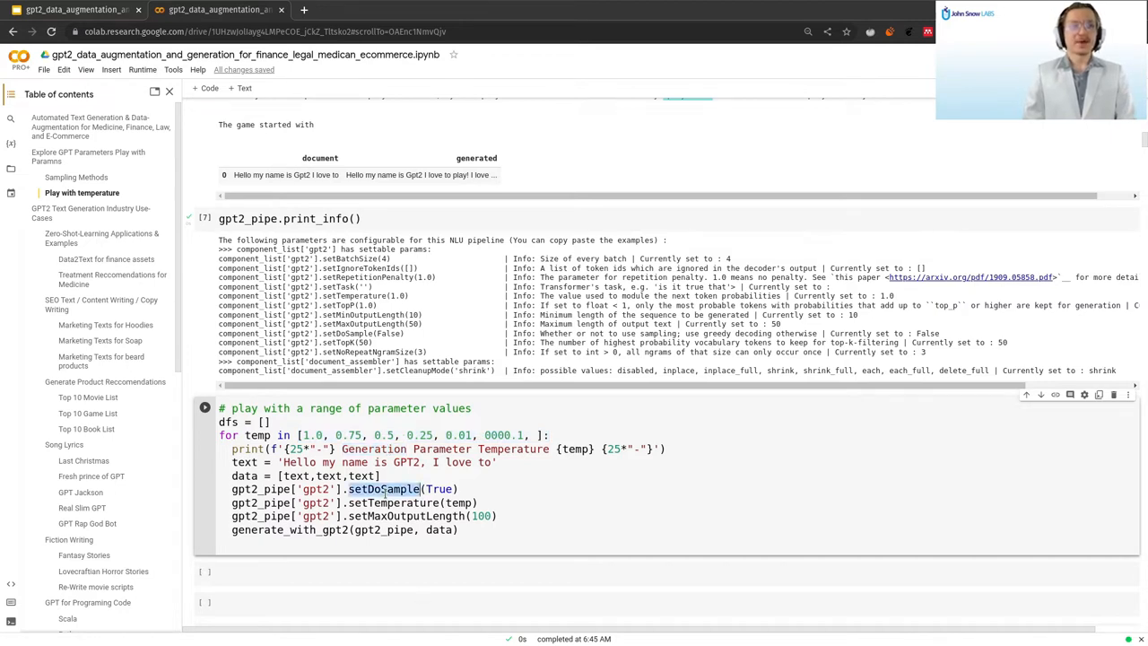
pyautogui.doubleClick(393, 502)
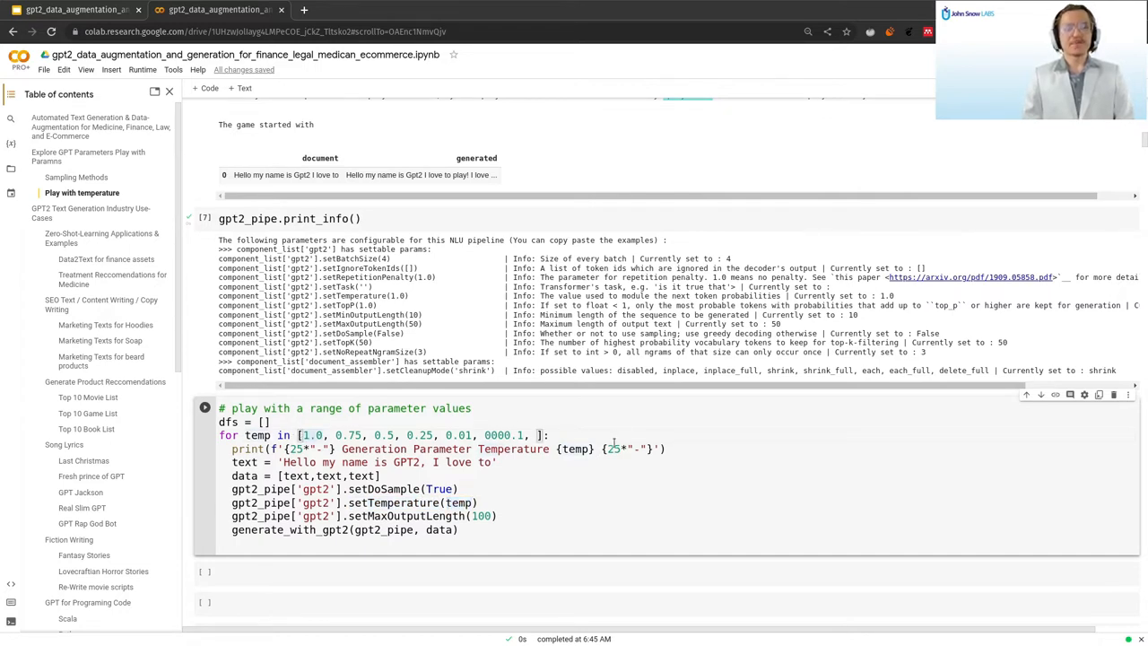
# Run the temperature sweep loop generating GPT-2 samples from temperature 1.0 down to 0.1.
pyautogui.click(205, 405)
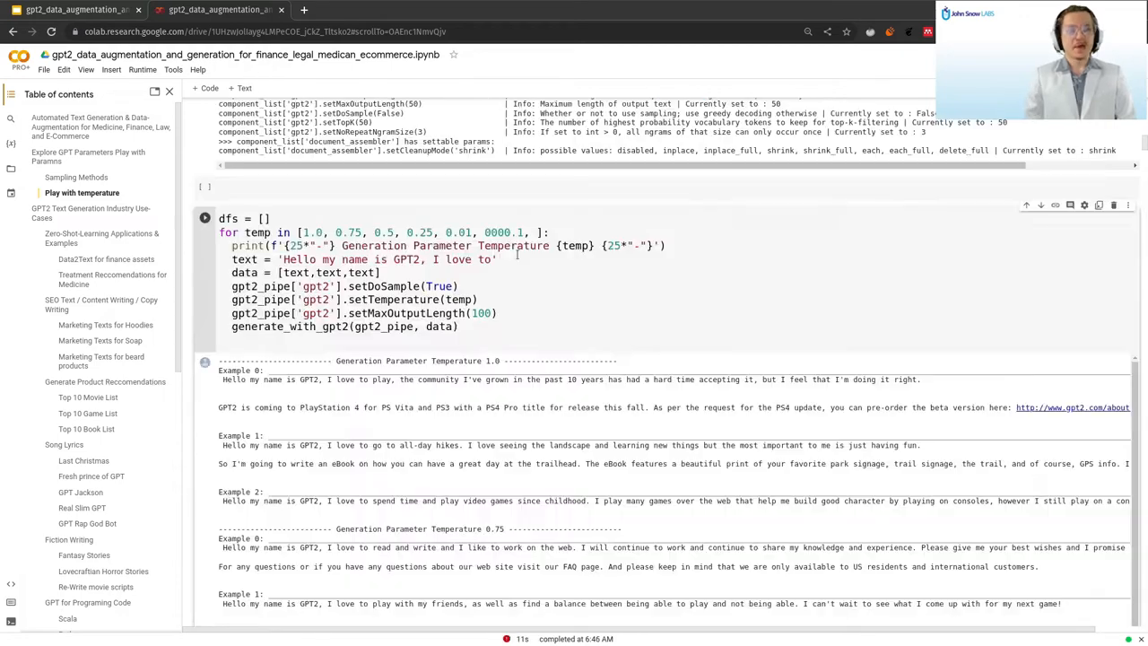
pyautogui.scroll(-3)
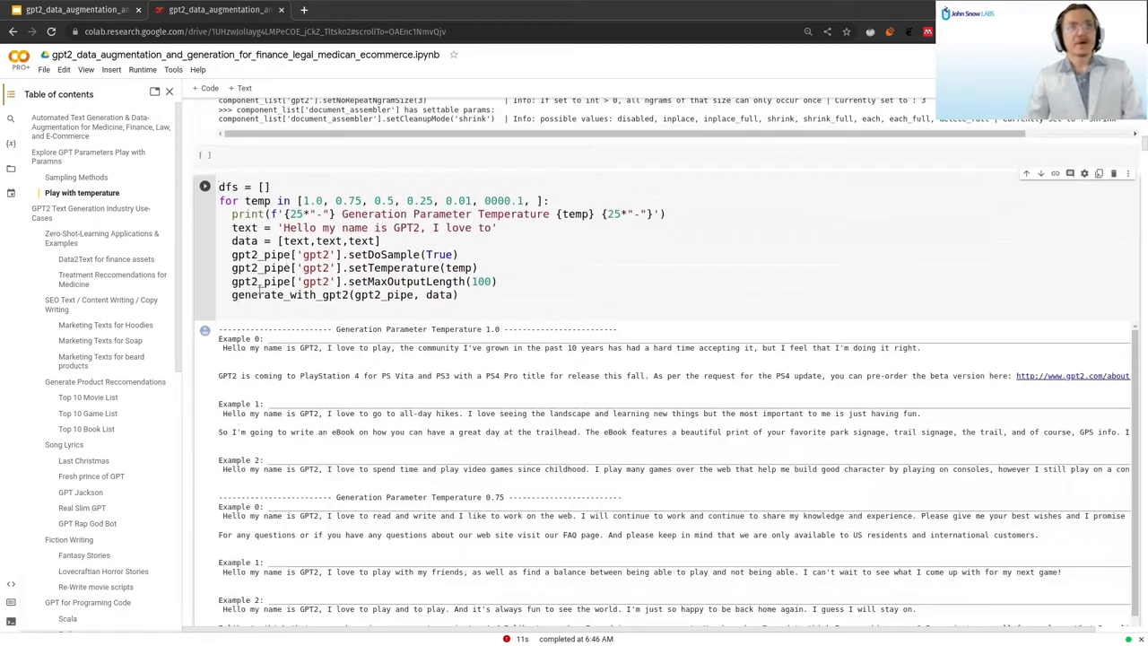
pyautogui.doubleClick(289, 294)
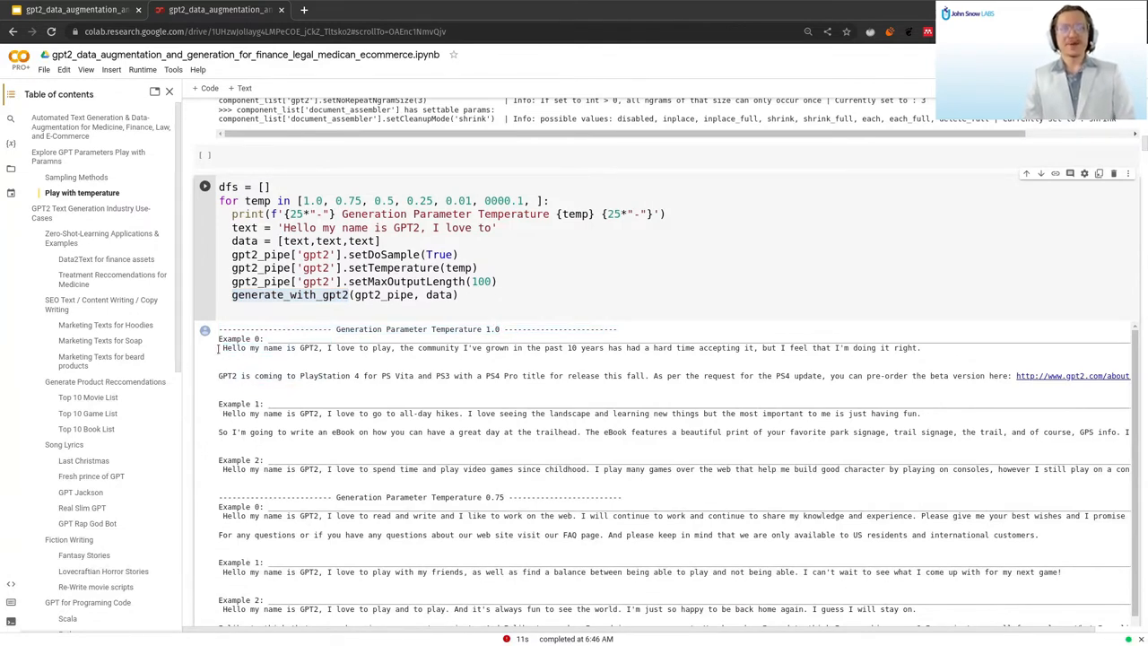
pyautogui.doubleClick(226, 377)
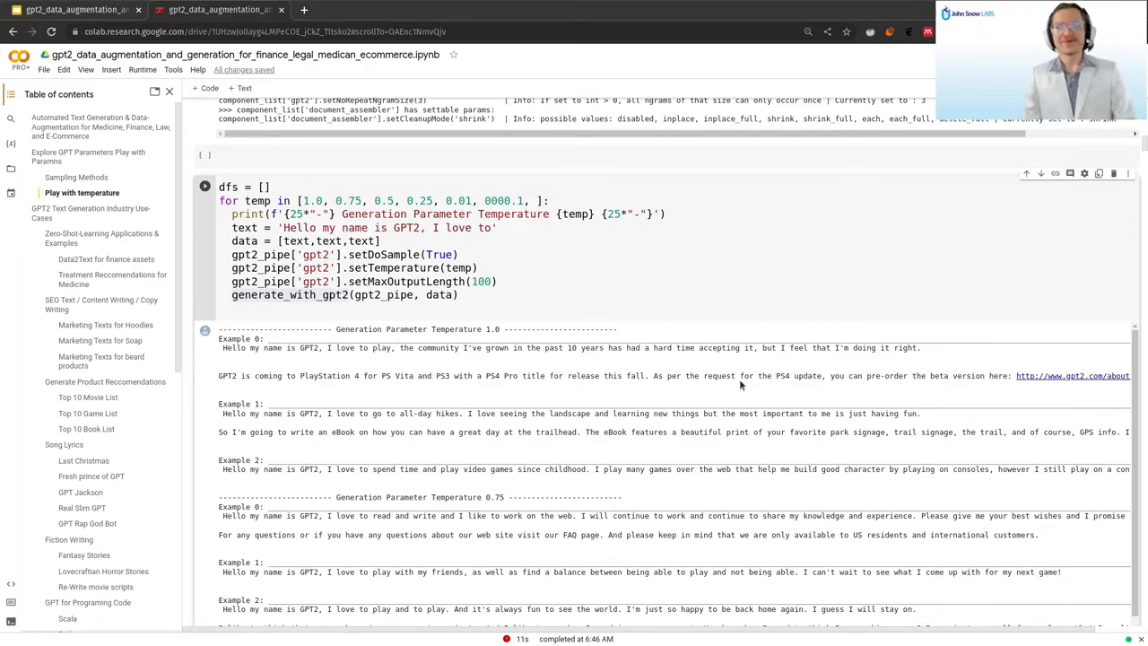
# Review the outputs per temperature, noting a repetitive low-temperature example.
pyautogui.scroll(-3)
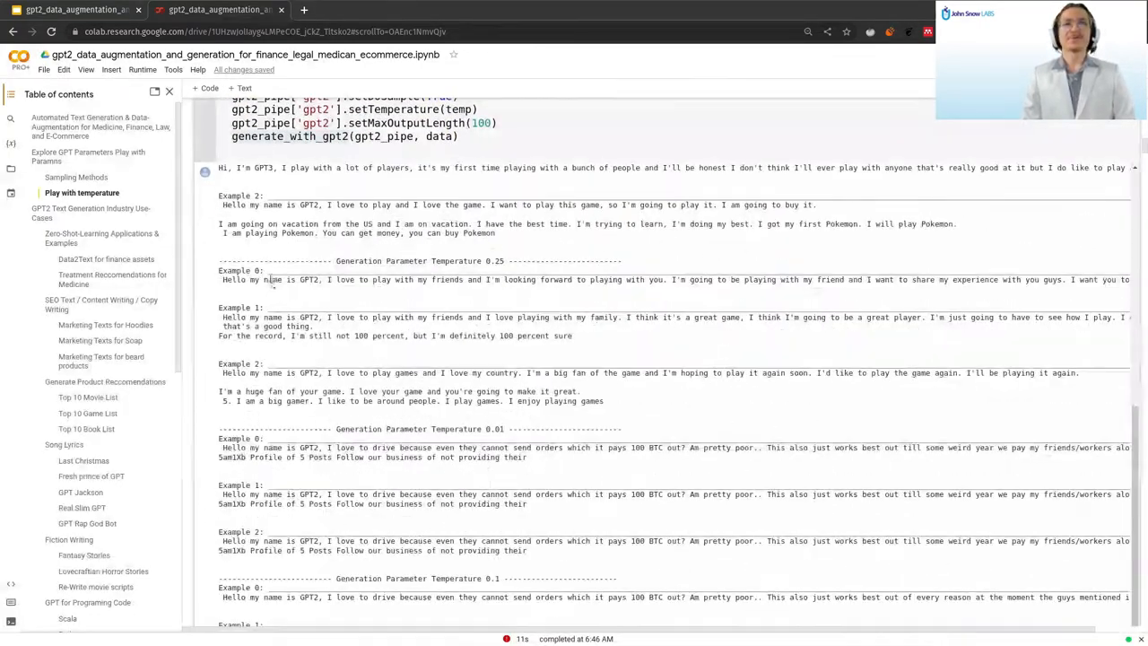
pyautogui.scroll(-3)
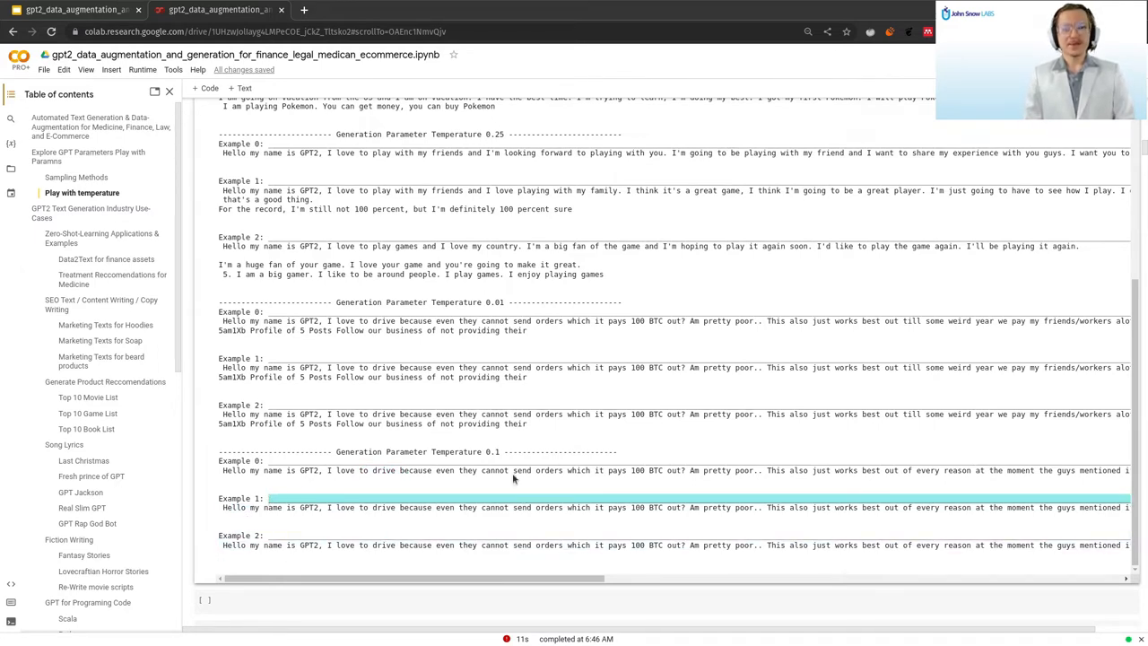
pyautogui.doubleClick(520, 470)
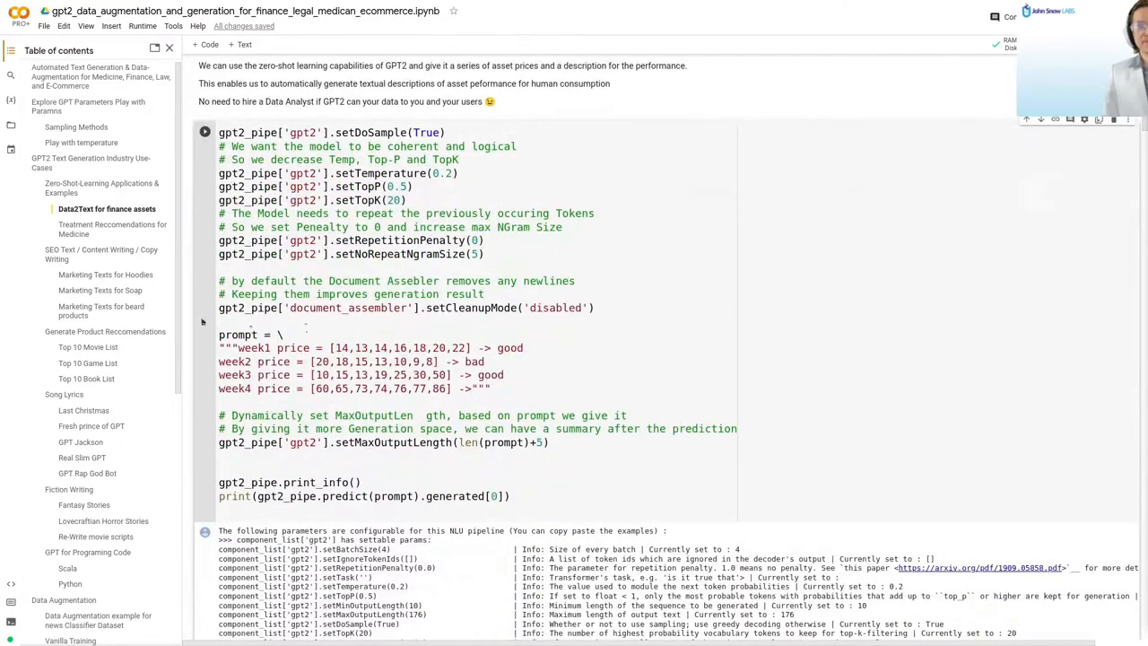
# Review the finance Data2Text cell's generation parameters, including the document assembler cleanup setting.
pyautogui.doubleClick(237, 335)
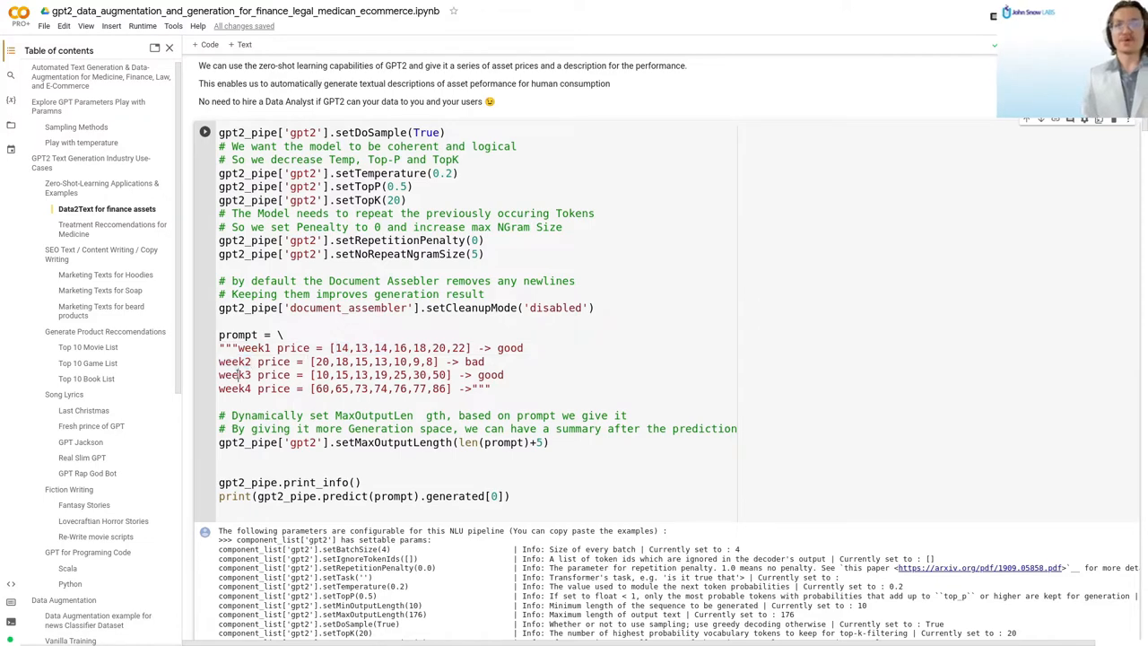
pyautogui.doubleClick(342, 348)
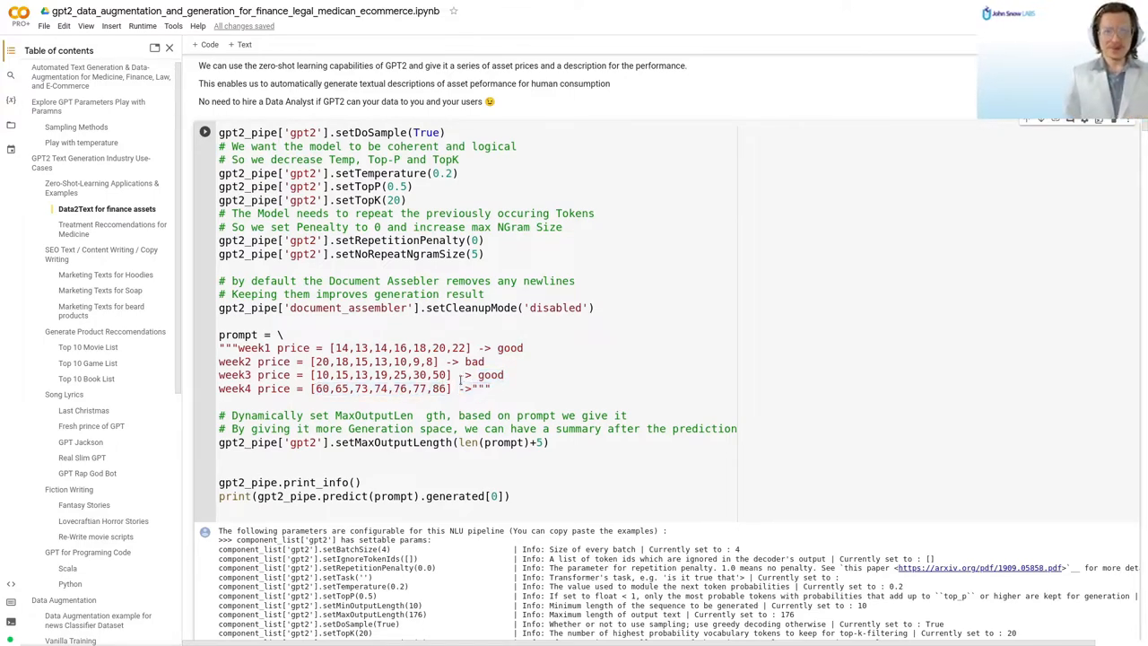
pyautogui.doubleClick(345, 495)
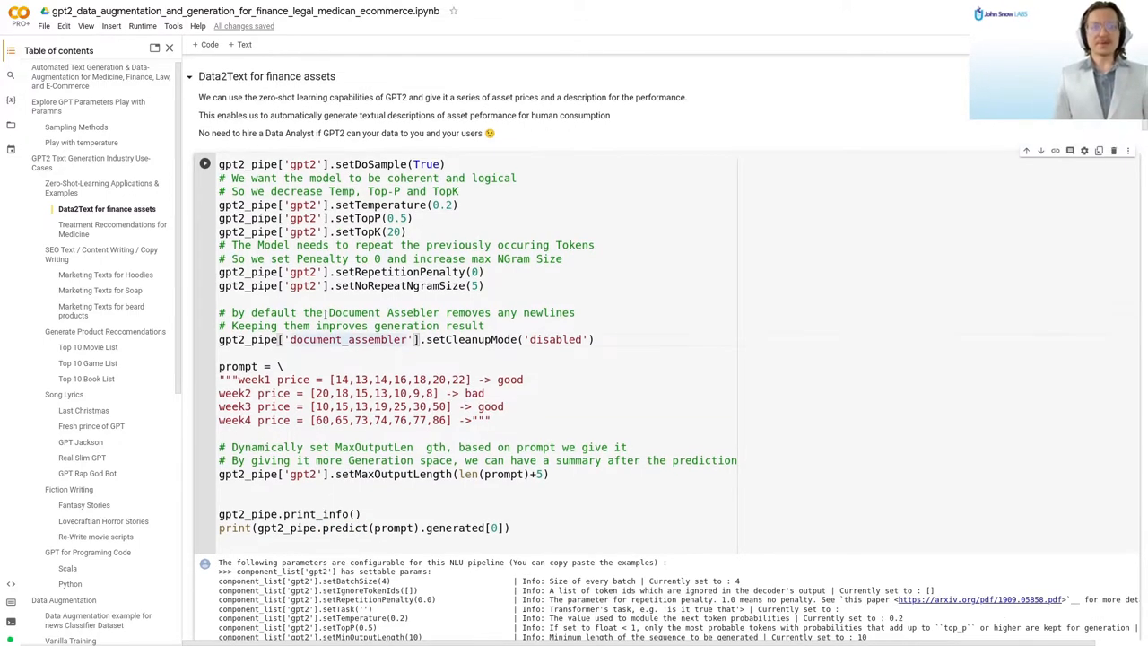
pyautogui.scroll(-3)
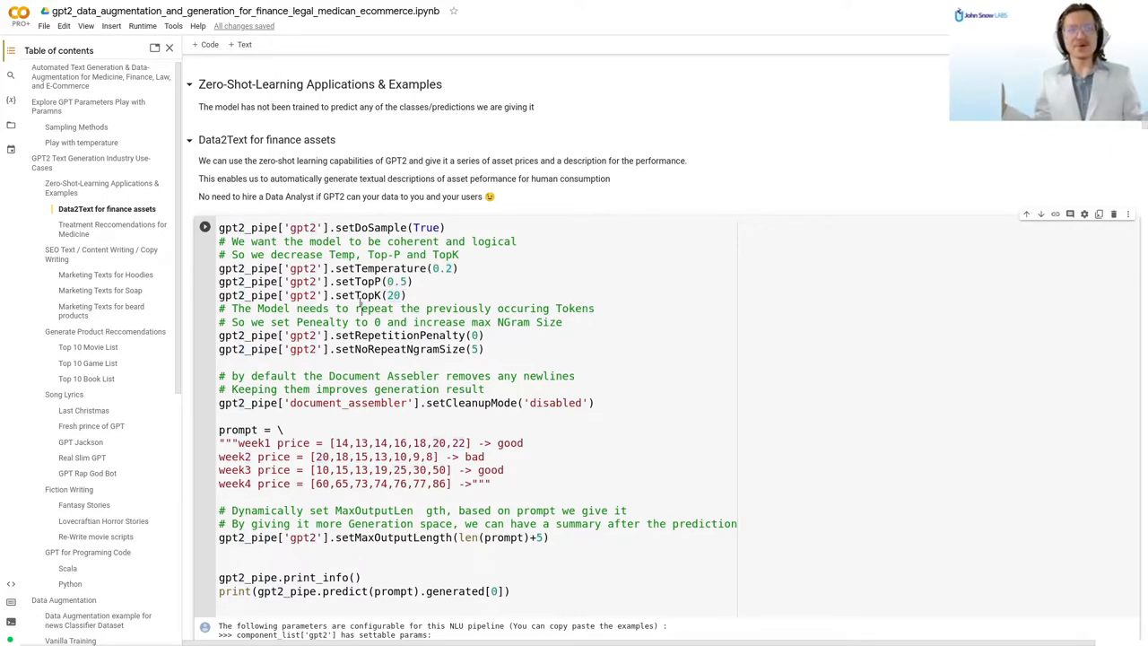
# Produce and review GPT-2's continuation of the weekly finance price prompt.
pyautogui.doubleClick(357, 282)
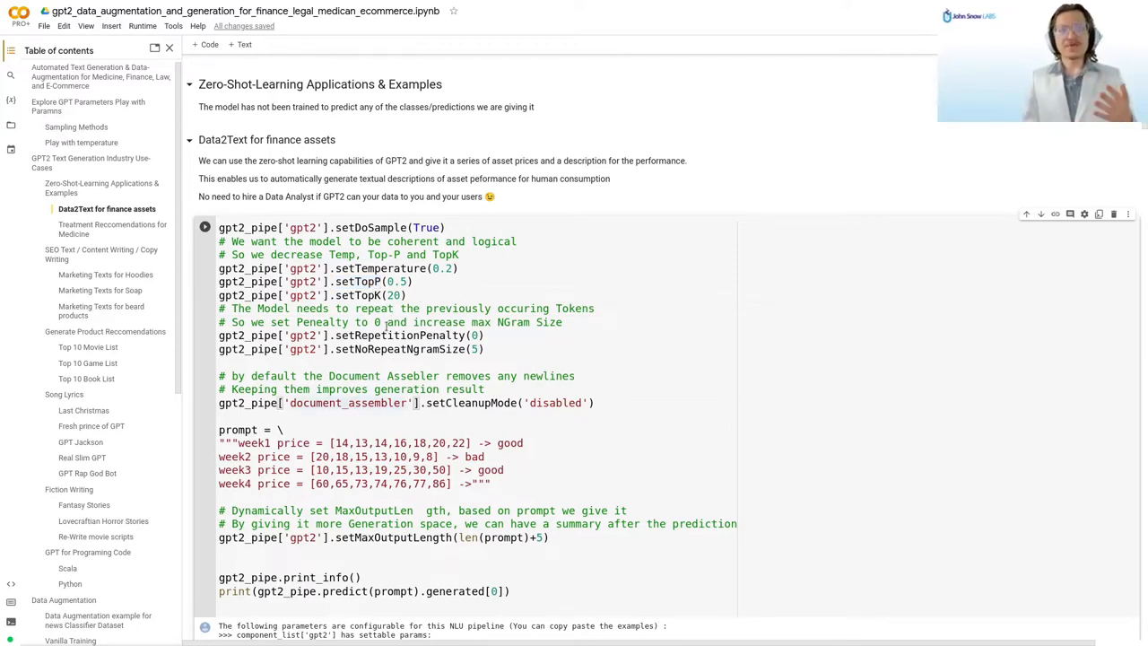
pyautogui.doubleClick(399, 336)
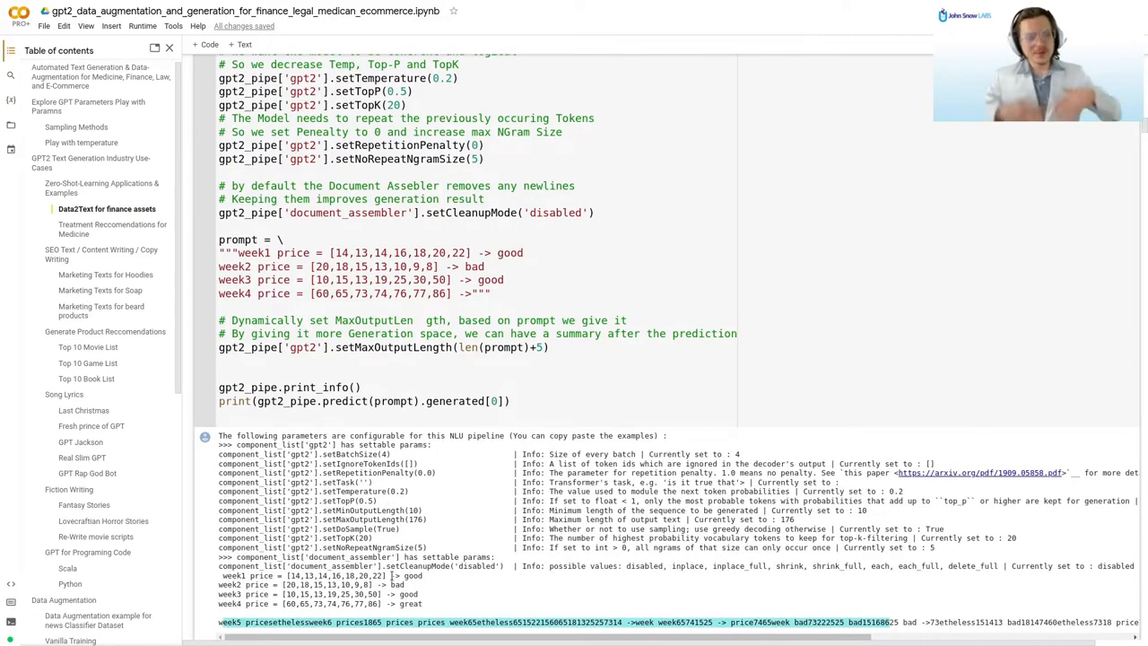
pyautogui.scroll(-3)
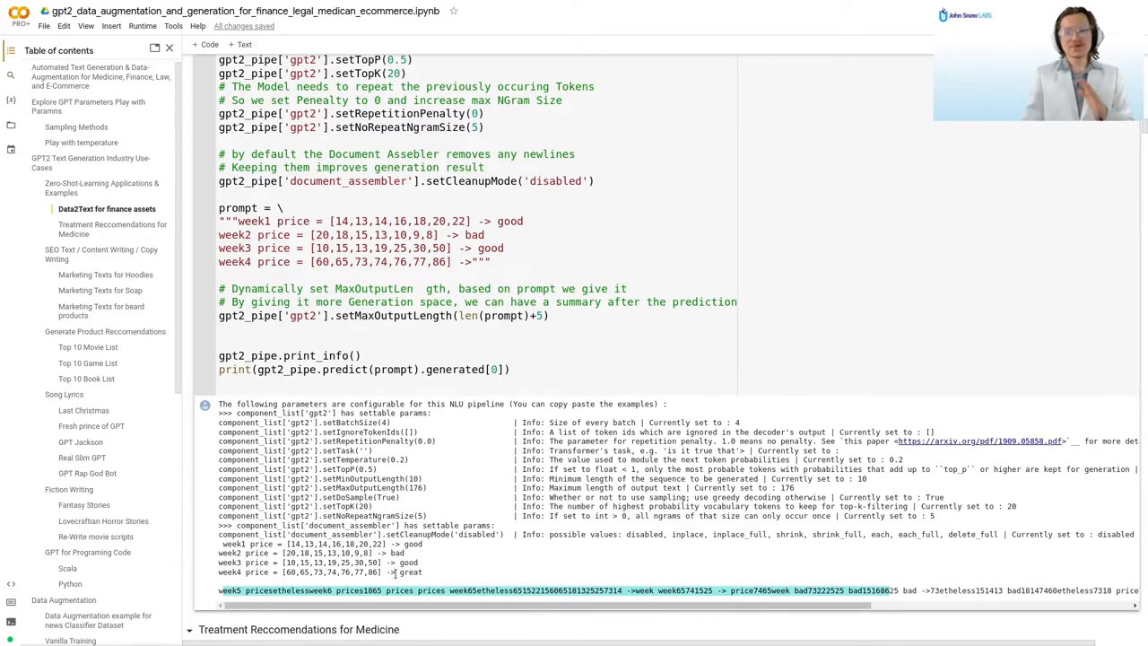
pyautogui.scroll(-3)
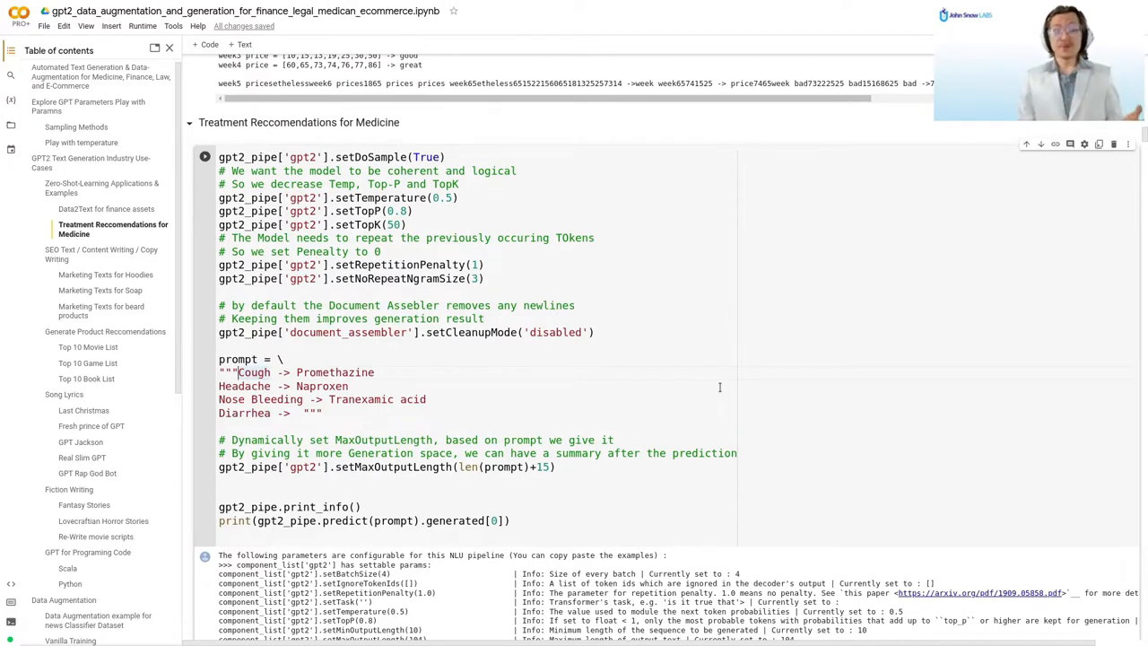
pyautogui.moveTo(483, 332)
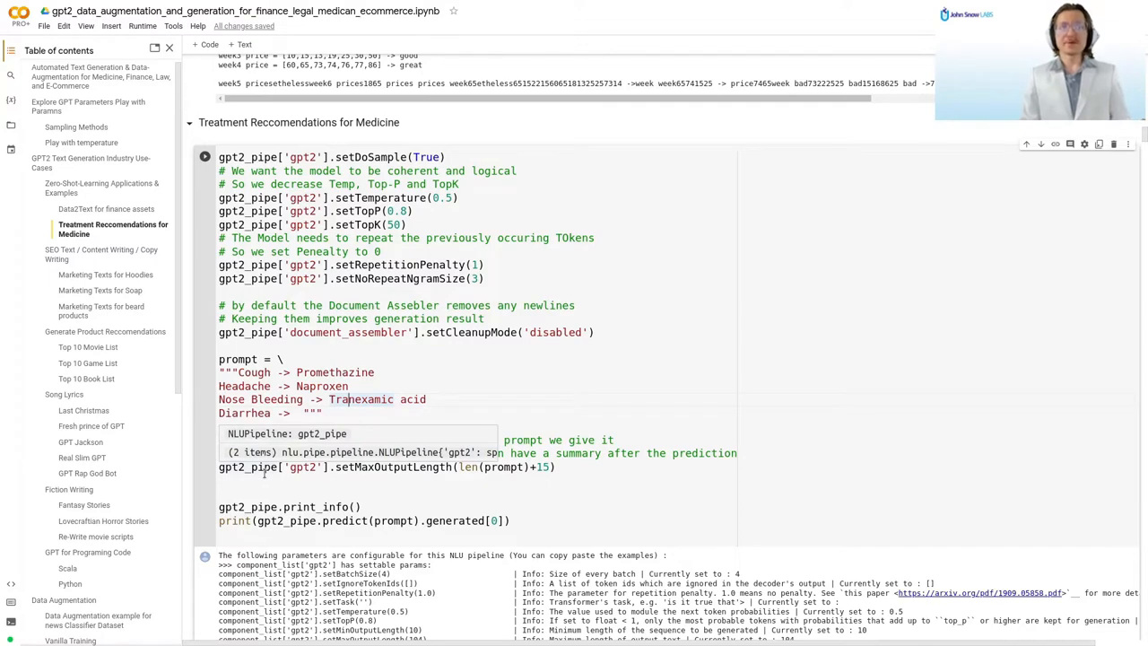
# Run the medicine treatment cell with the Promethazine prompt and view suggestions like Diarrhea → Sodium chloride.
pyautogui.doubleClick(252, 372)
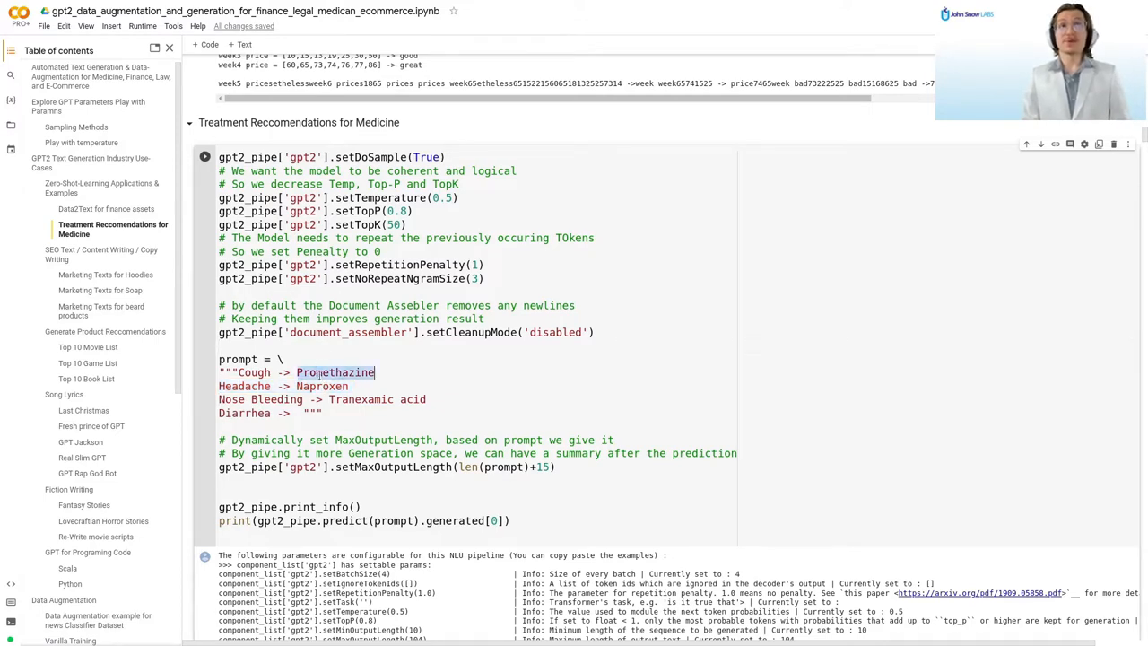
pyautogui.doubleClick(361, 398)
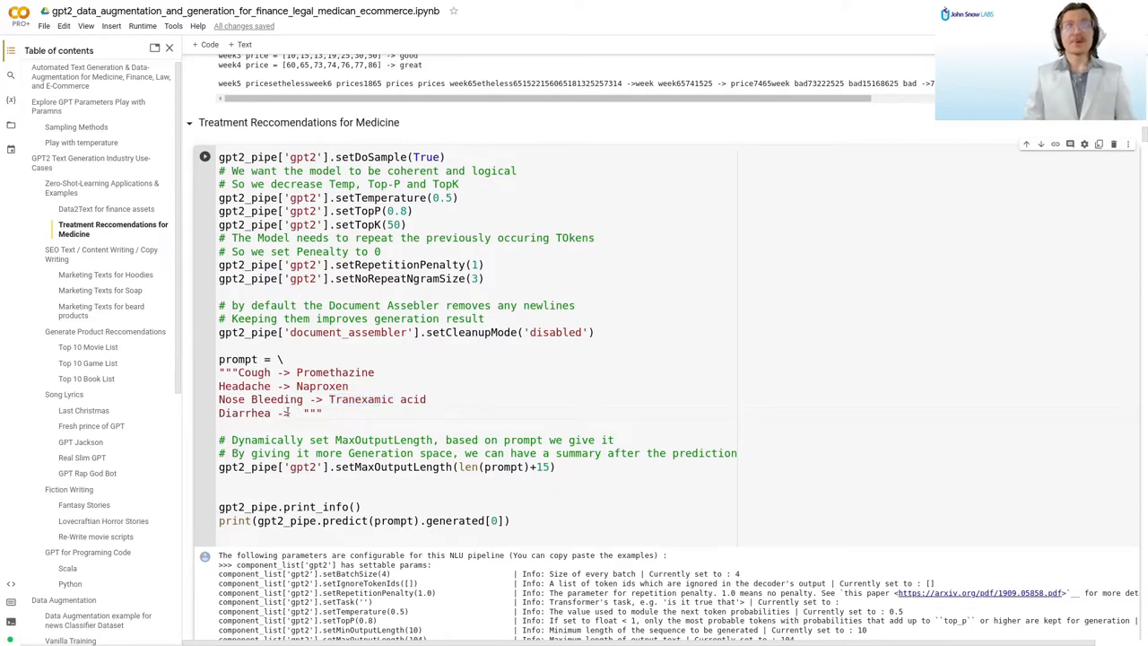
pyautogui.scroll(-3)
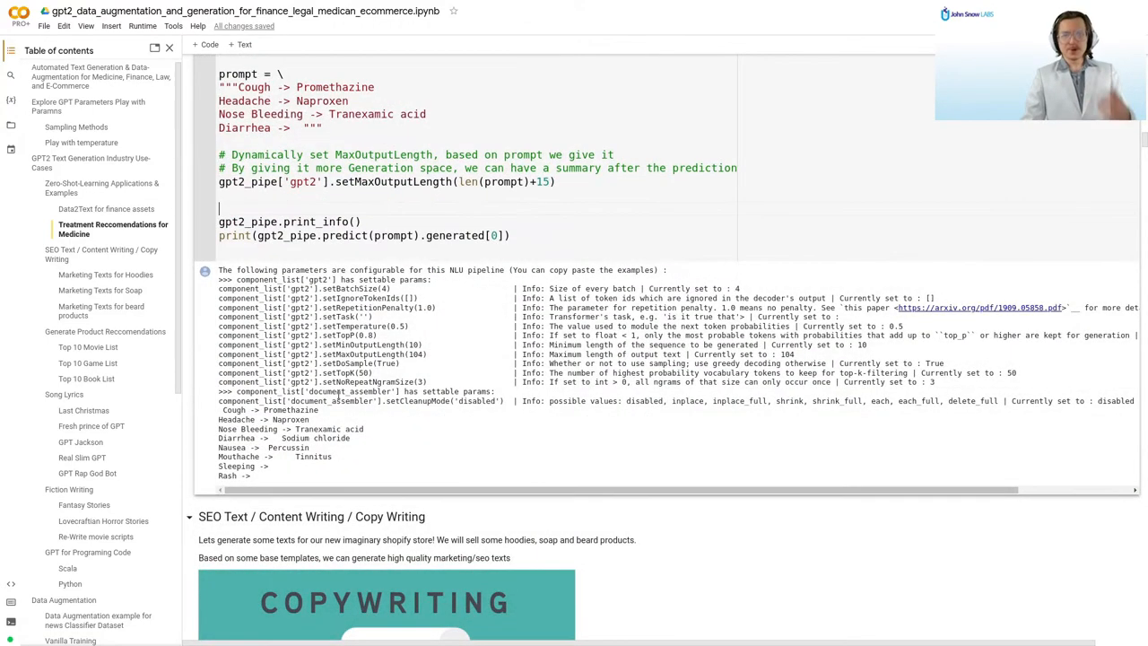
pyautogui.scroll(-3)
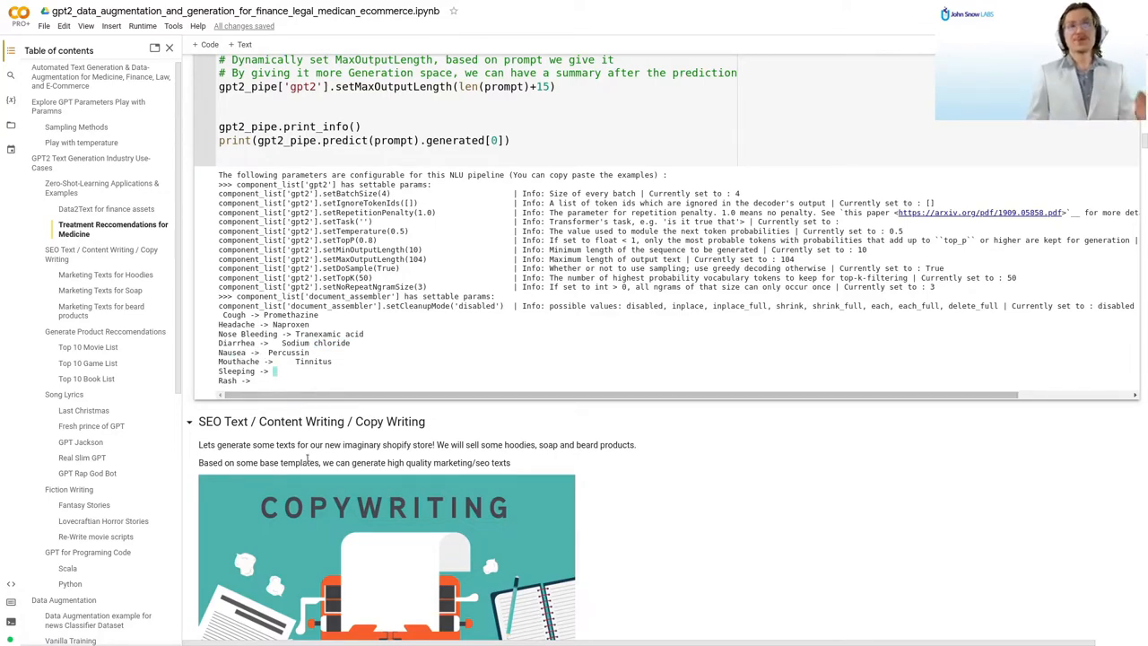
# Reach the SEO copywriting base texts and open their shopify.com source article.
pyautogui.scroll(-3)
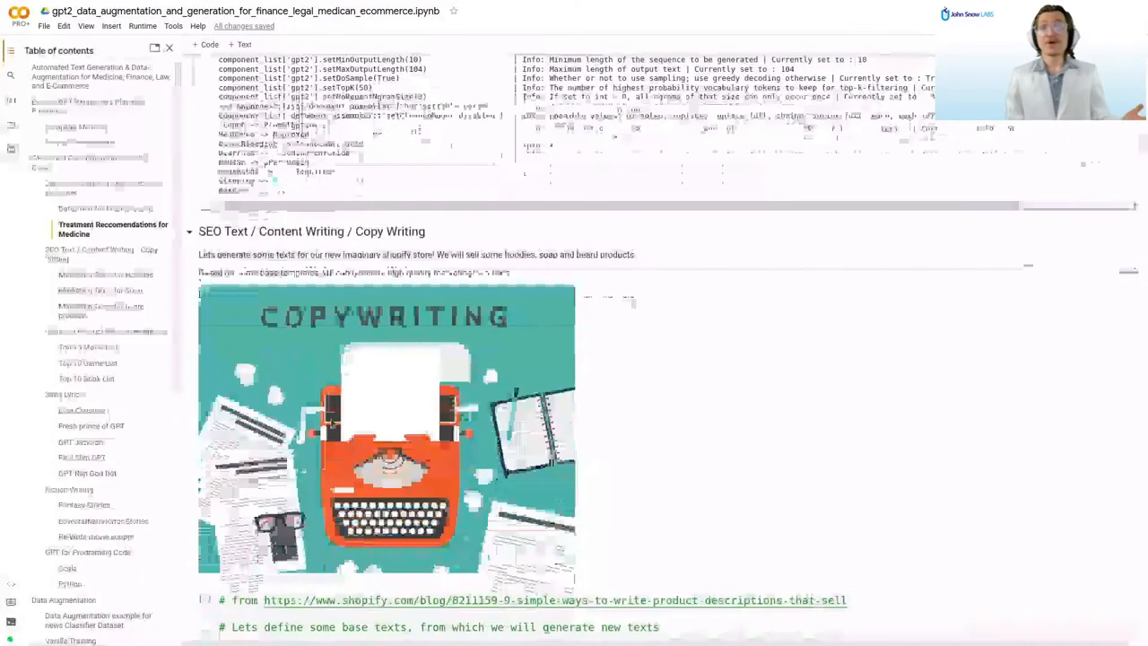
pyautogui.scroll(-3)
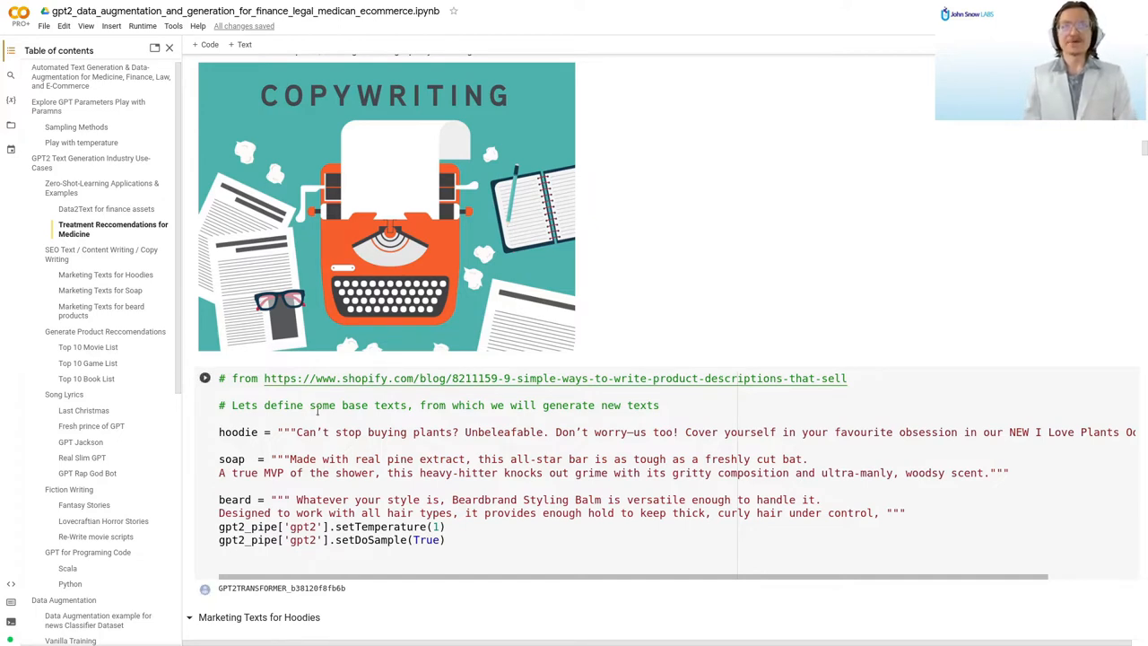
pyautogui.click(552, 376)
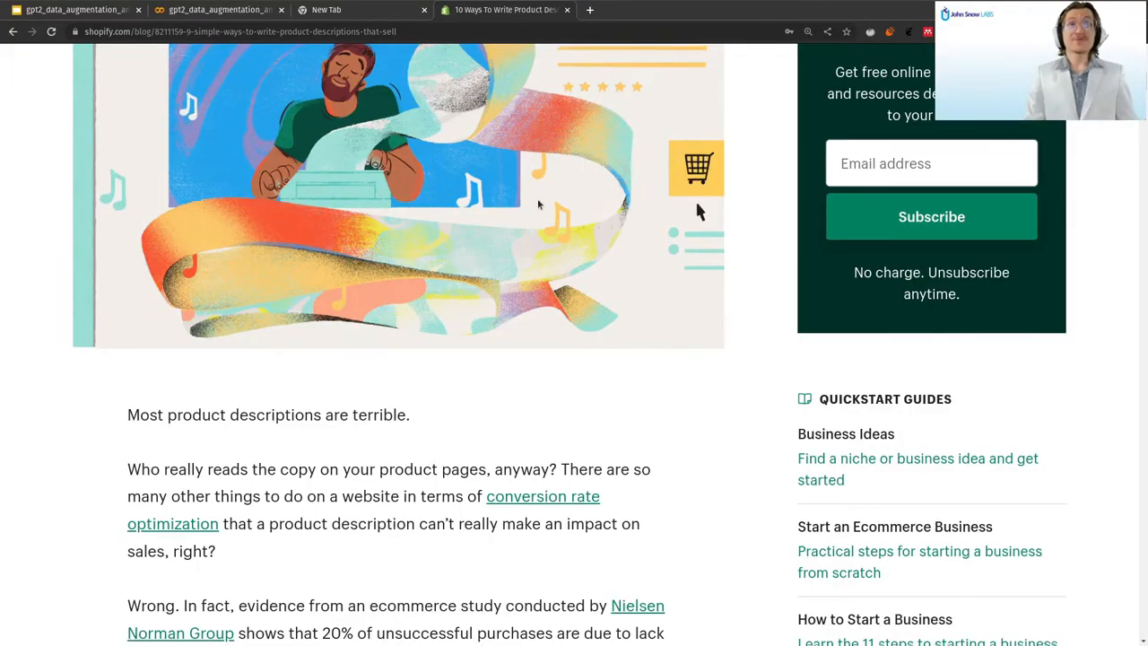
# Read the Shopify article from the I Love Plants Oodie example to '2. Entice with benefits'.
pyautogui.scroll(-3)
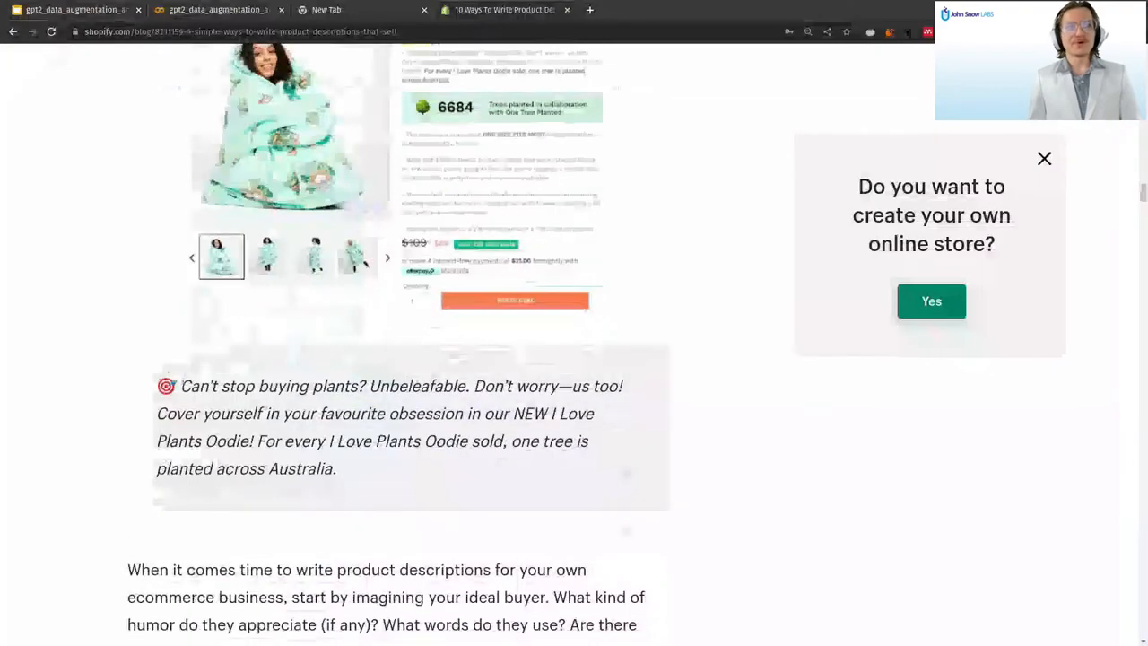
pyautogui.scroll(-3)
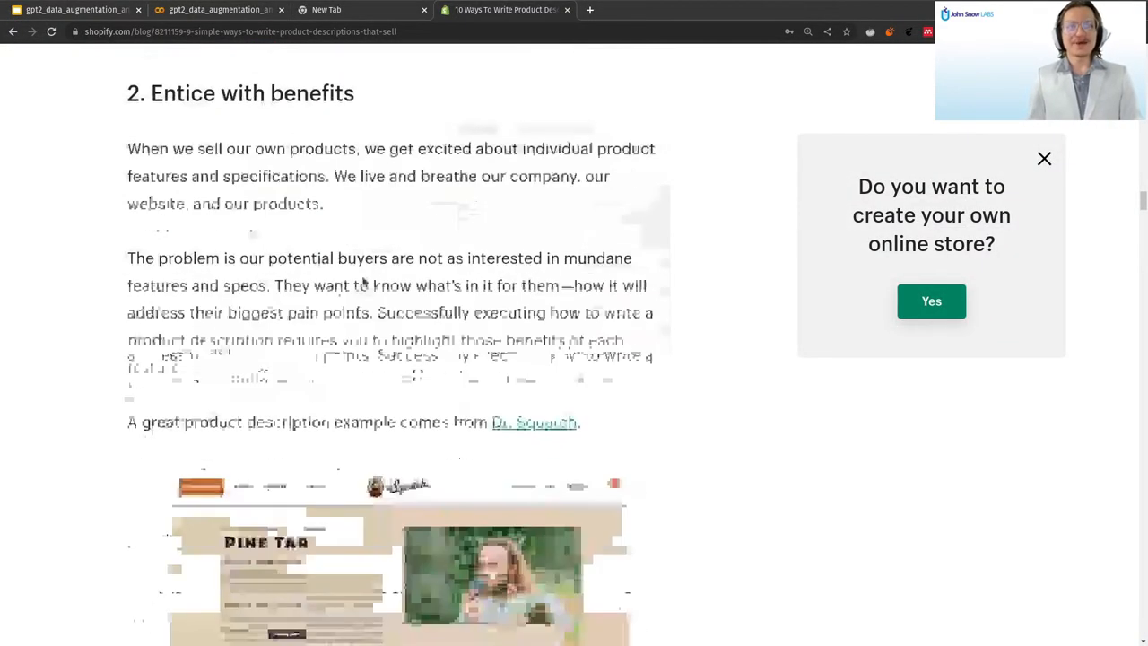
pyautogui.scroll(-3)
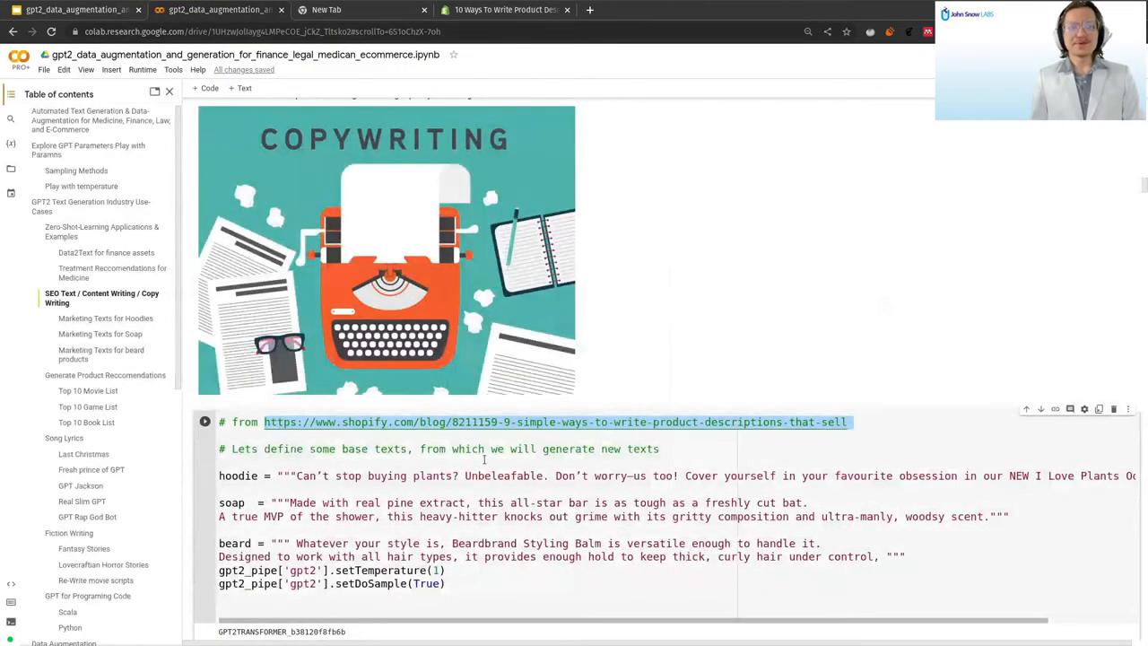
# Review the hoodie base text and its generated marketing texts with unique word scores.
pyautogui.doubleClick(231, 542)
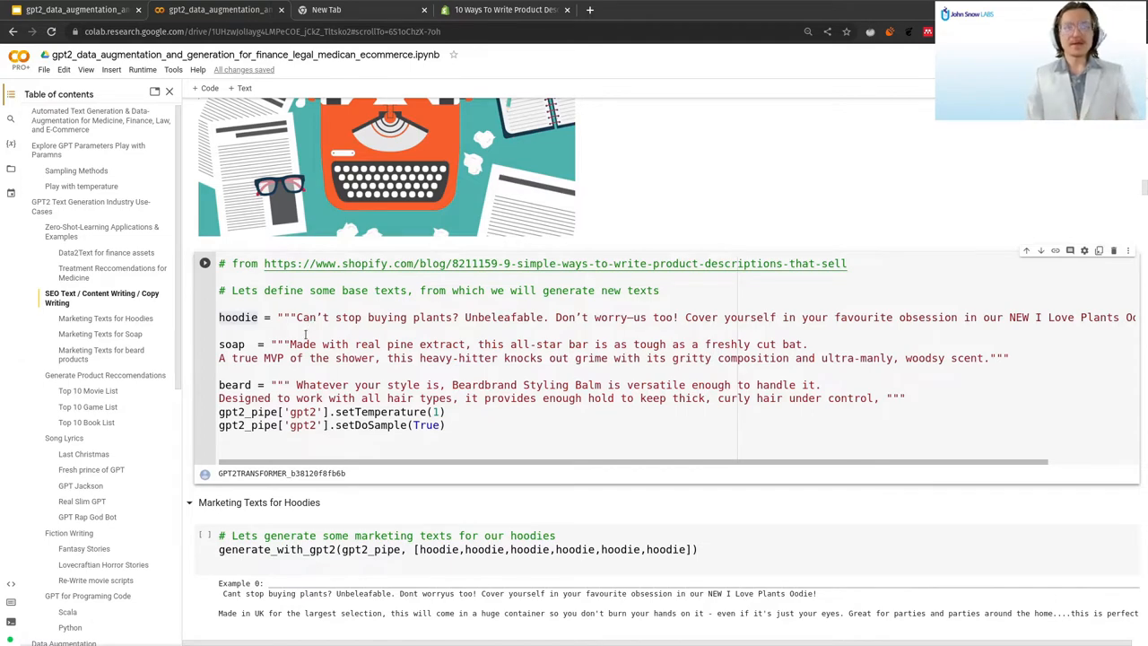
pyautogui.doubleClick(387, 316)
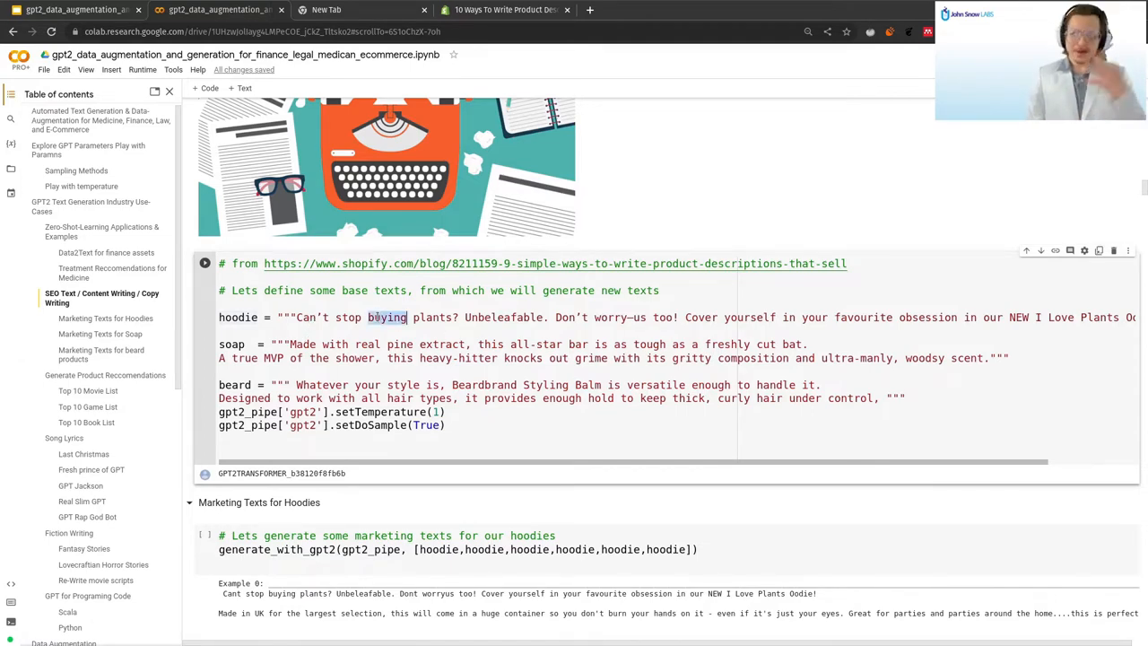
pyautogui.scroll(-3)
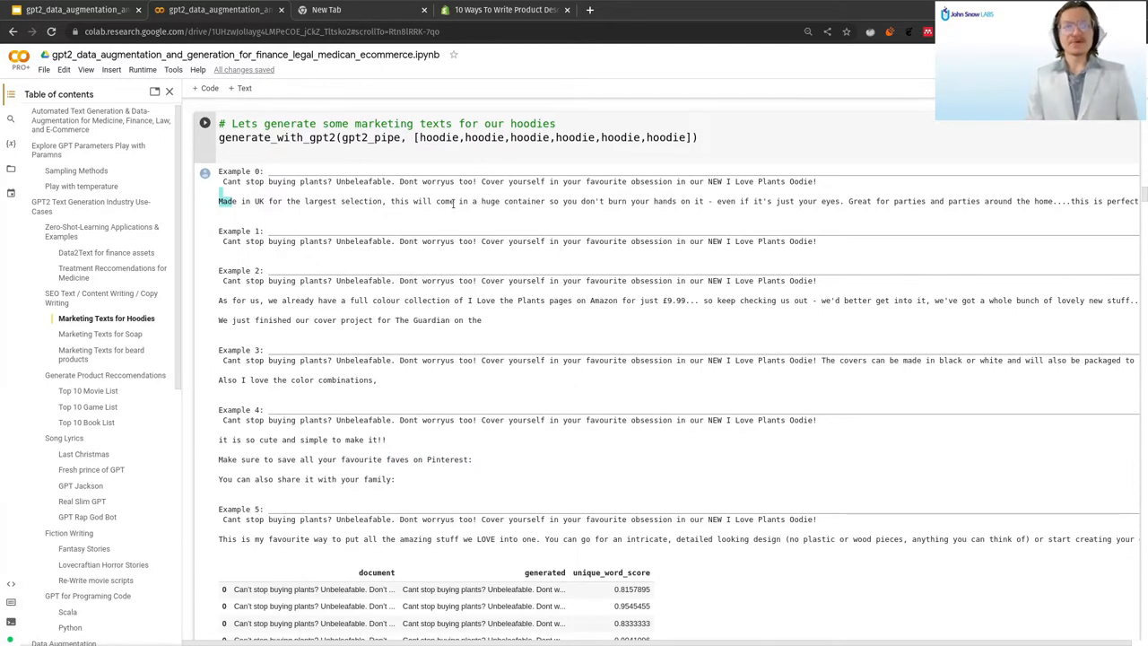
pyautogui.moveTo(596, 215)
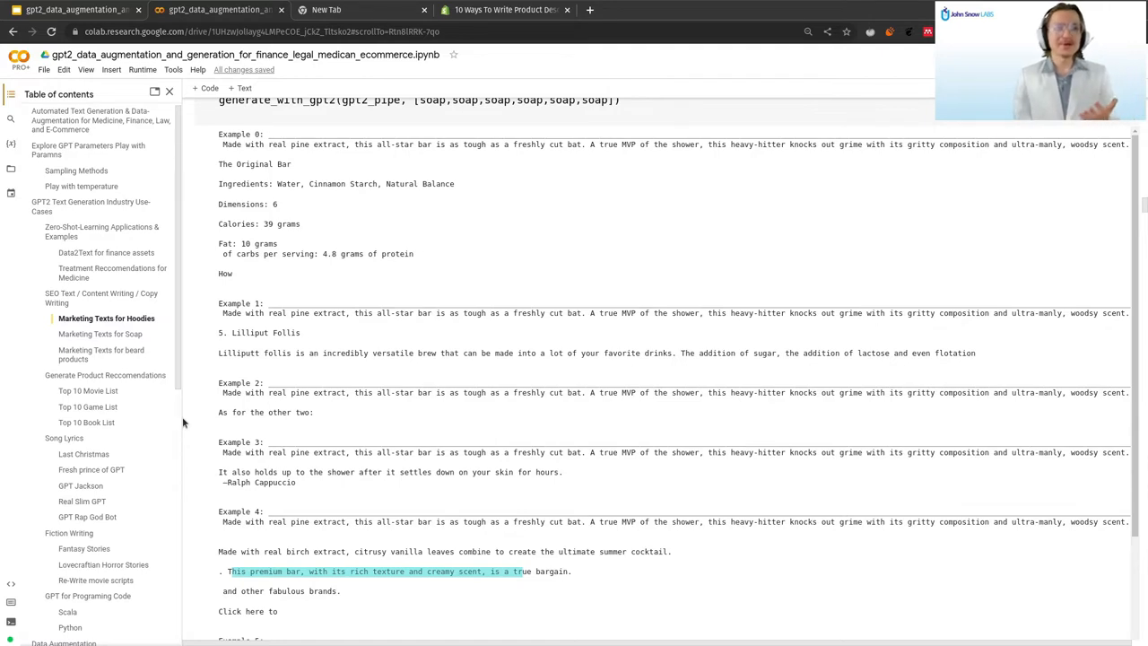
# Review the soap and beard product marketing texts and score tables down to the Top 10 Movie List cell.
pyautogui.scroll(-3)
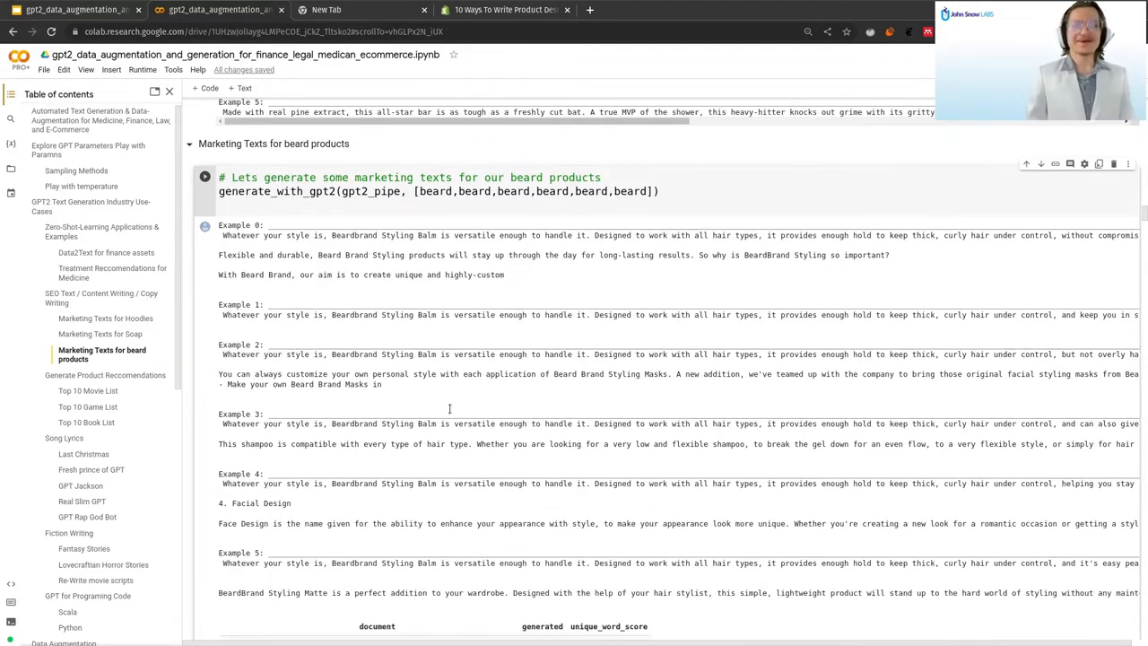
pyautogui.moveTo(247, 458)
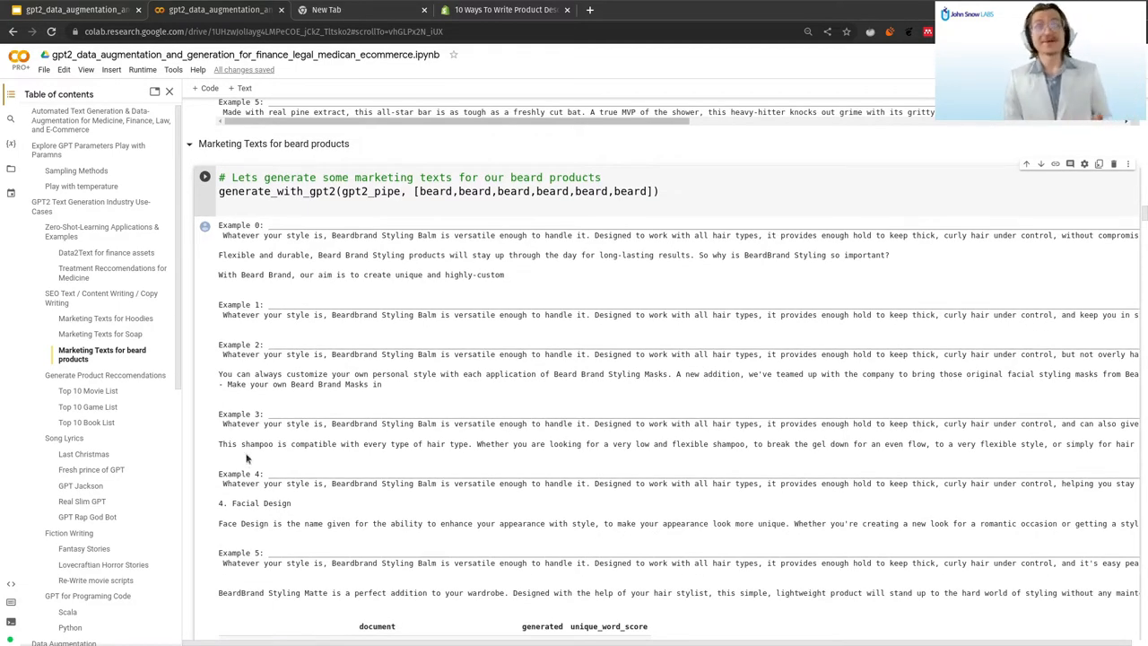
pyautogui.scroll(-3)
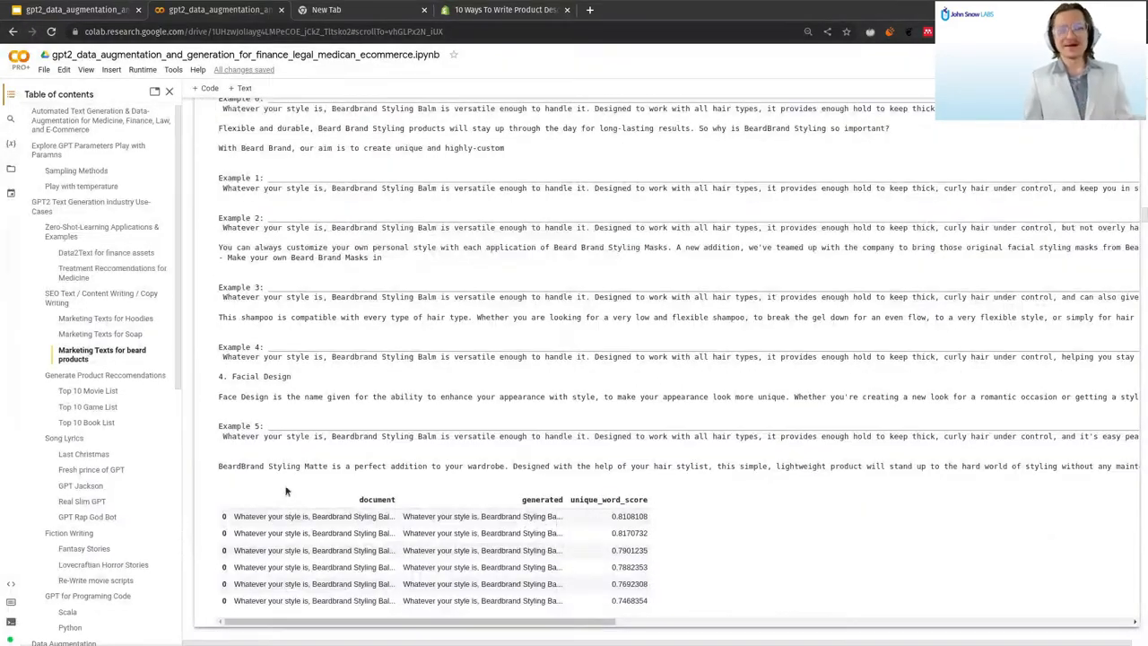
pyautogui.scroll(-3)
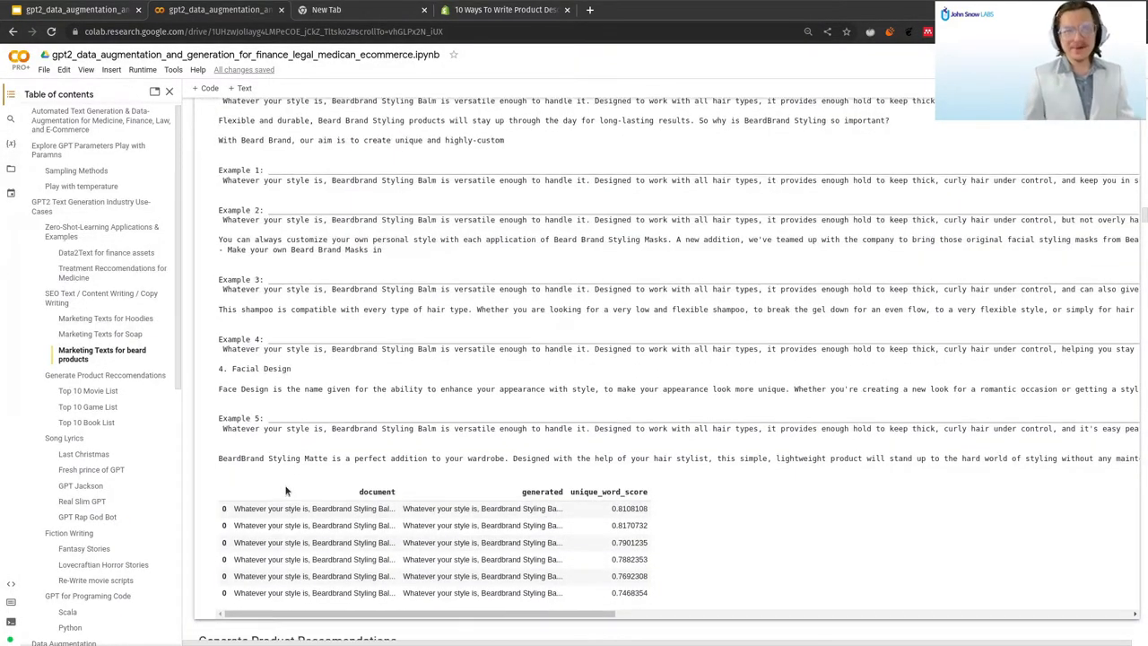
pyautogui.scroll(-3)
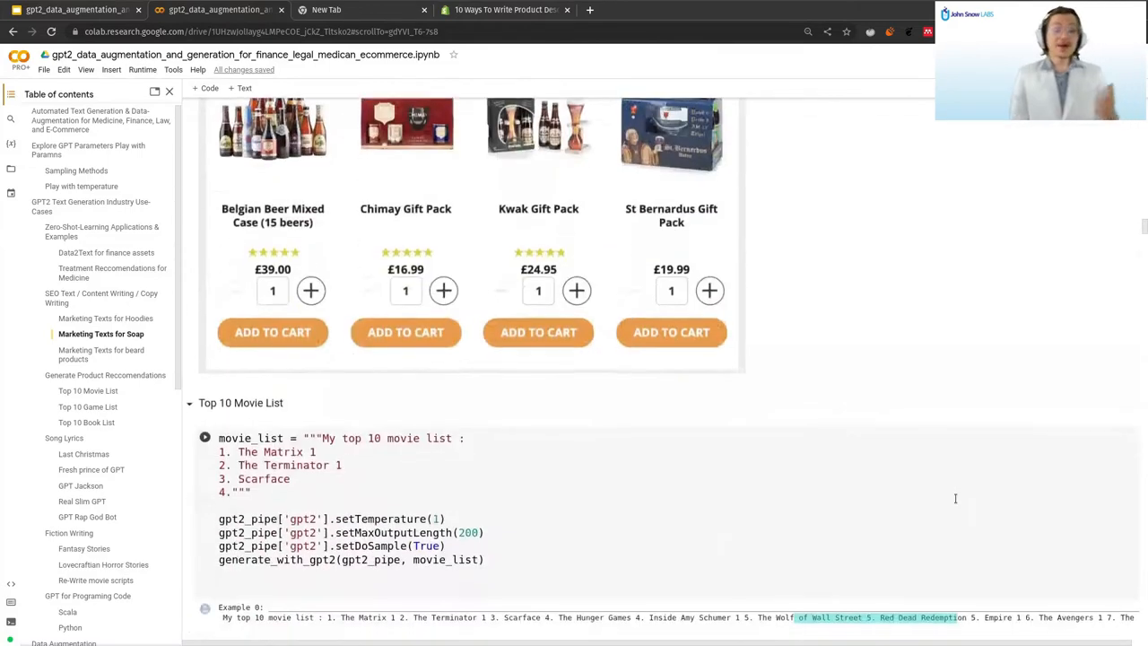
# Review the generated top 10 movie and worst movie list continuations with scores.
pyautogui.scroll(-3)
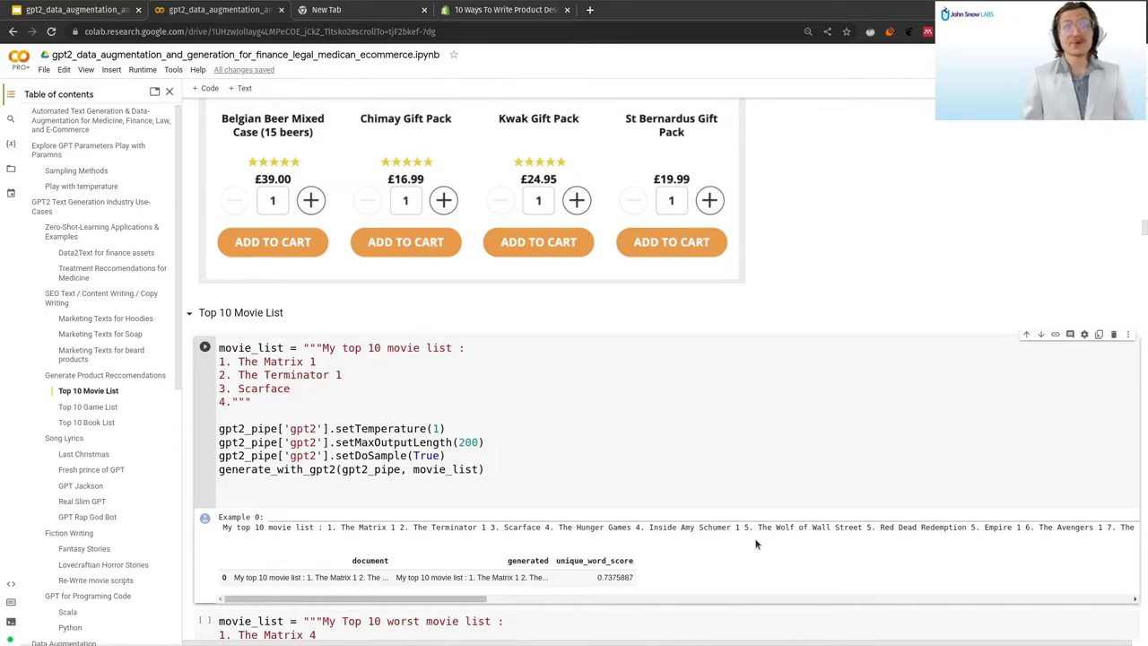
pyautogui.scroll(-3)
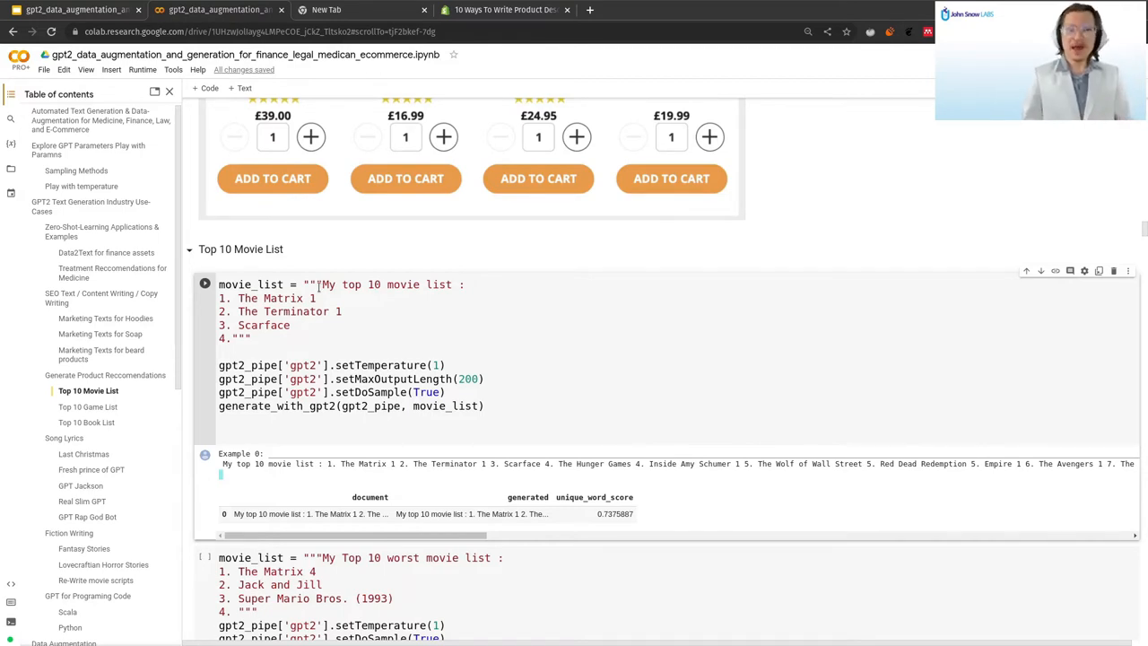
pyautogui.doubleClick(348, 462)
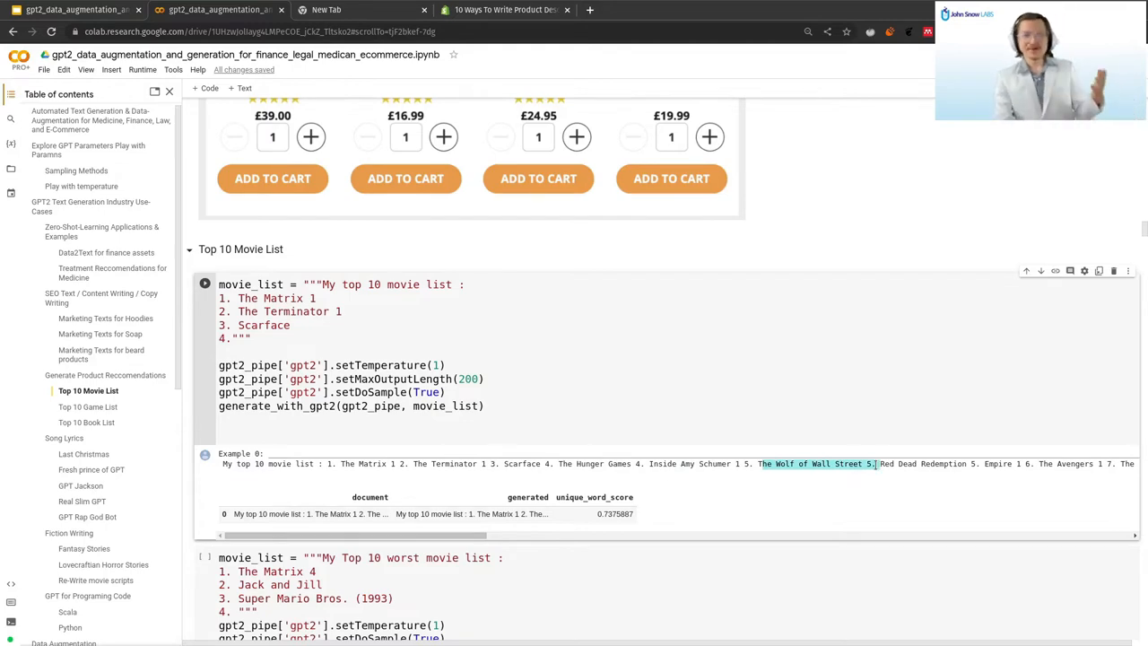
pyautogui.scroll(-3)
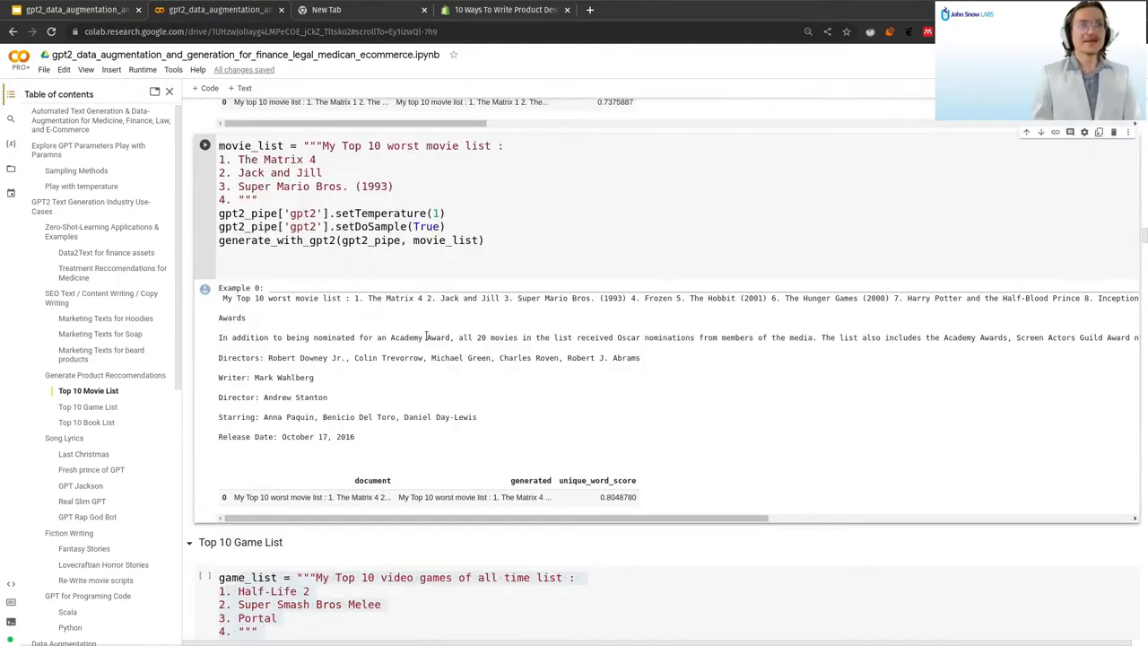
pyautogui.scroll(-3)
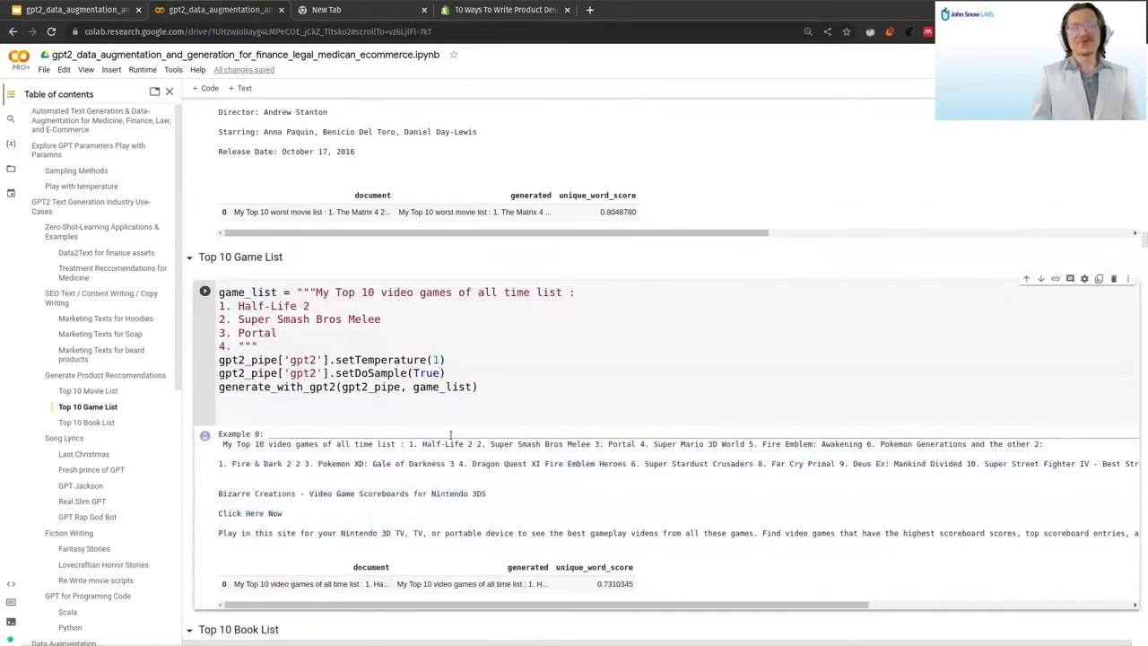
# Review the game and book lists, highlighting the Moby Dick and Robinson Crusoe entries.
pyautogui.scroll(-3)
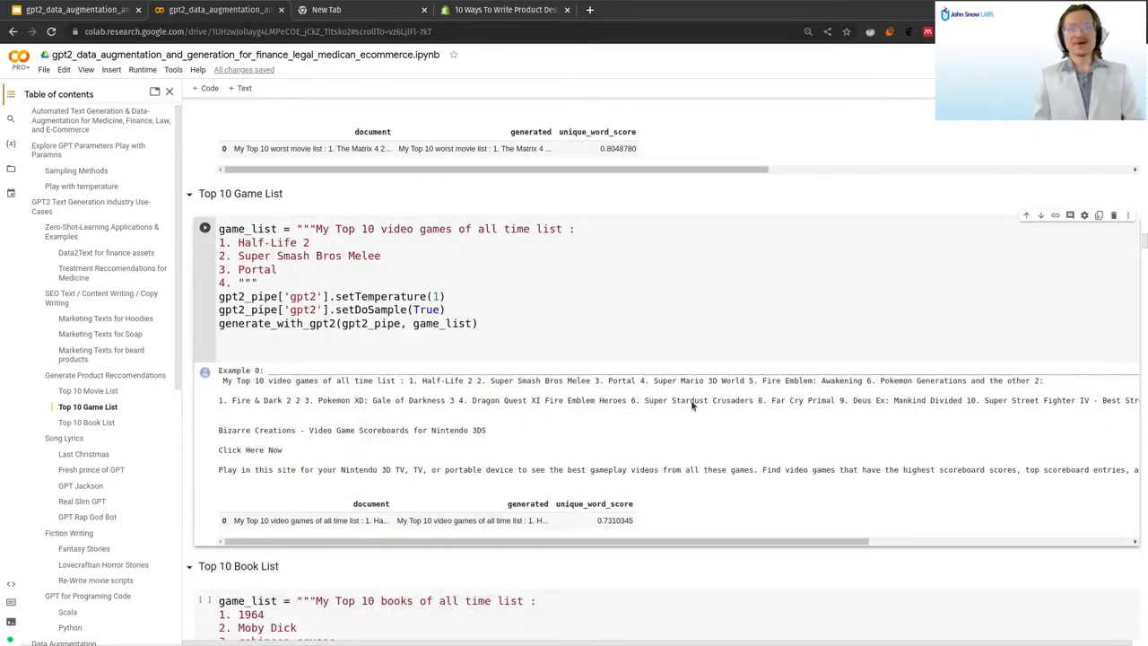
pyautogui.moveTo(218, 400); pyautogui.dragTo(488, 430)
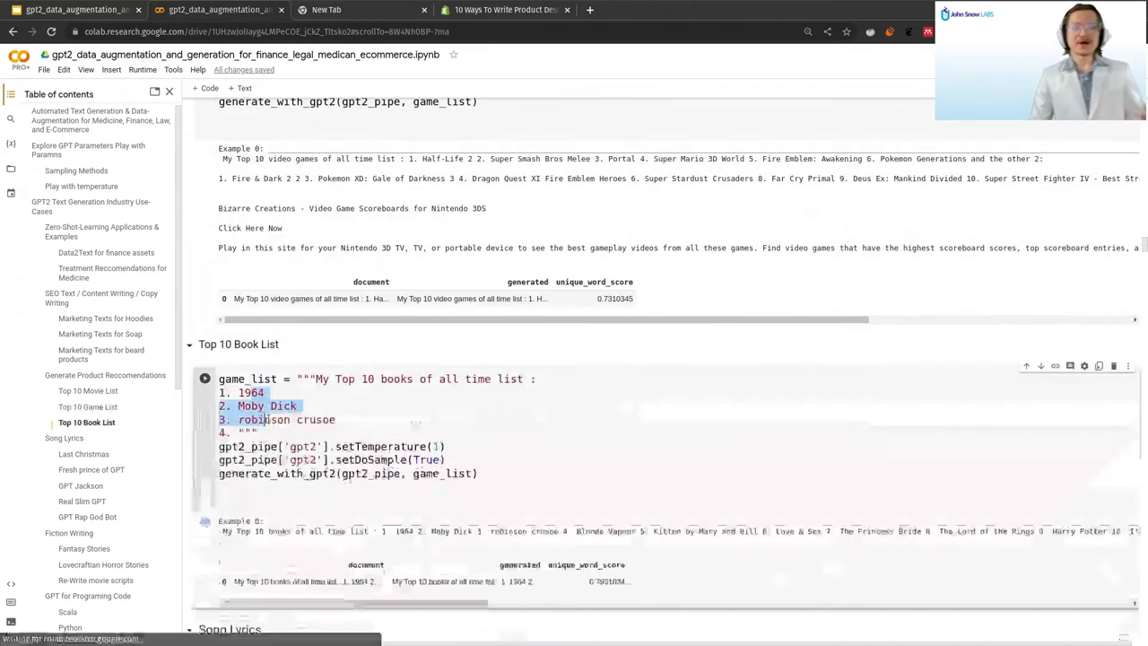
pyautogui.scroll(-3)
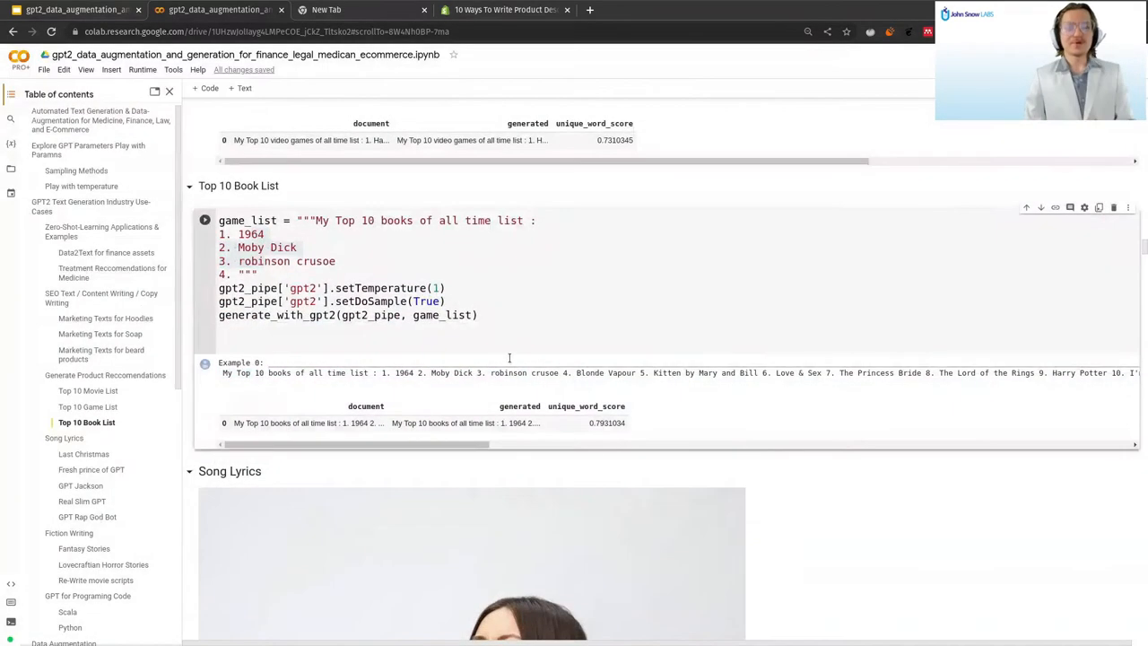
pyautogui.scroll(-3)
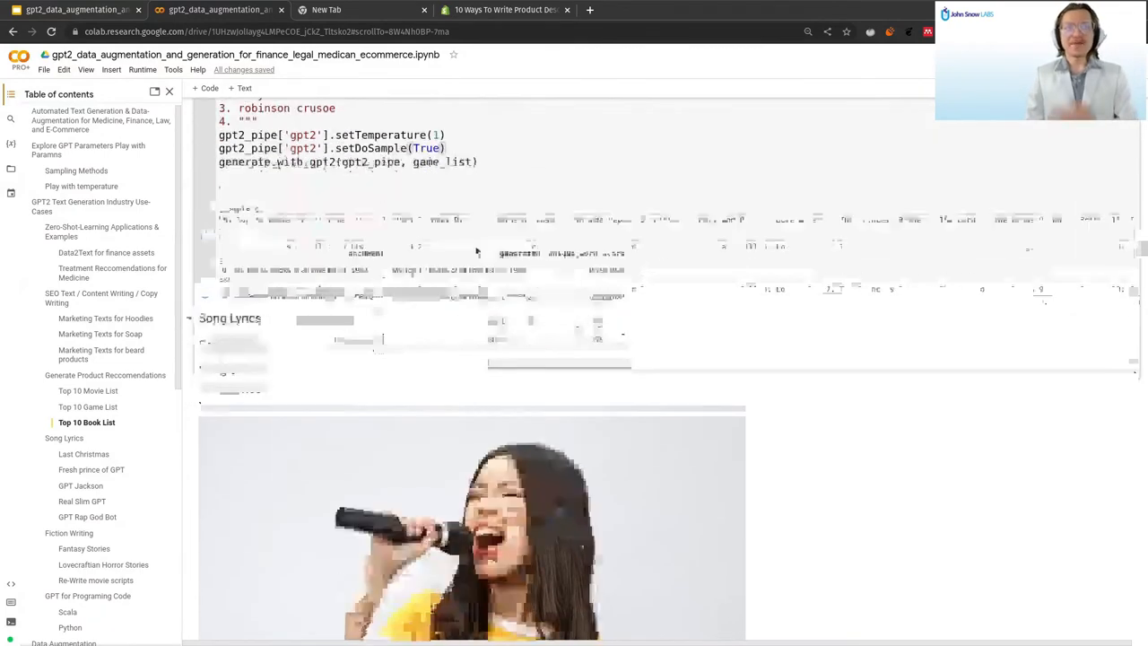
# Review the GPT Jackson Last Christmas lyrics cell and its gpt2_pipe call.
pyautogui.scroll(-3)
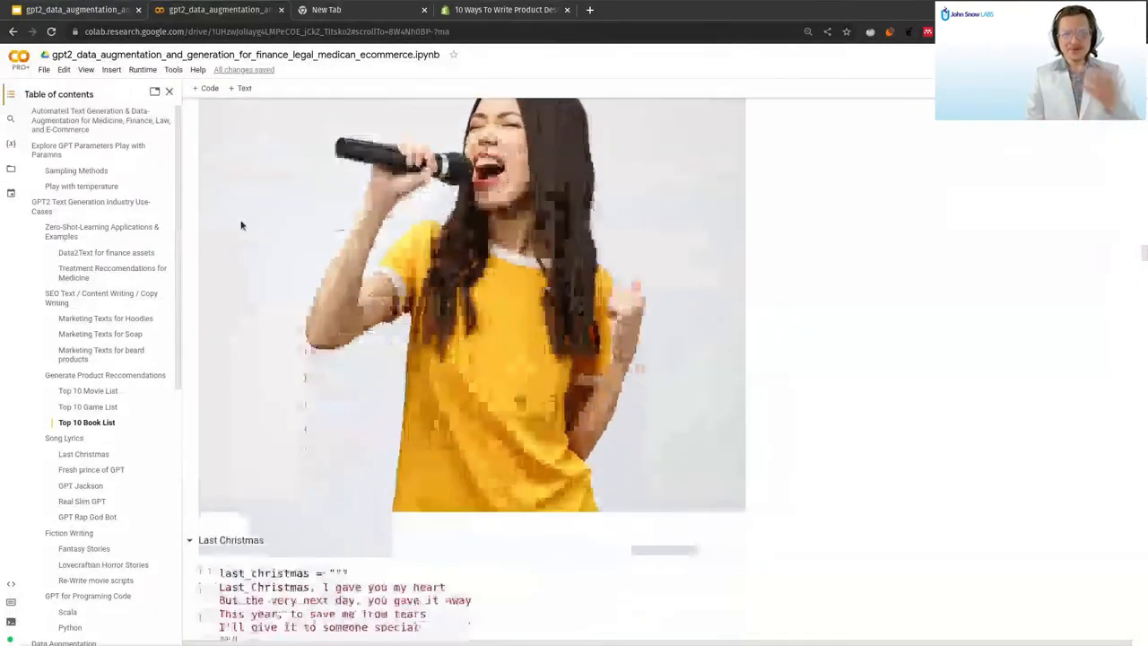
pyautogui.scroll(-3)
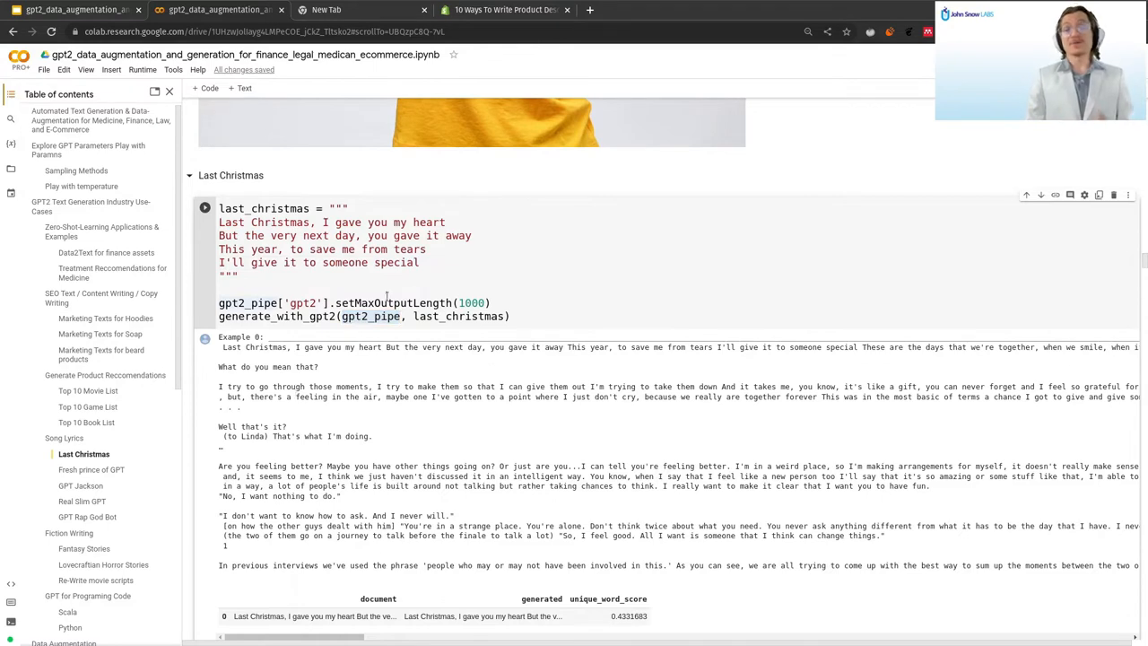
pyautogui.doubleClick(470, 301)
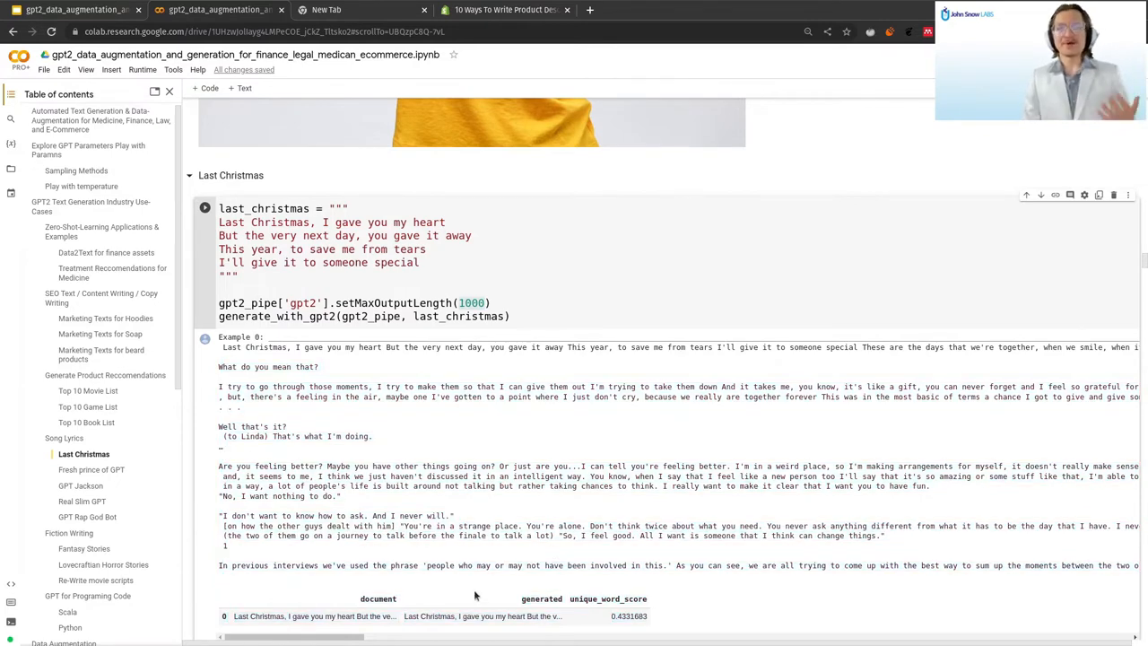
pyautogui.scroll(-3)
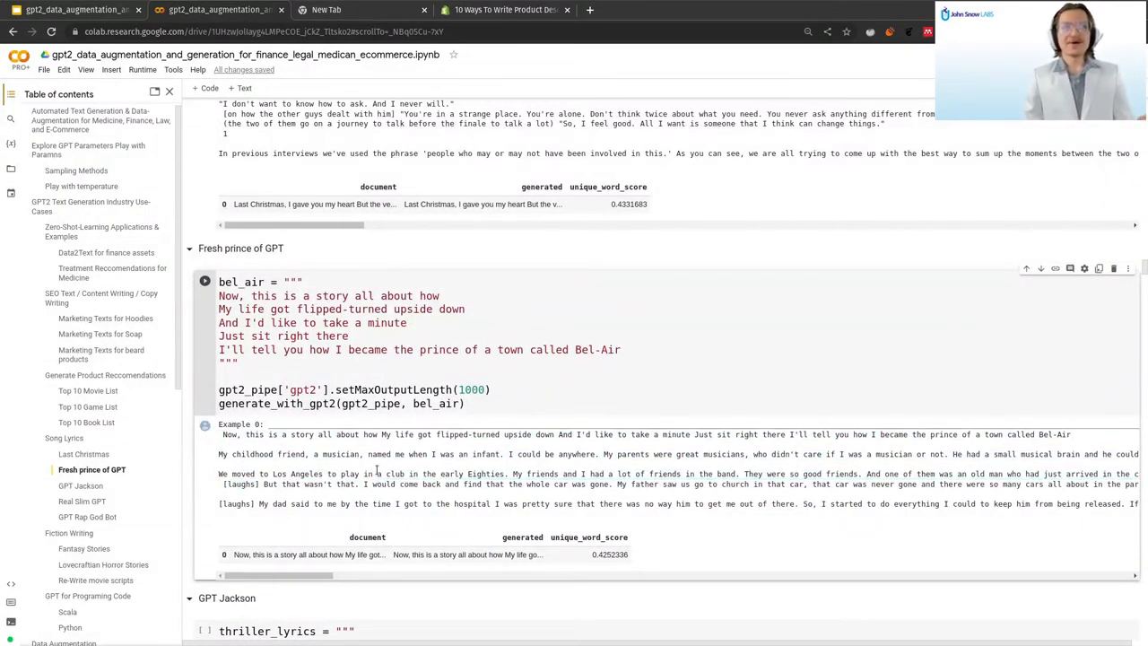
pyautogui.scroll(-3)
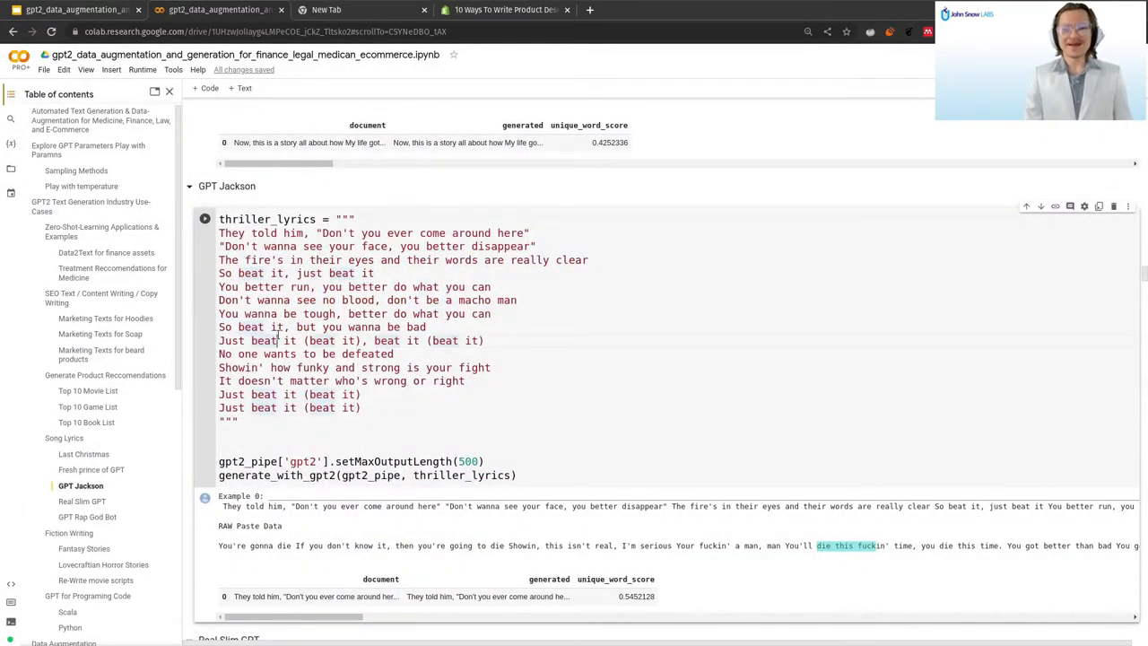
# Review the Real Slim GPT lyrics down to the GPT Rap God Bot cell and Fiction Writing.
pyautogui.scroll(-3)
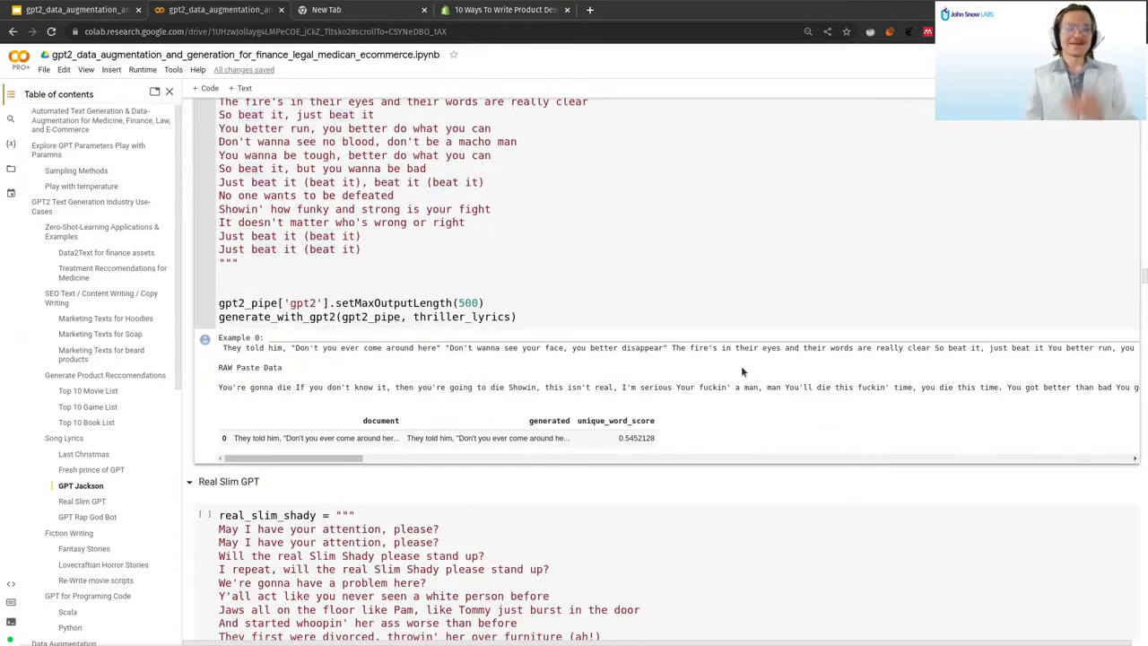
pyautogui.scroll(-3)
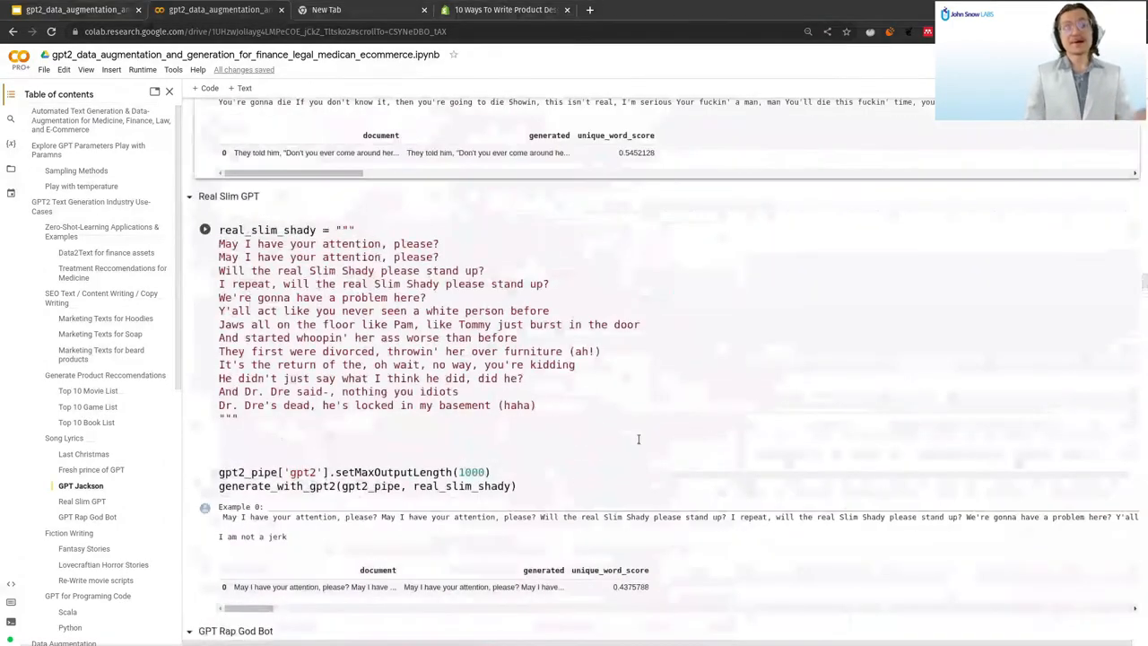
pyautogui.scroll(-3)
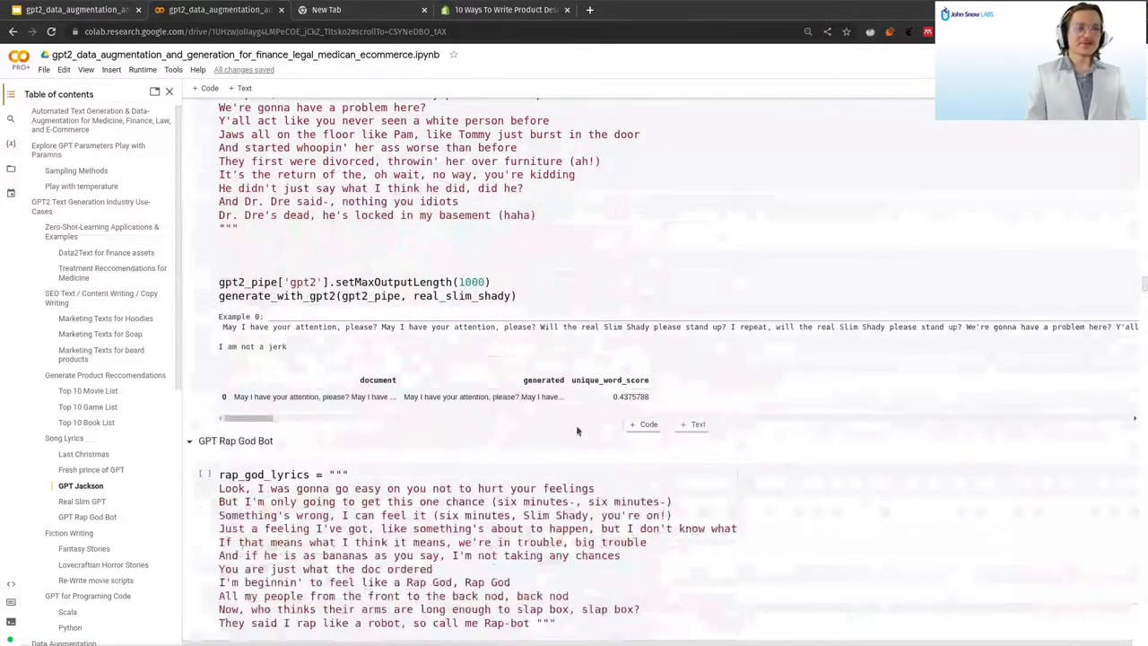
pyautogui.scroll(-3)
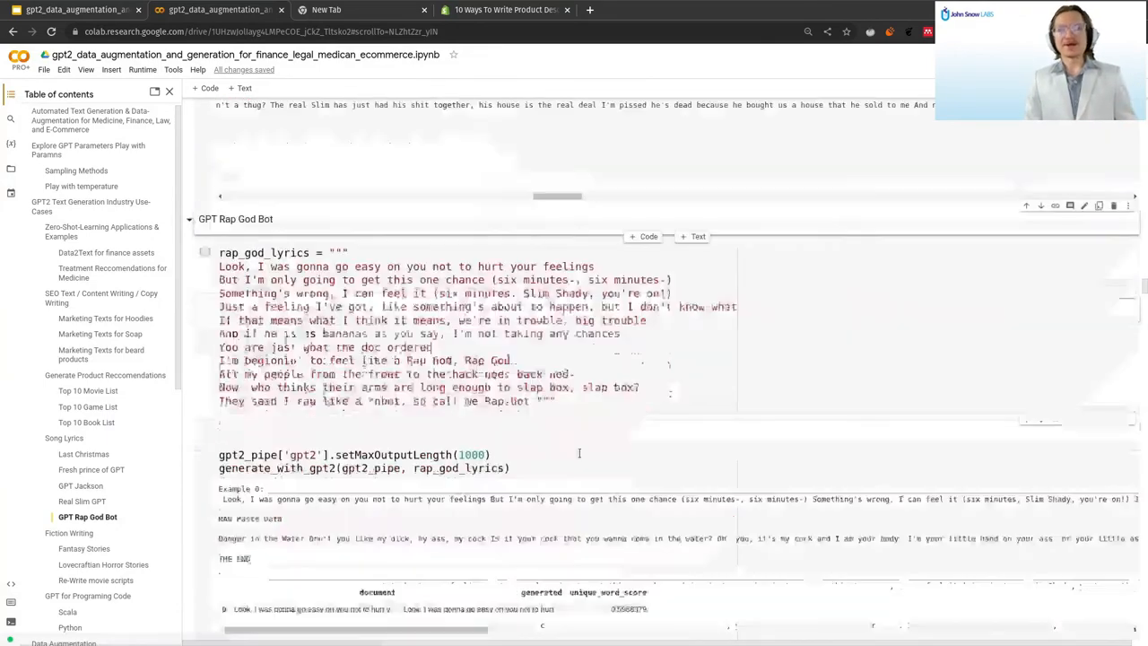
pyautogui.scroll(-3)
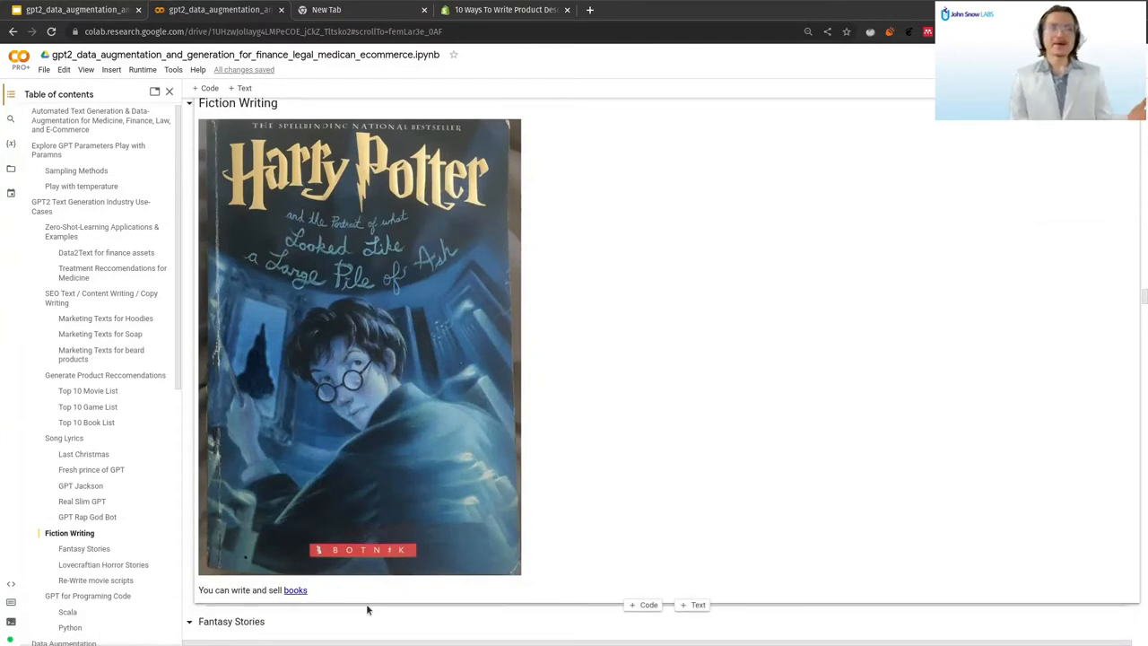
pyautogui.moveTo(370, 608)
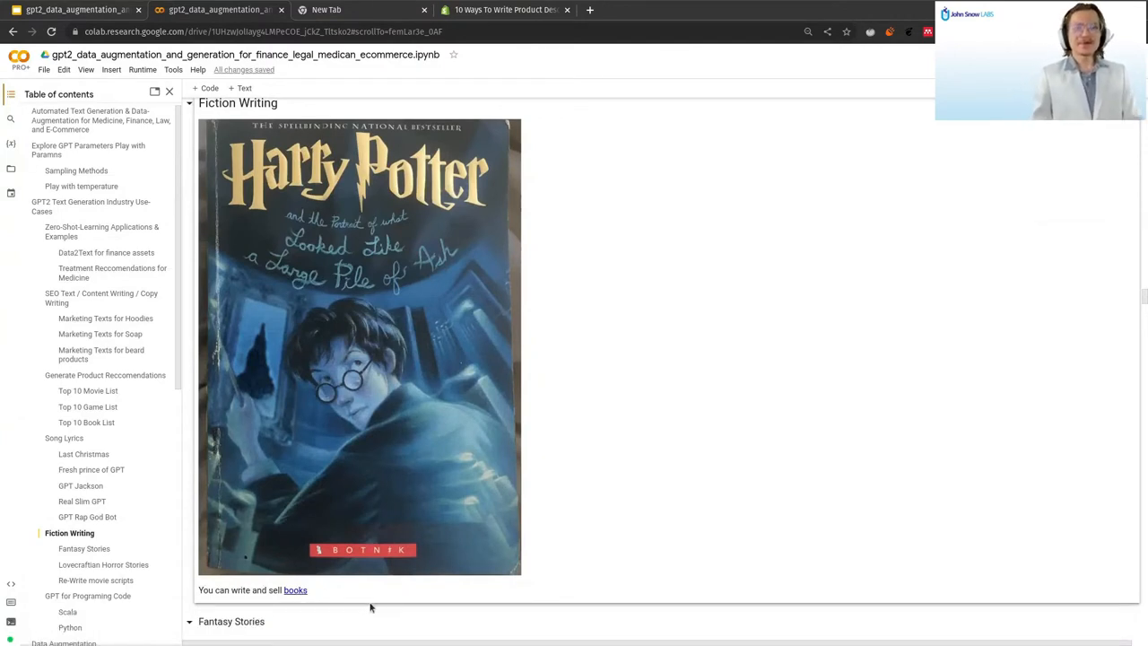
pyautogui.moveTo(423, 581)
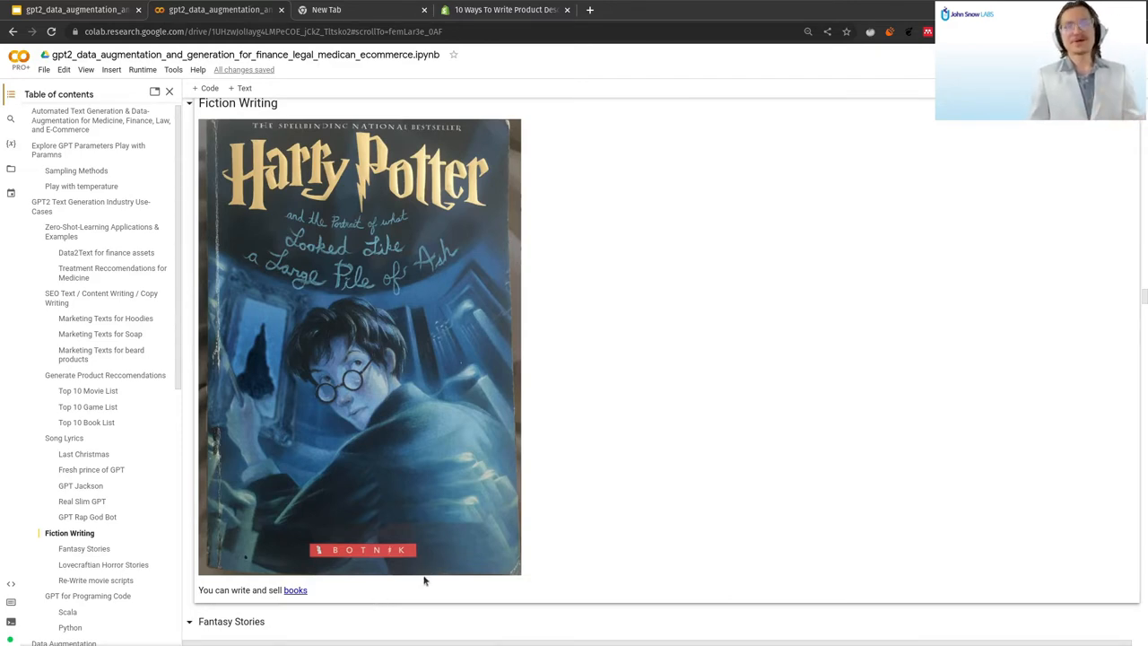
# Move past Fiction Writing to the Python code-generation examples like the breadth first search prompt.
pyautogui.scroll(-3)
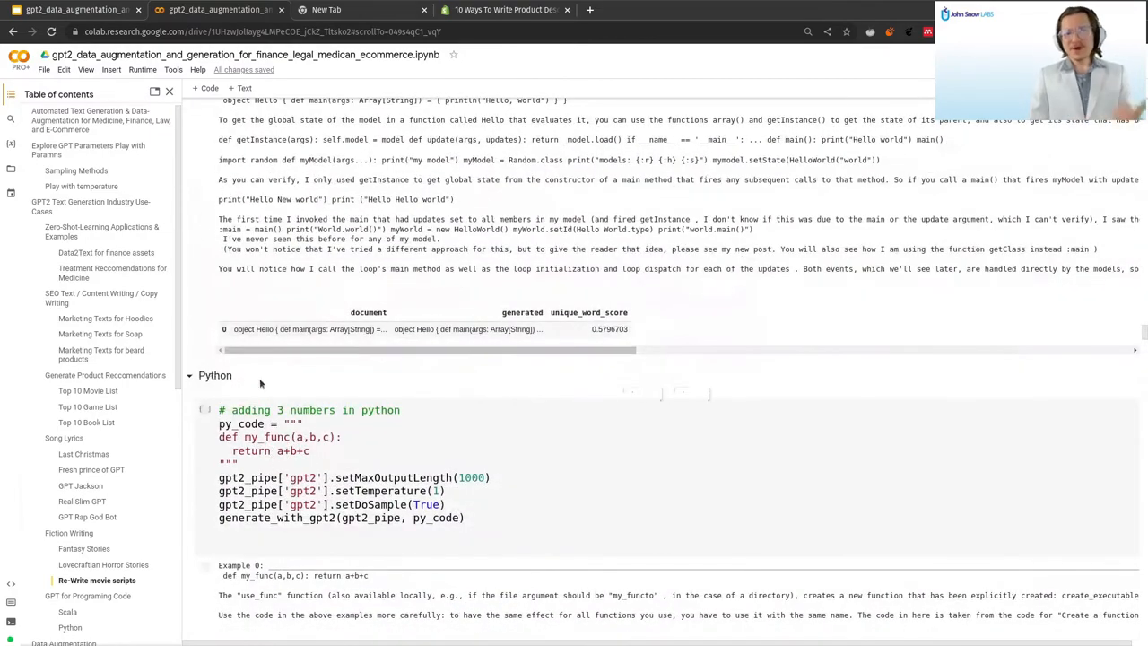
pyautogui.scroll(-3)
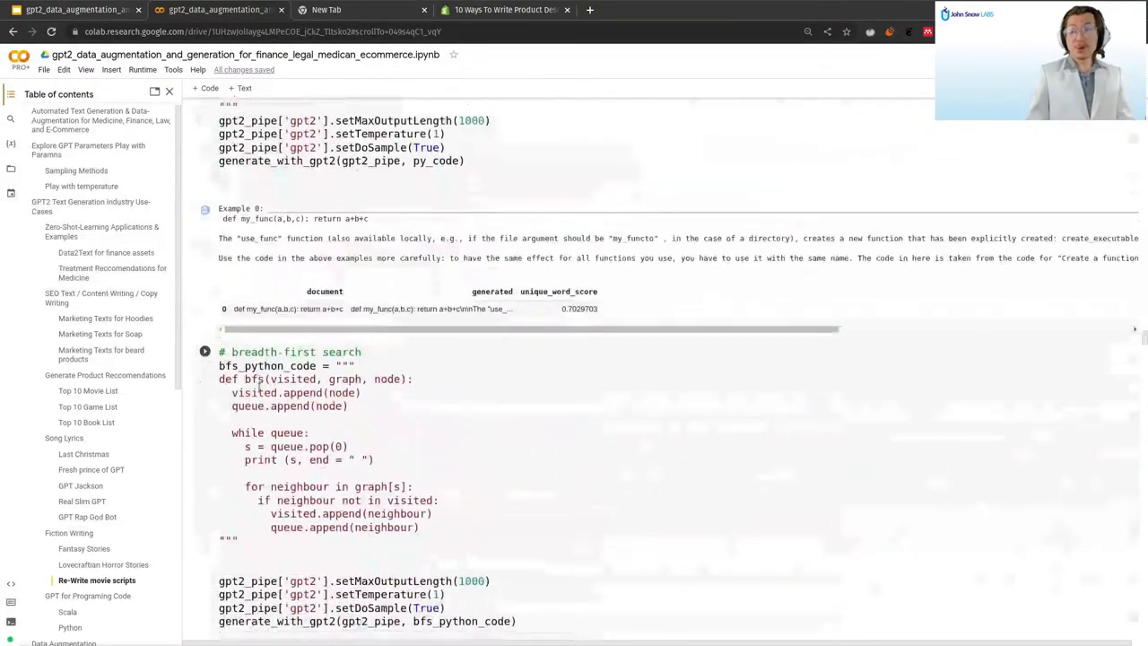
pyautogui.scroll(-3)
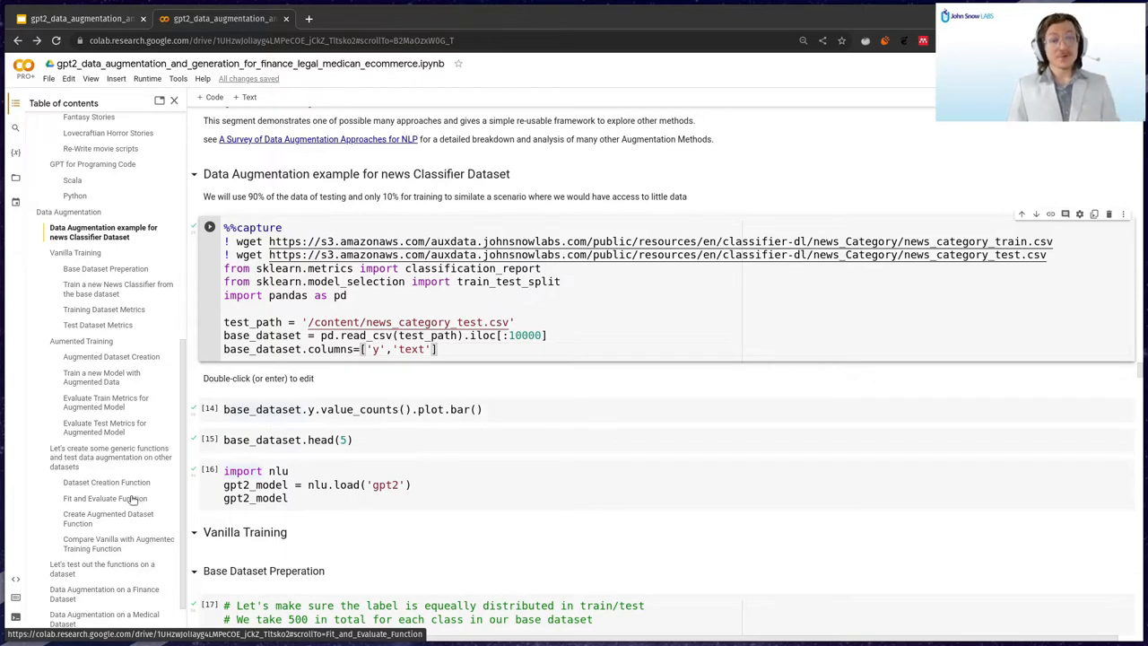
# Plot the news dataset's label counts as a bar chart with value_counts().plot.bar().
pyautogui.click(352, 409)
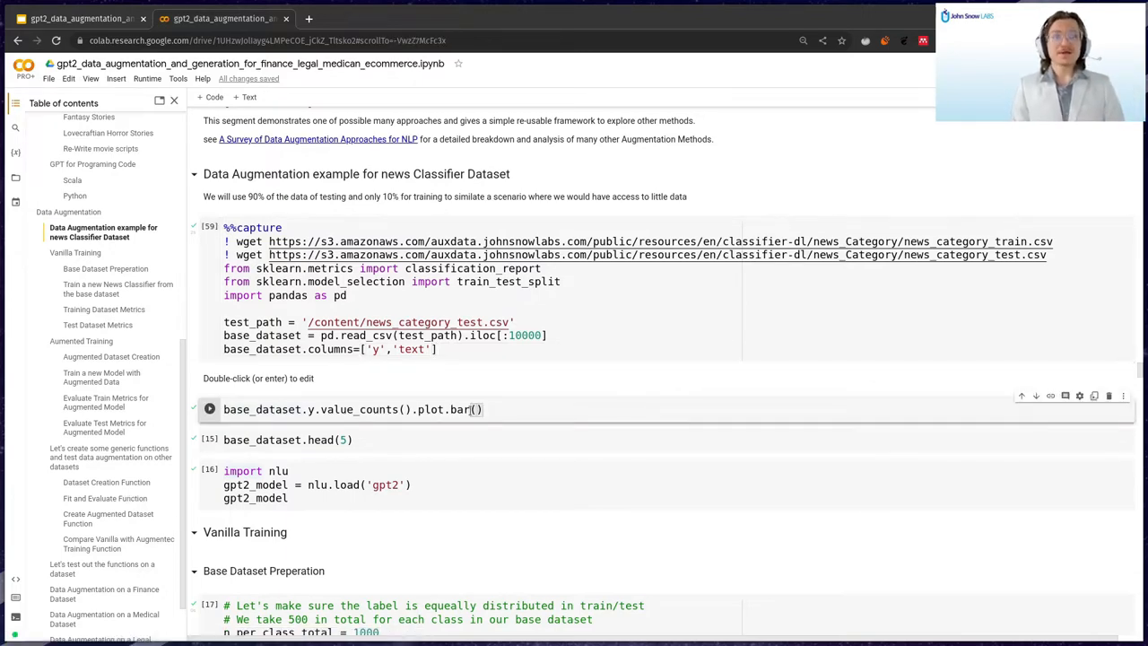
pyautogui.click(208, 409)
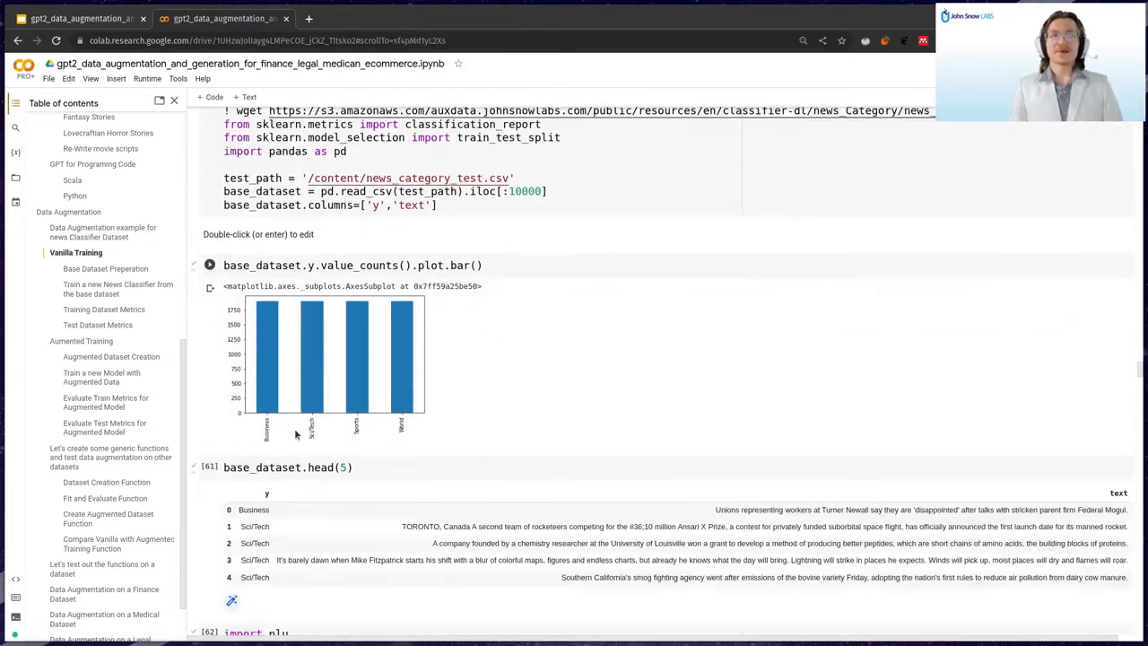
pyautogui.moveTo(500, 452)
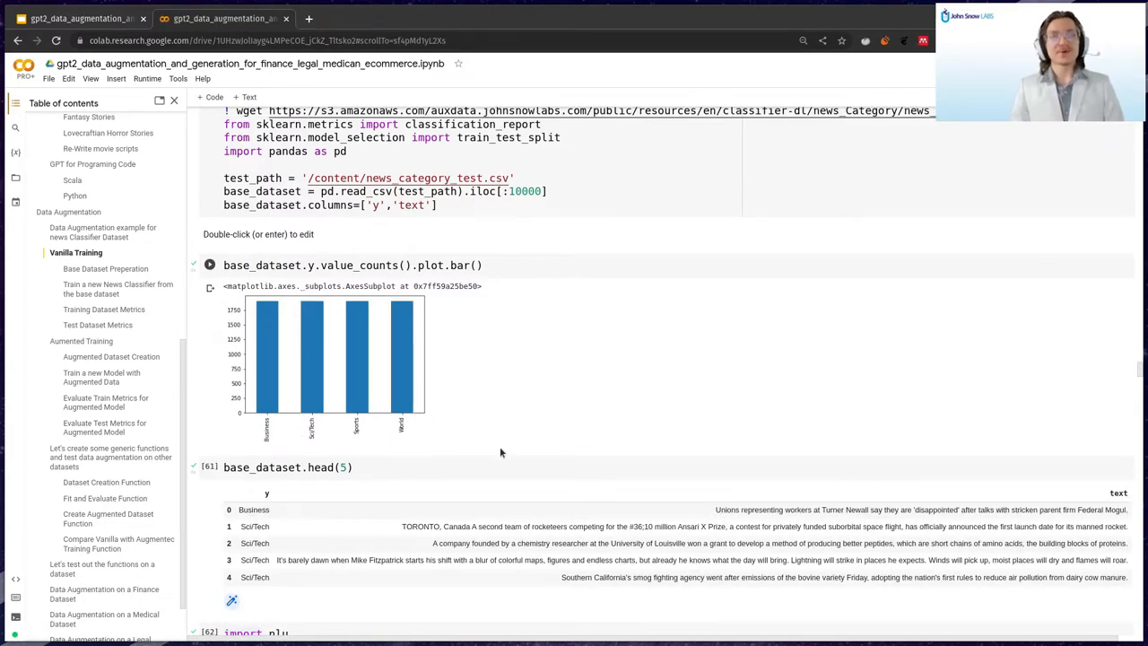
pyautogui.moveTo(276, 384)
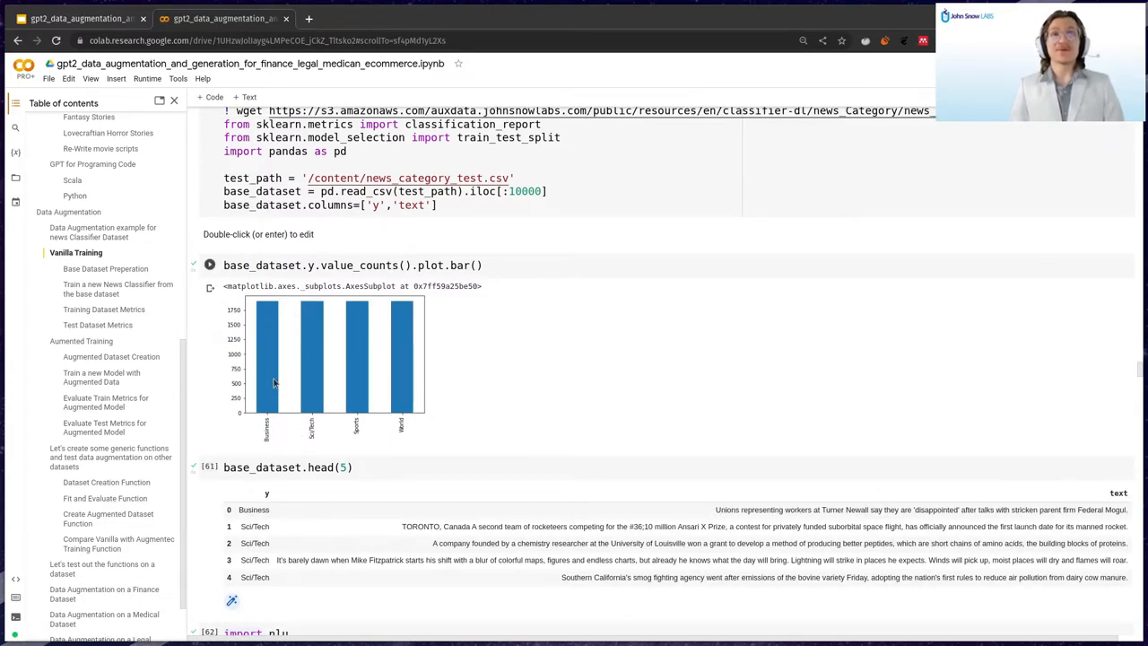
pyautogui.moveTo(416, 423)
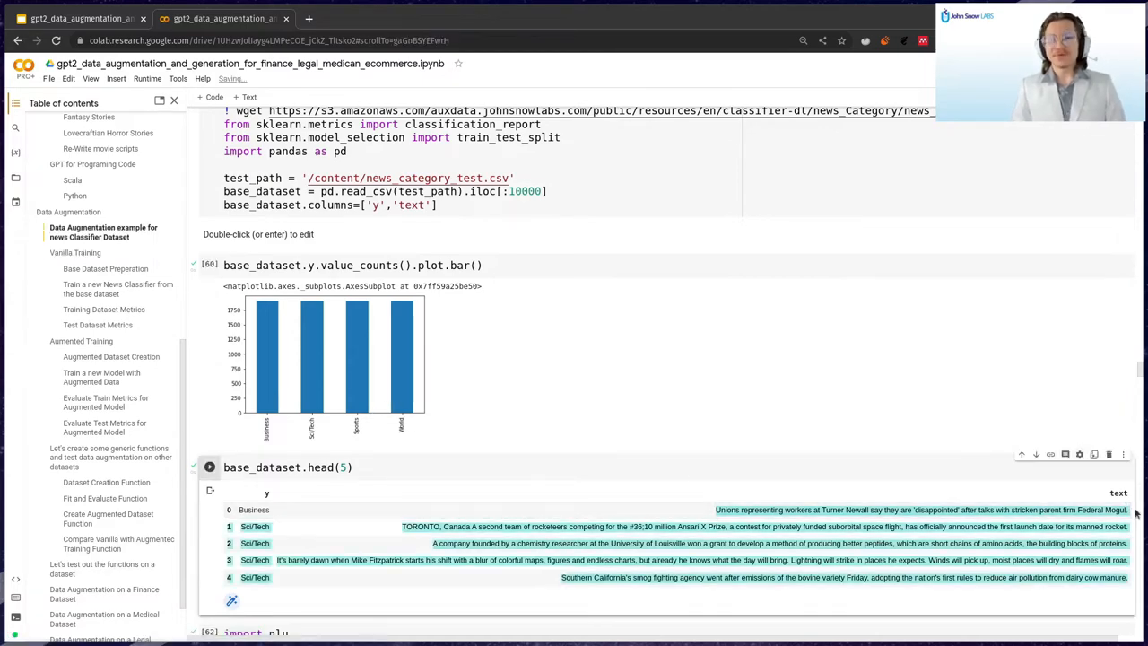
pyautogui.scroll(-3)
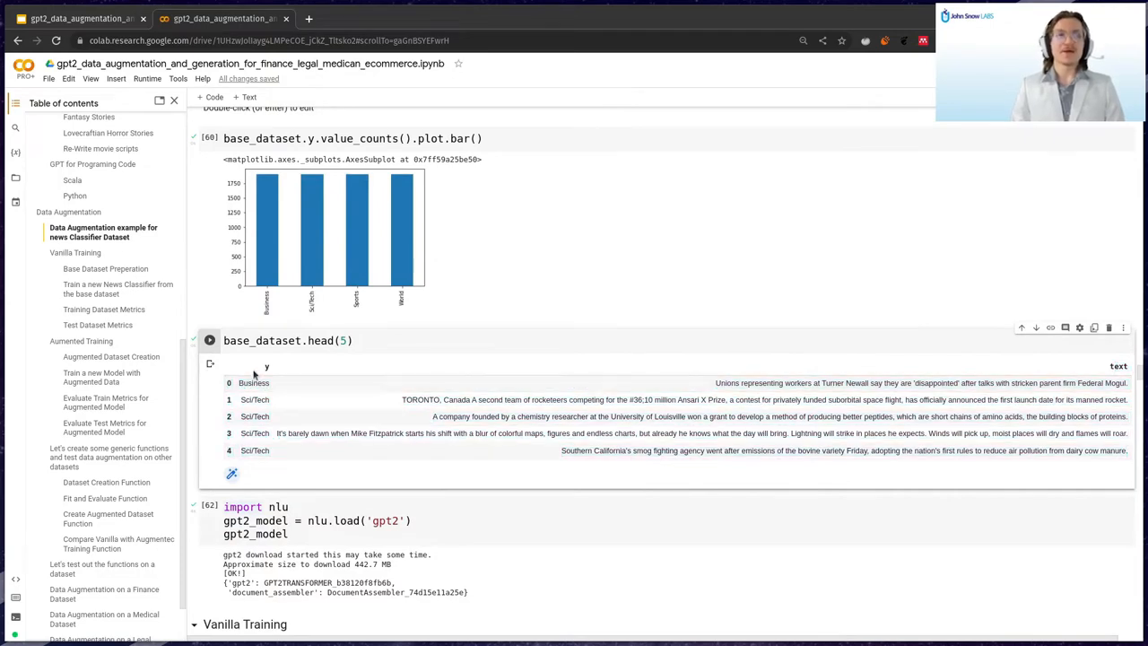
# Show the dataset's first five rows and the gpt2_model loaded via nlu.load('gpt2').
pyautogui.scroll(-3)
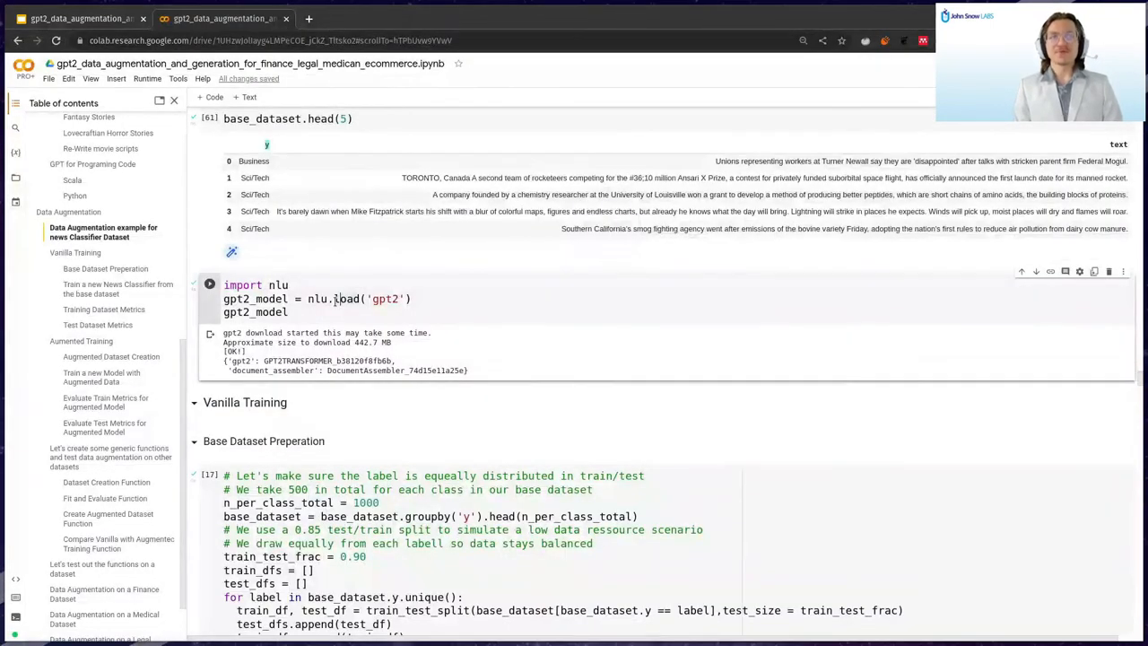
pyautogui.doubleClick(255, 297)
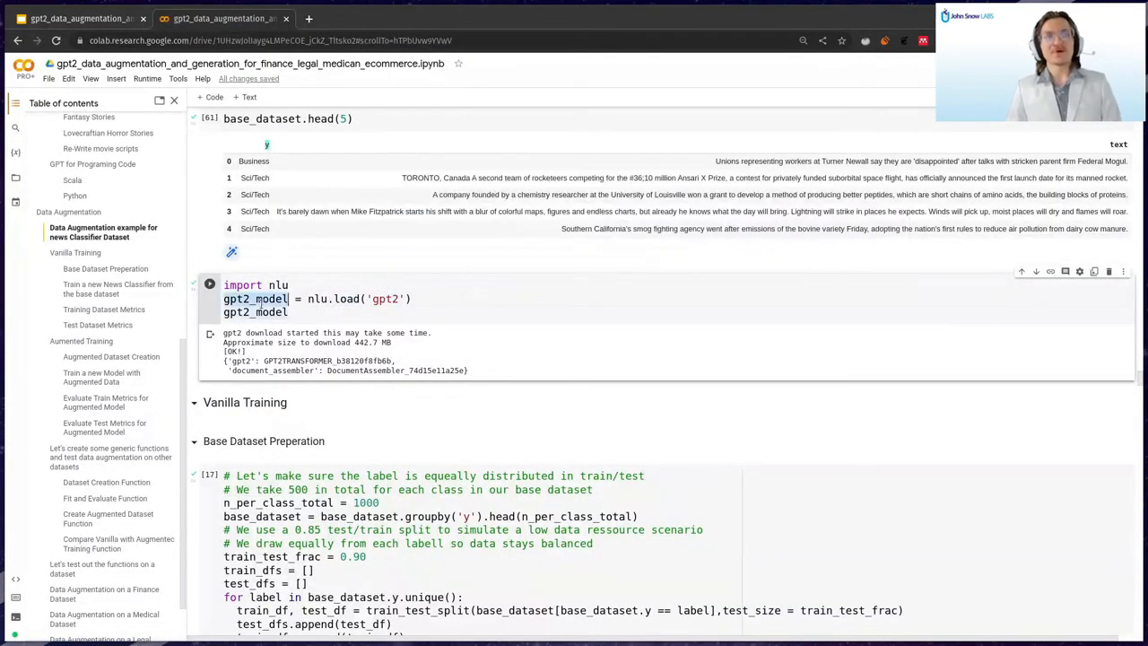
pyautogui.scroll(-3)
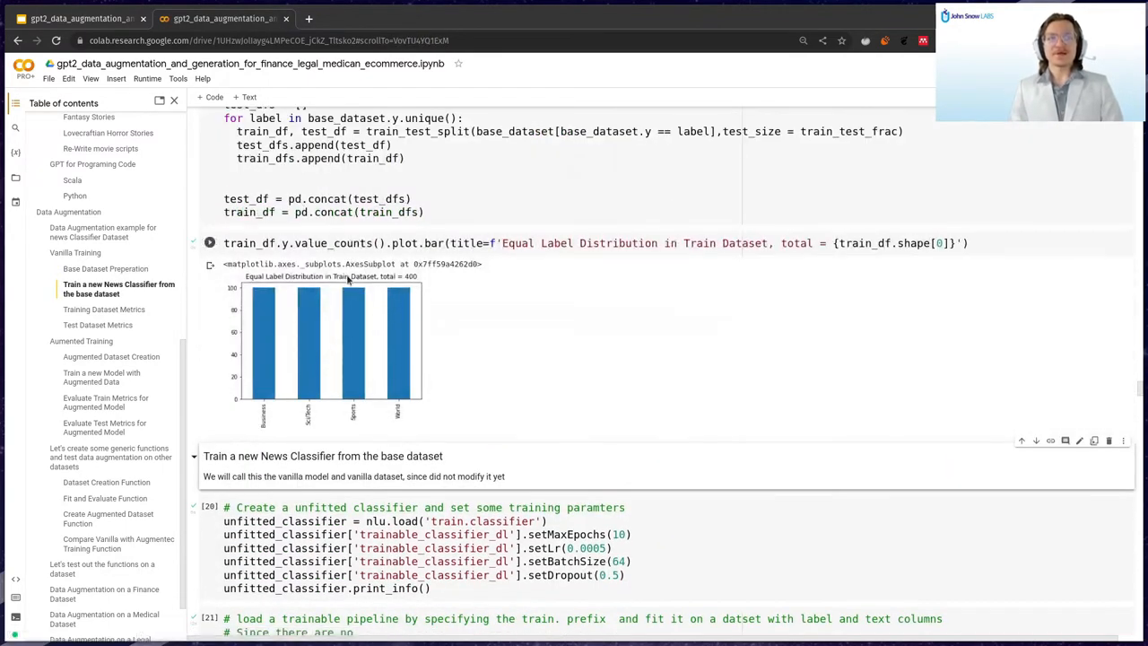
# Run the unfitted news classifier setup, then highlight the fit call on train_df.
pyautogui.scroll(-3)
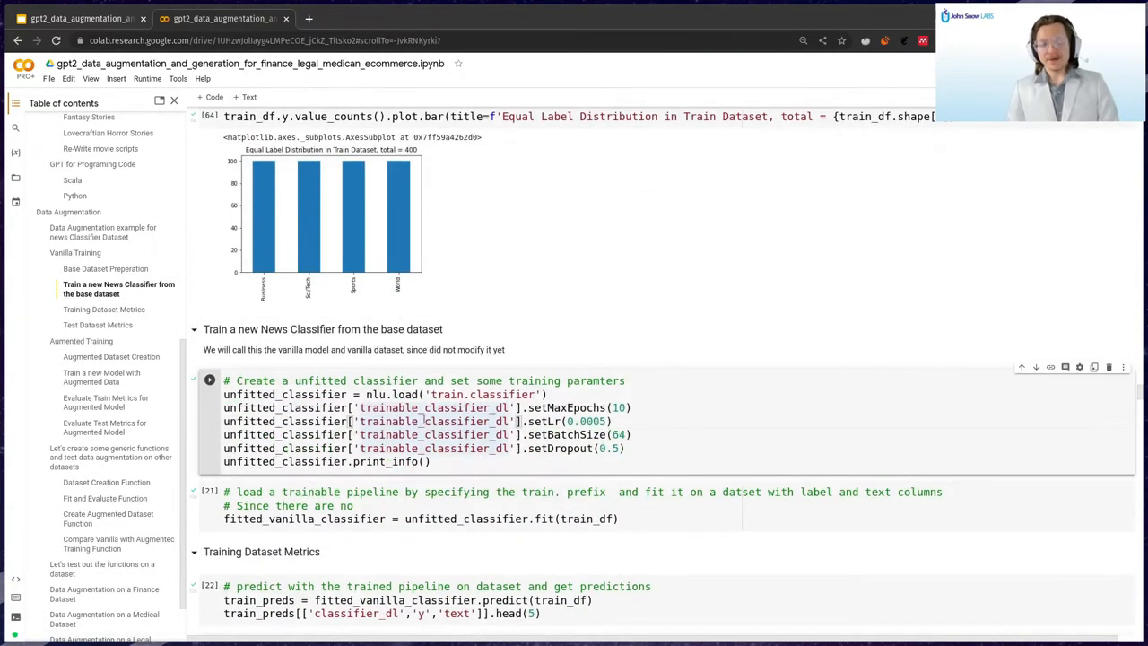
pyautogui.click(210, 380)
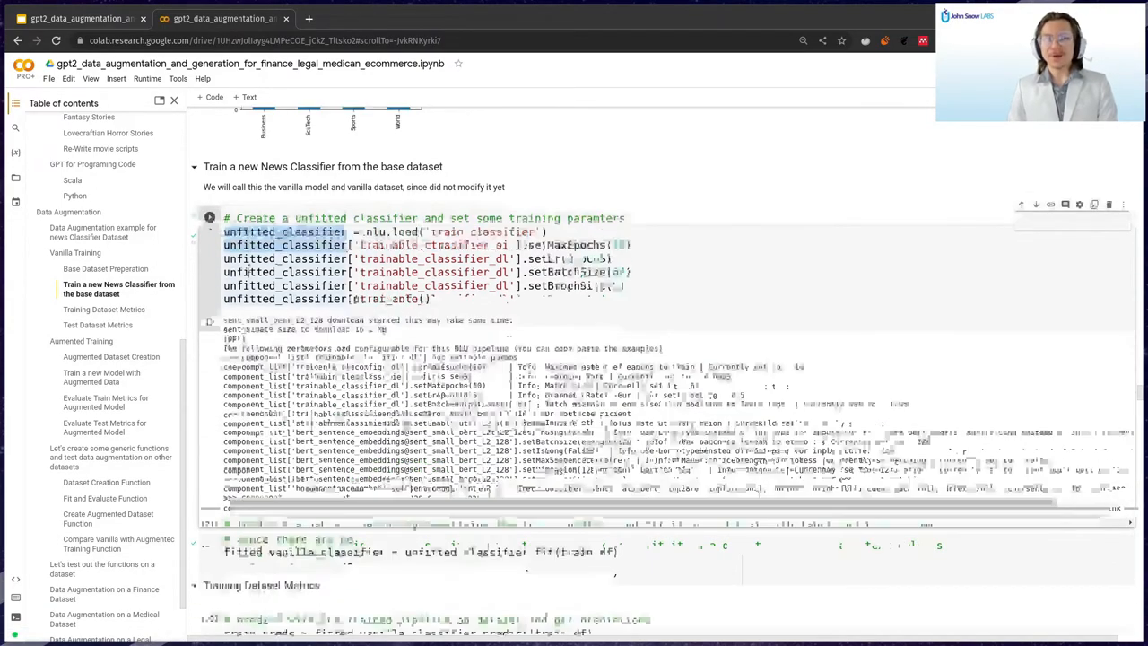
pyautogui.scroll(-3)
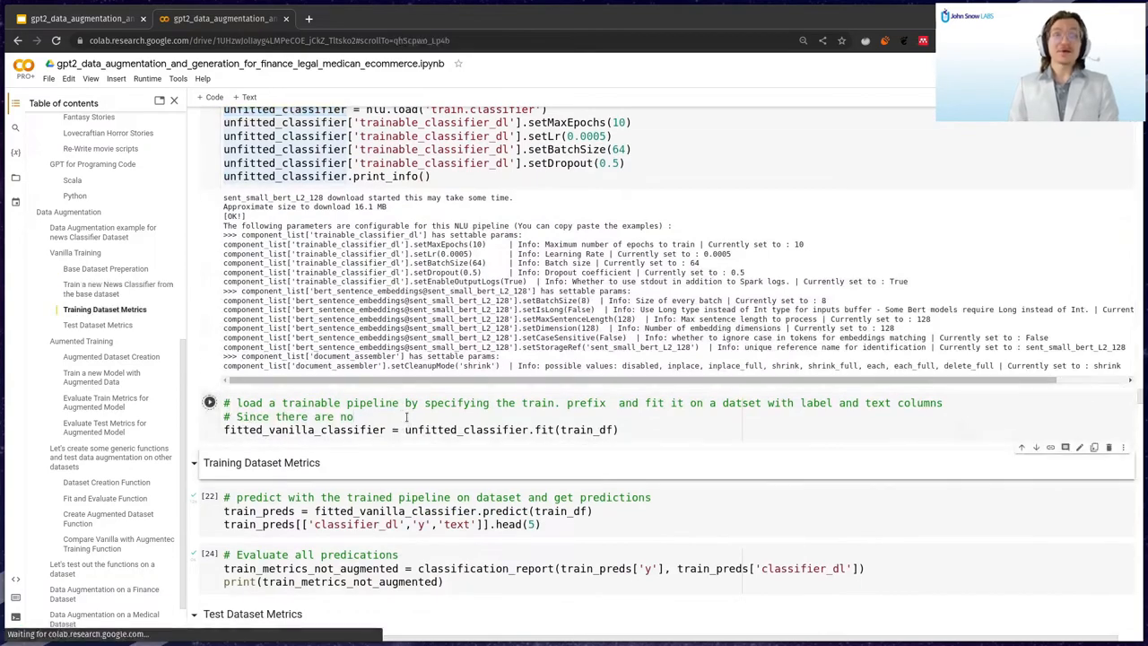
pyautogui.scroll(-3)
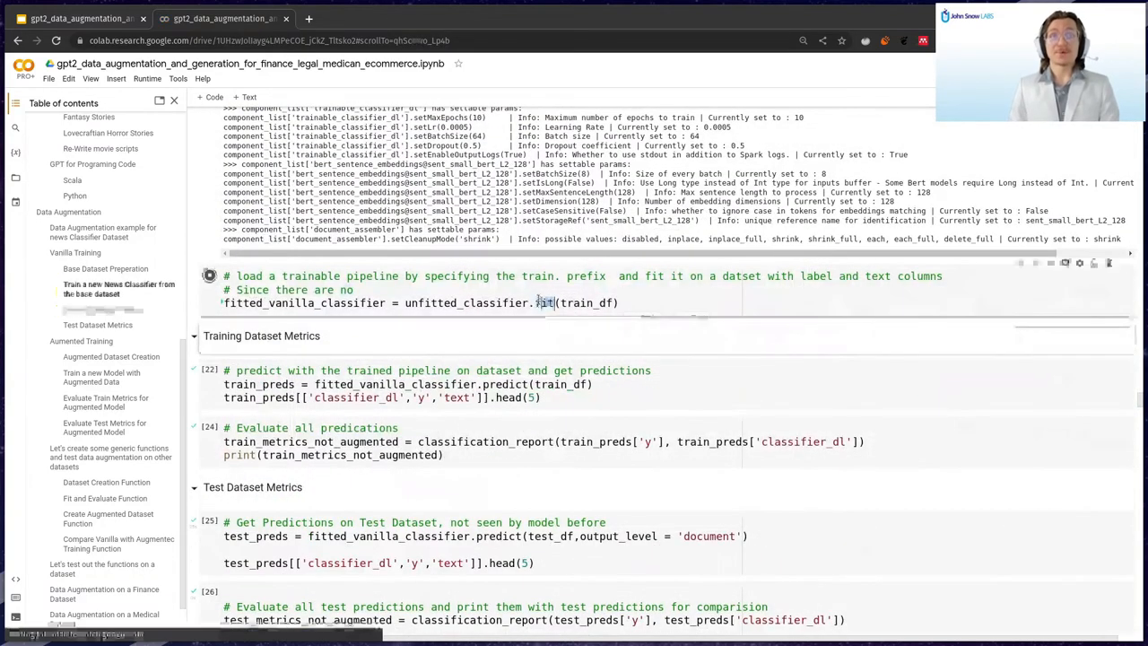
pyautogui.doubleClick(585, 301)
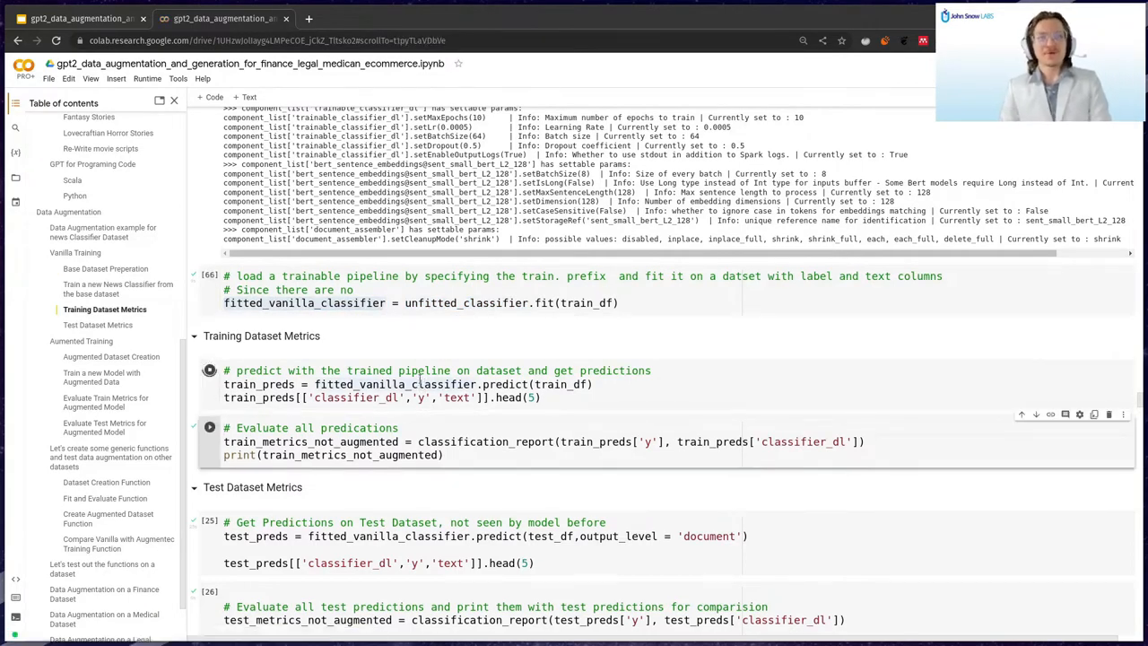
# Run predictions on the training dataset and review the printed classification report.
pyautogui.click(208, 370)
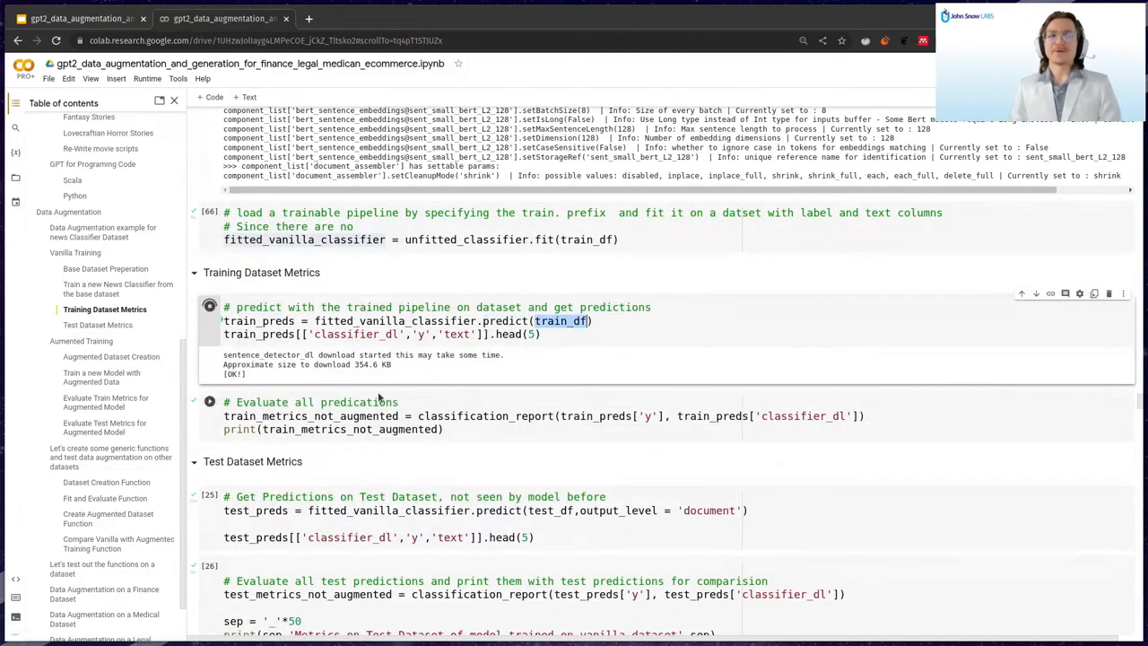
pyautogui.scroll(-3)
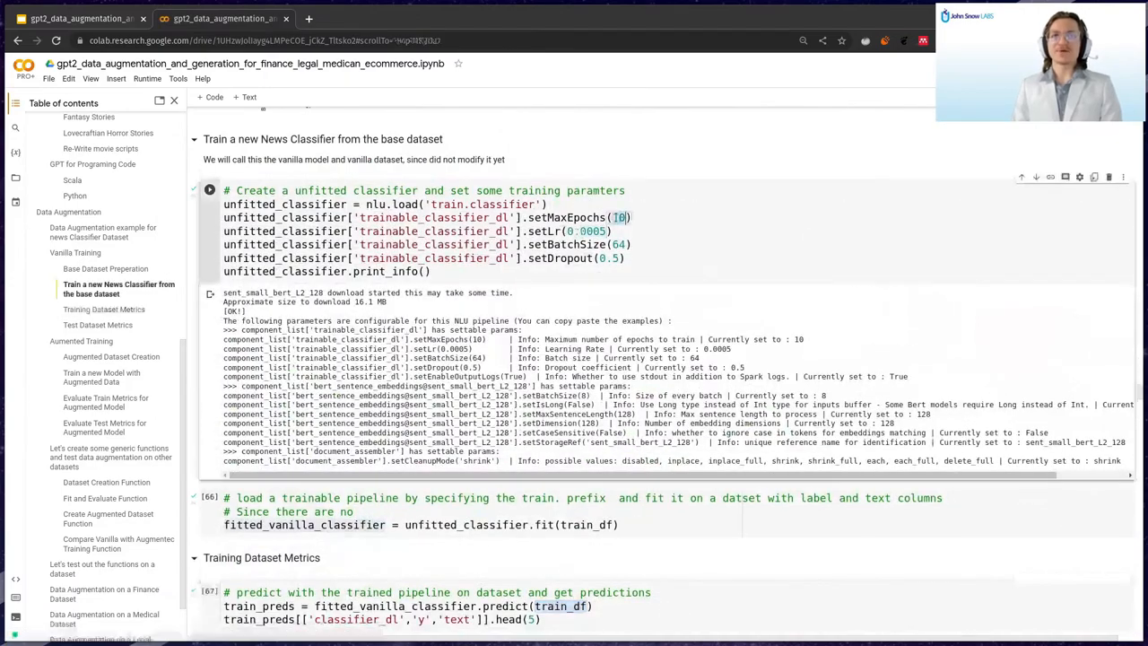
pyautogui.scroll(-3)
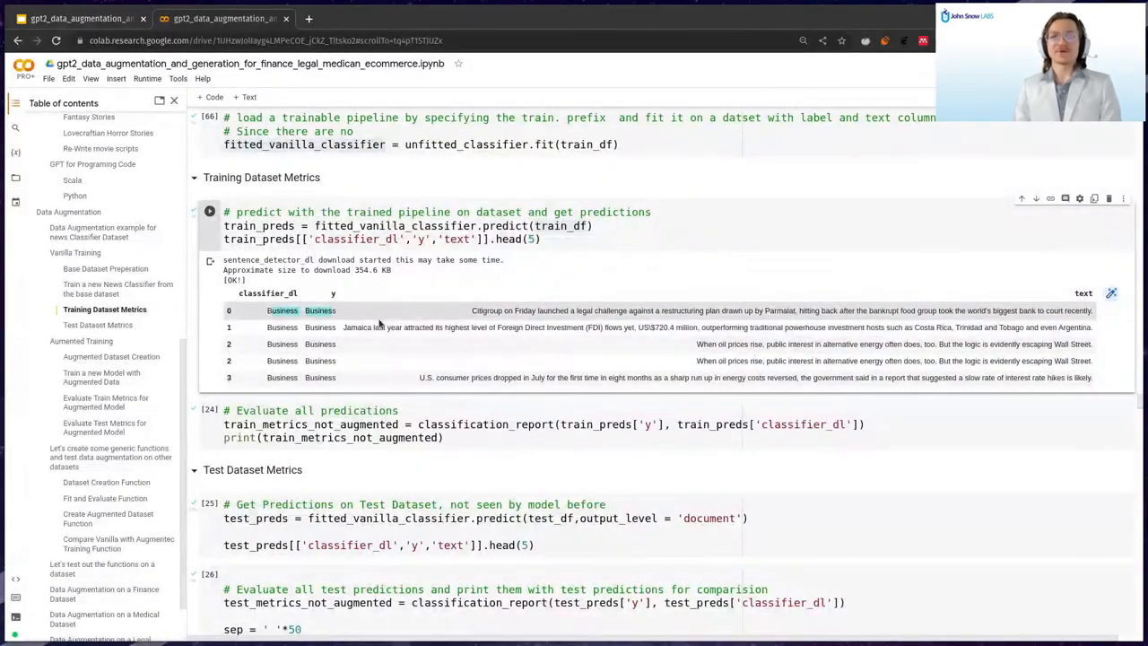
pyautogui.scroll(-3)
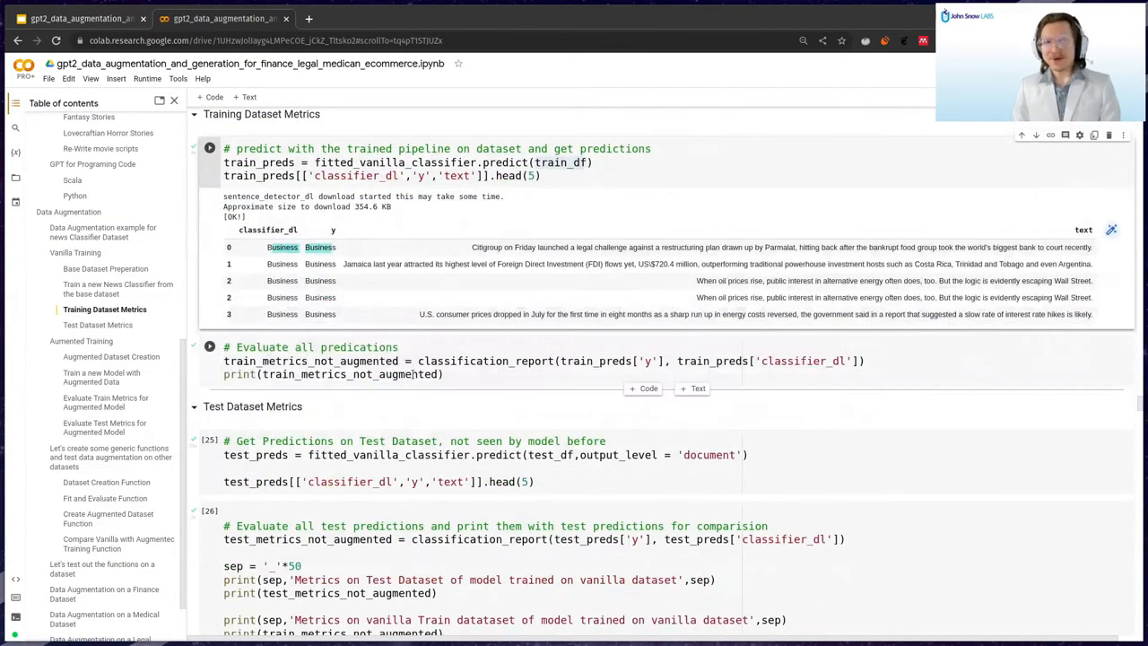
pyautogui.scroll(-3)
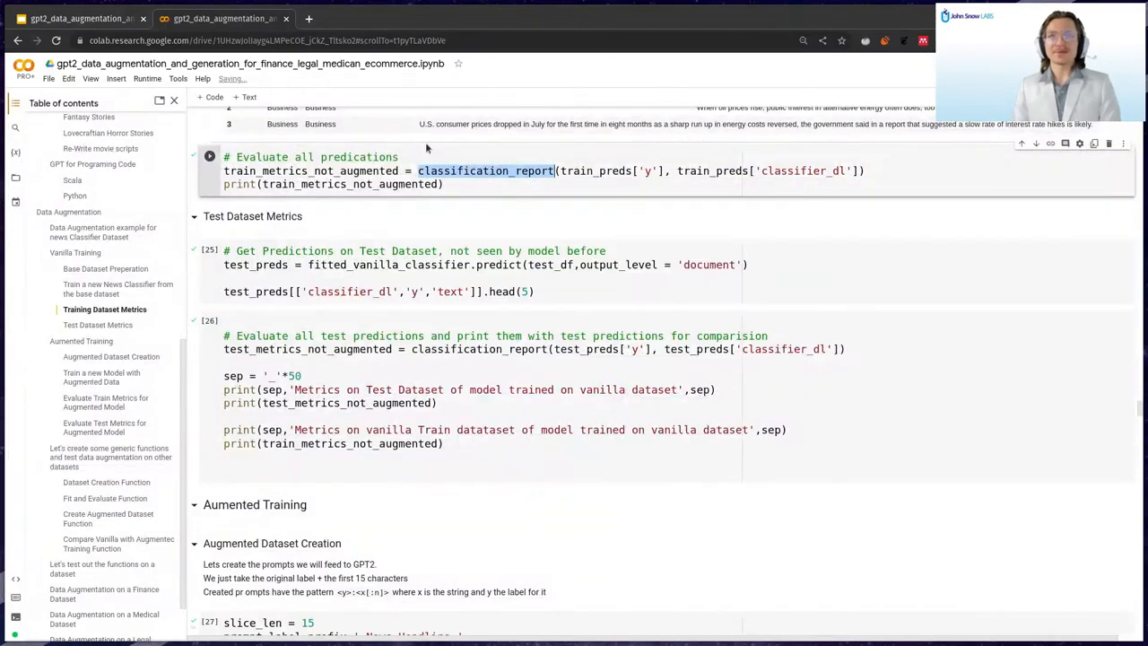
# Mark the classification_report function and review the test-dataset metrics output.
pyautogui.click(208, 156)
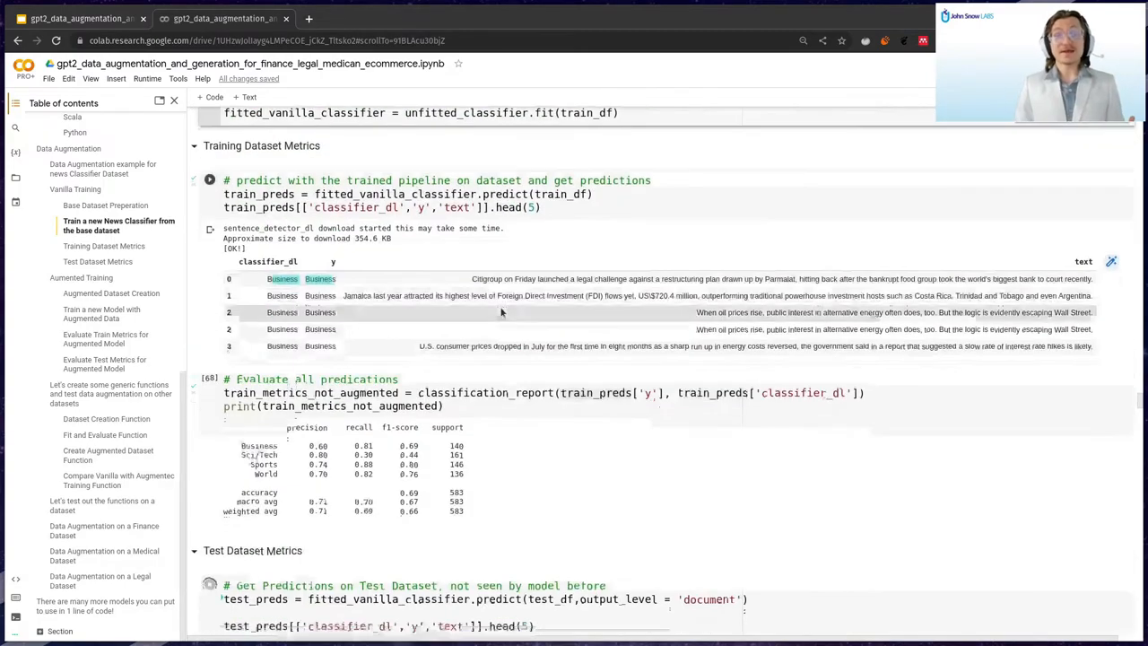
pyautogui.scroll(-3)
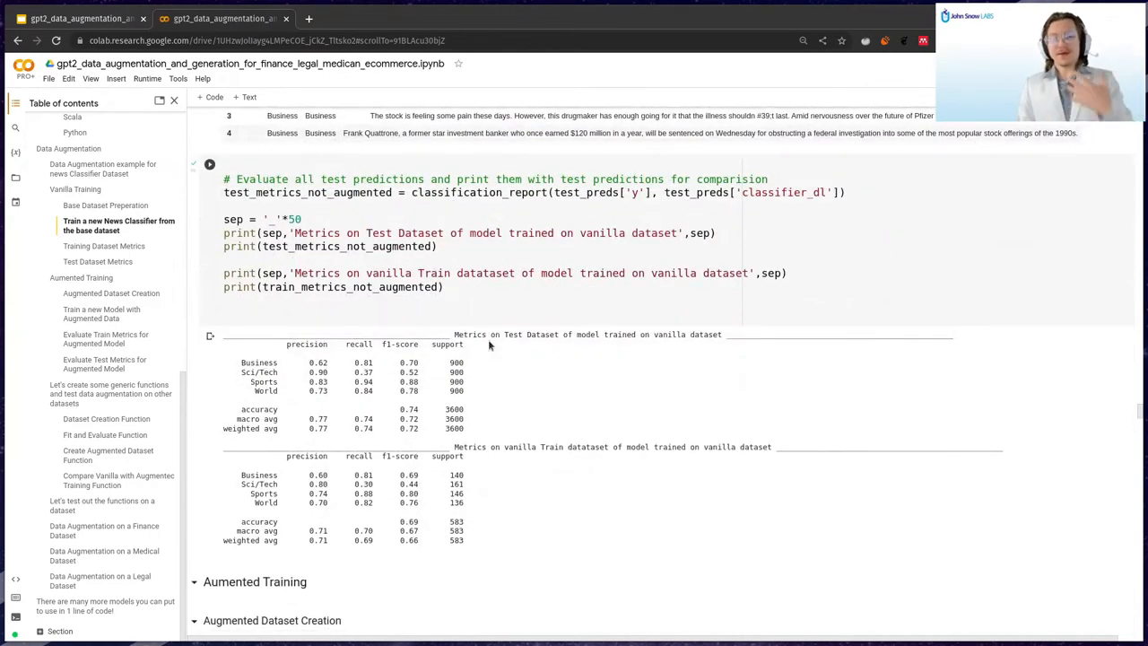
pyautogui.scroll(-3)
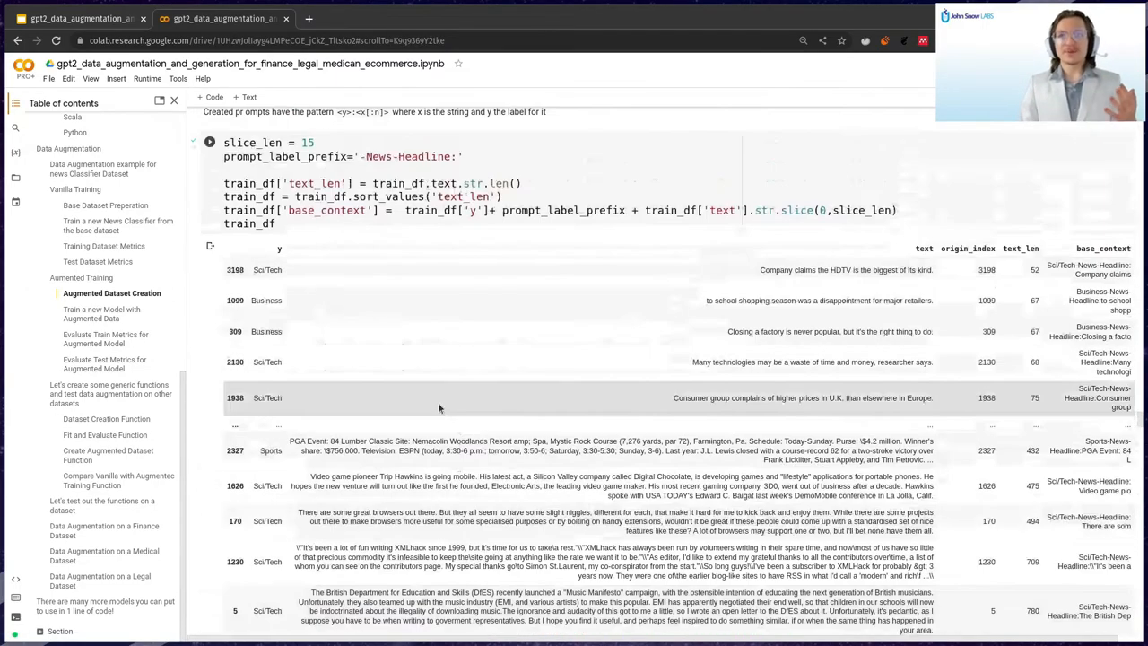
# Inspect the 400-row train_df with text_len and News-Headline base_context prompts, marking the Headline prefix.
pyautogui.scroll(-3)
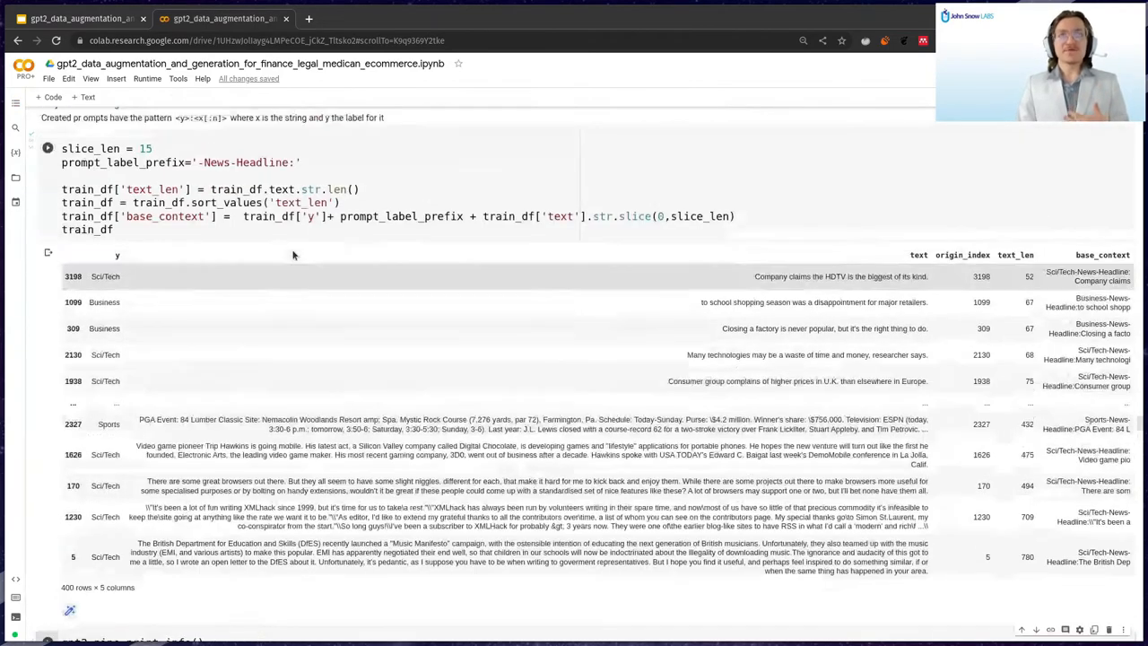
pyautogui.scroll(-3)
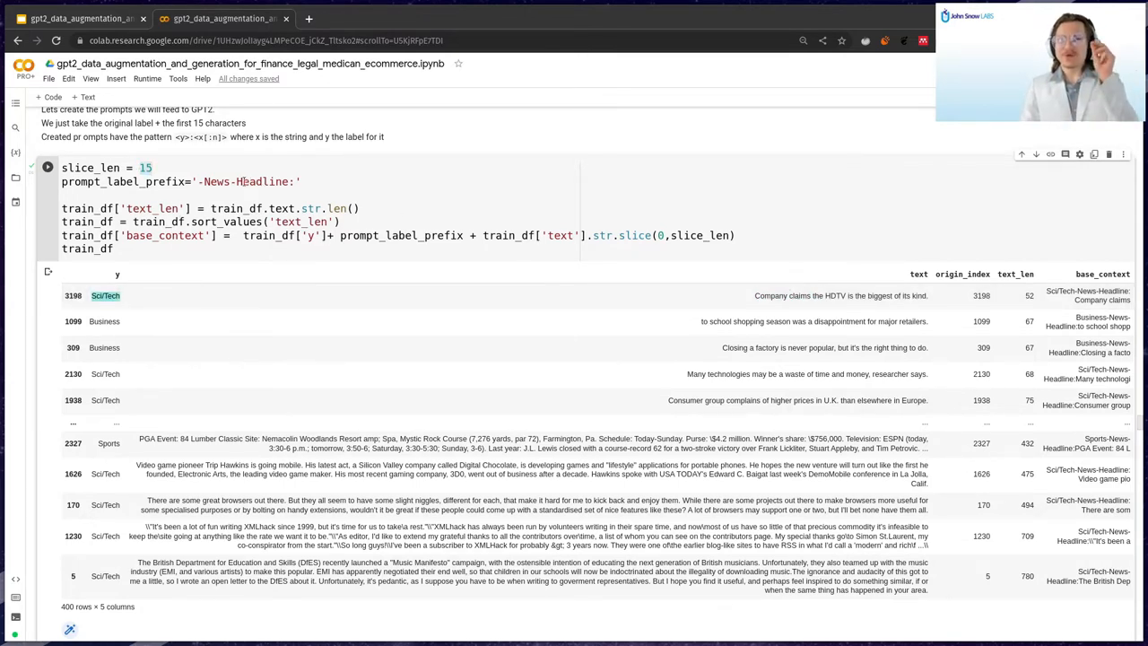
pyautogui.doubleClick(215, 181)
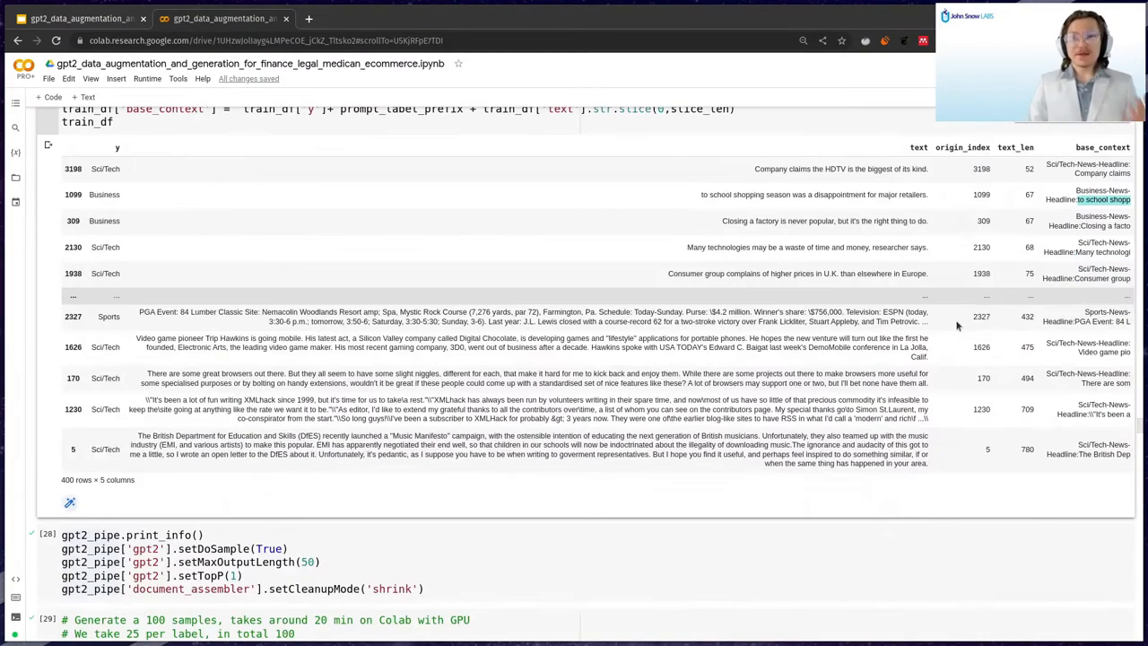
pyautogui.scroll(-3)
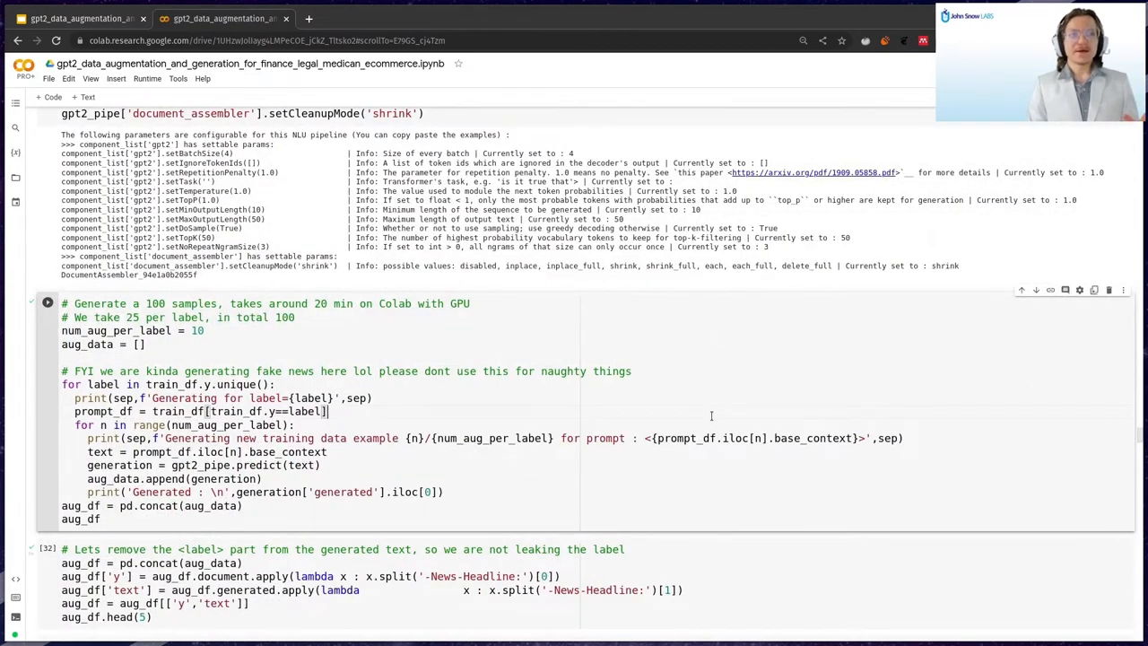
# Mark num_aug_per_label = 10 and review the printed GPT-2 generations for each label.
pyautogui.click(47, 302)
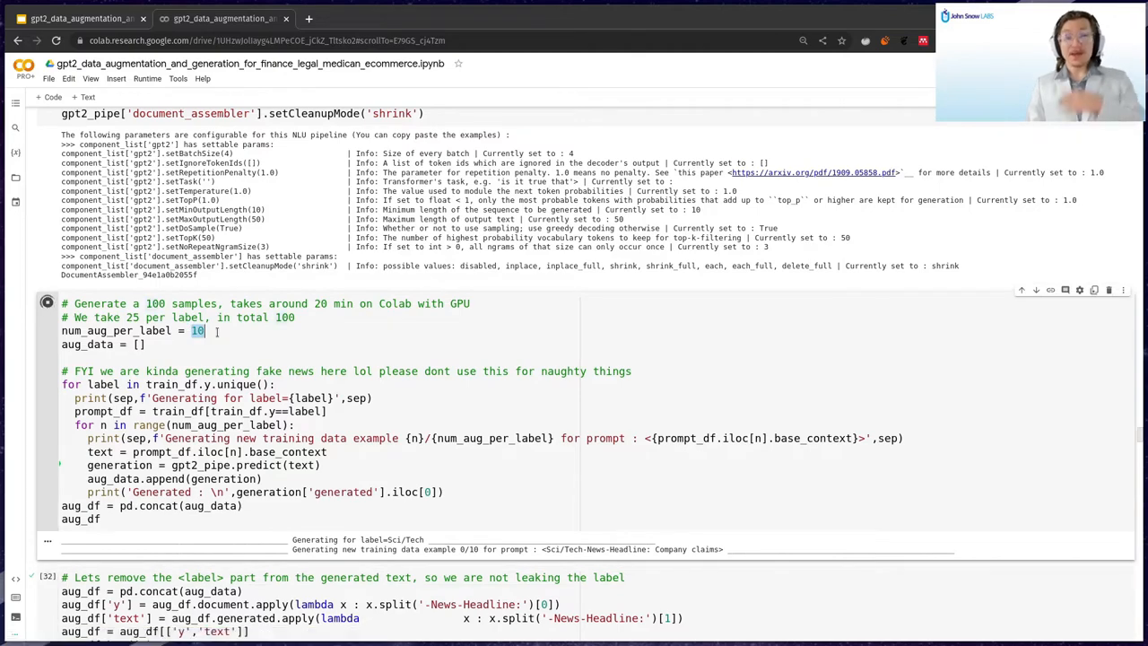
pyautogui.scroll(-3)
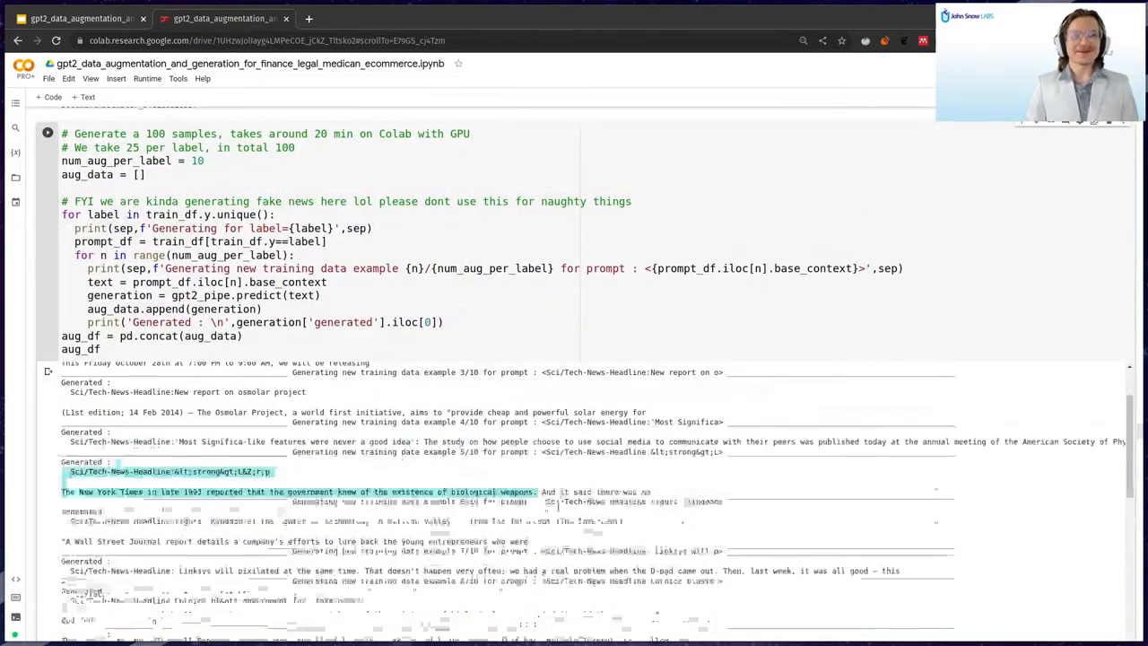
pyautogui.scroll(-3)
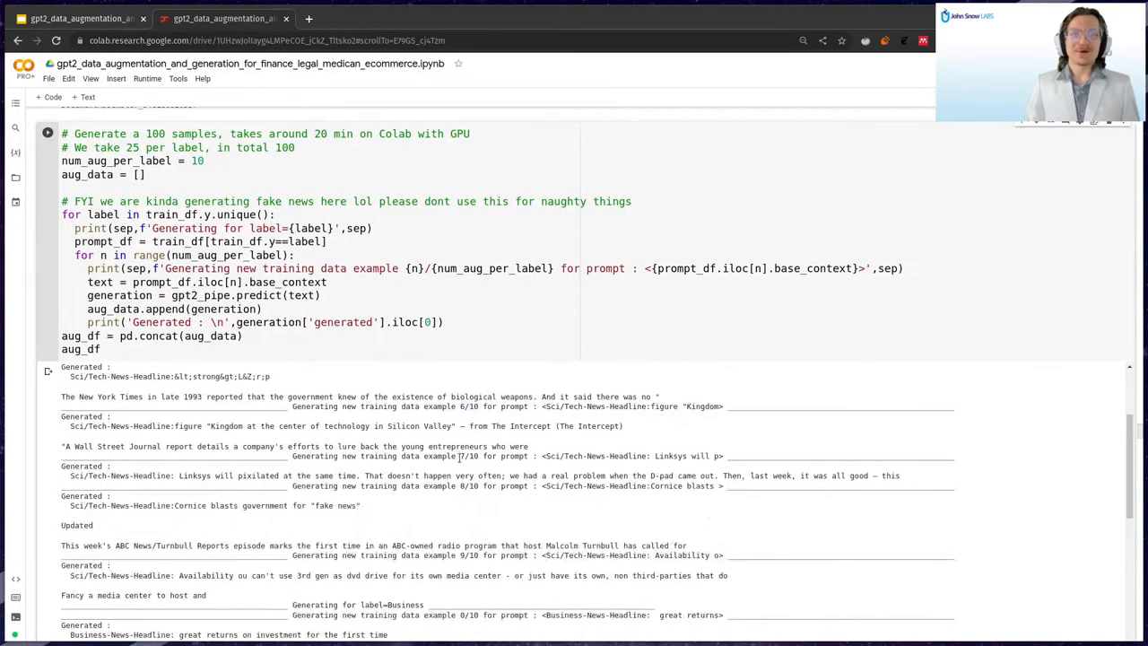
pyautogui.scroll(-3)
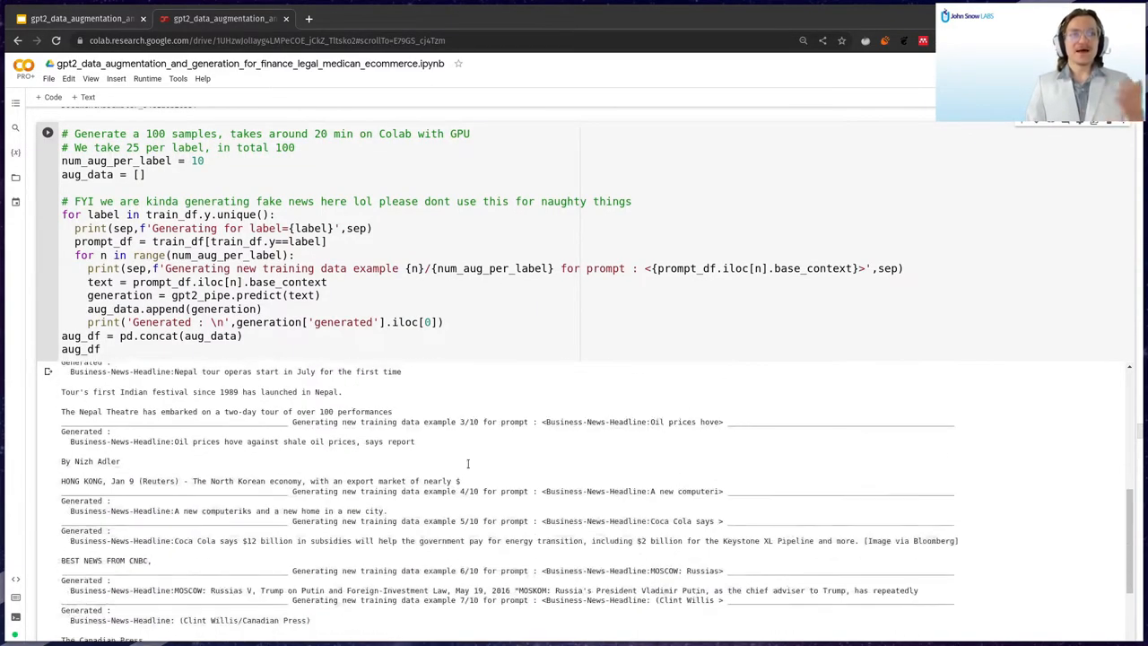
pyautogui.scroll(-3)
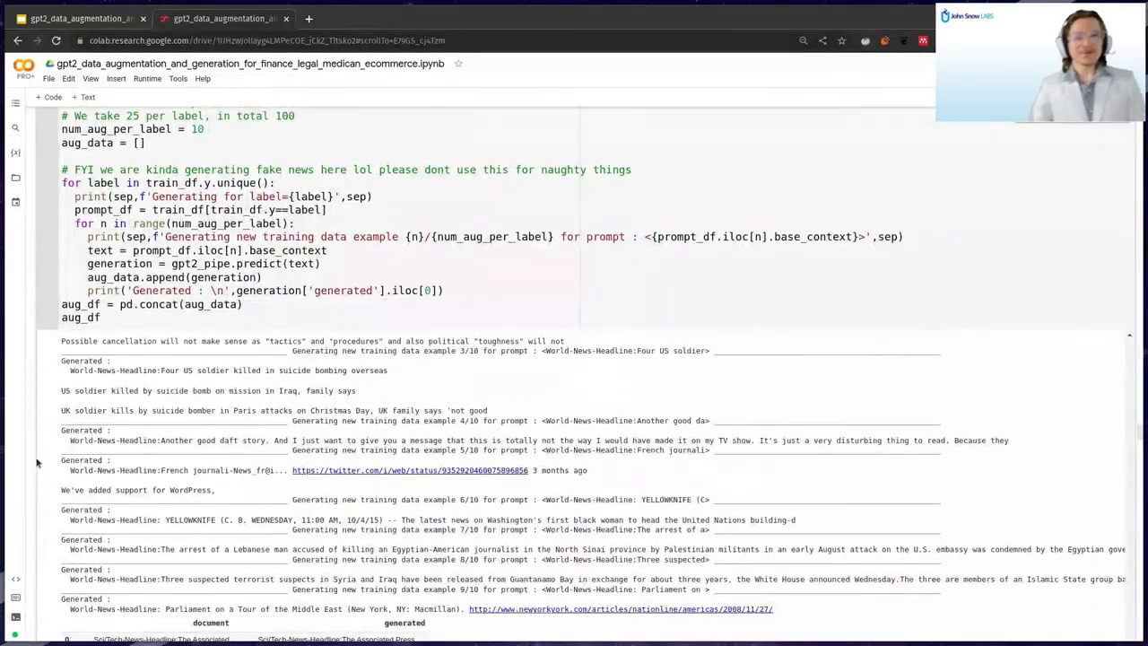
pyautogui.scroll(-3)
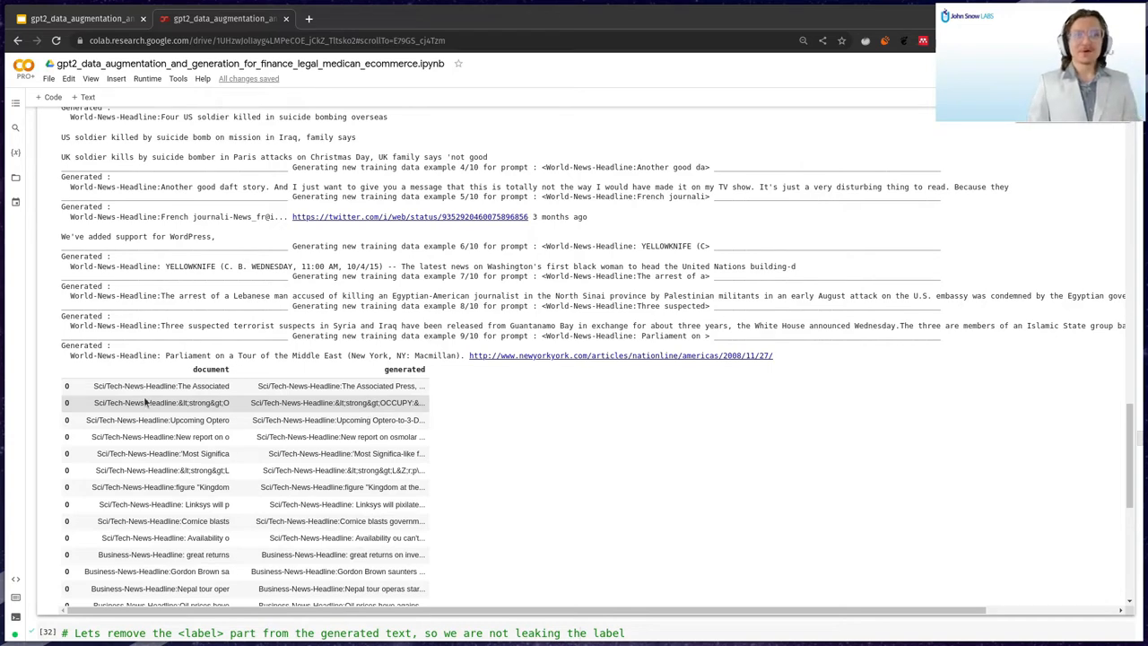
# Pick out a generated SciTech headline in the aug_df document-versus-generated table.
pyautogui.click(143, 402)
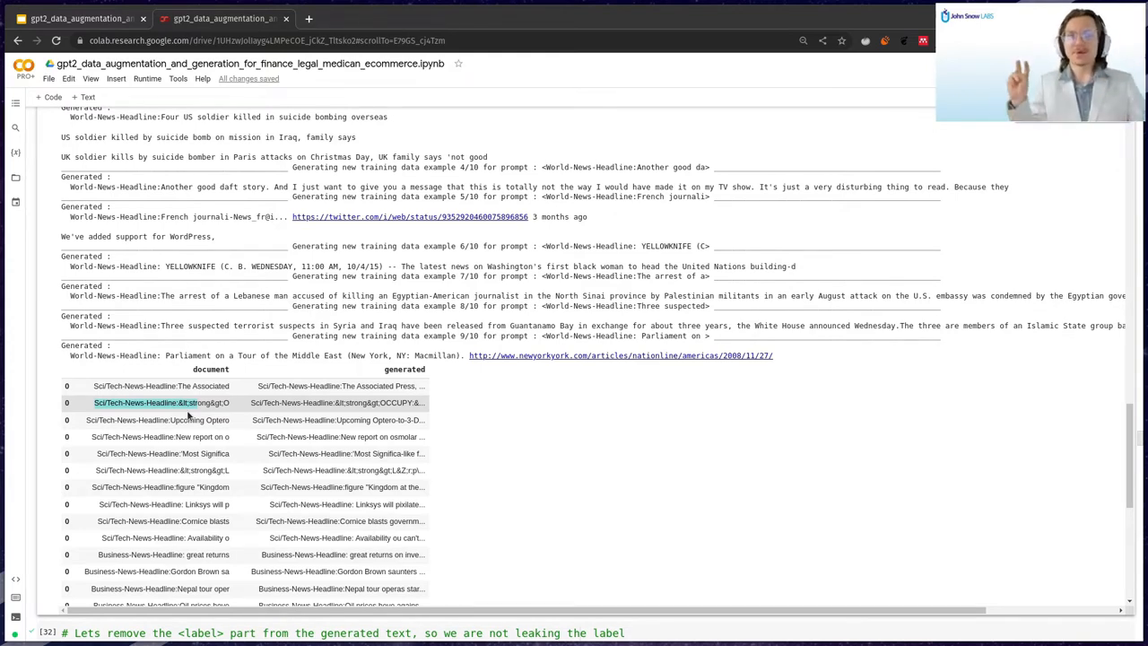
pyautogui.scroll(-3)
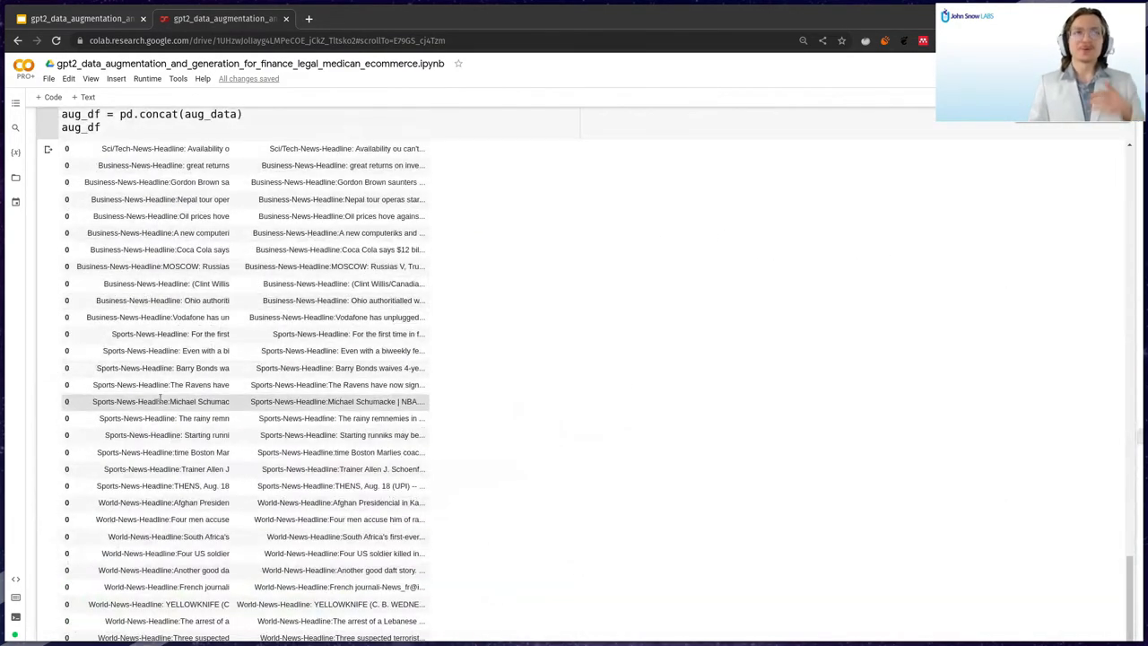
# Inspect the last generated World headline row and its Headline wording in aug_df.
pyautogui.scroll(-3)
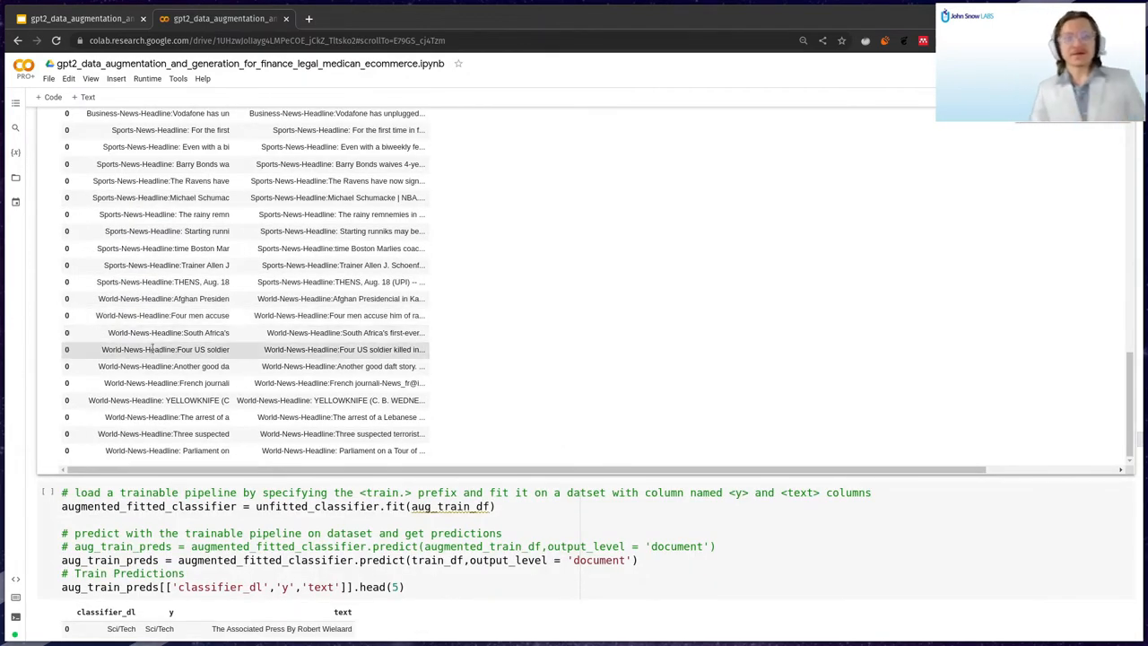
pyautogui.click(167, 450)
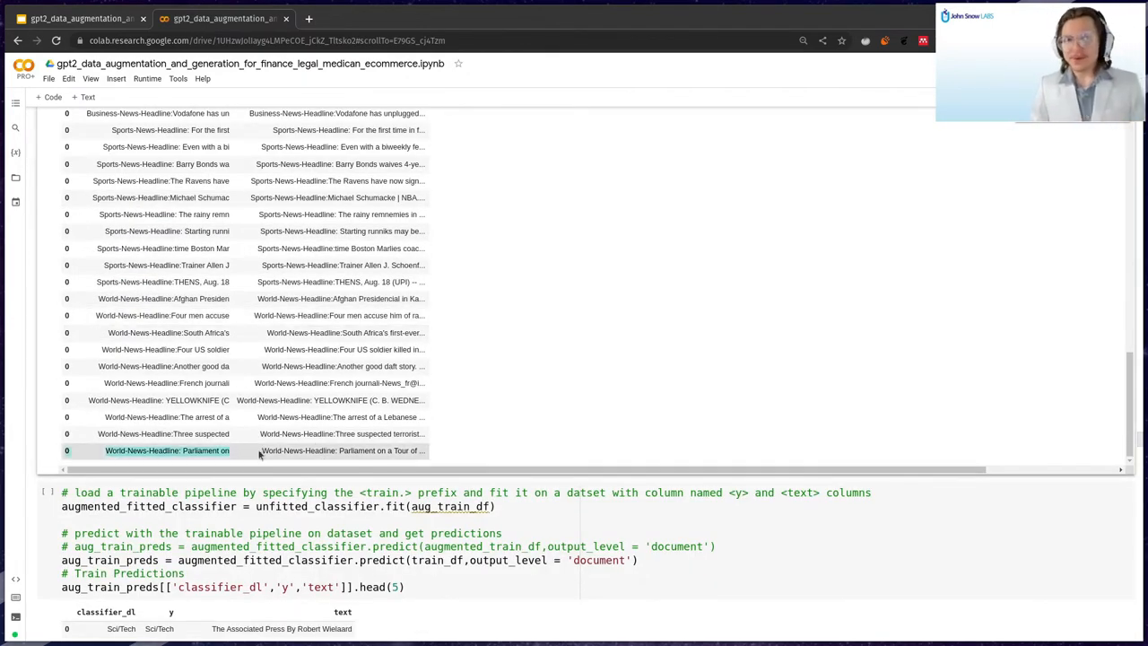
pyautogui.doubleClick(296, 450)
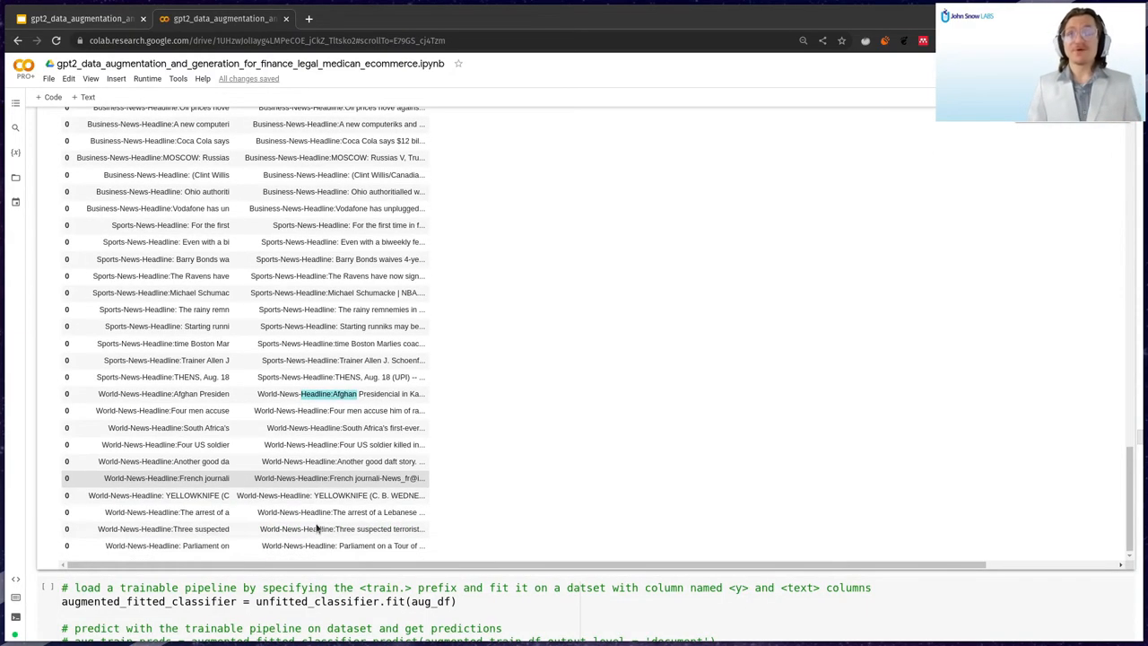
pyautogui.scroll(-3)
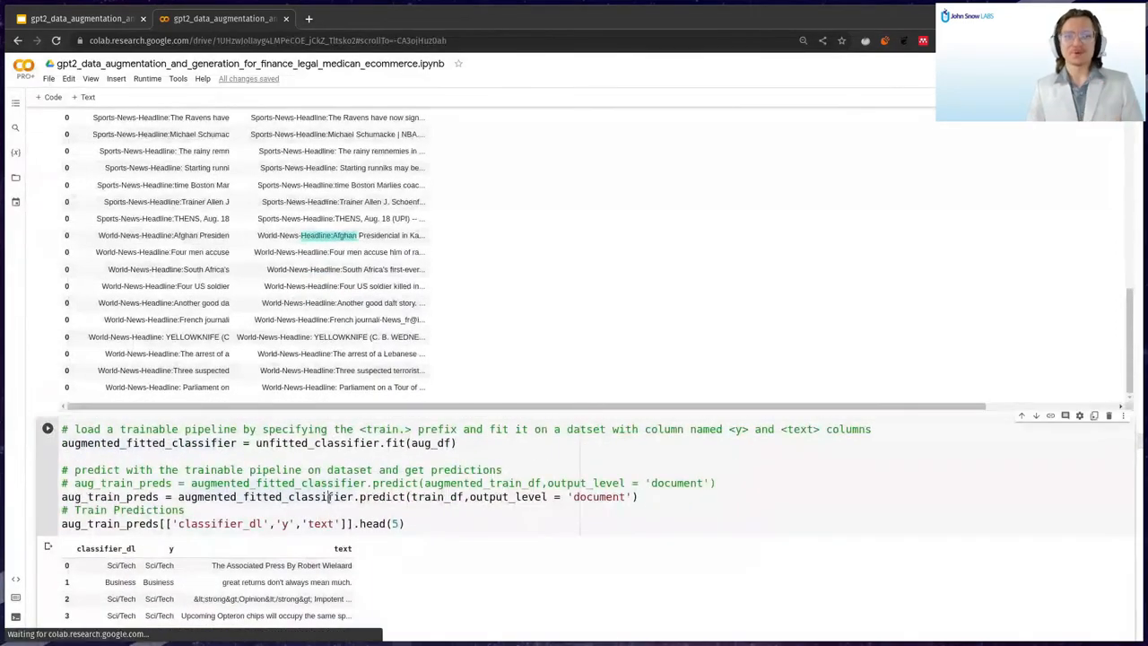
pyautogui.scroll(-3)
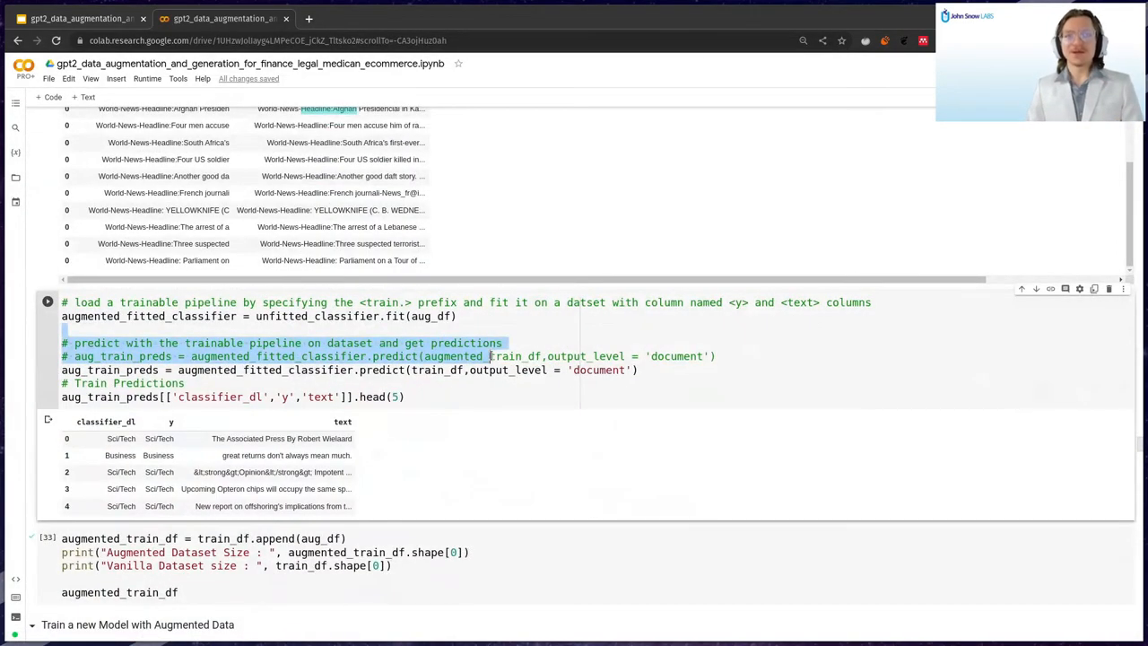
# Mark augmented_train_df and check the 440 augmented versus 400 vanilla row counts.
pyautogui.click(230, 402)
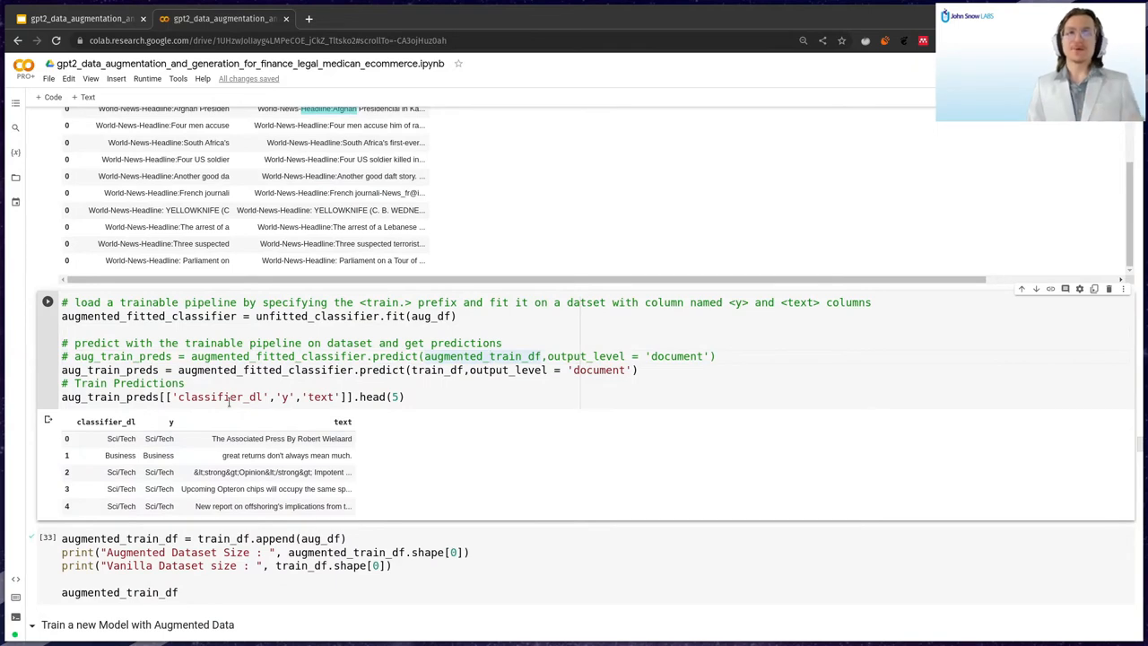
pyautogui.moveTo(280, 434)
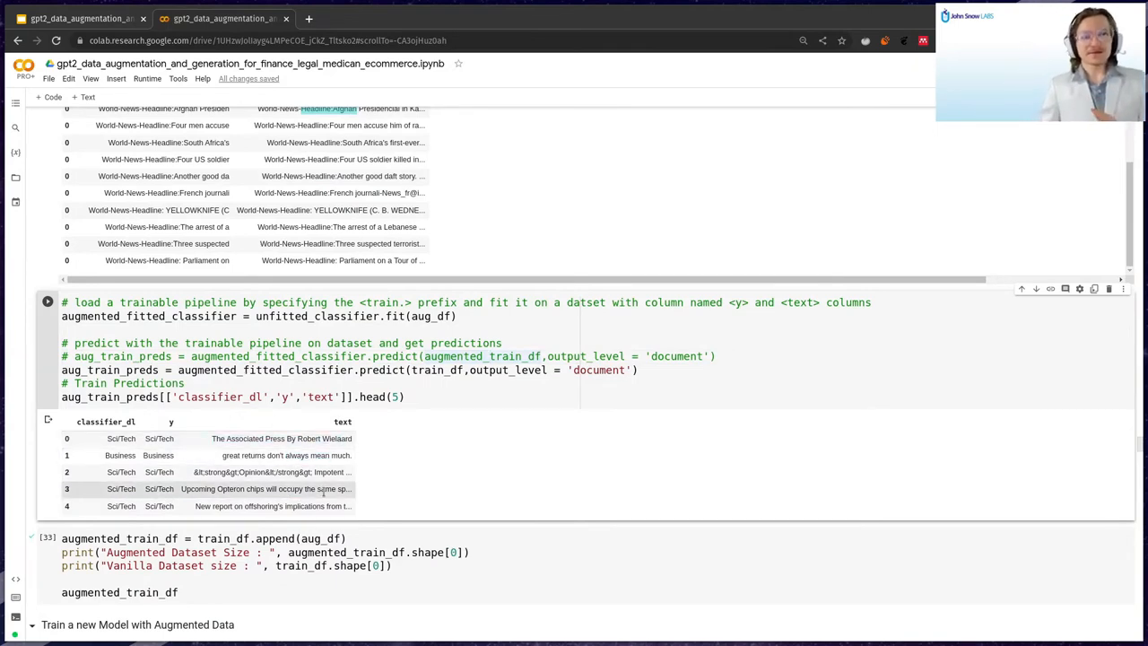
pyautogui.scroll(-3)
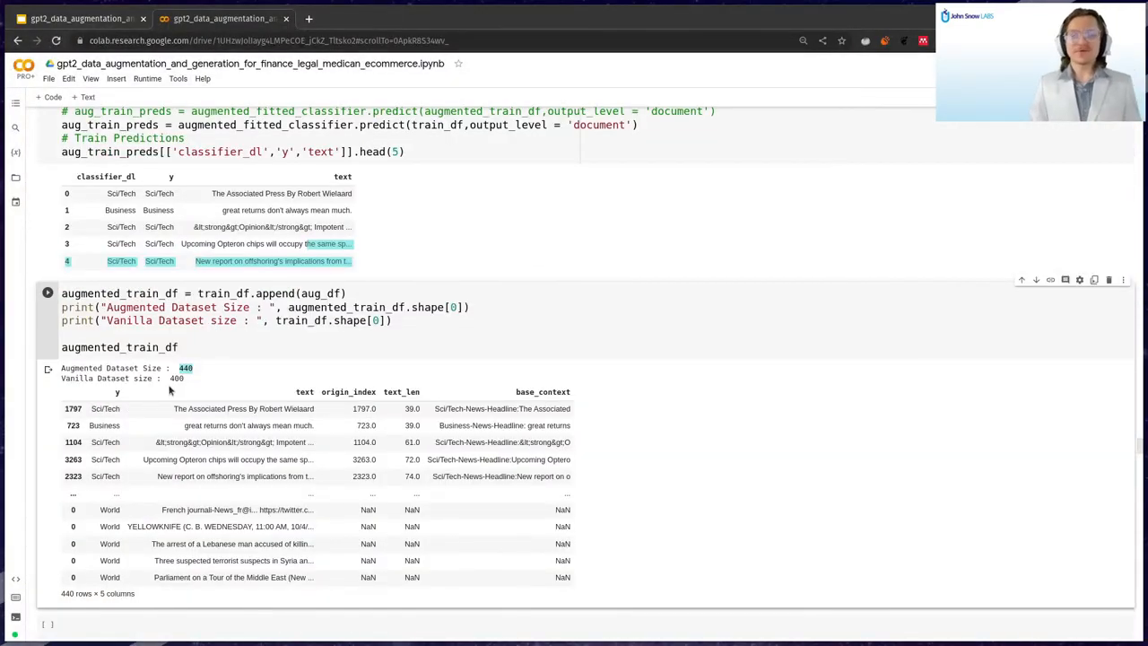
pyautogui.scroll(-3)
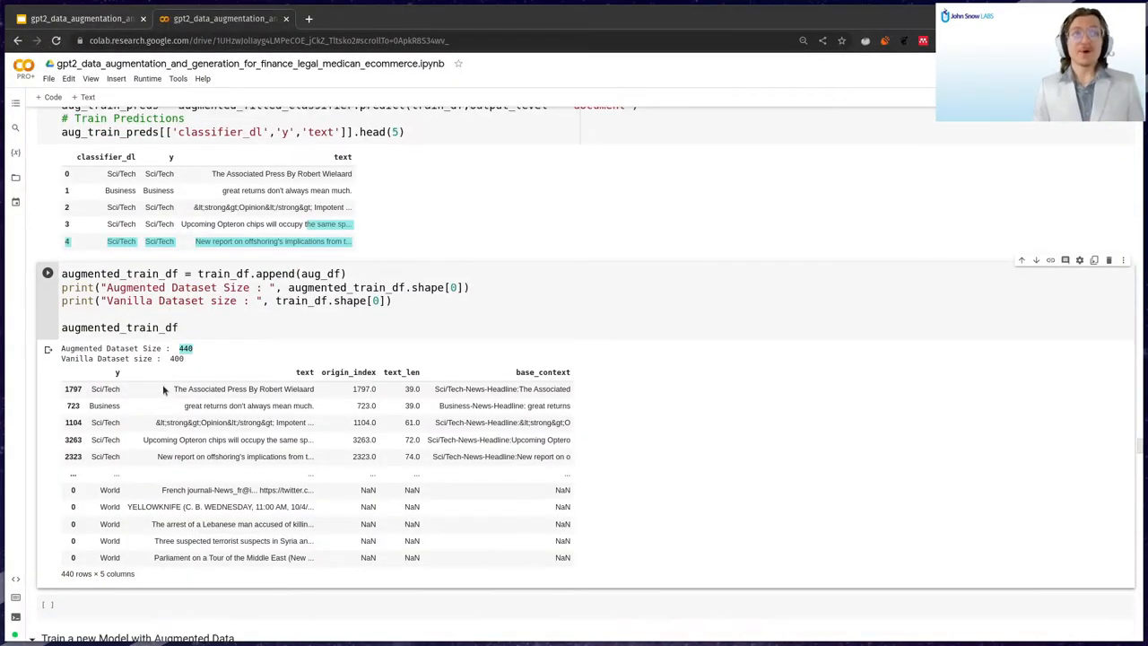
pyautogui.scroll(-3)
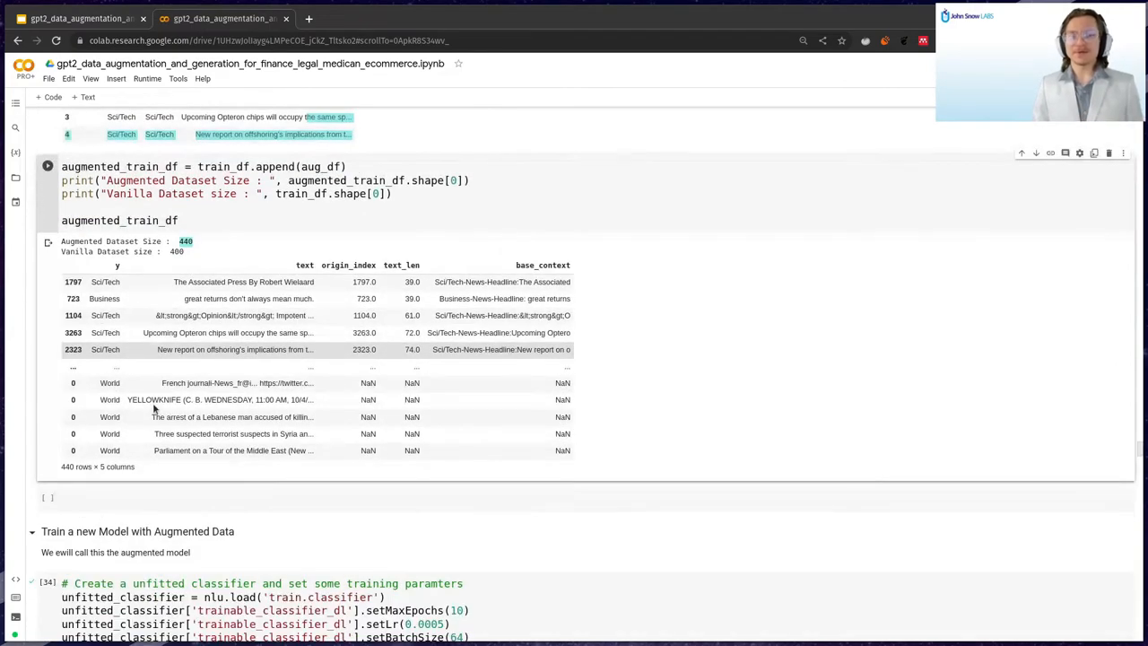
pyautogui.scroll(-3)
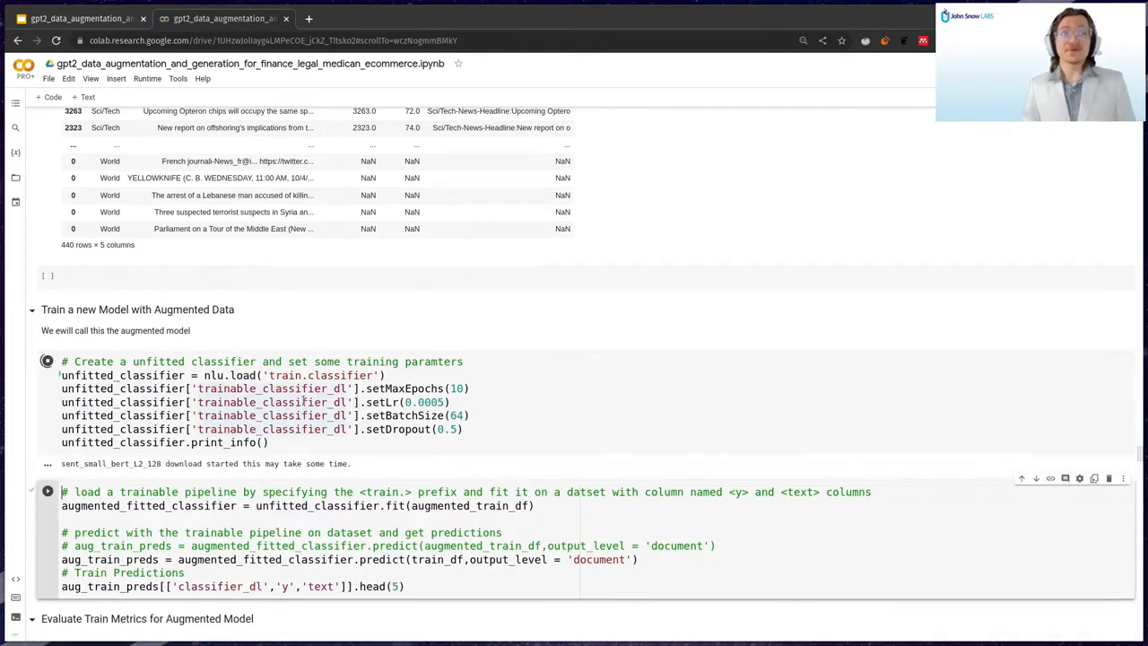
pyautogui.scroll(-3)
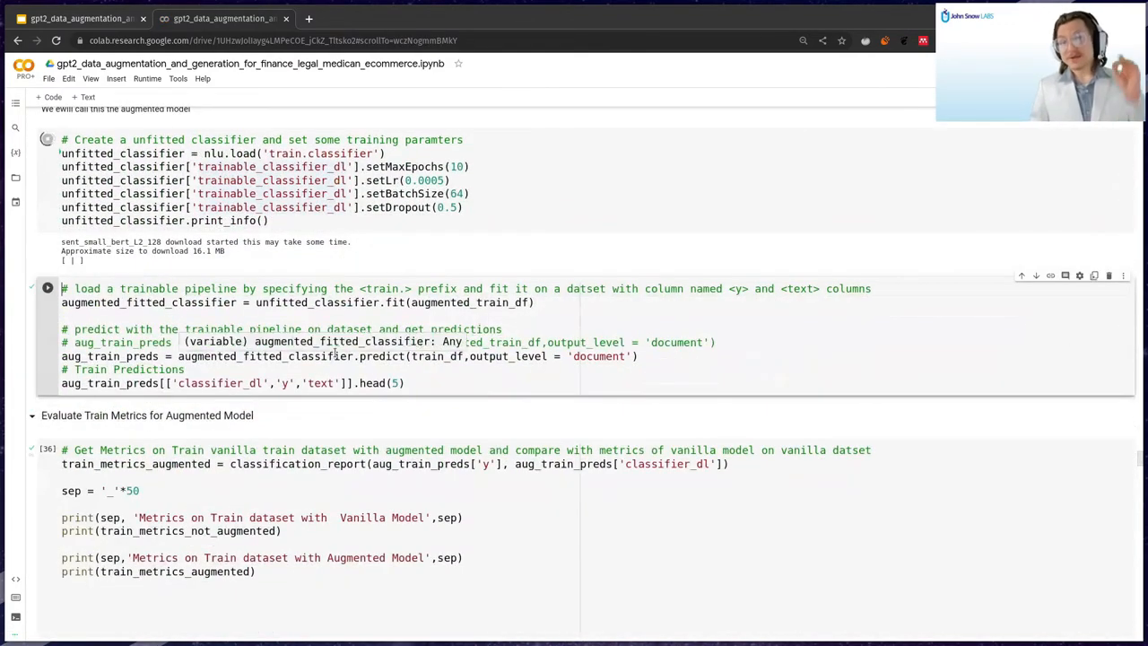
pyautogui.click(47, 140)
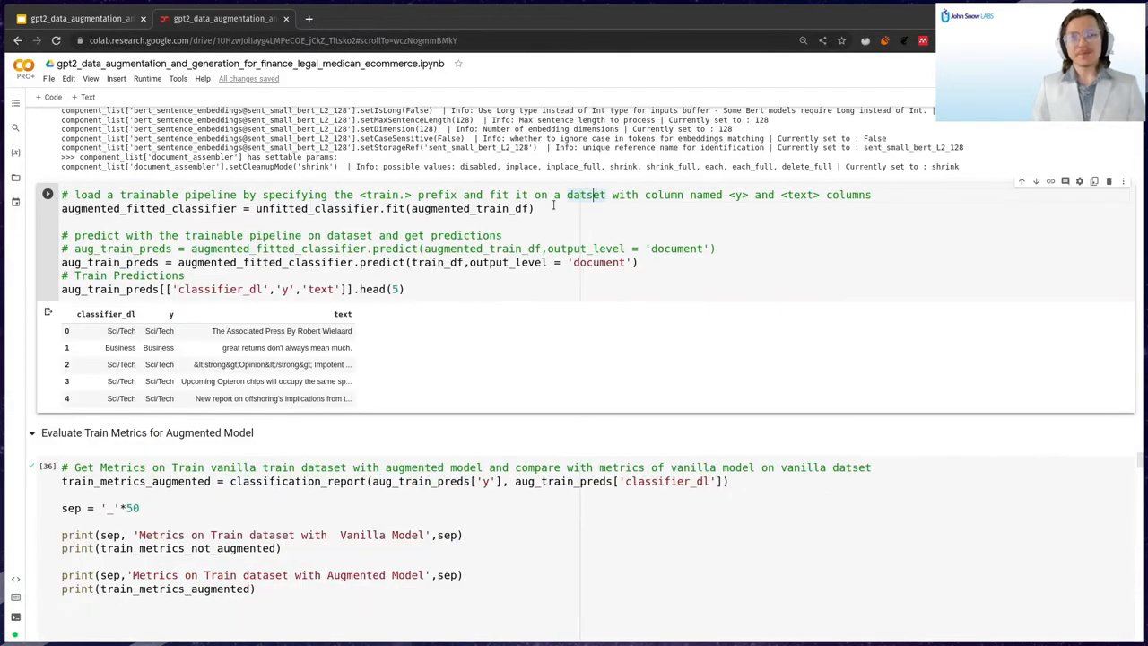
pyautogui.doubleClick(316, 209)
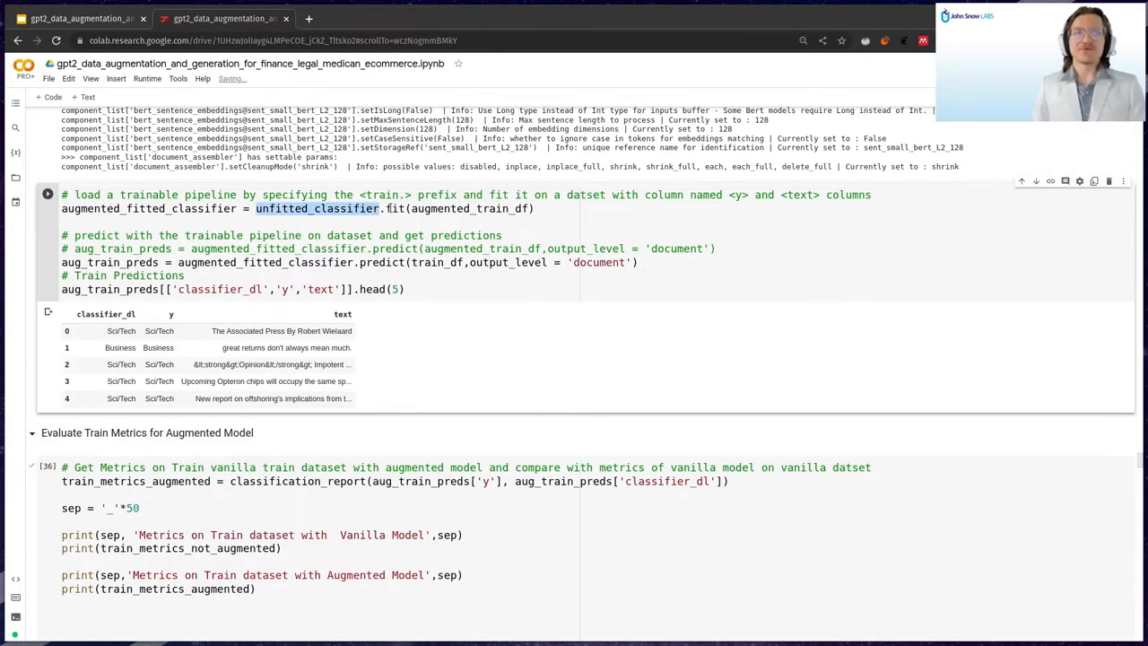
pyautogui.scroll(-3)
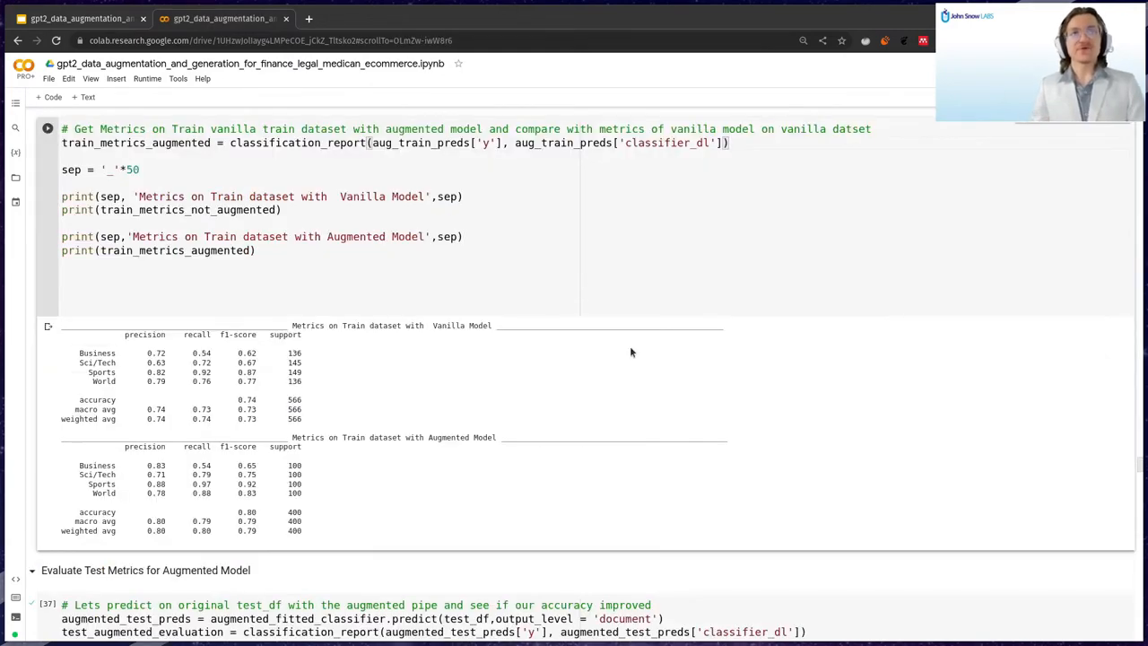
pyautogui.doubleClick(463, 327)
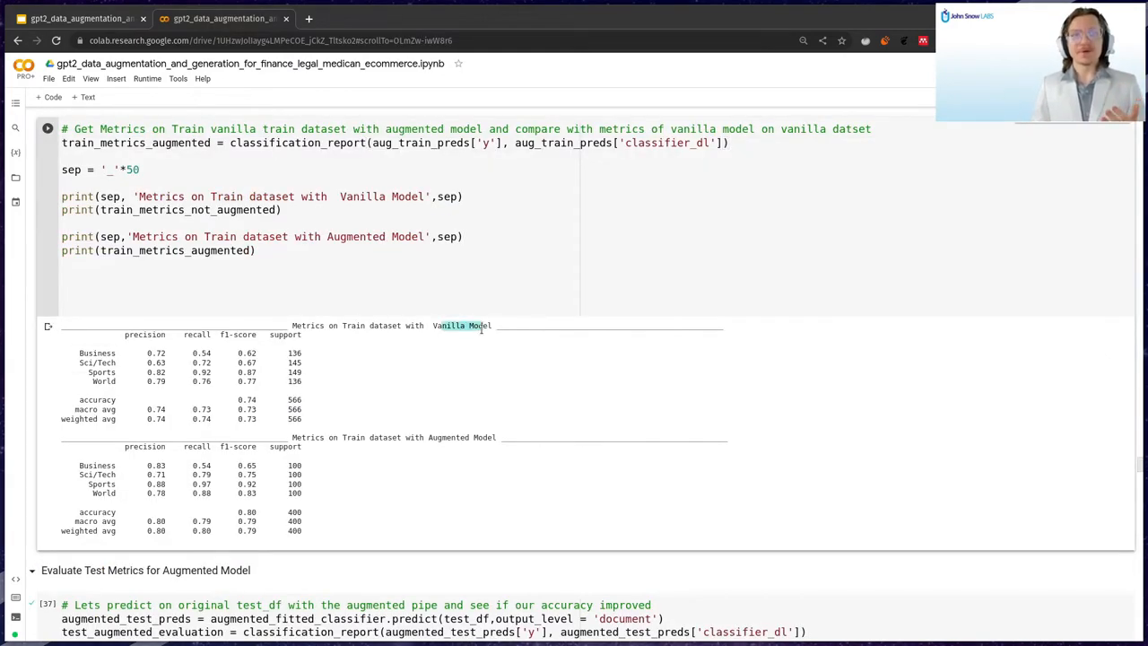
pyautogui.doubleClick(460, 438)
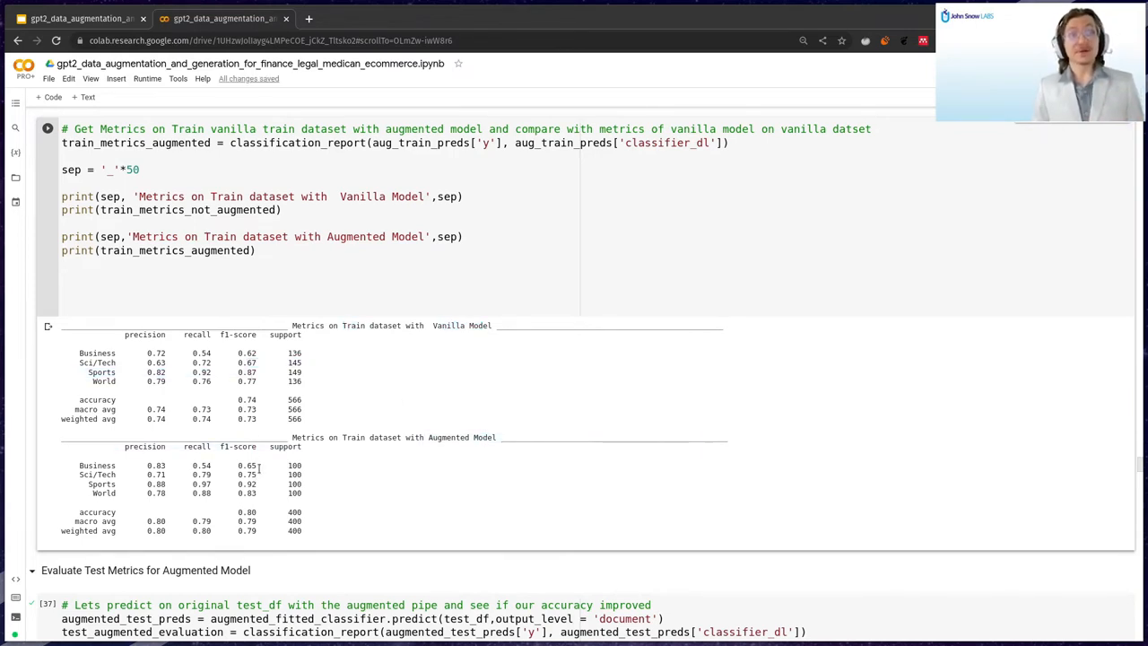
pyautogui.scroll(-3)
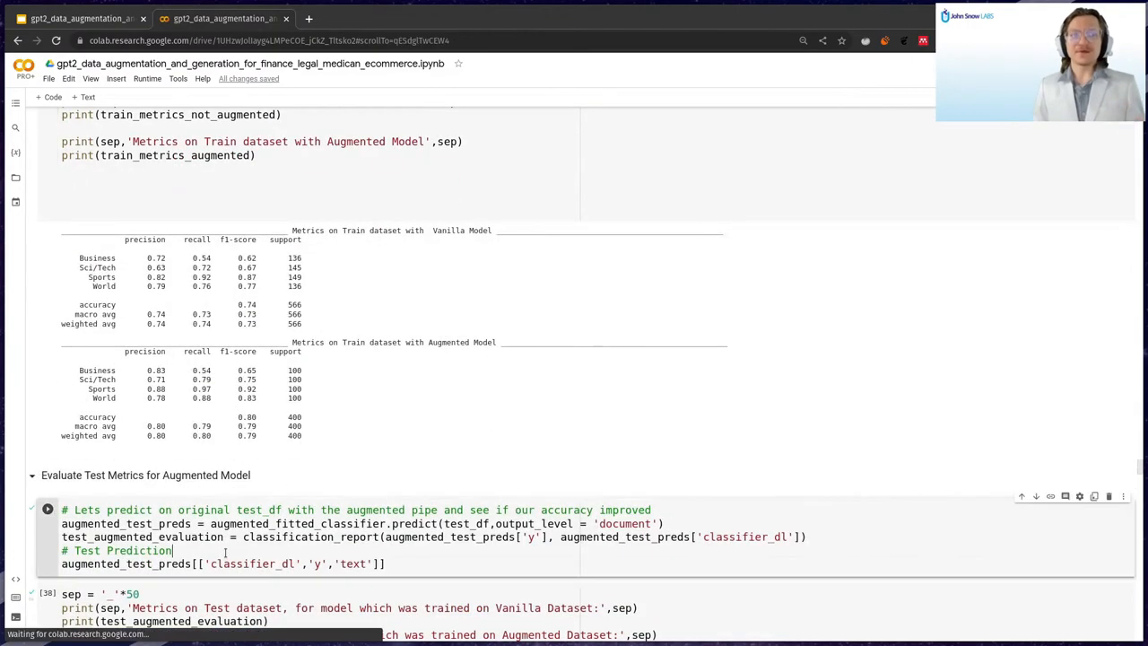
pyautogui.scroll(-3)
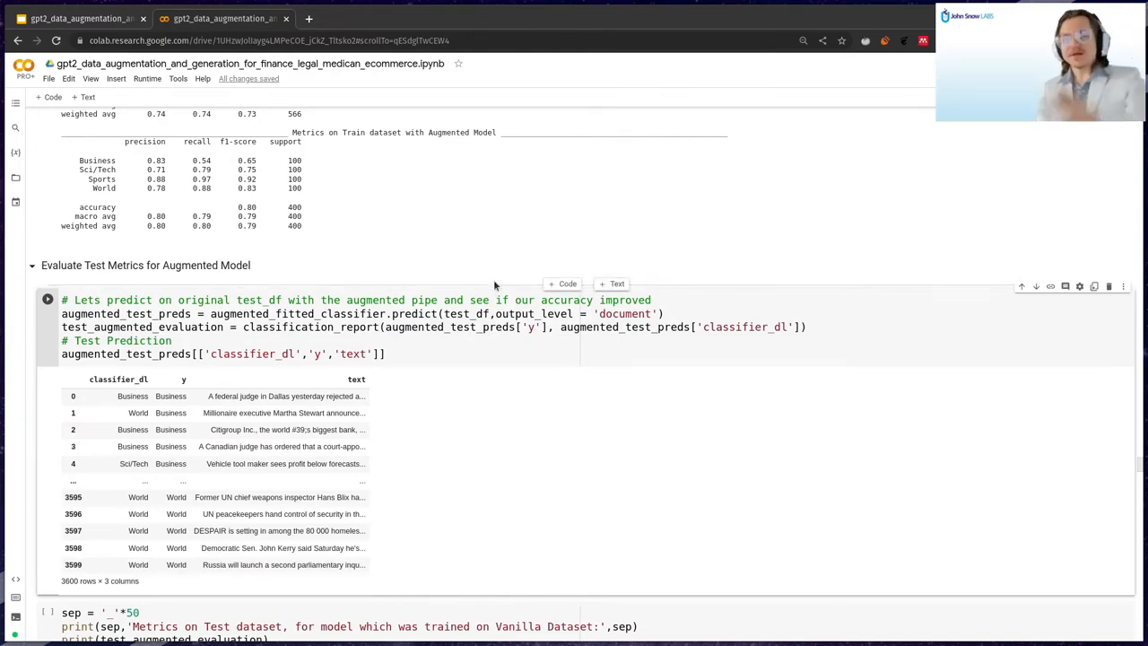
pyautogui.scroll(-3)
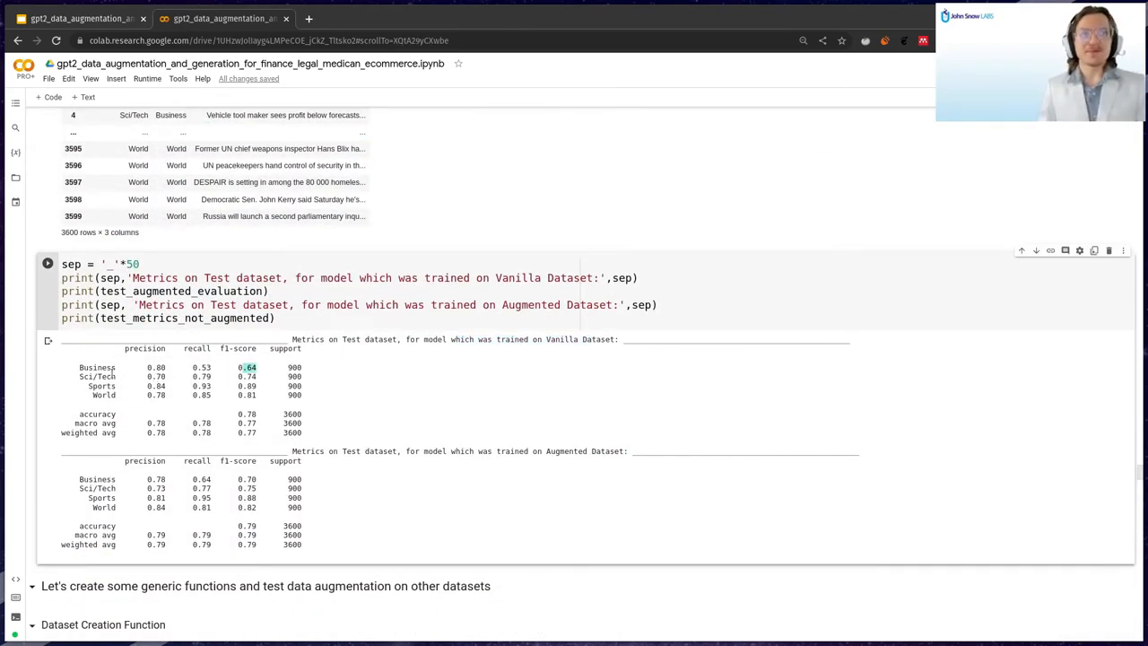
pyautogui.doubleClick(97, 366)
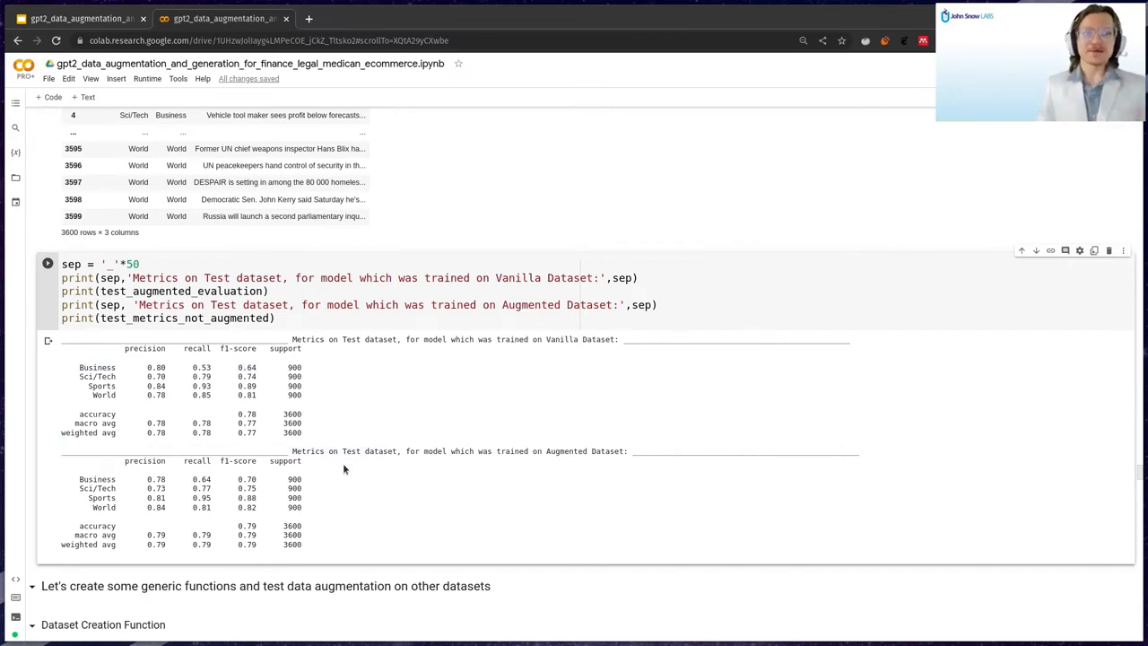
pyautogui.doubleClick(97, 377)
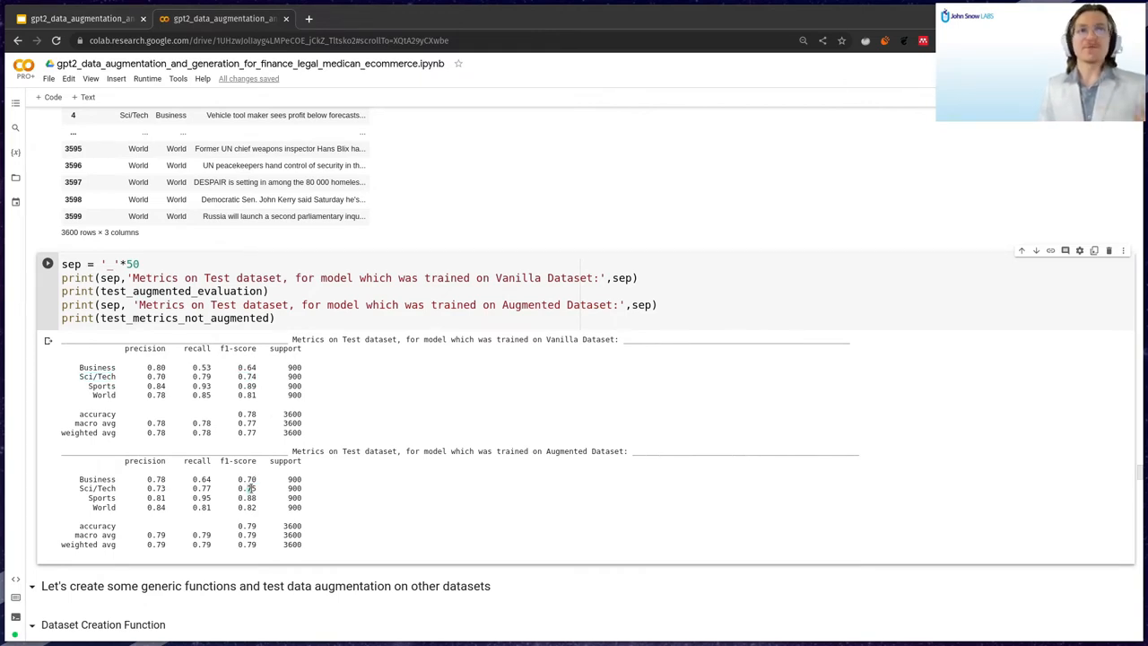
pyautogui.doubleClick(100, 386)
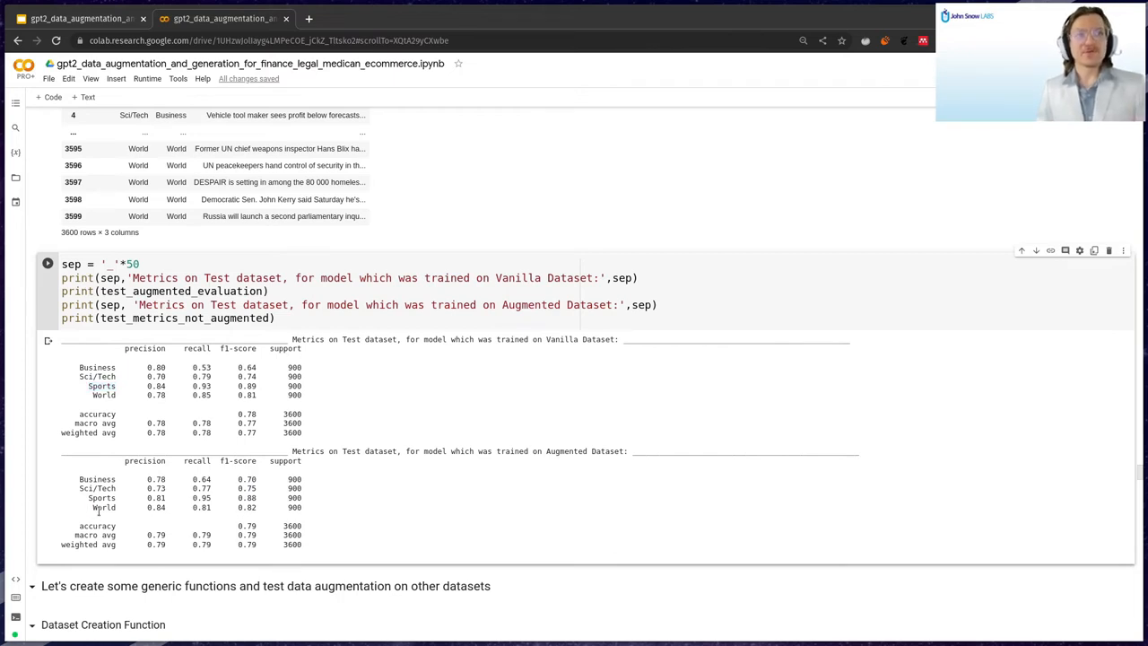
pyautogui.doubleClick(104, 506)
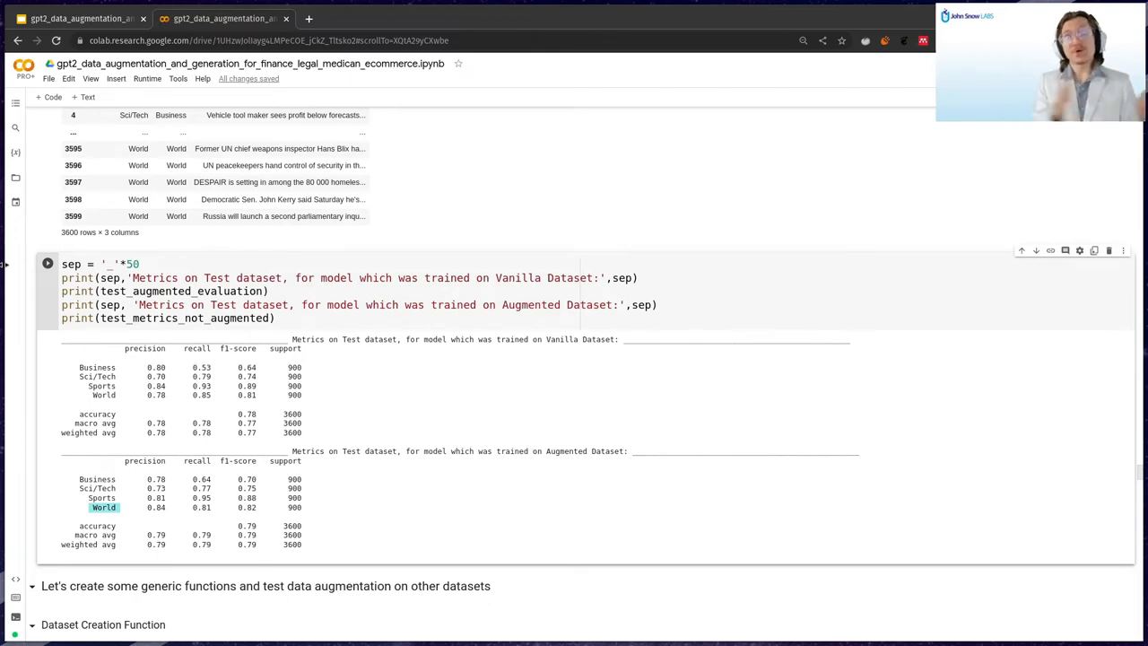
pyautogui.scroll(-3)
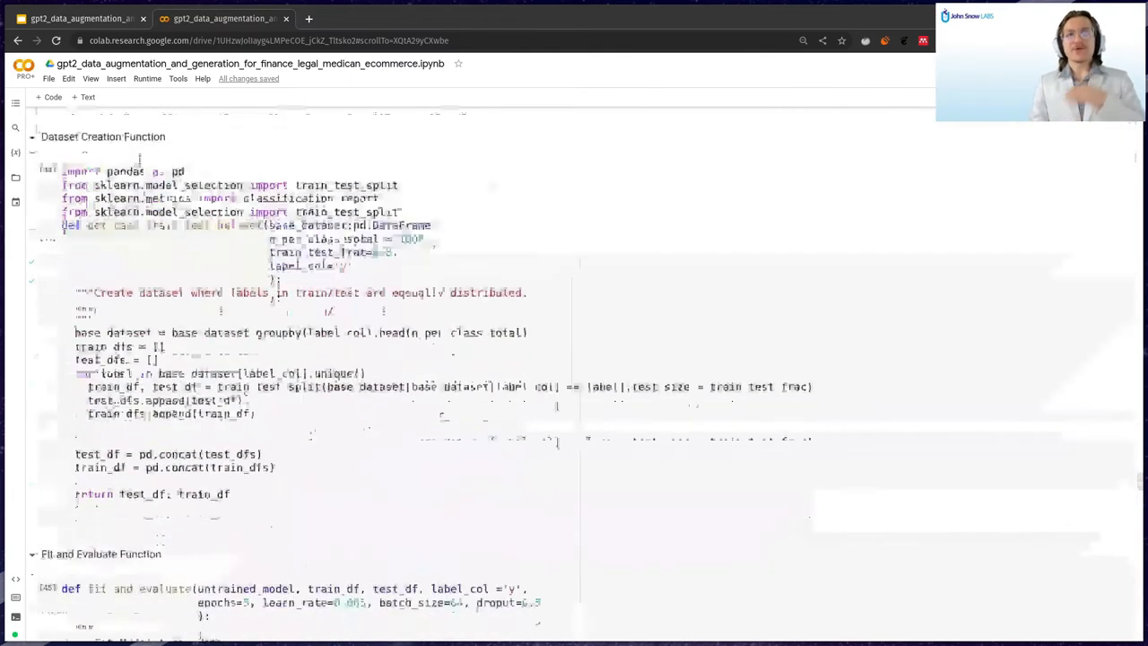
pyautogui.scroll(-3)
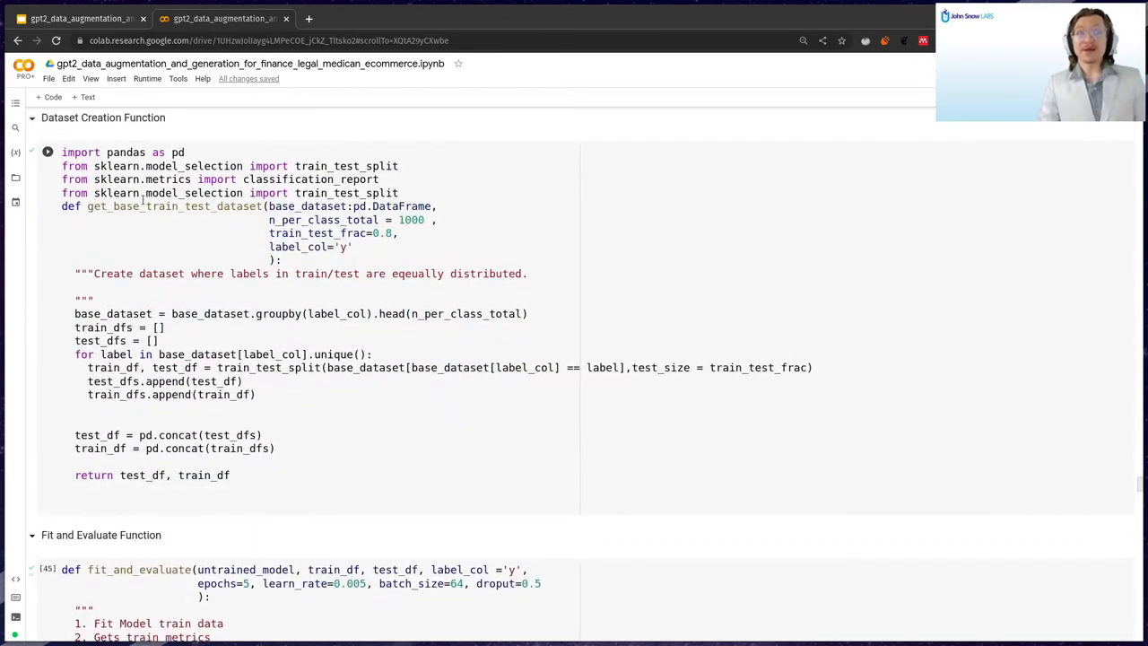
pyautogui.doubleClick(172, 206)
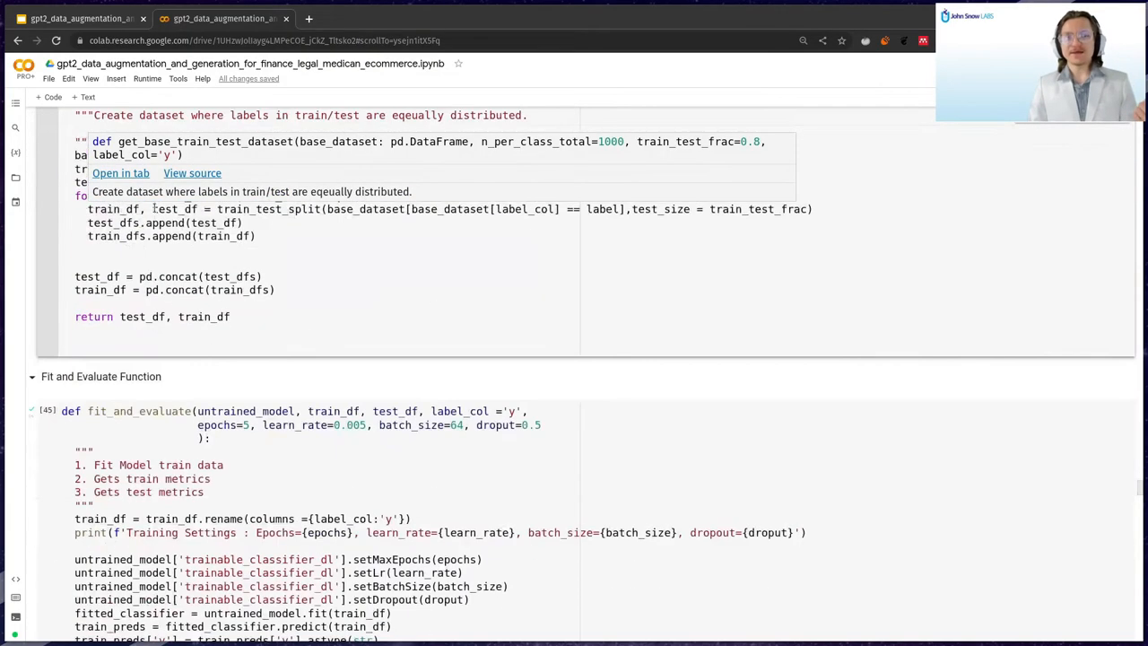
pyautogui.scroll(-3)
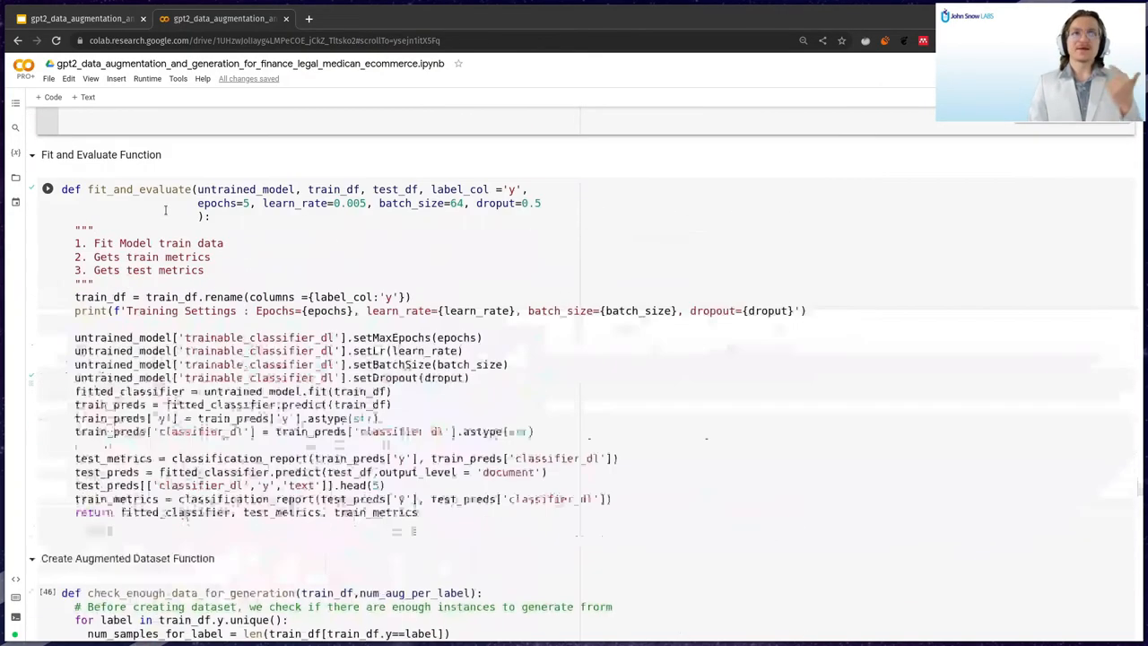
pyautogui.scroll(-3)
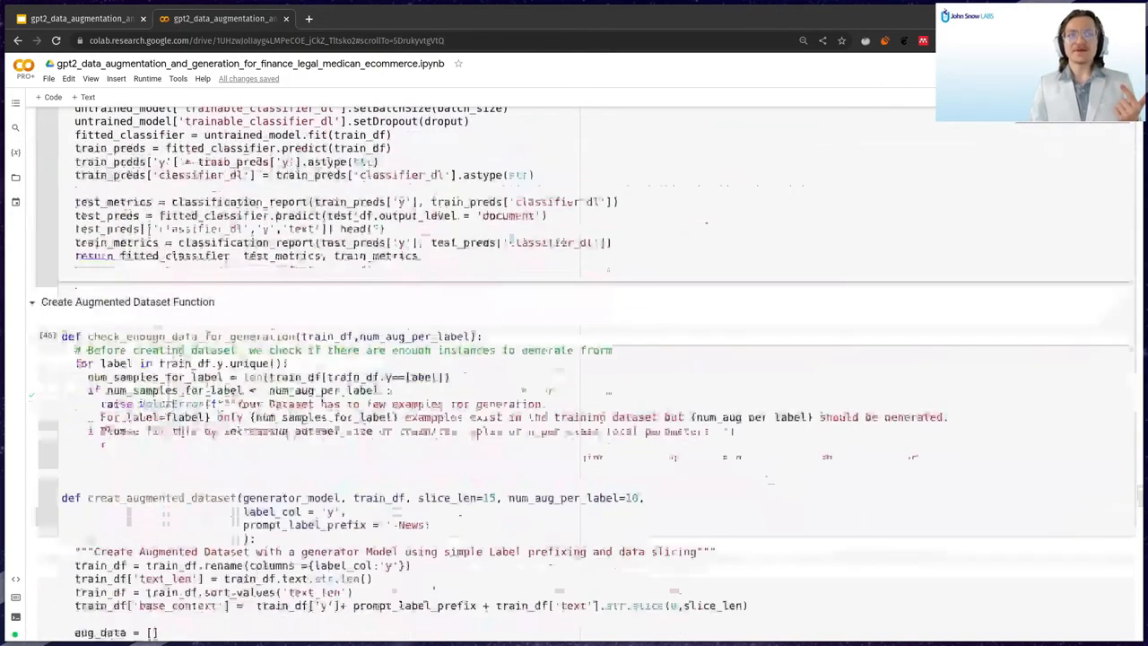
pyautogui.scroll(-3)
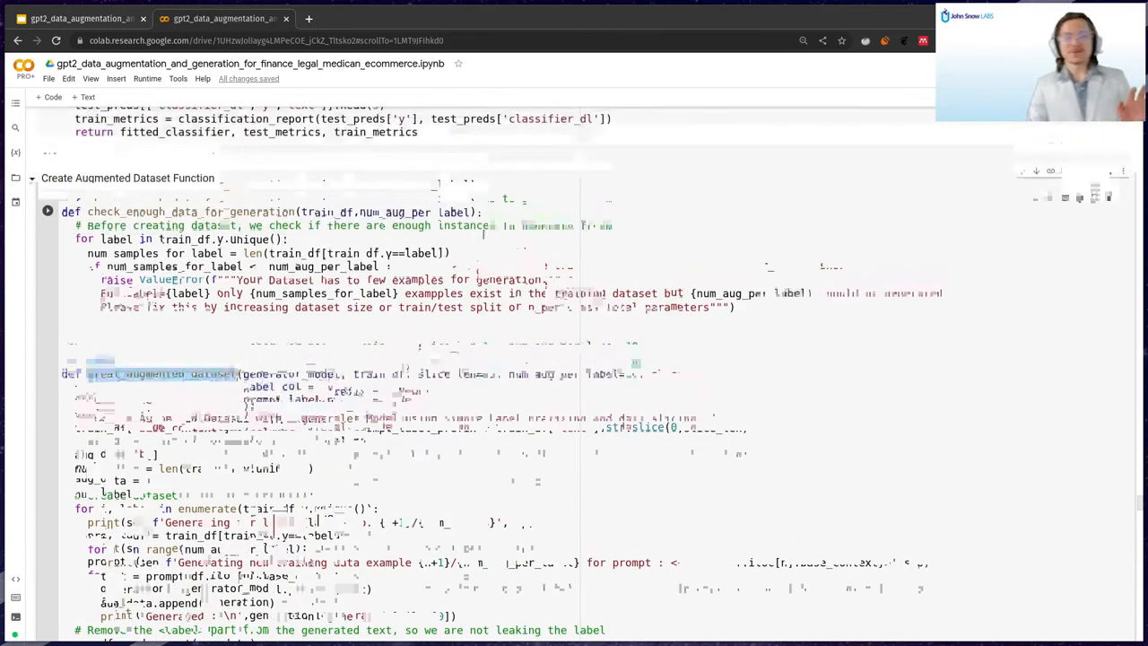
pyautogui.scroll(-3)
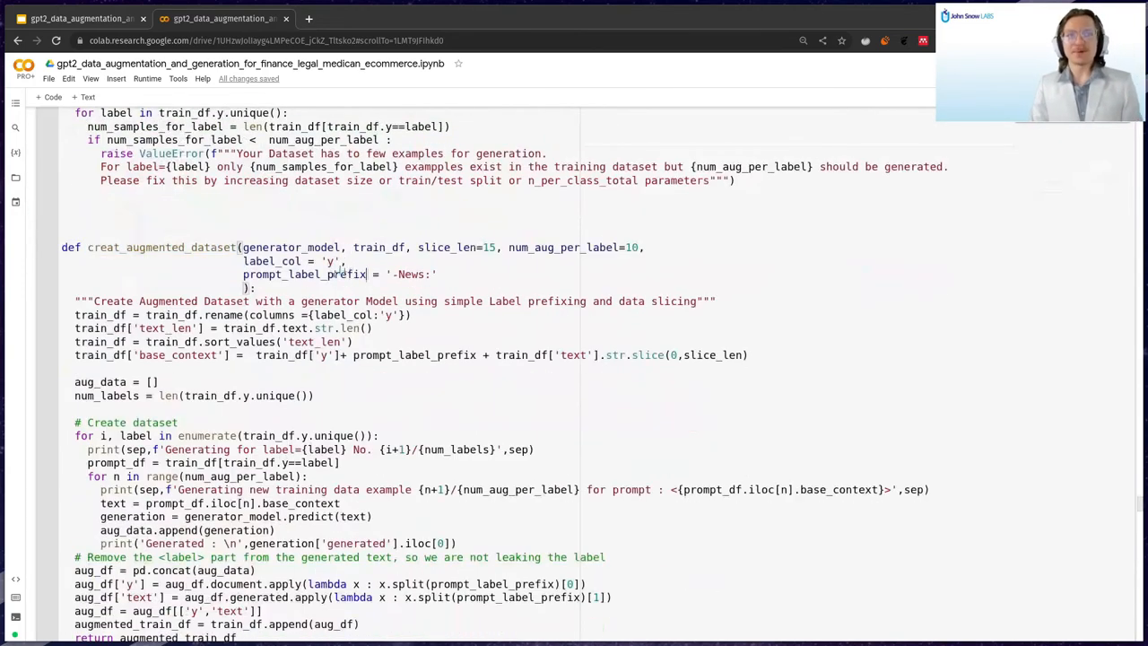
pyautogui.doubleClick(305, 273)
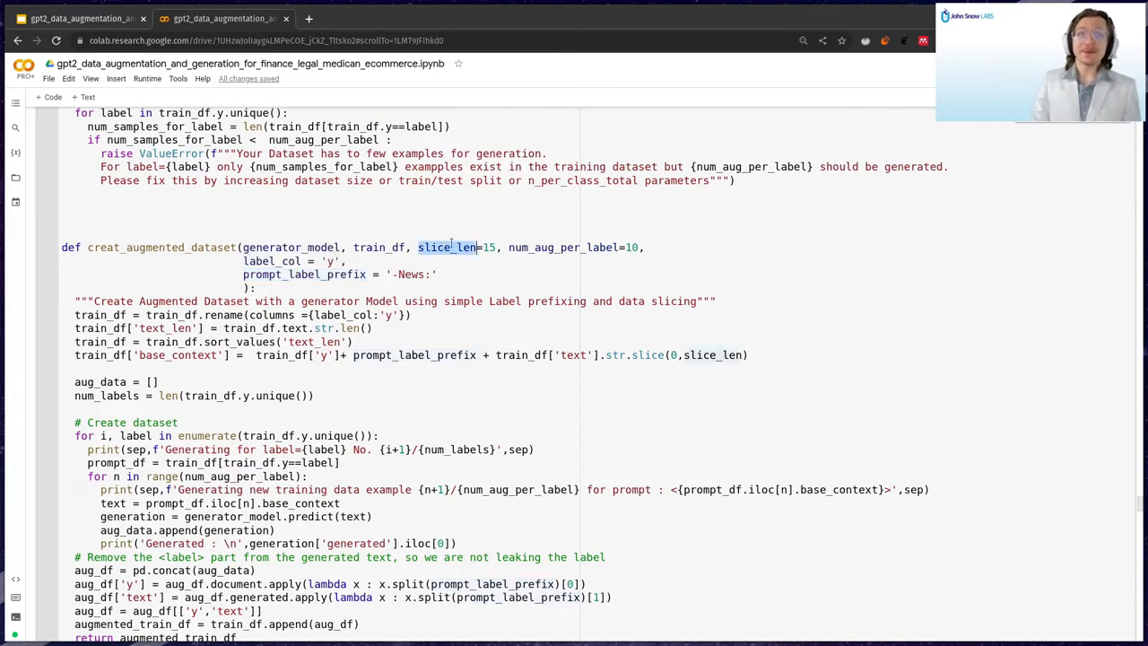
pyautogui.doubleClick(564, 247)
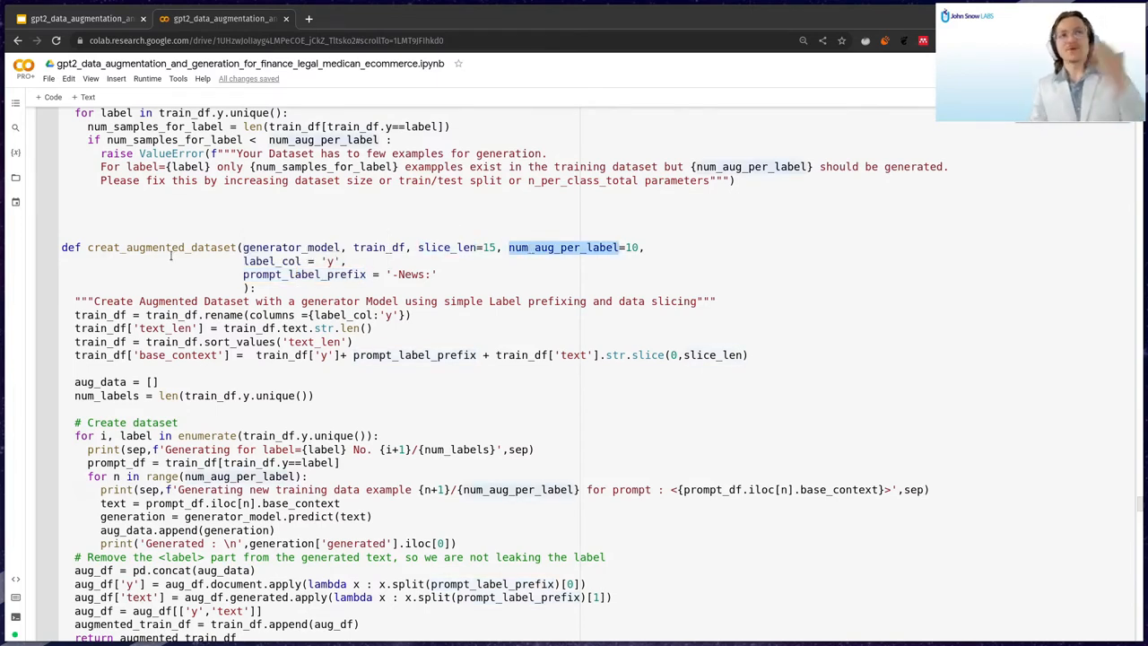
pyautogui.doubleClick(161, 247)
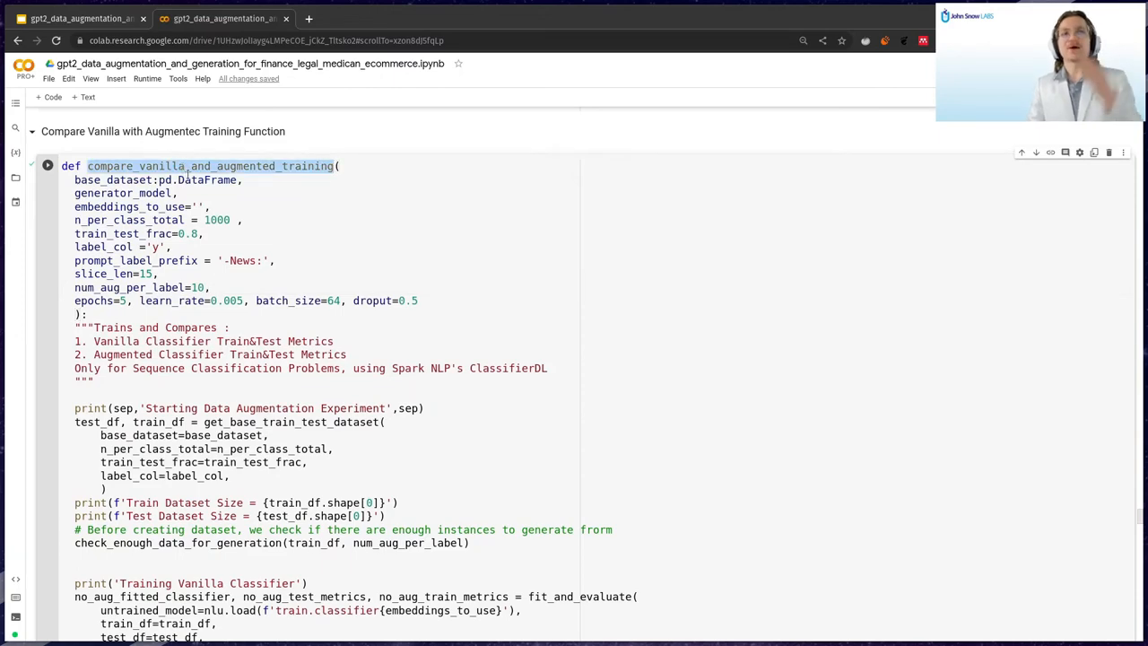
pyautogui.scroll(-3)
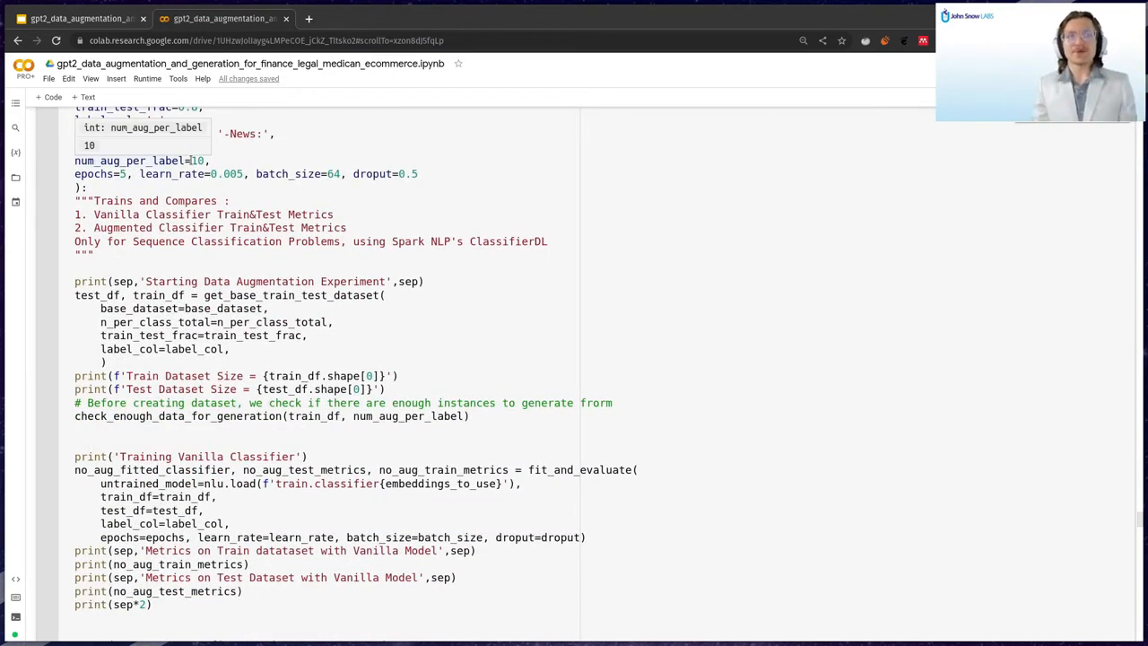
pyautogui.scroll(-3)
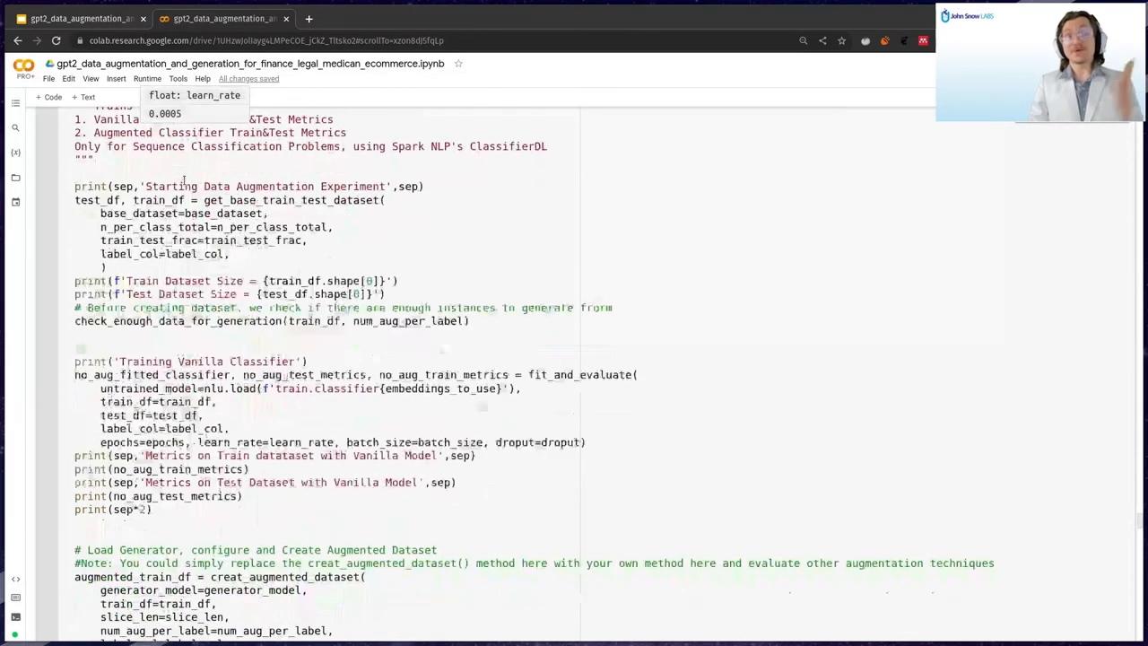
pyautogui.doubleClick(290, 201)
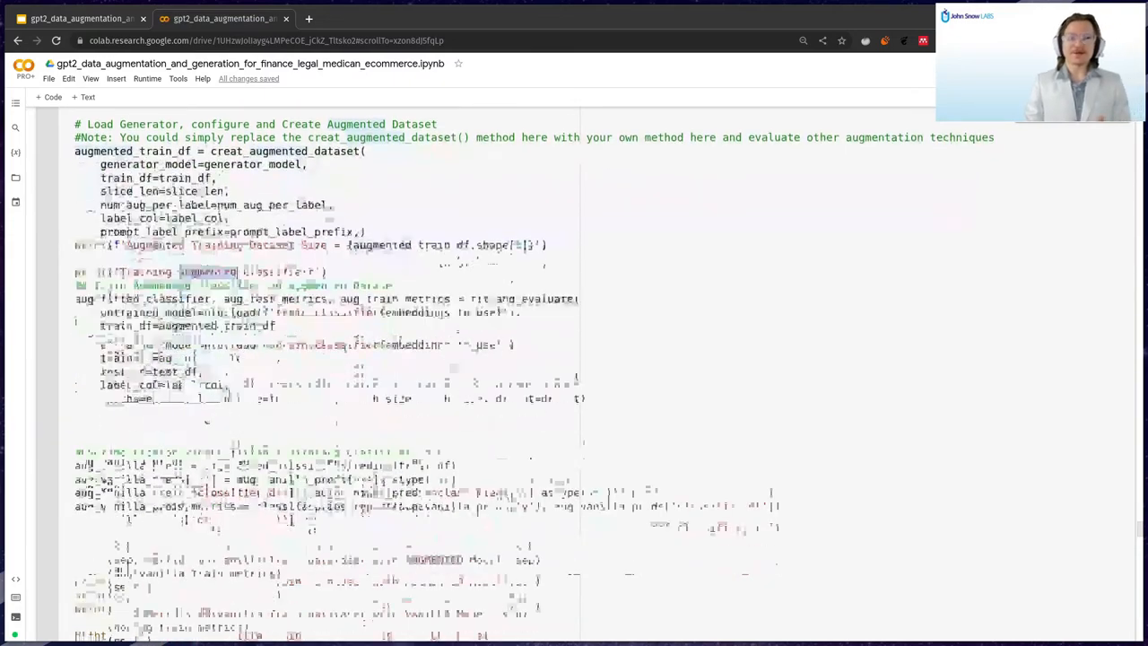
pyautogui.scroll(-3)
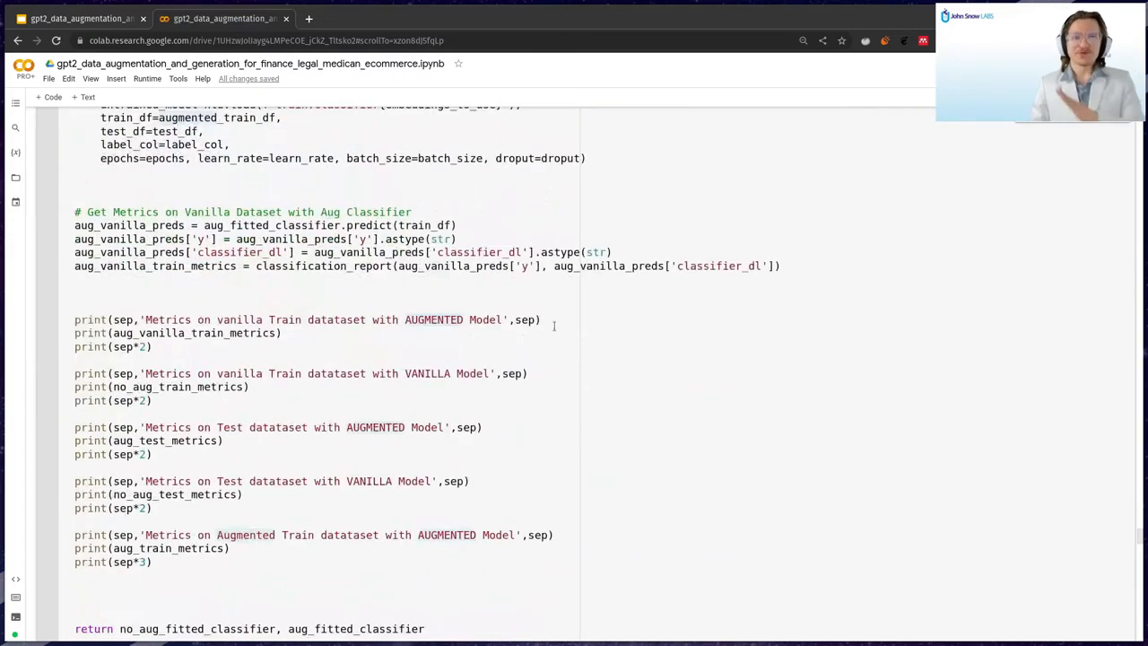
pyautogui.click(282, 332)
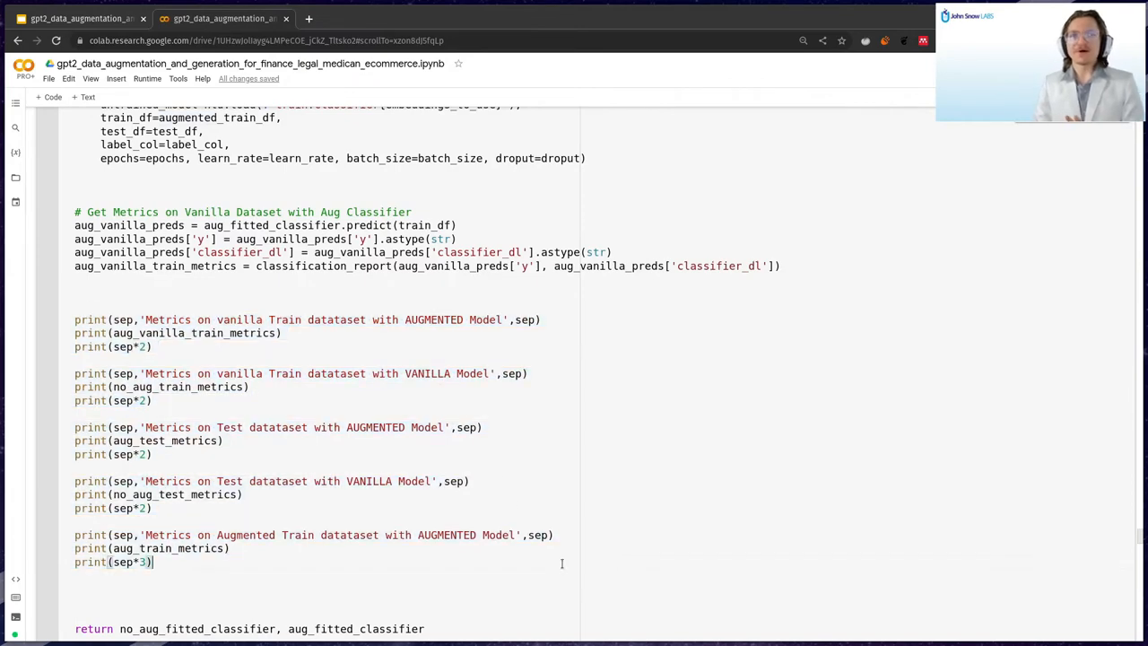
pyautogui.scroll(-3)
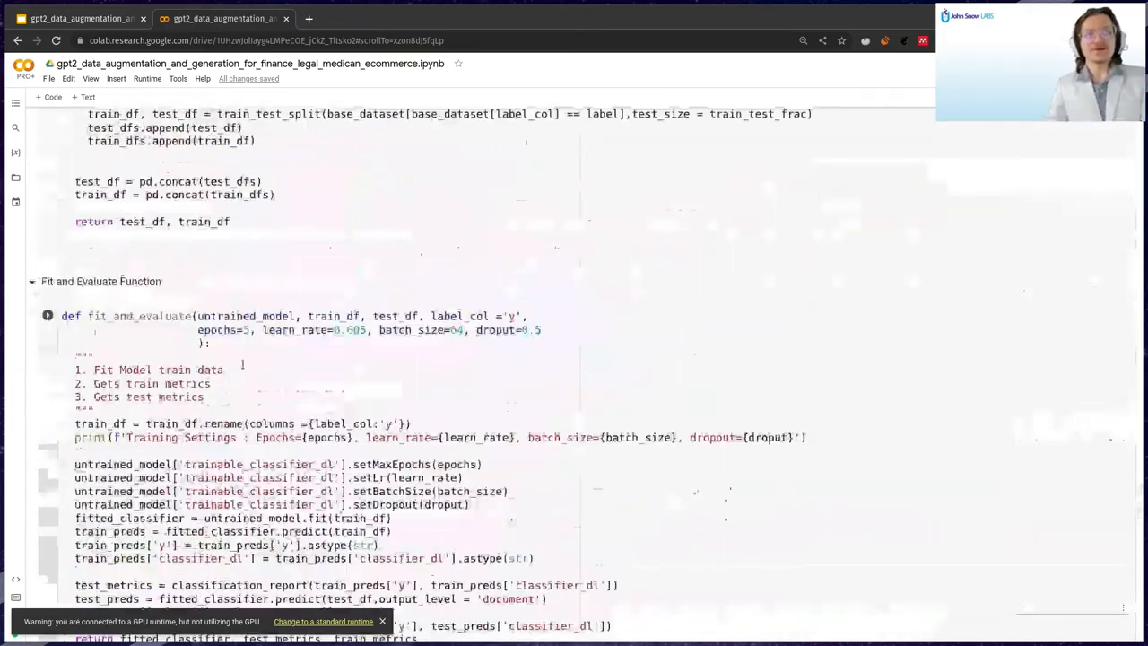
pyautogui.scroll(-3)
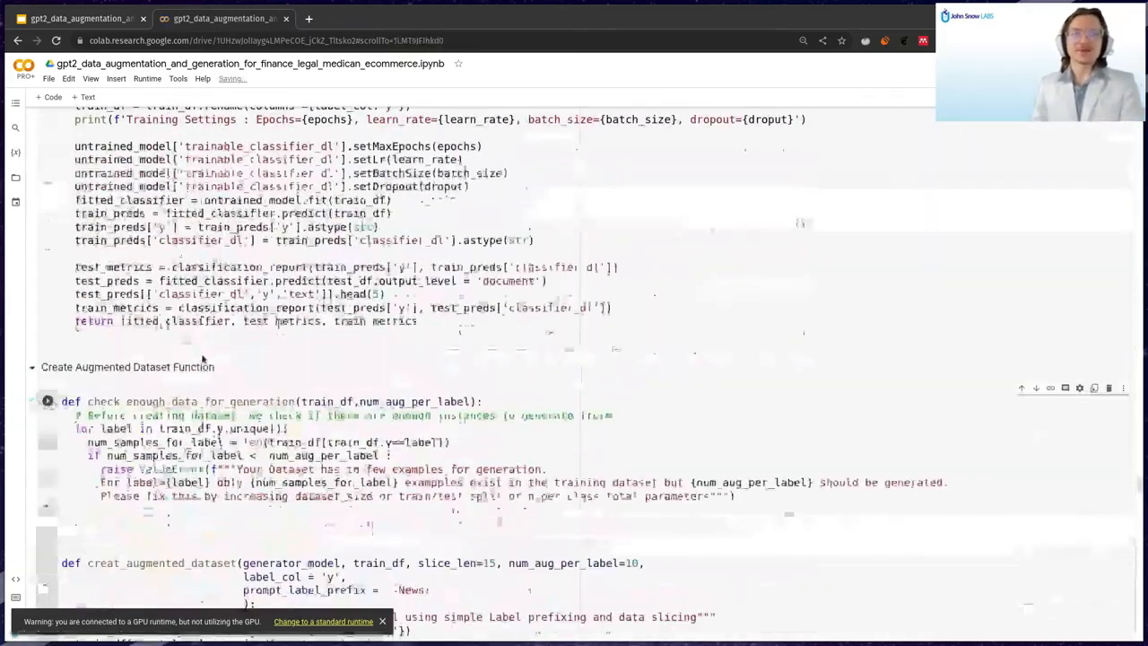
pyautogui.scroll(-3)
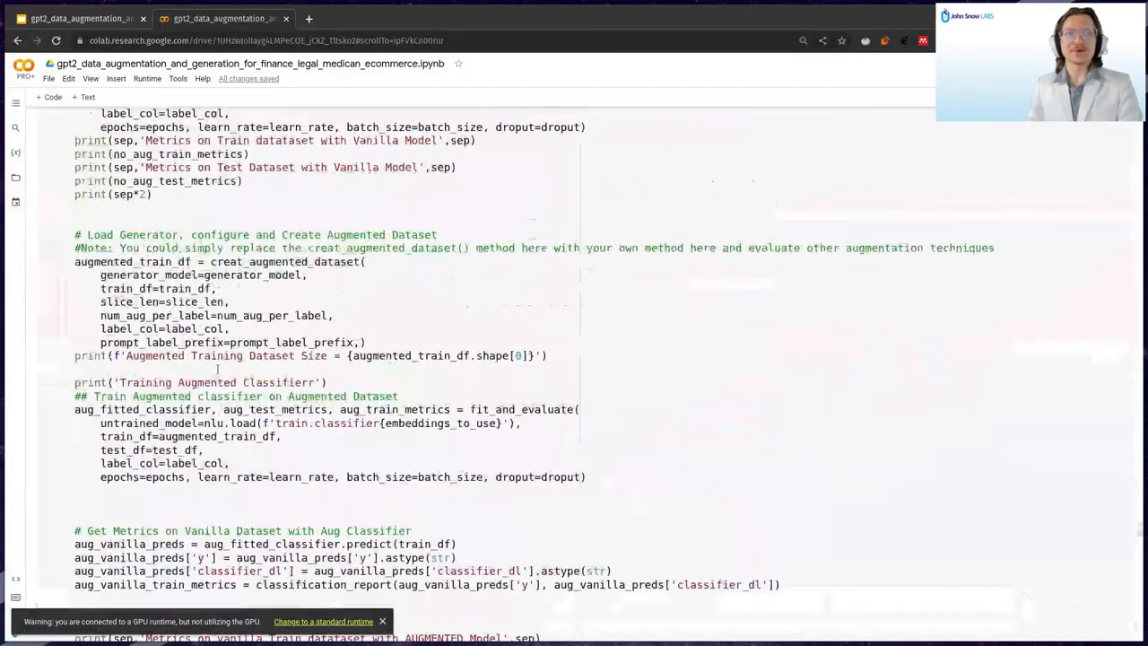
pyautogui.scroll(-3)
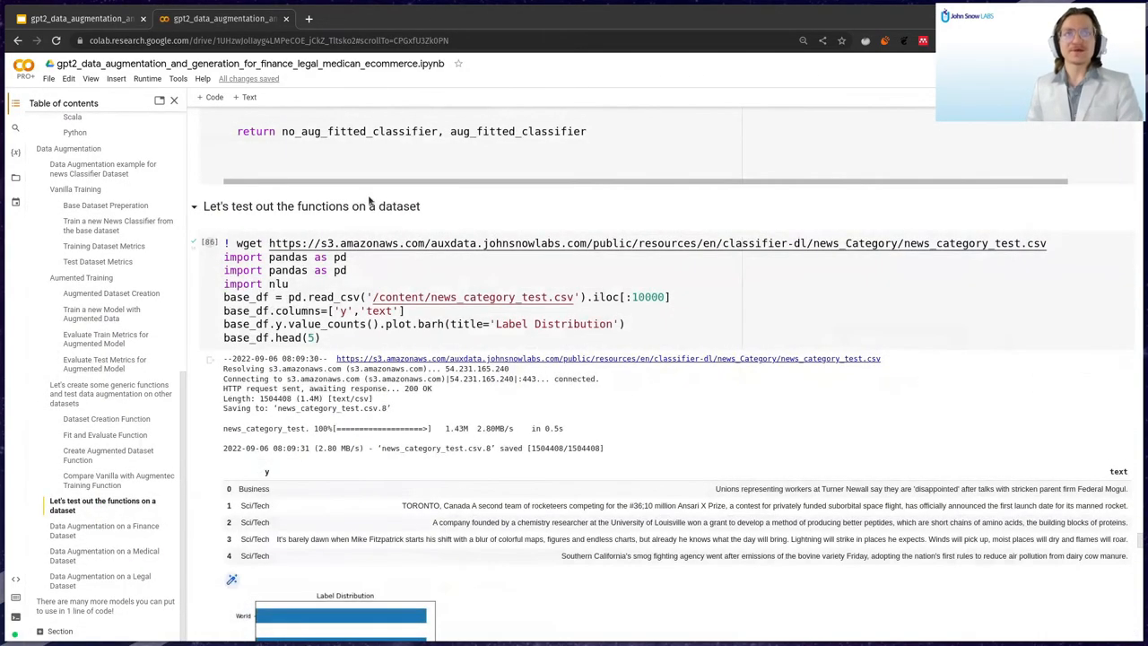
# Scroll to the news dataset test configuration cell and its vanilla train and test metrics.
pyautogui.scroll(-3)
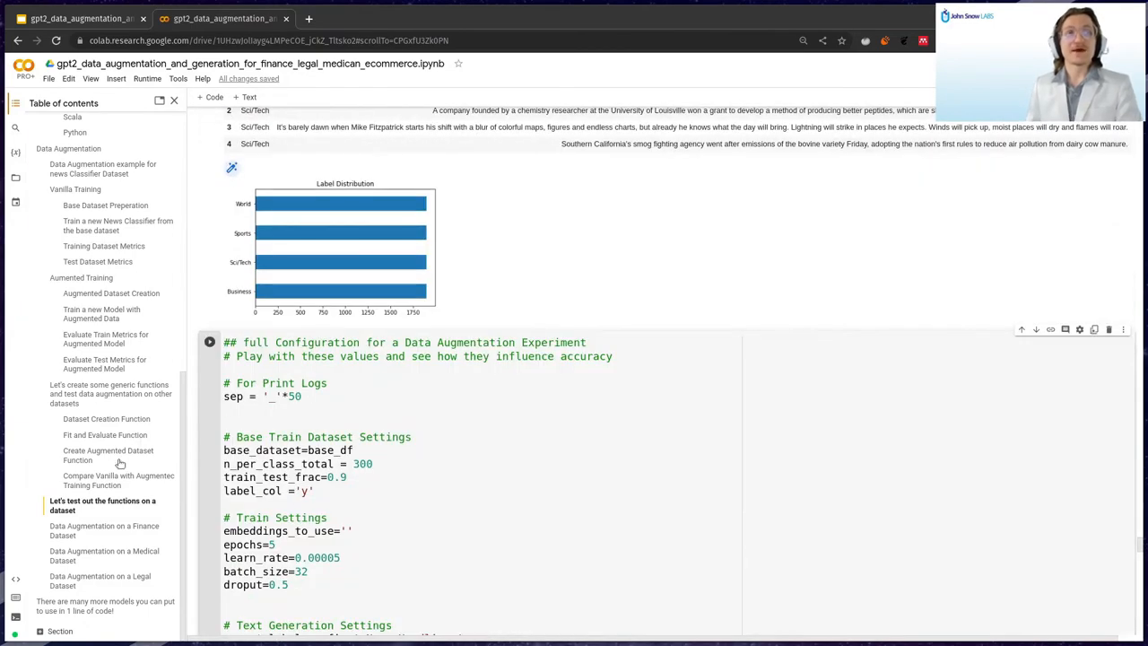
pyautogui.scroll(-3)
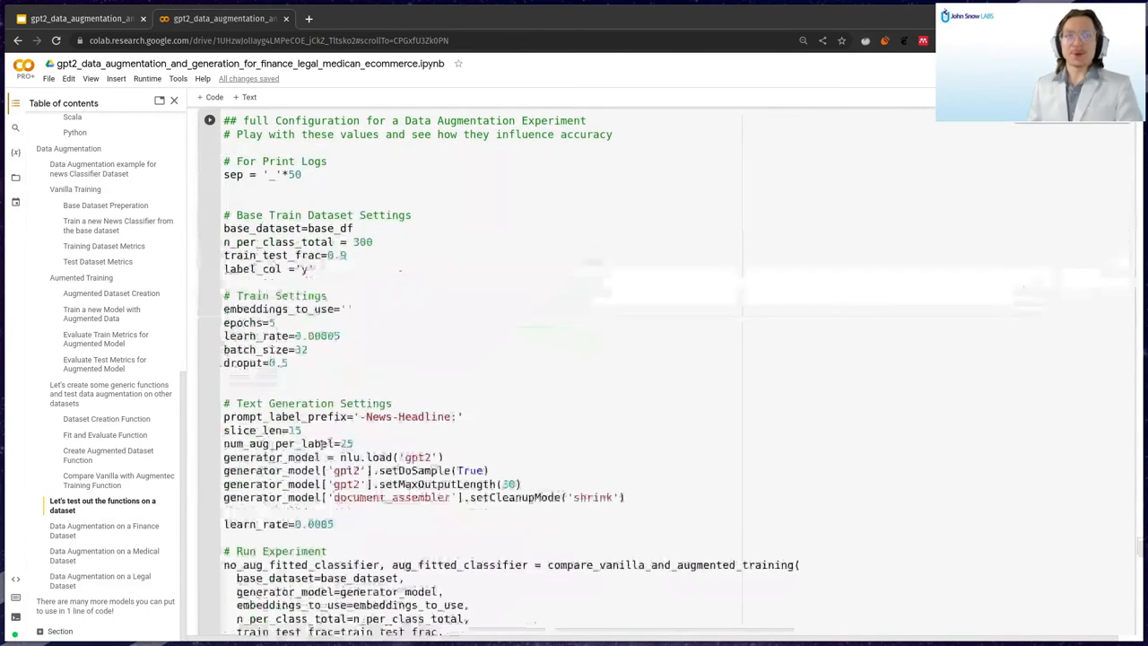
pyautogui.scroll(-3)
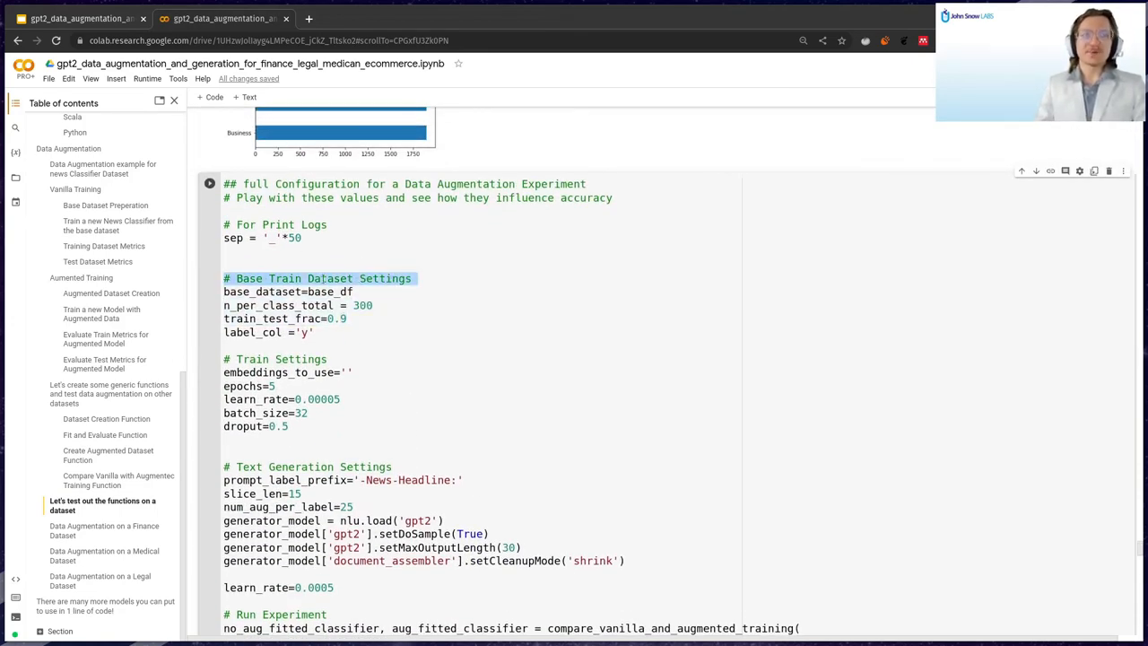
pyautogui.scroll(-3)
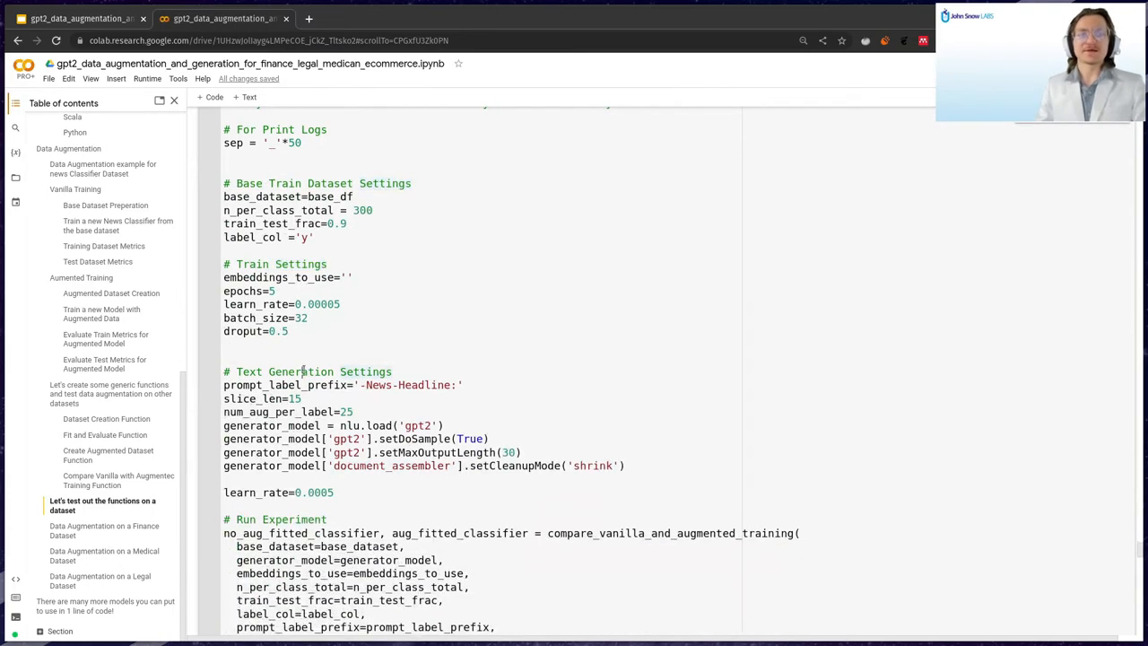
pyautogui.scroll(-3)
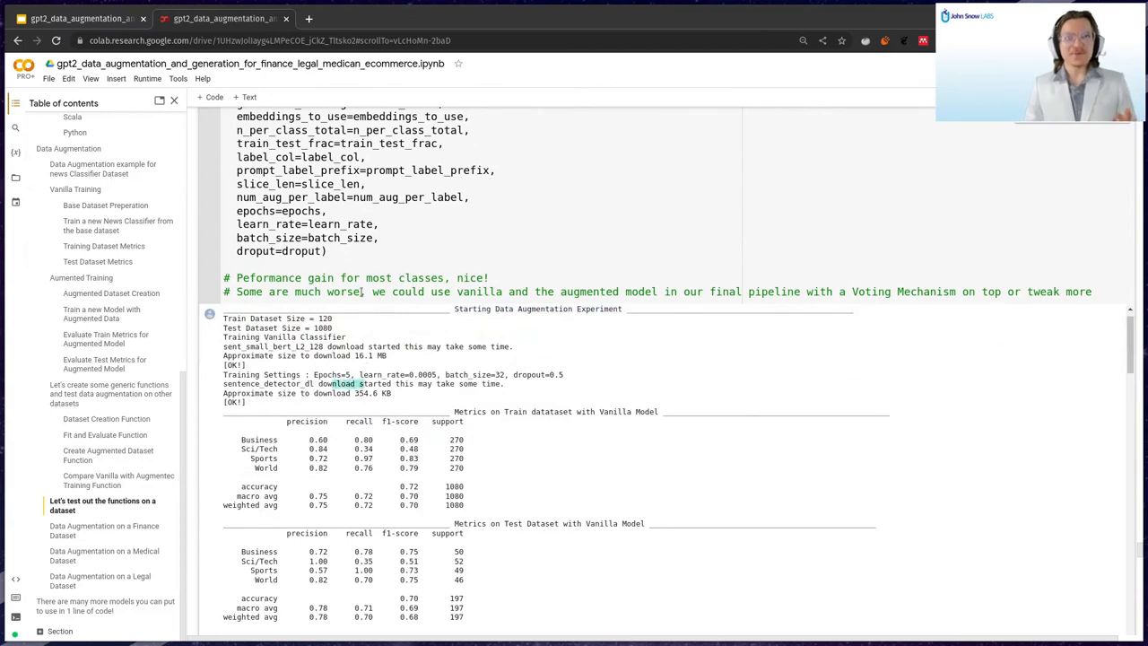
pyautogui.scroll(-3)
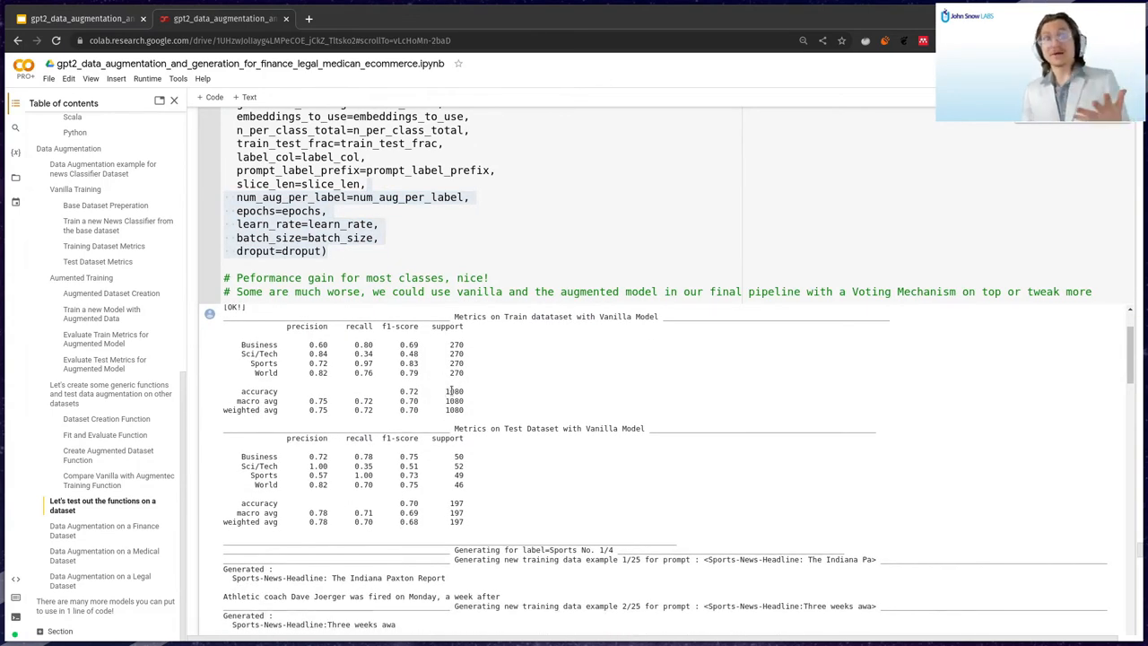
pyautogui.scroll(-3)
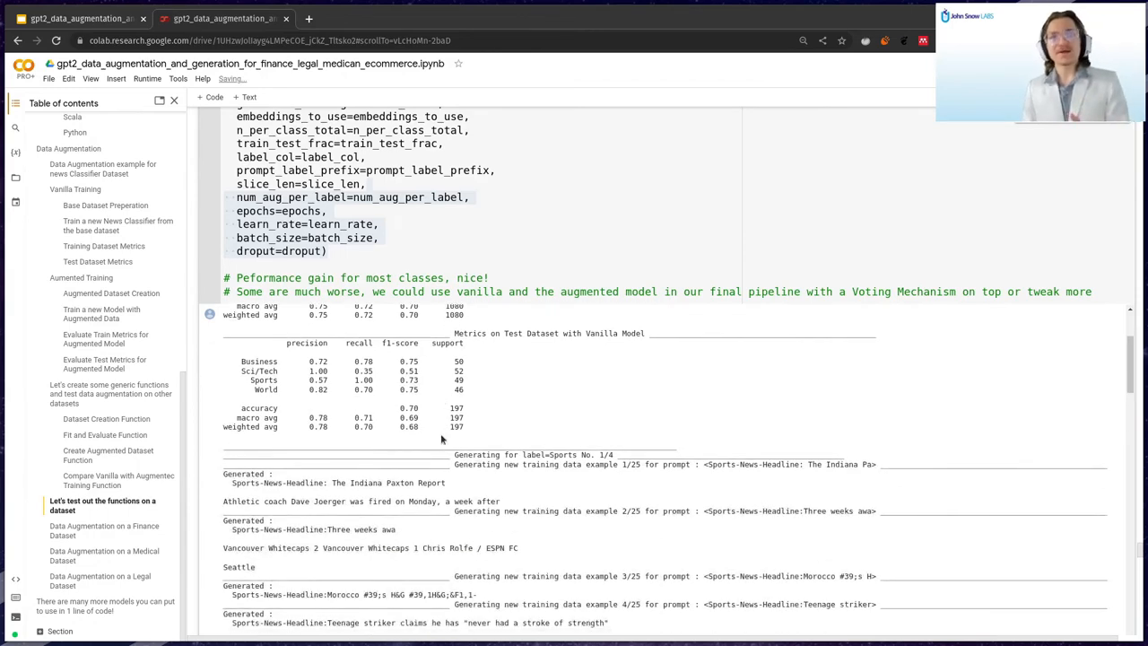
pyautogui.scroll(-3)
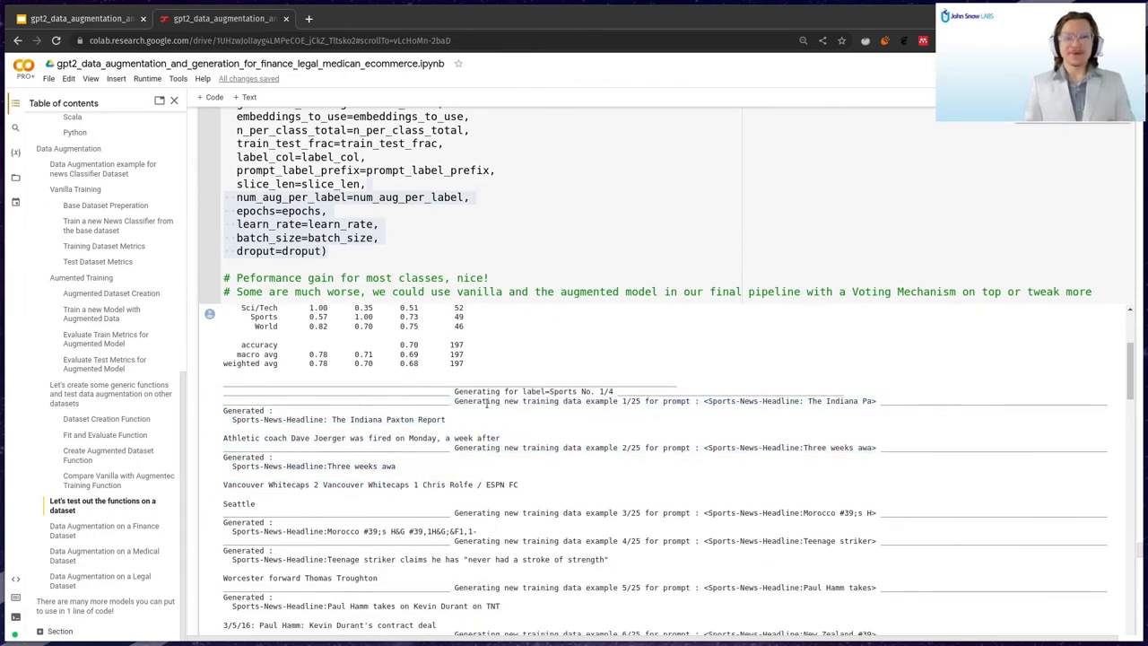
pyautogui.doubleClick(631, 402)
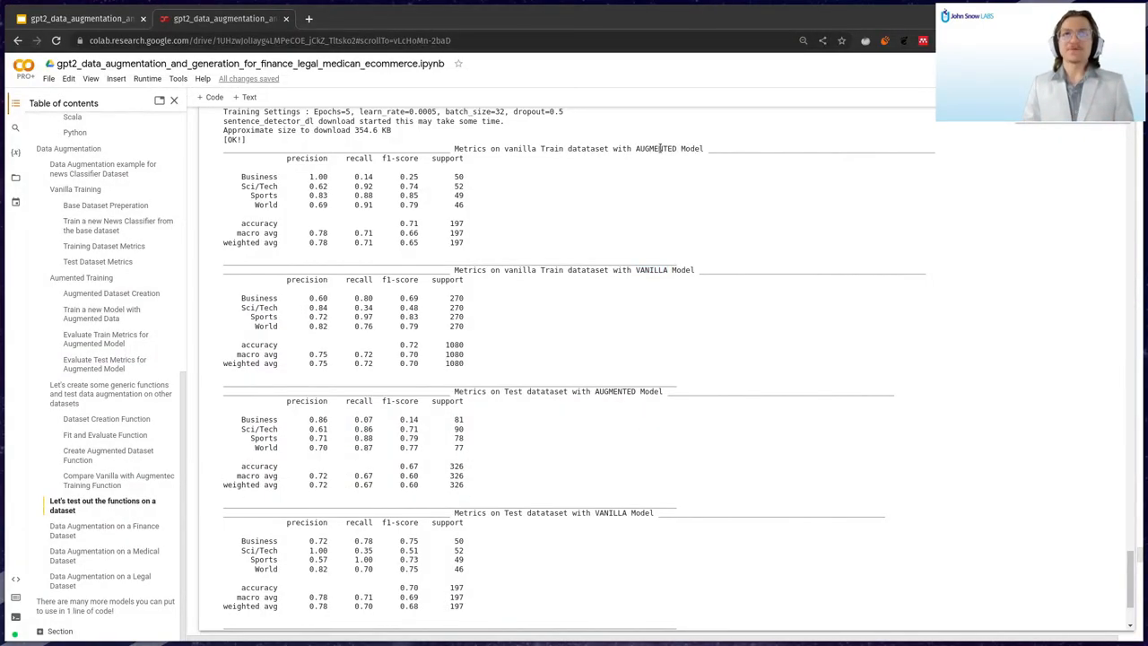
pyautogui.moveTo(242, 175); pyautogui.dragTo(420, 233)
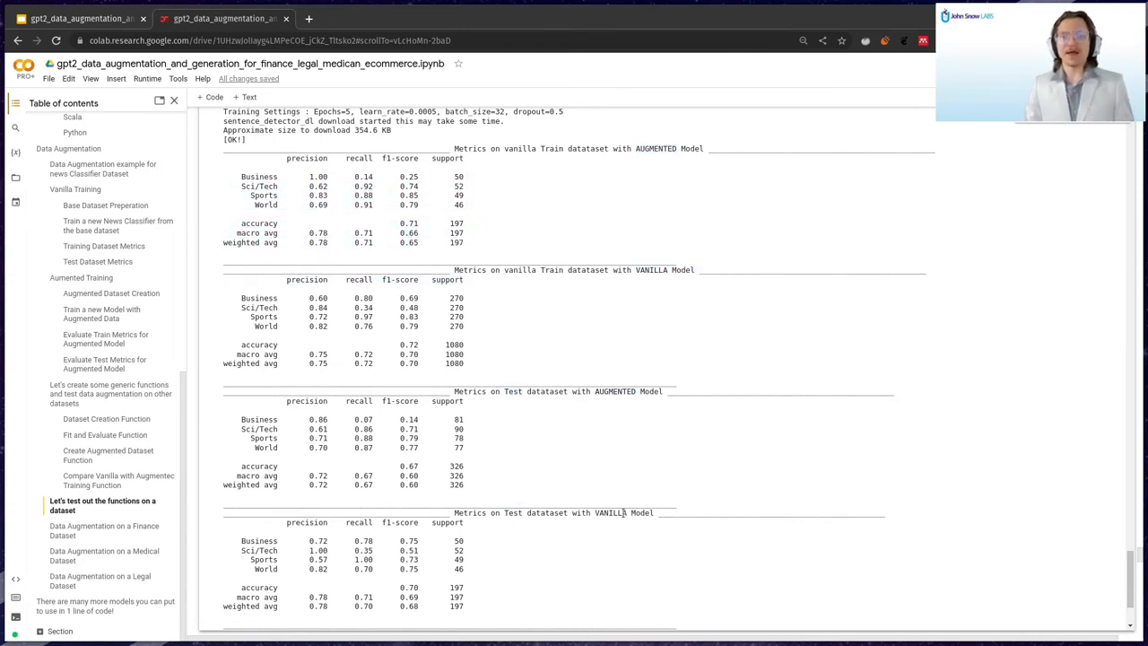
pyautogui.doubleClick(409, 420)
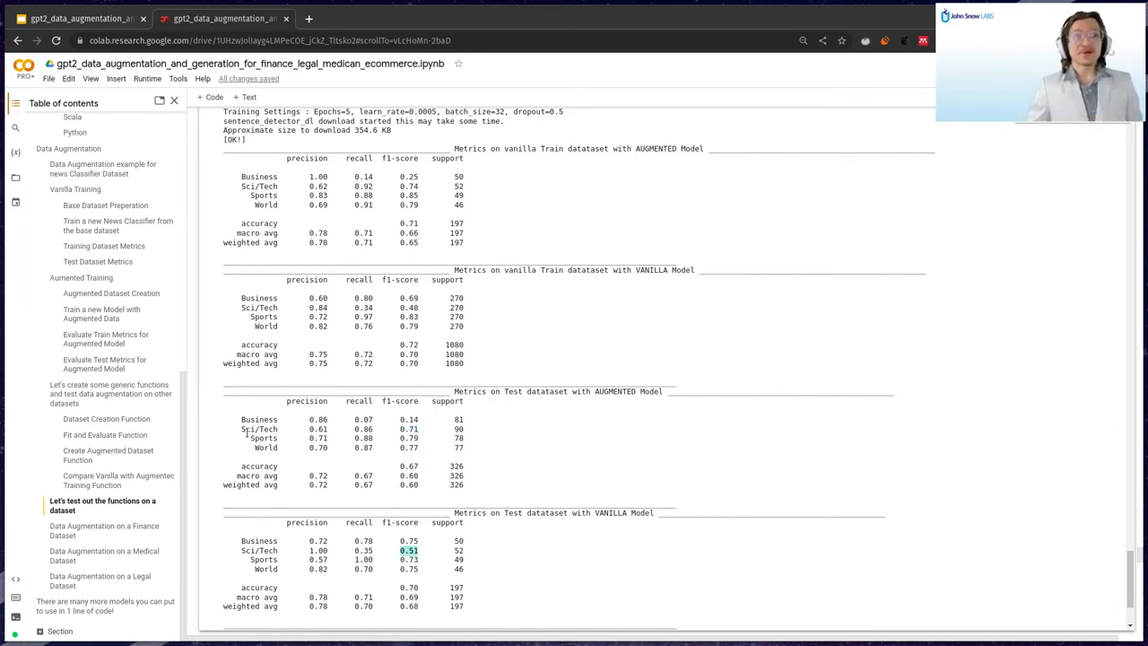
pyautogui.doubleClick(260, 429)
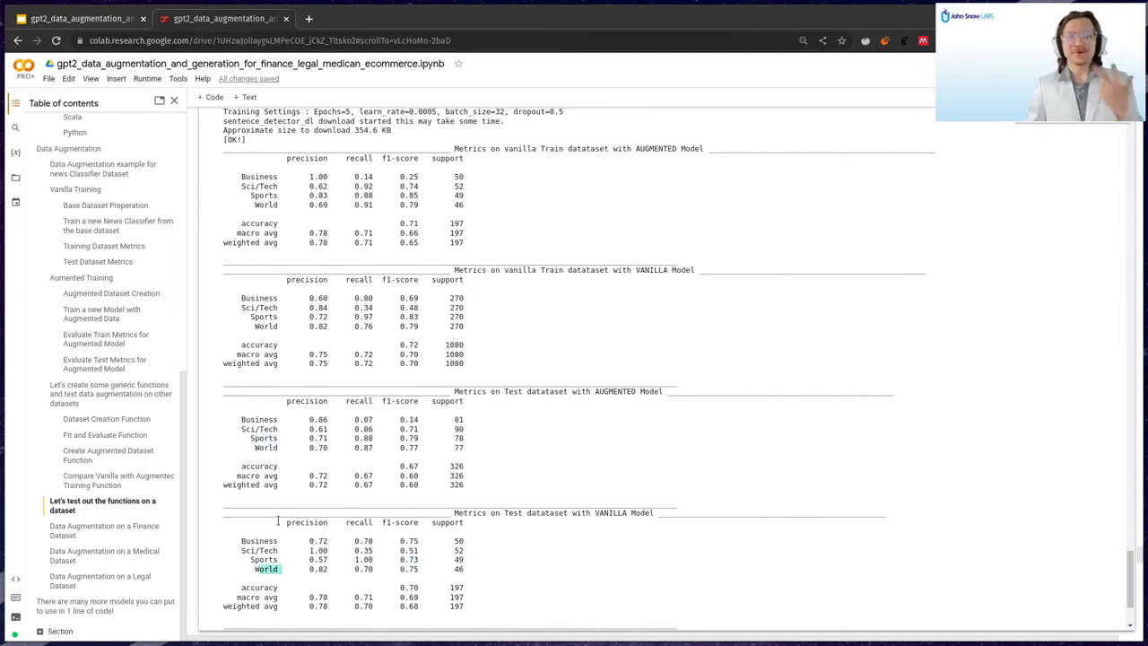
pyautogui.scroll(-3)
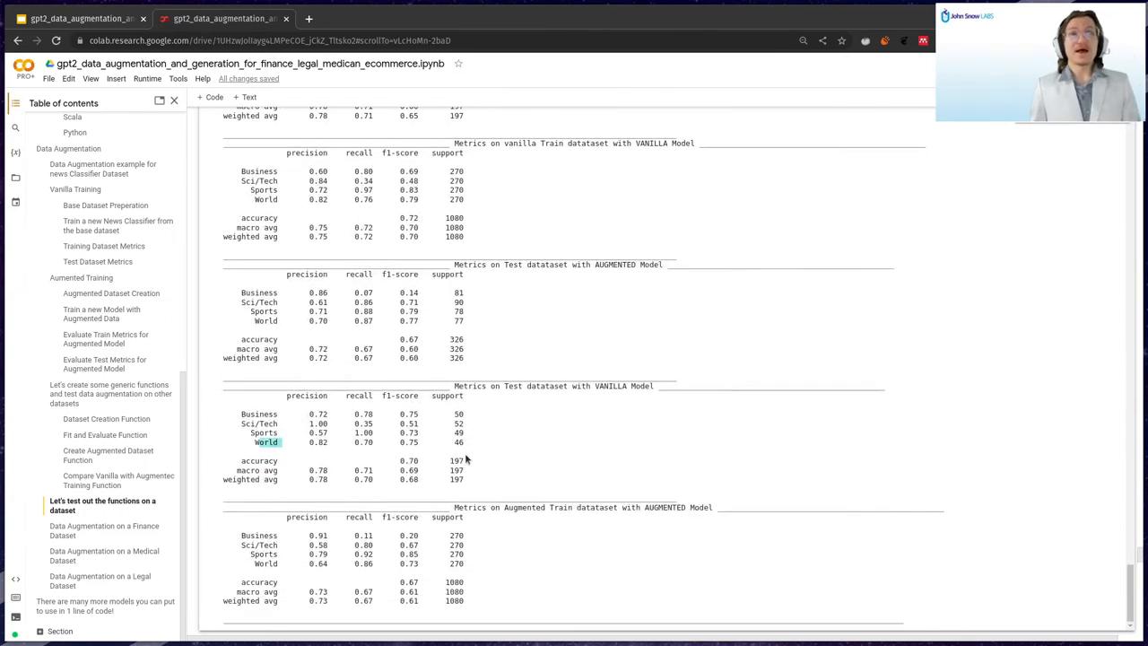
pyautogui.scroll(-3)
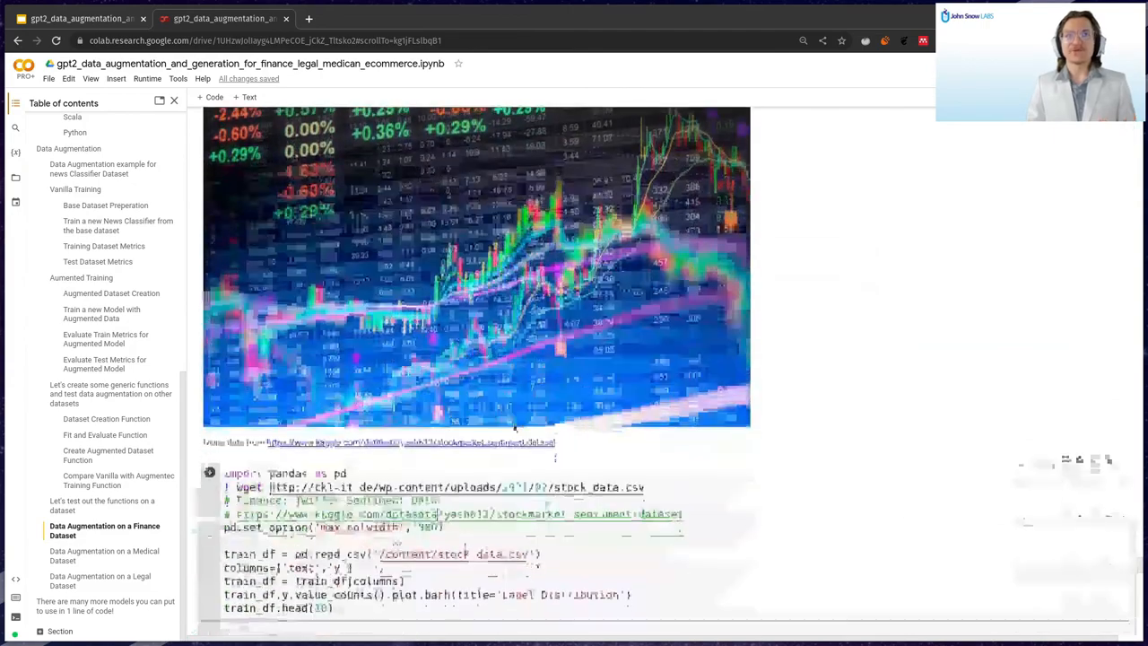
# Highlight the finance-tweet prompt prefix in the finance experiment tweaks cell.
pyautogui.scroll(-3)
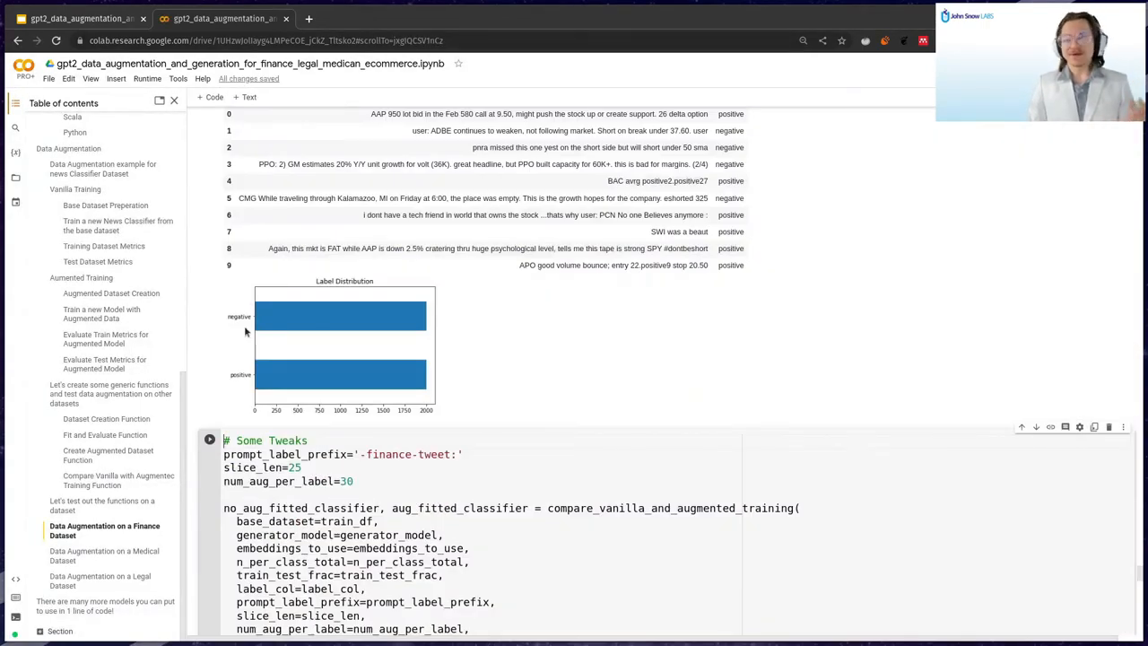
pyautogui.scroll(-3)
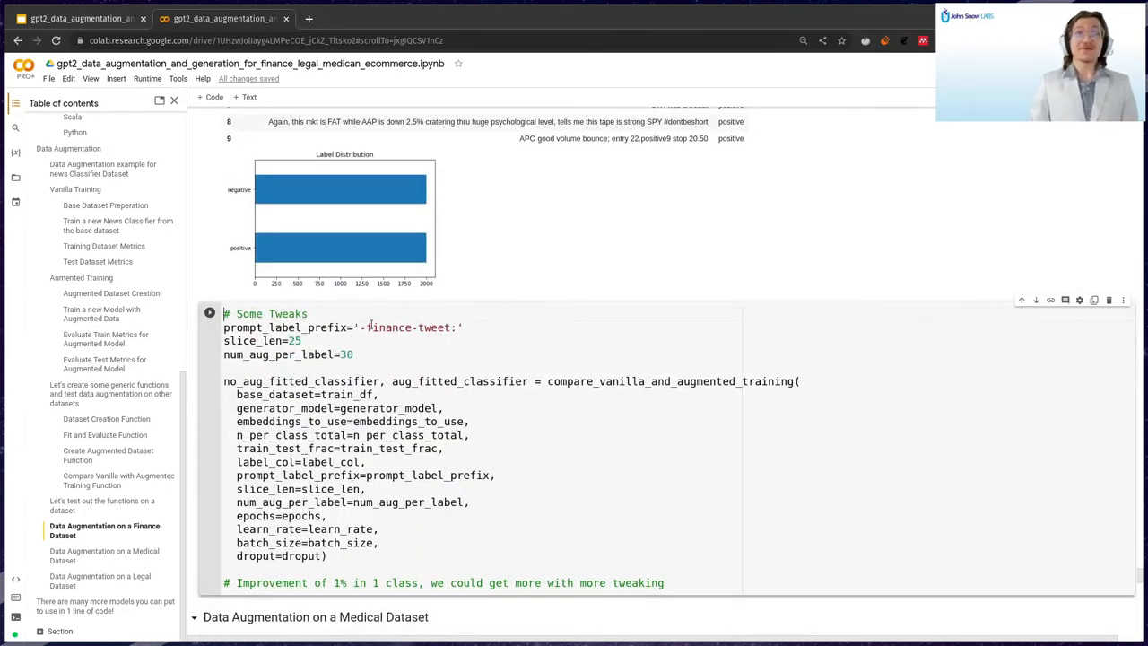
pyautogui.doubleClick(409, 327)
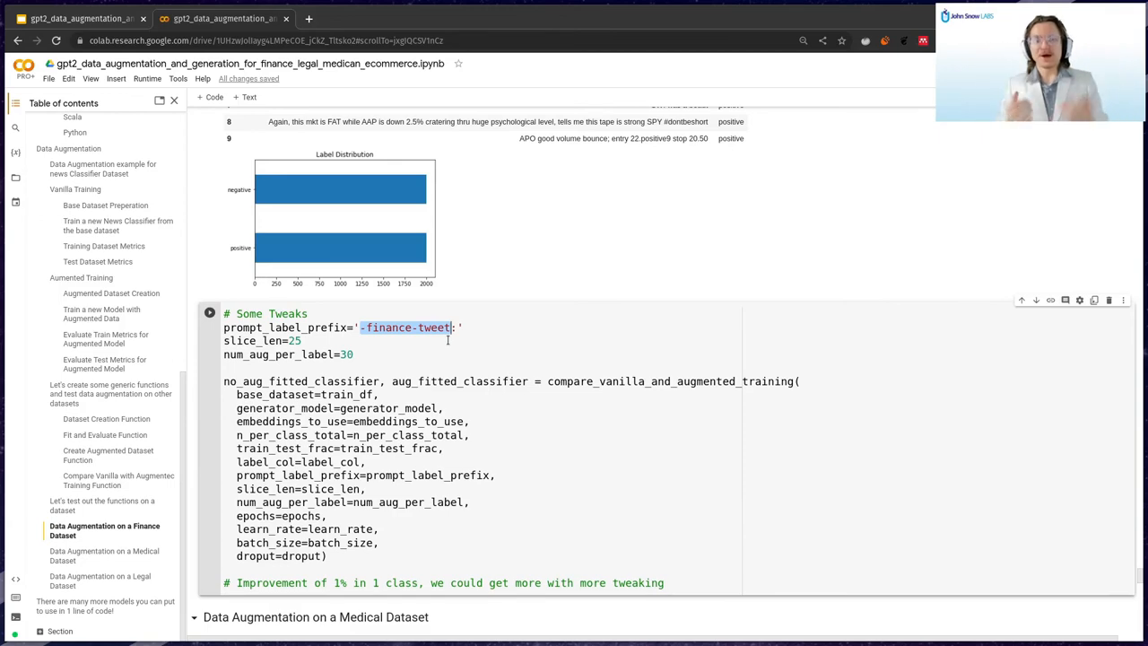
pyautogui.moveTo(447, 334)
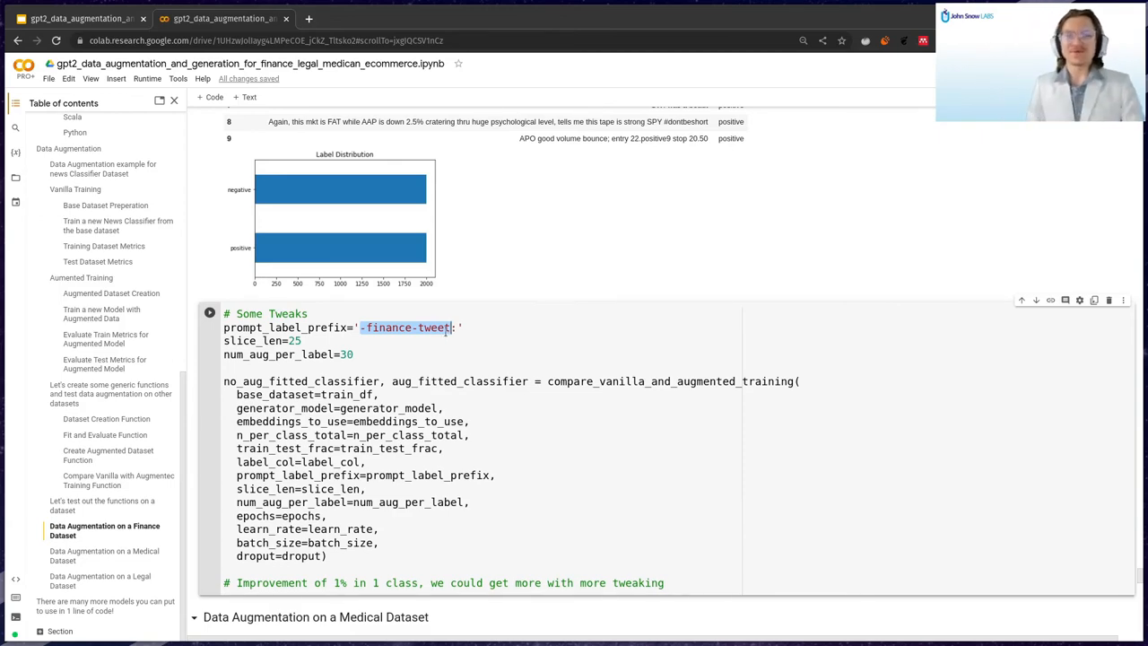
pyautogui.click(210, 312)
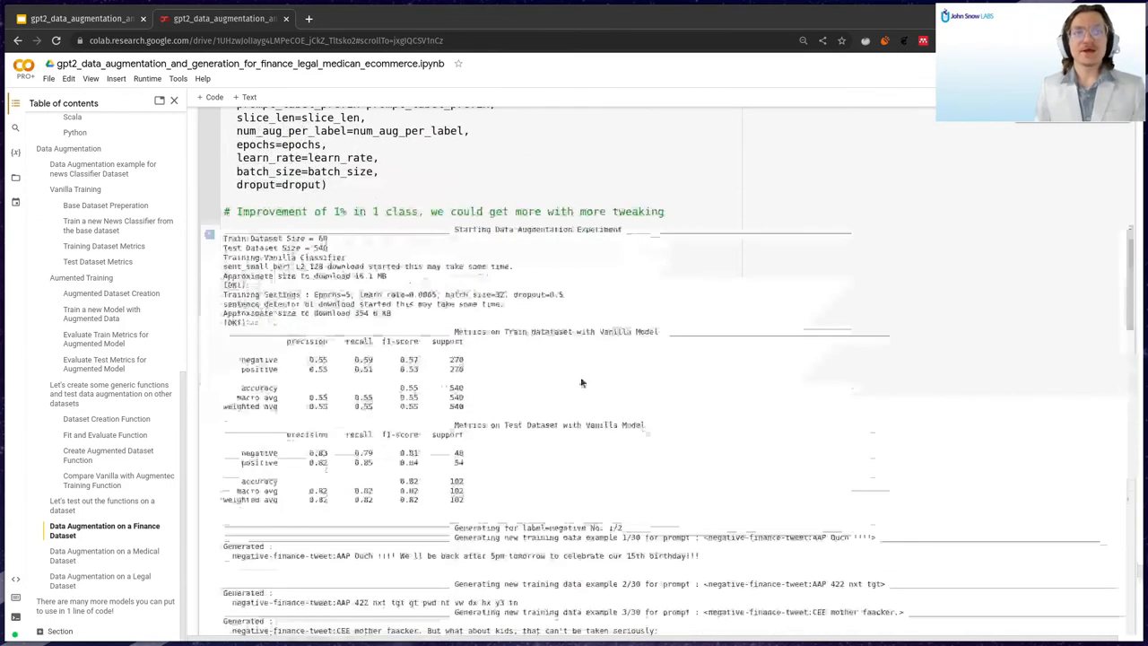
# Review the finance vanilla versus augmented metrics, highlighting the augmented test metrics heading.
pyautogui.scroll(-3)
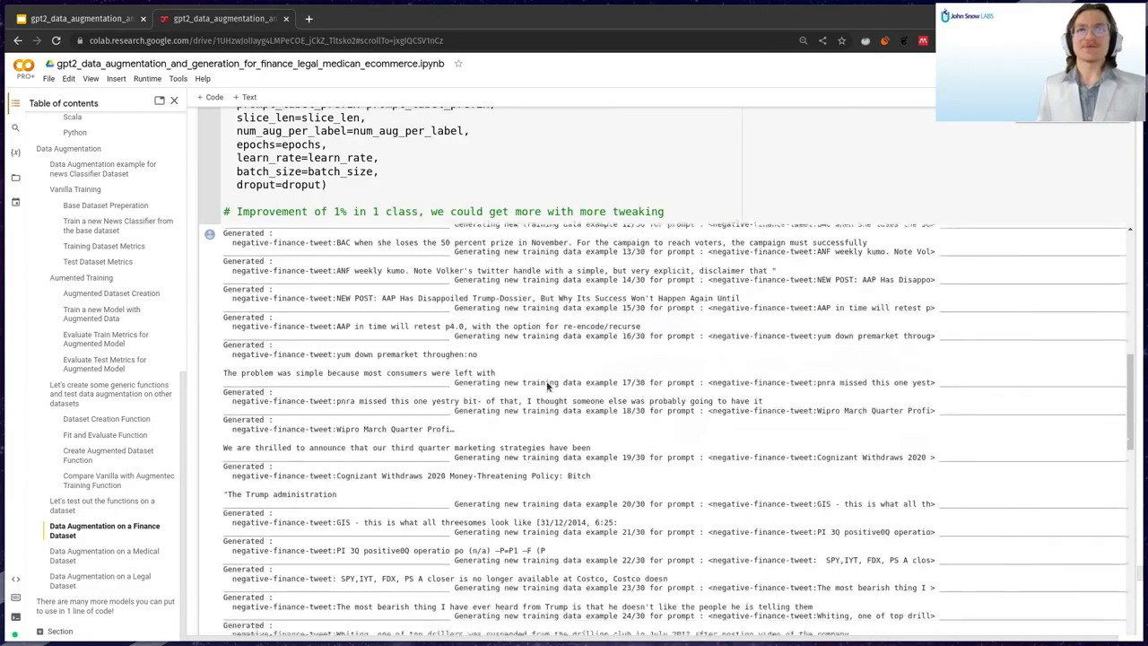
pyautogui.scroll(-3)
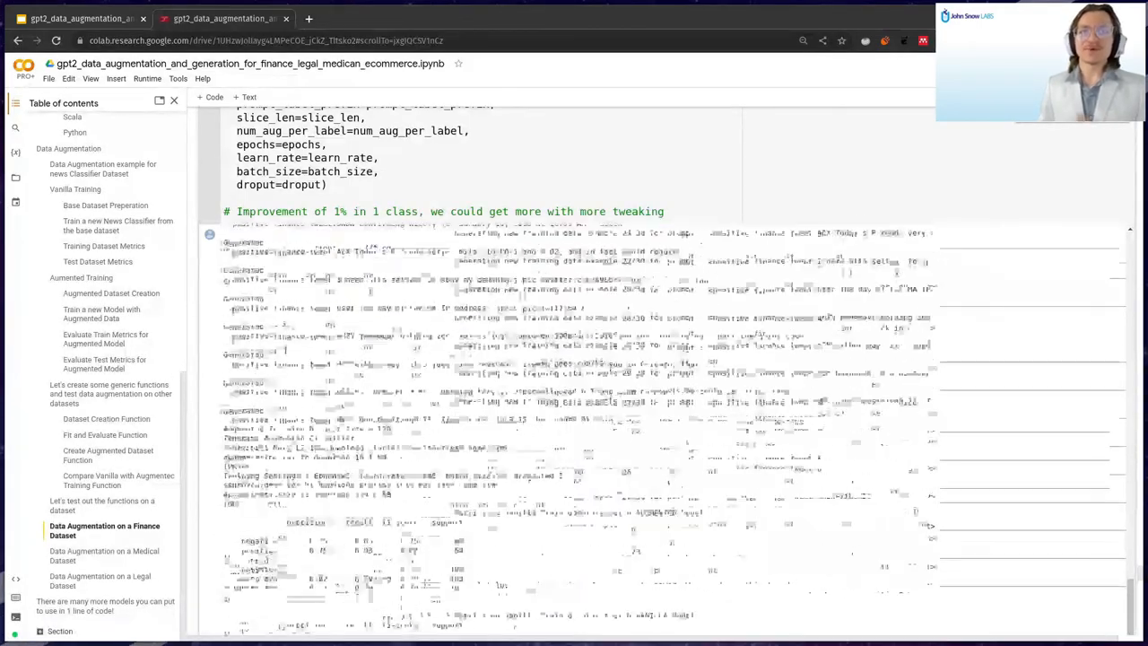
pyautogui.scroll(-3)
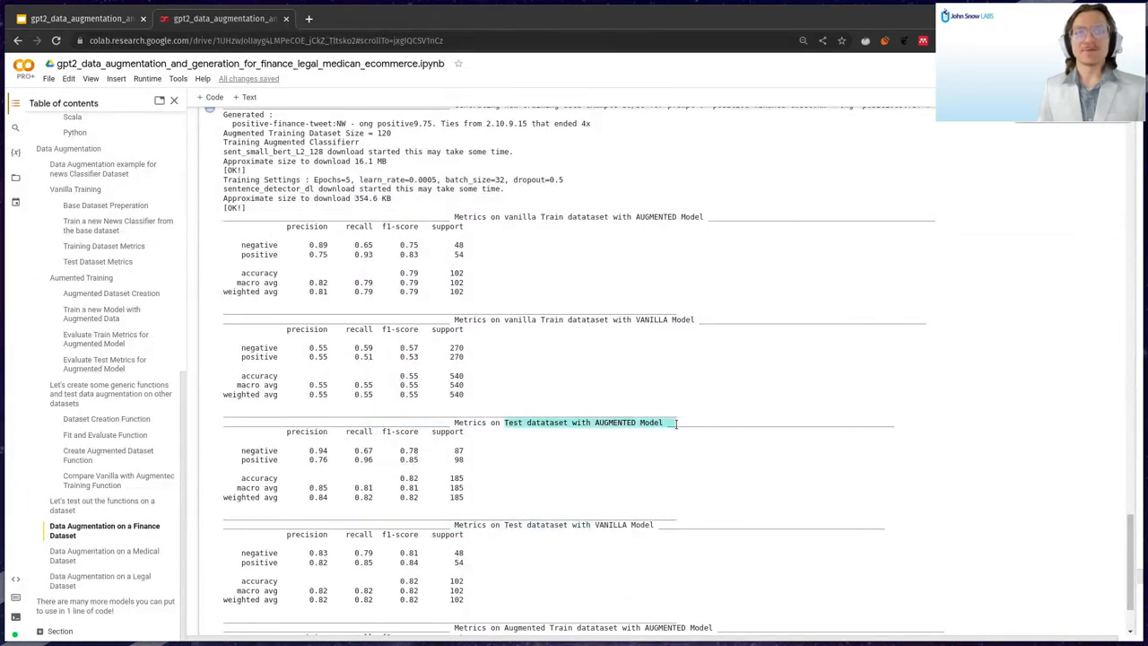
pyautogui.doubleClick(409, 451)
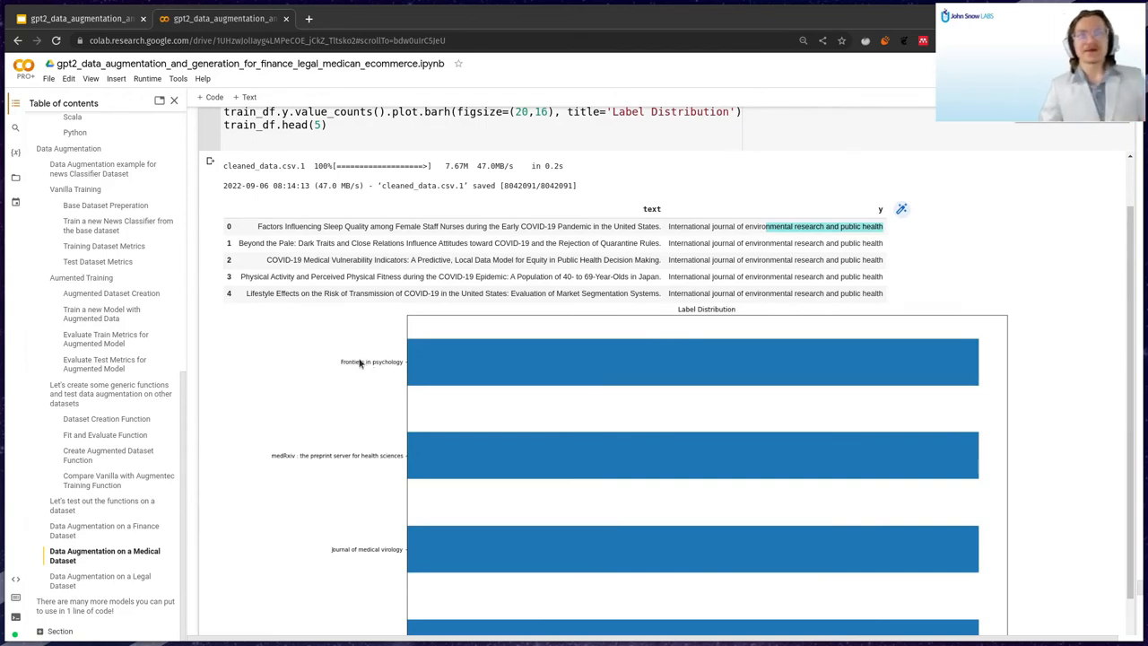
# Review the medical dataset's generated journal titles, marking an entry in the output.
pyautogui.scroll(-3)
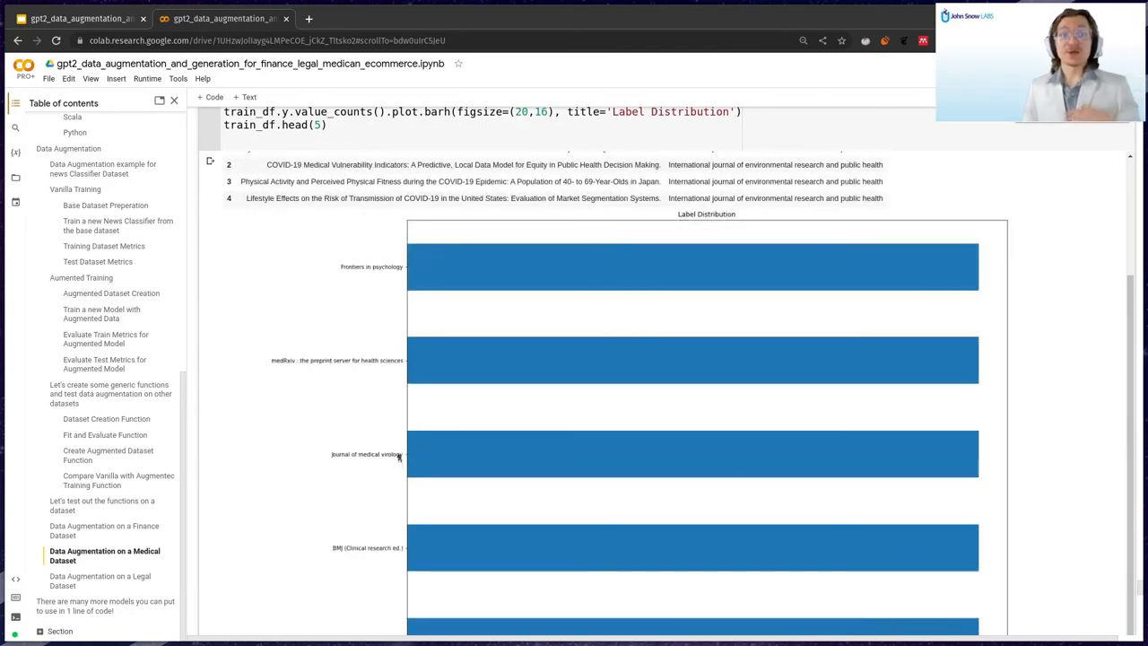
pyautogui.scroll(-3)
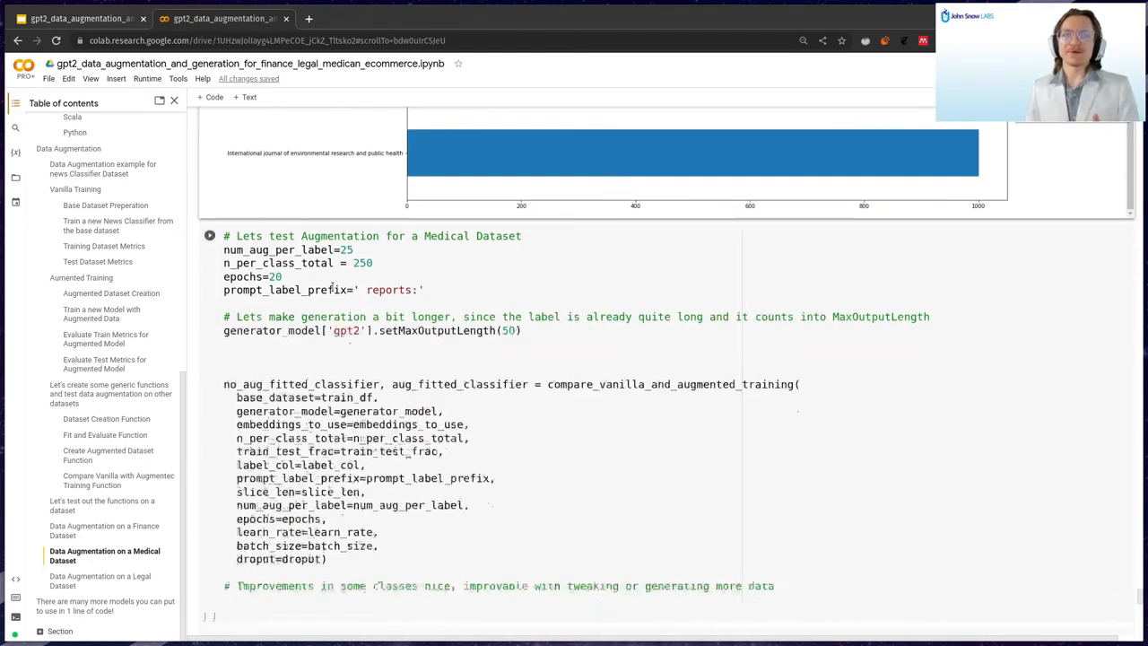
pyautogui.scroll(-3)
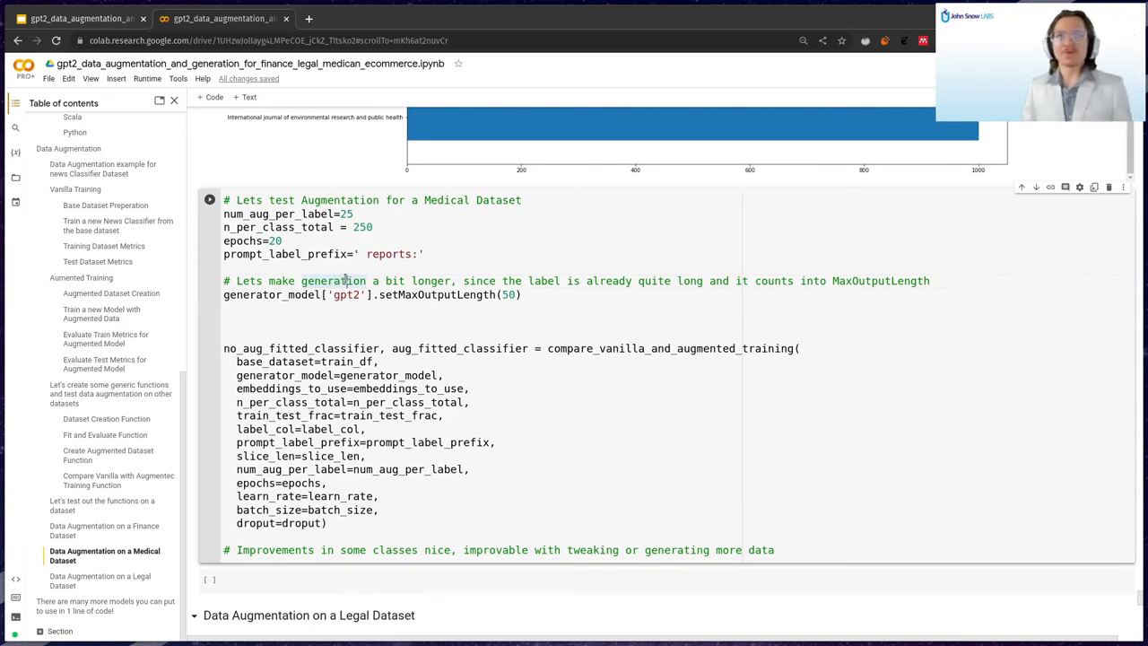
pyautogui.doubleClick(391, 254)
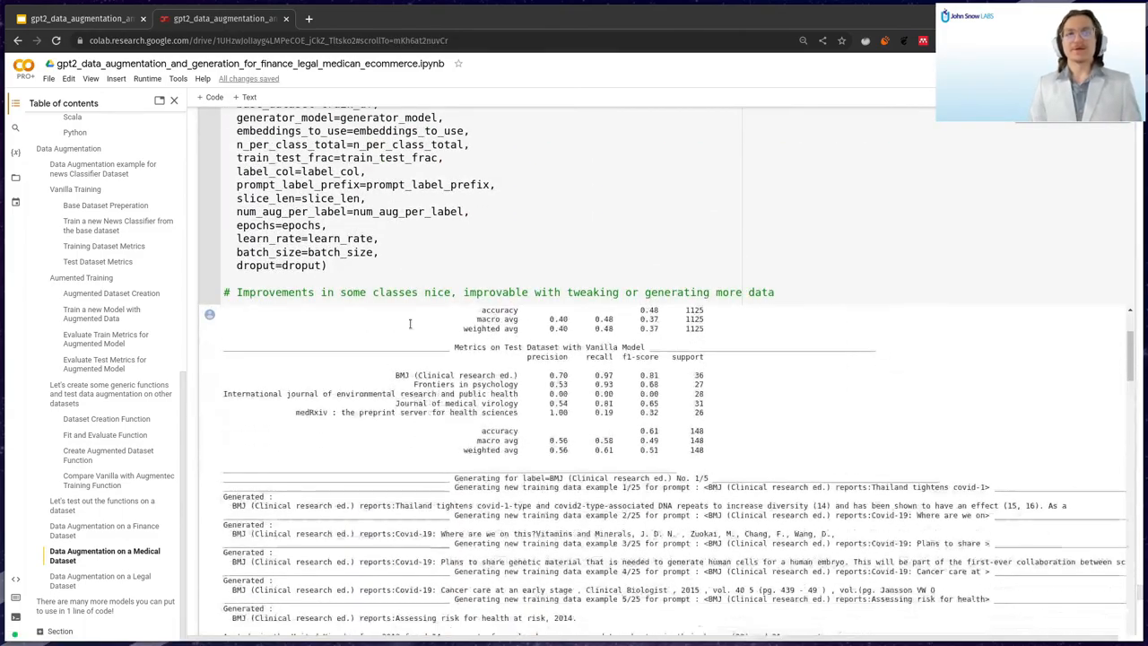
pyautogui.scroll(-3)
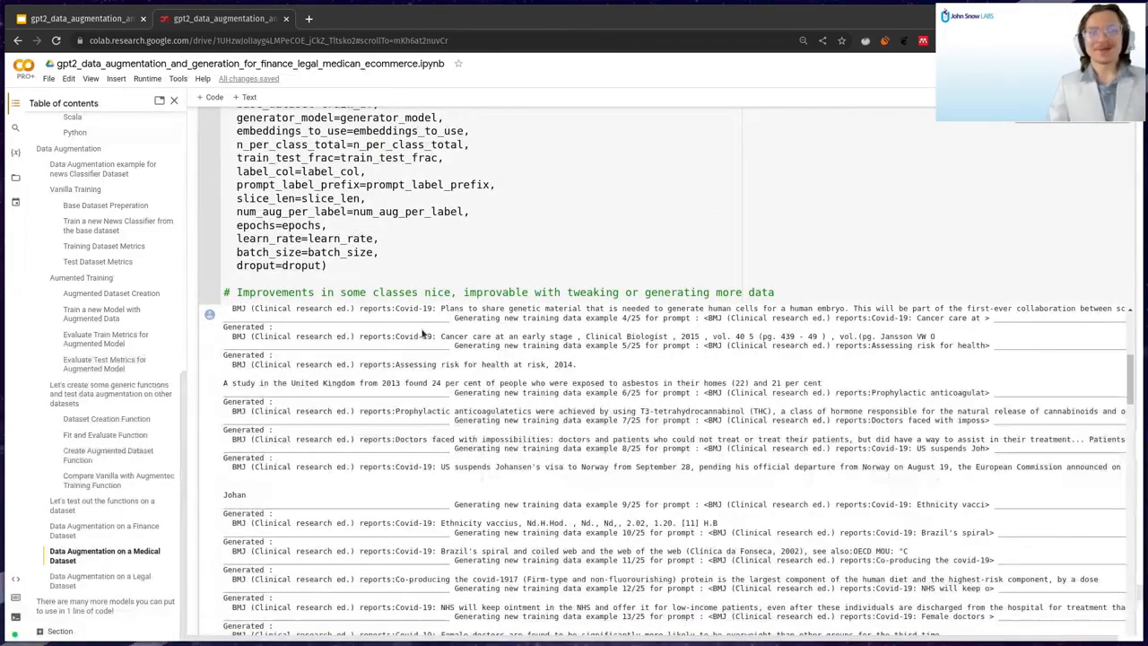
pyautogui.scroll(-3)
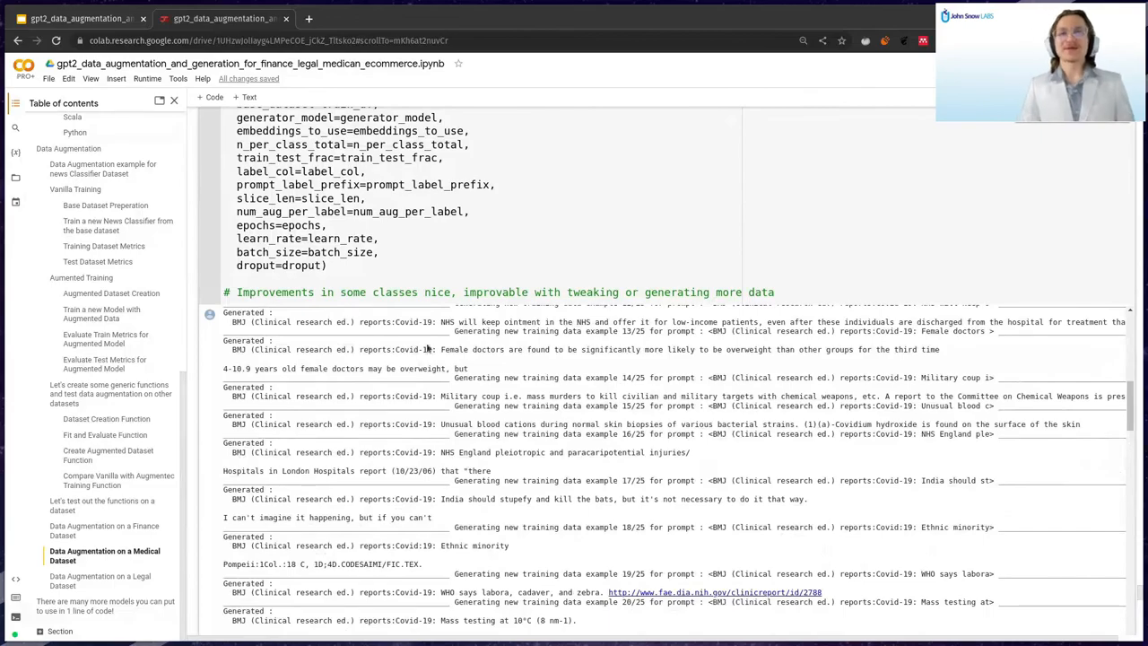
pyautogui.scroll(-3)
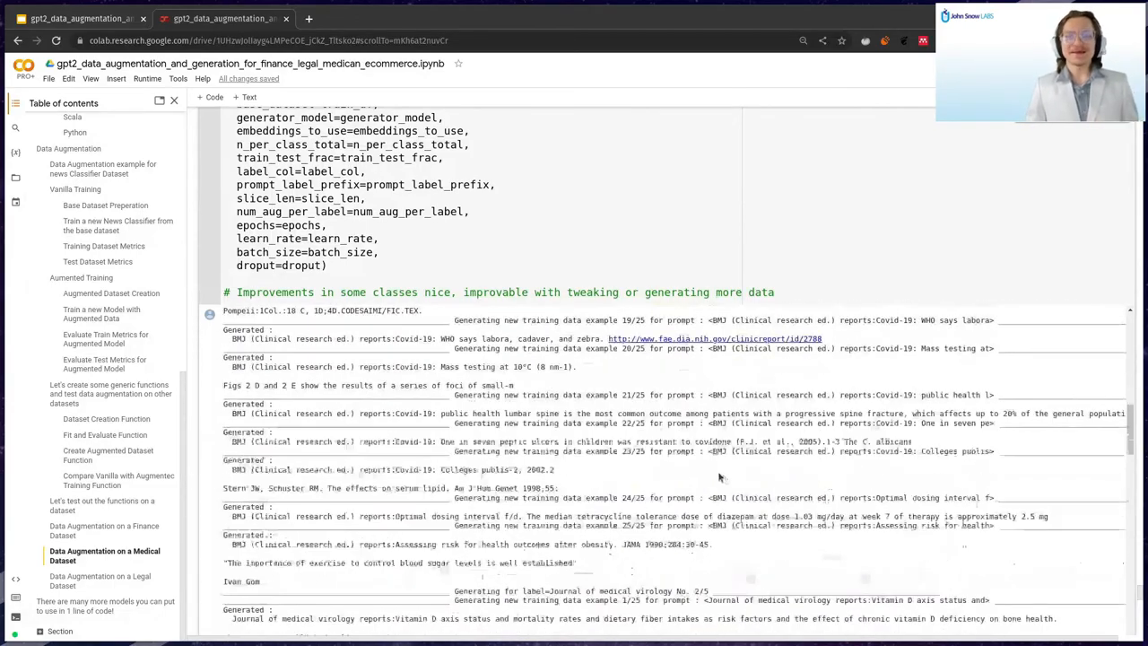
# Scroll through the medical vanilla versus augmented metrics to the Legal Dataset heading.
pyautogui.scroll(-3)
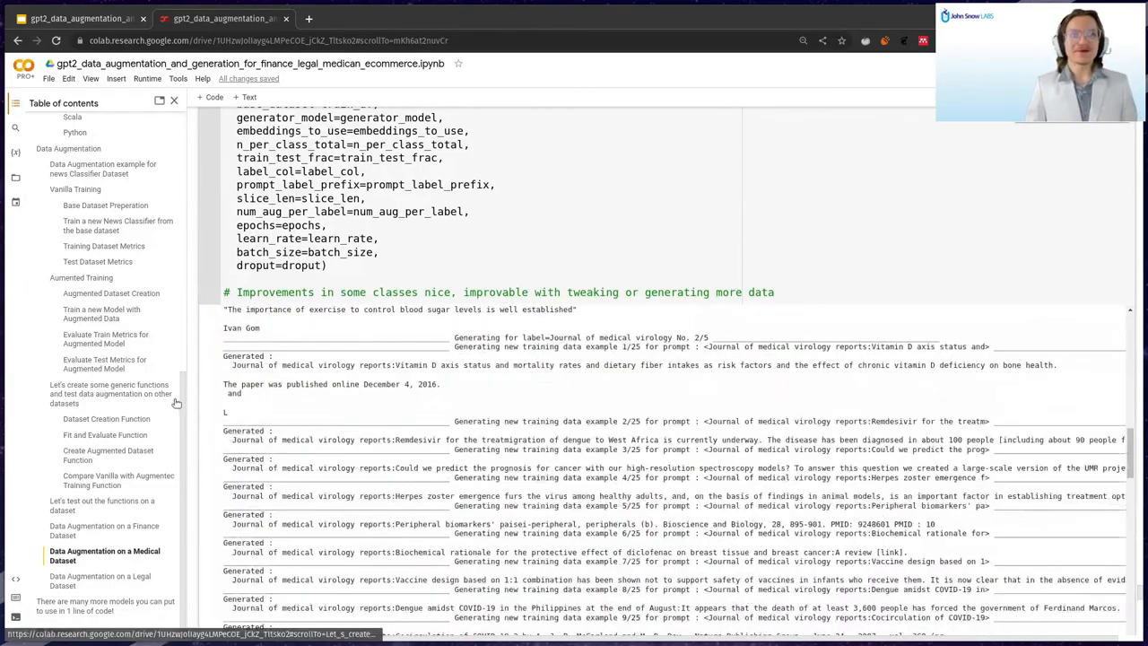
pyautogui.scroll(-3)
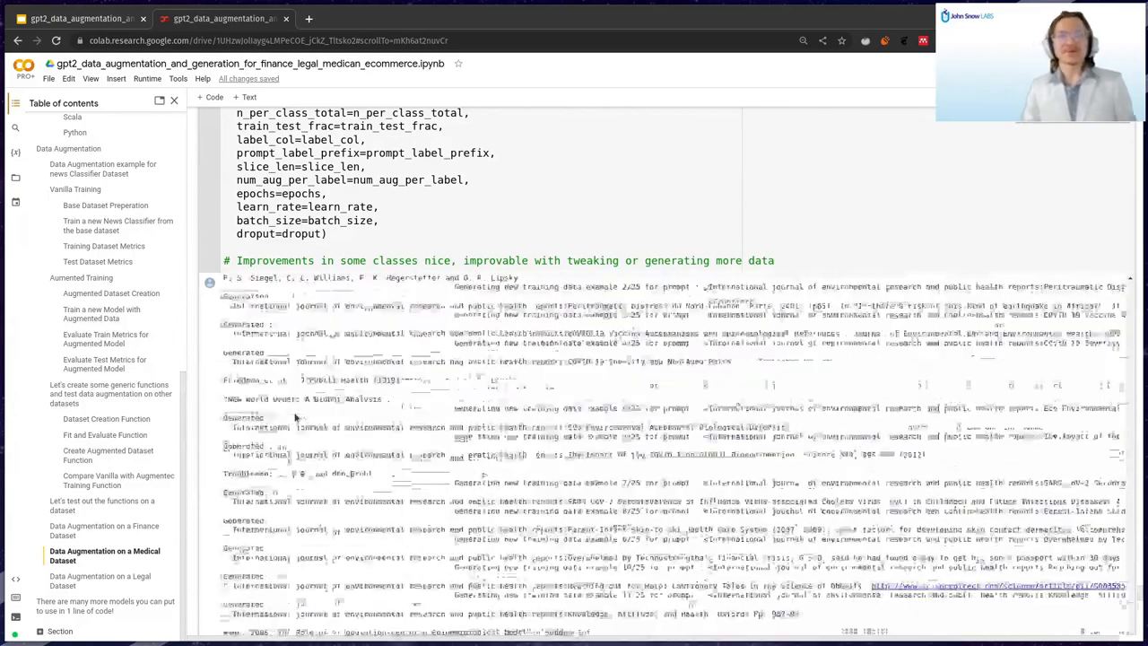
pyautogui.scroll(-3)
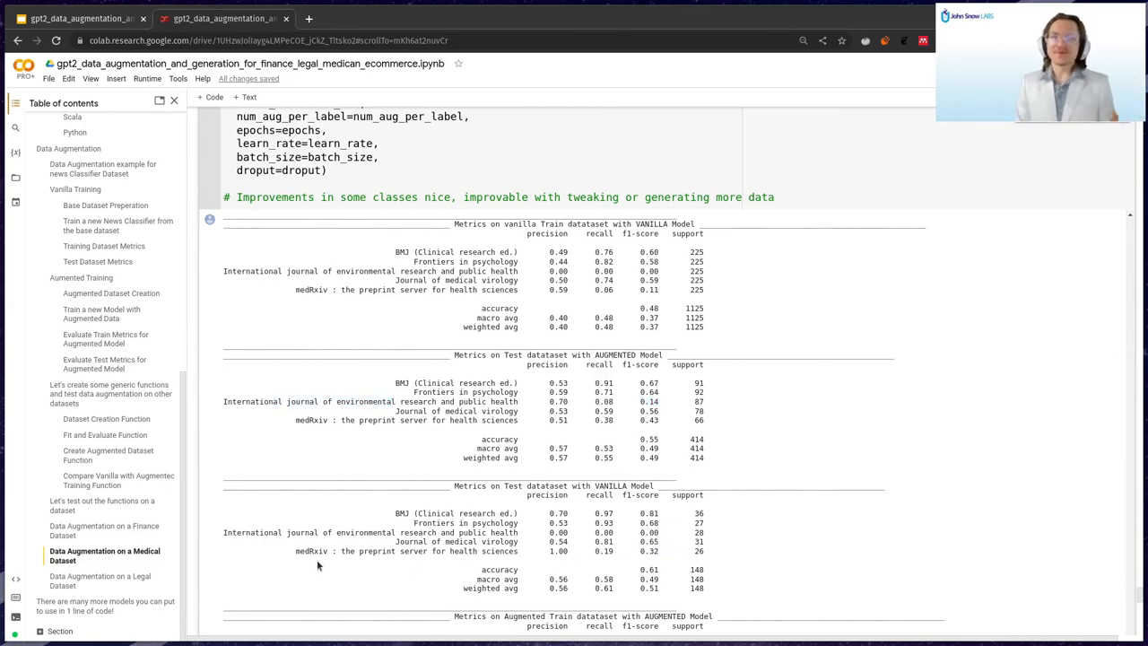
pyautogui.scroll(-3)
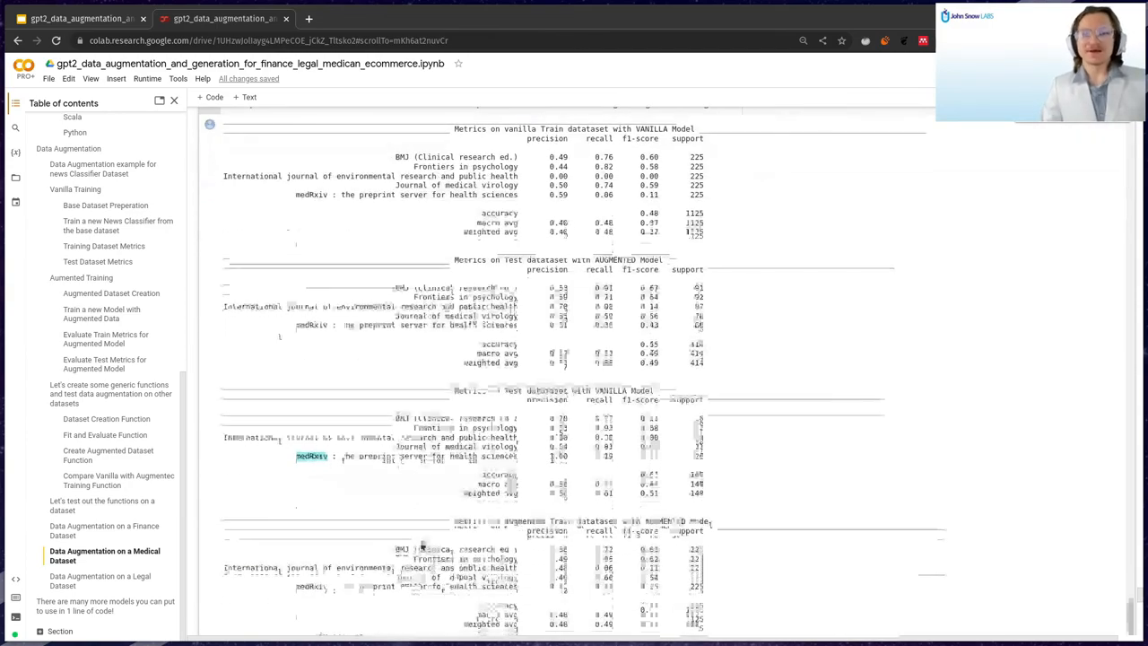
pyautogui.scroll(-3)
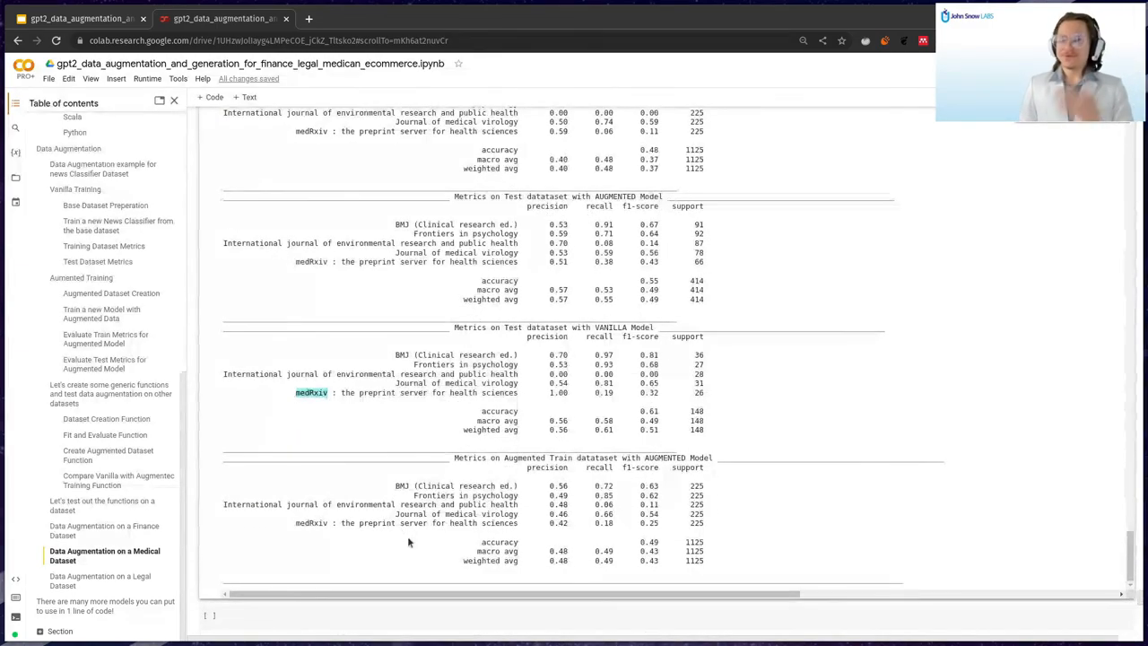
pyautogui.scroll(-3)
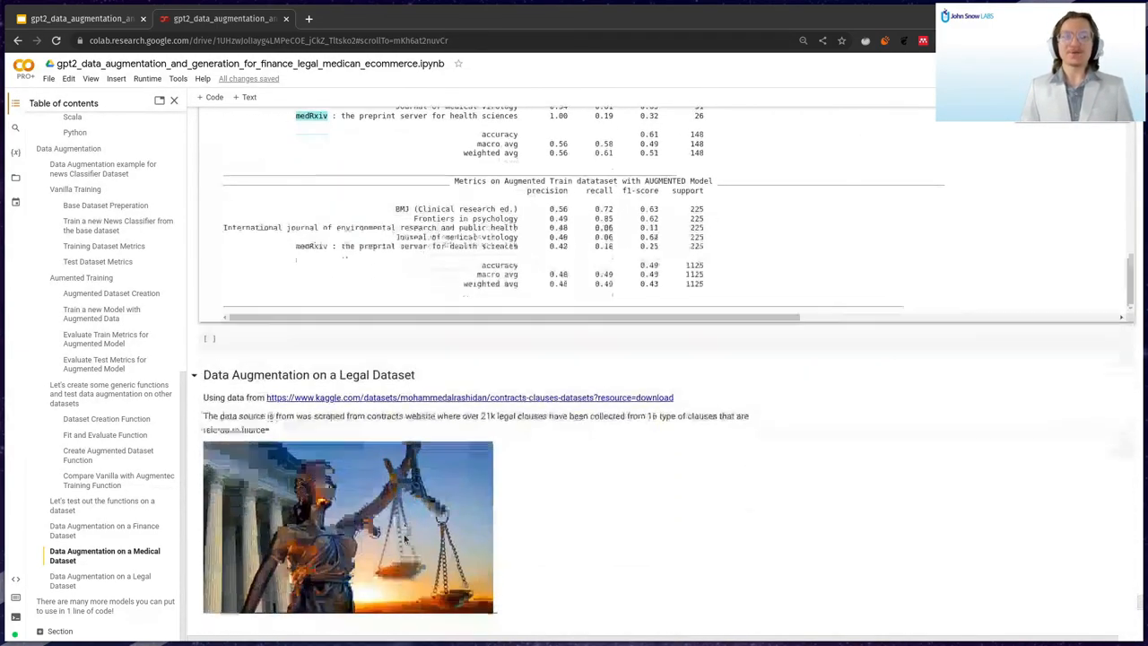
# Review the legal label distribution, generated clauses and metrics, highlighting the investments class in augmented test metrics.
pyautogui.scroll(-3)
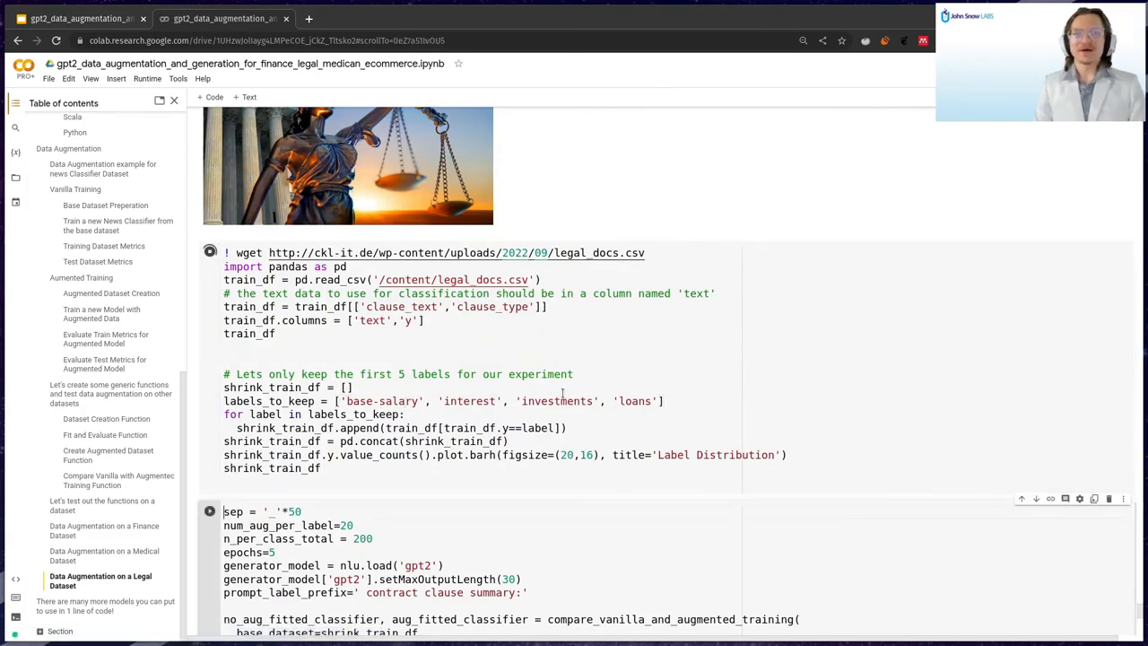
pyautogui.scroll(-3)
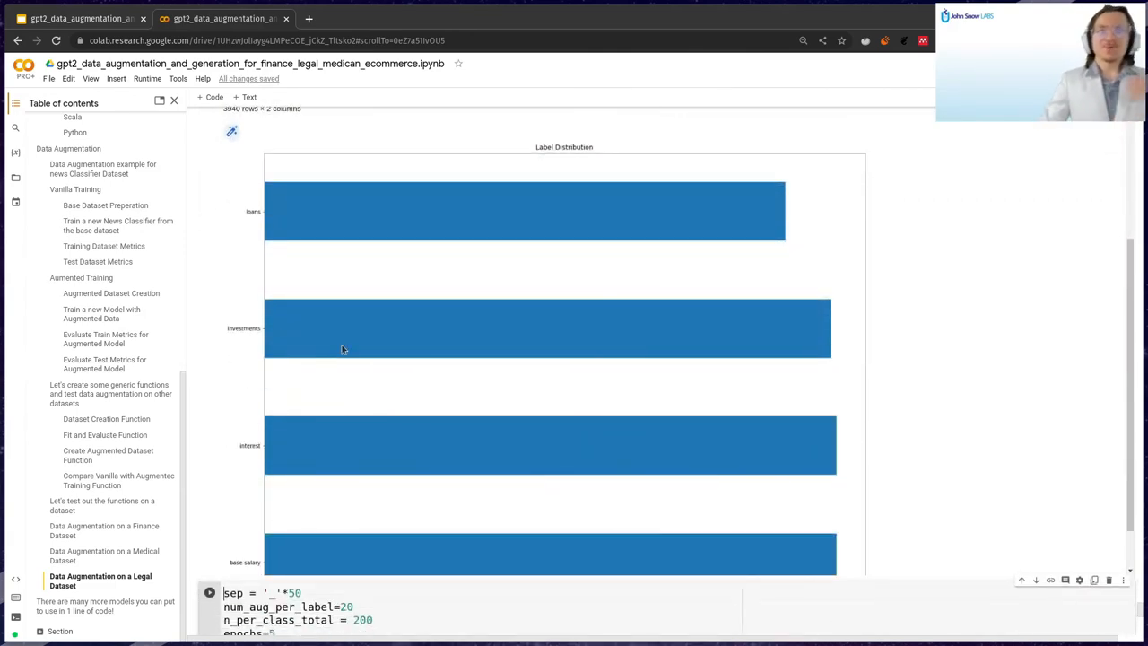
pyautogui.moveTo(242, 388)
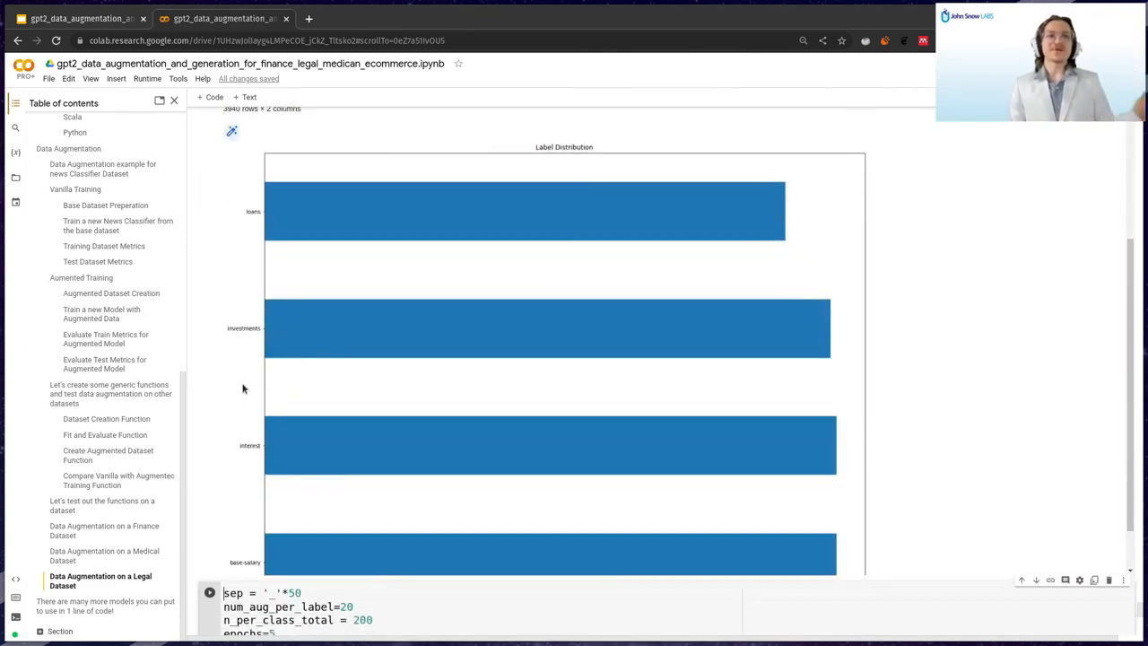
pyautogui.scroll(-3)
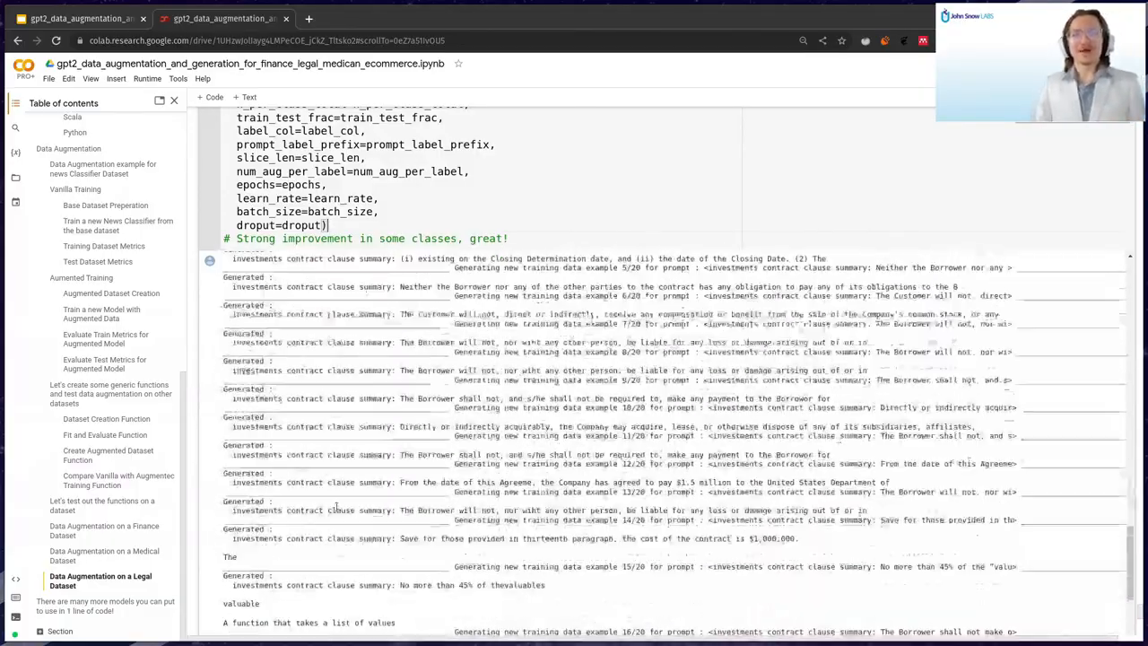
pyautogui.scroll(-3)
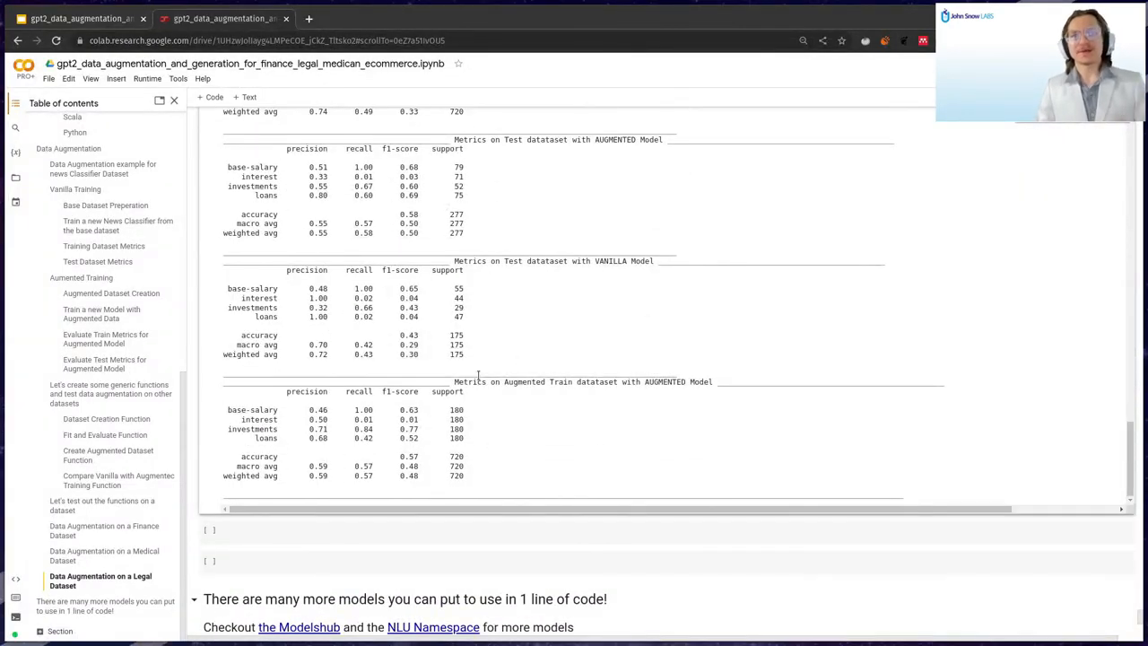
pyautogui.scroll(-3)
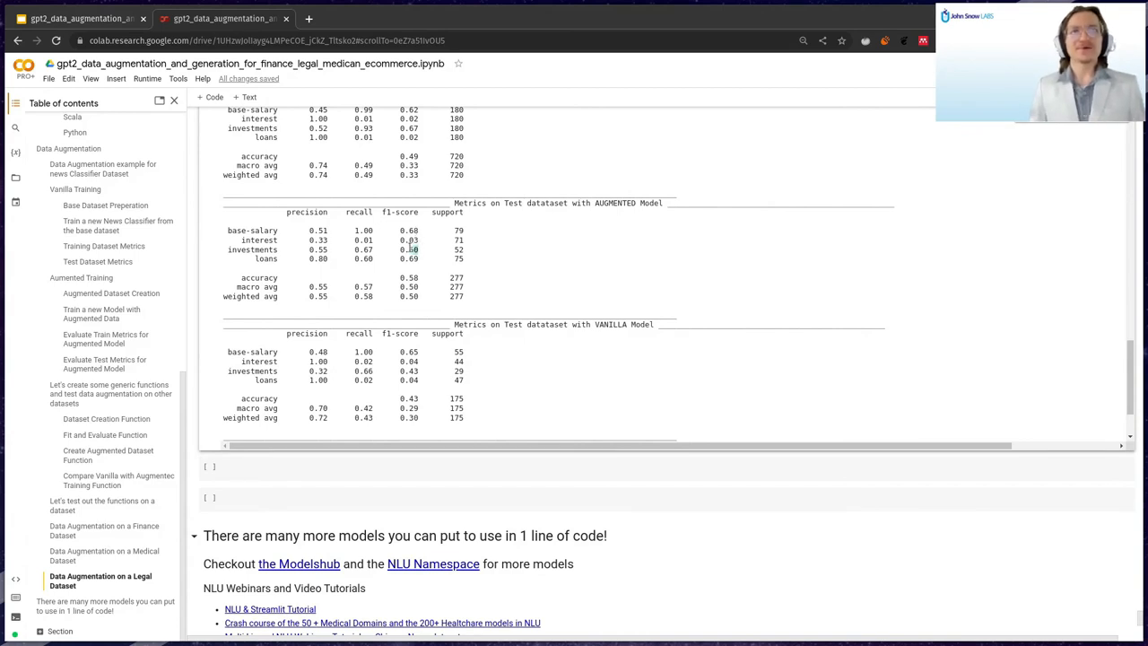
pyautogui.doubleClick(251, 230)
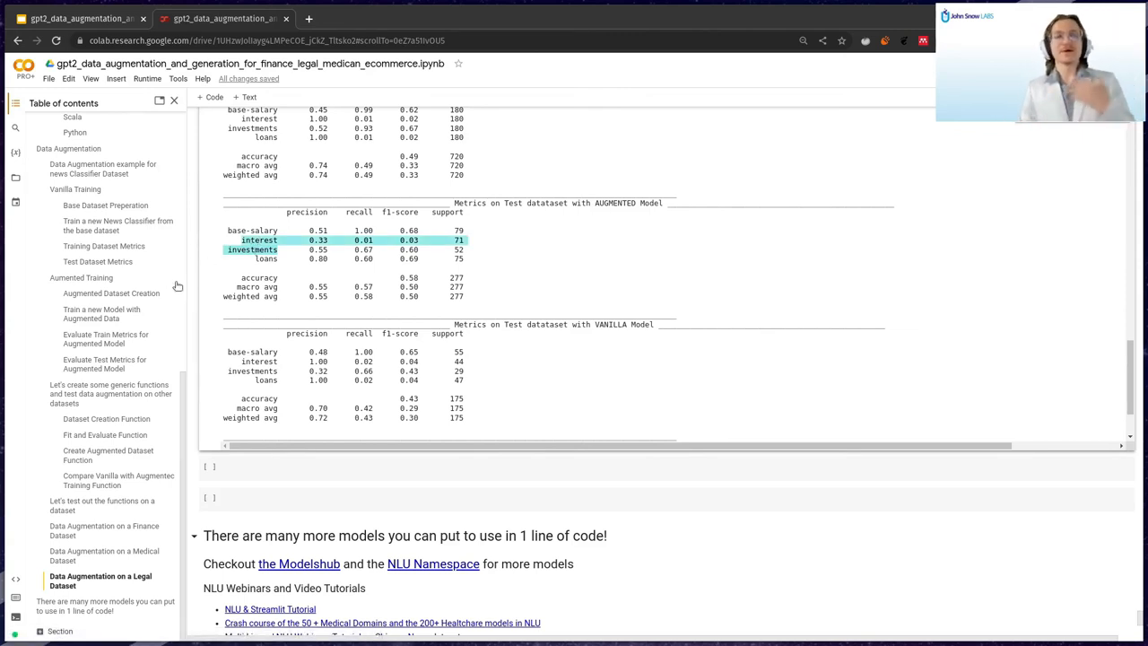
# Scroll to the closing 'many more models in 1 line of code' resources section.
pyautogui.scroll(-3)
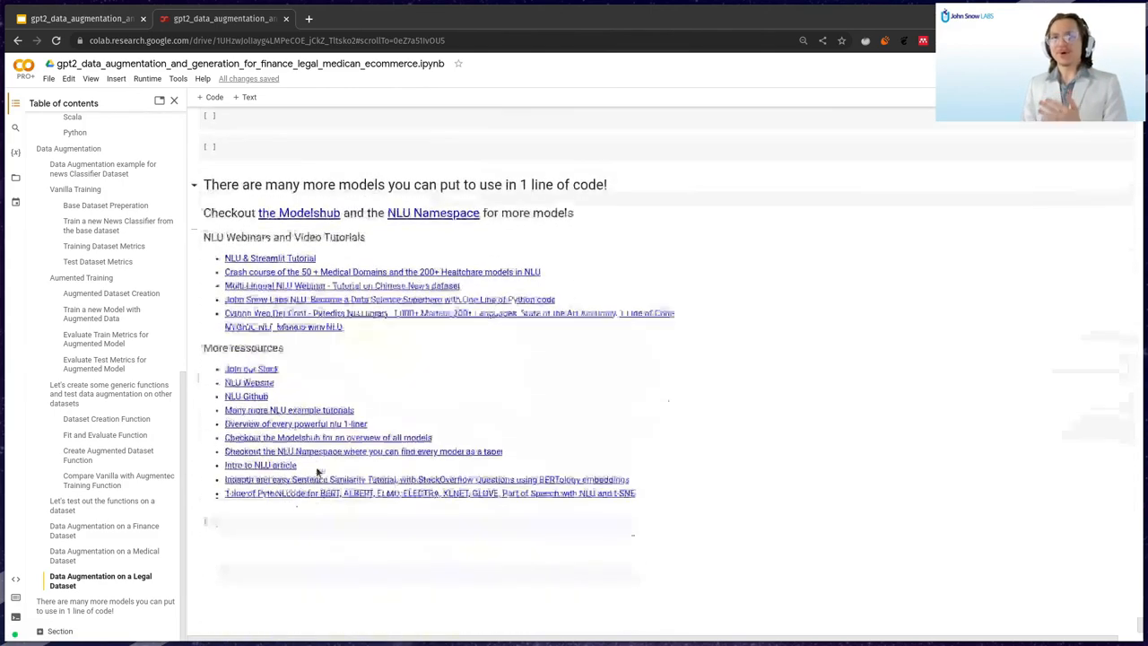
pyautogui.scroll(3)
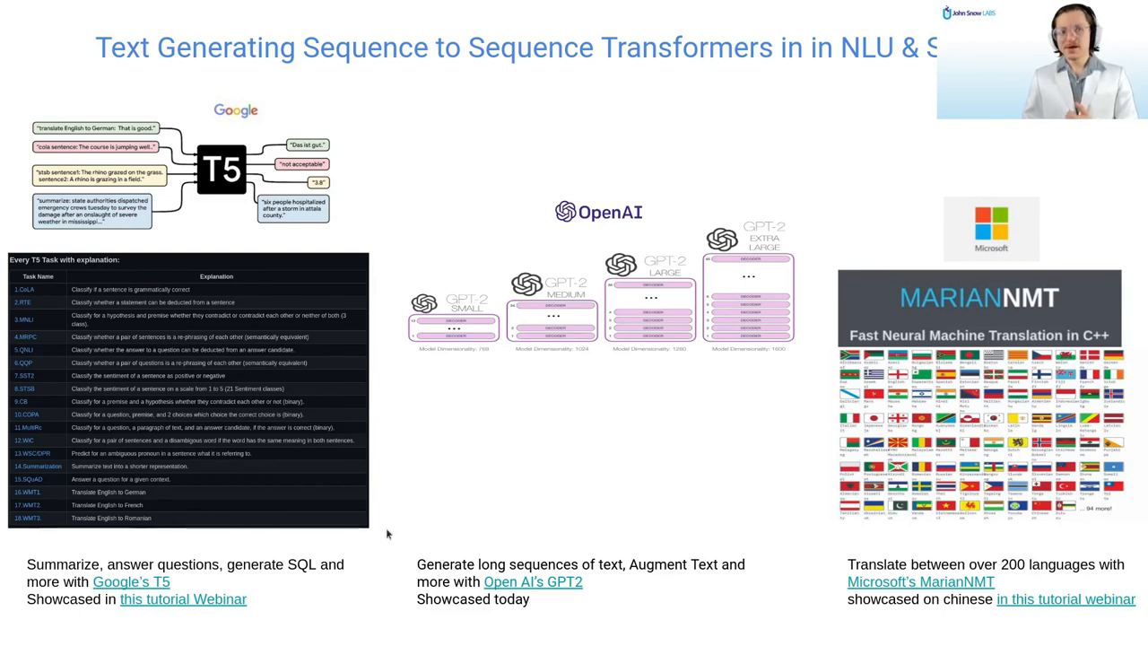
pyautogui.moveTo(1091, 637)
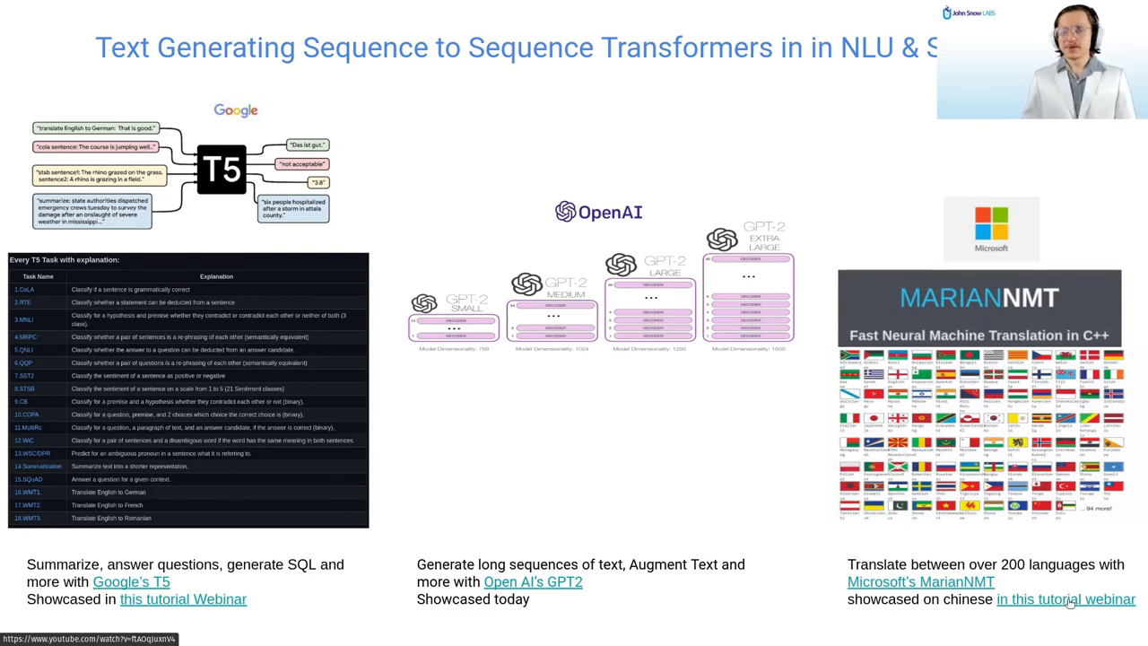
# Advance past the OCR tables slide to the More NLU Ressources slide.
pyautogui.press('Right')
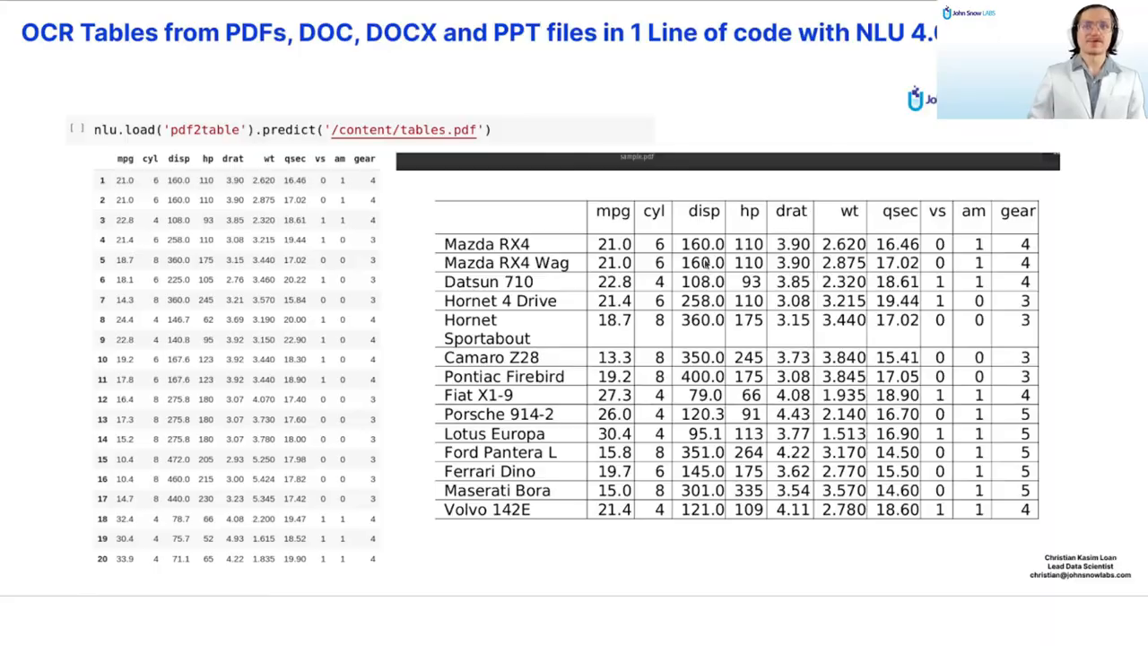
pyautogui.press('Right')
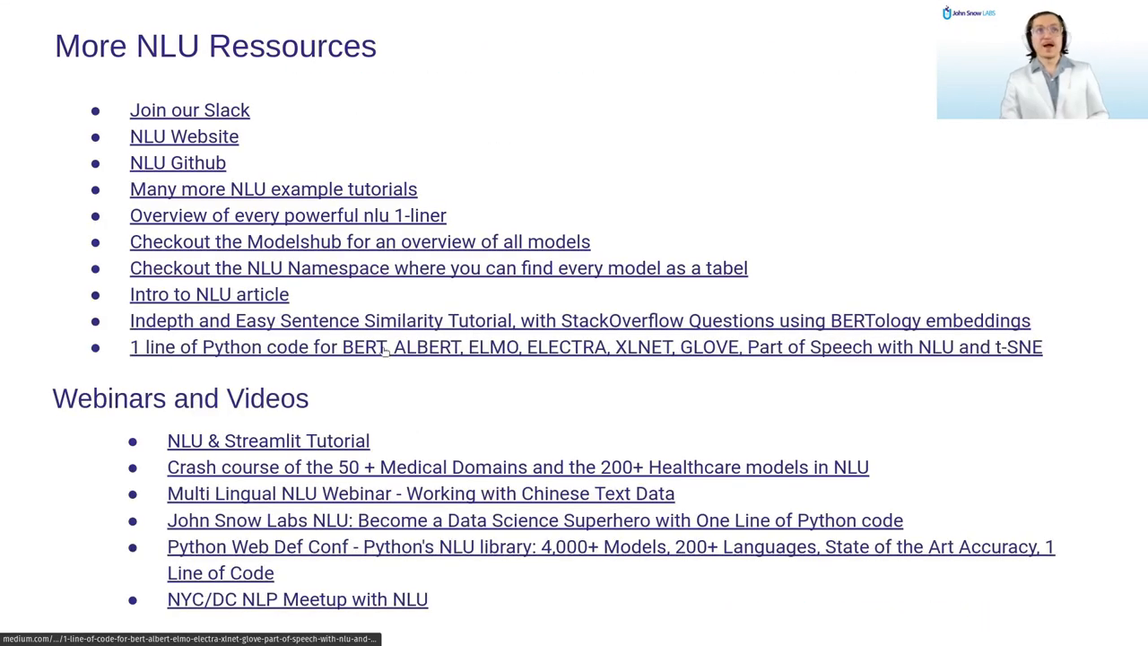